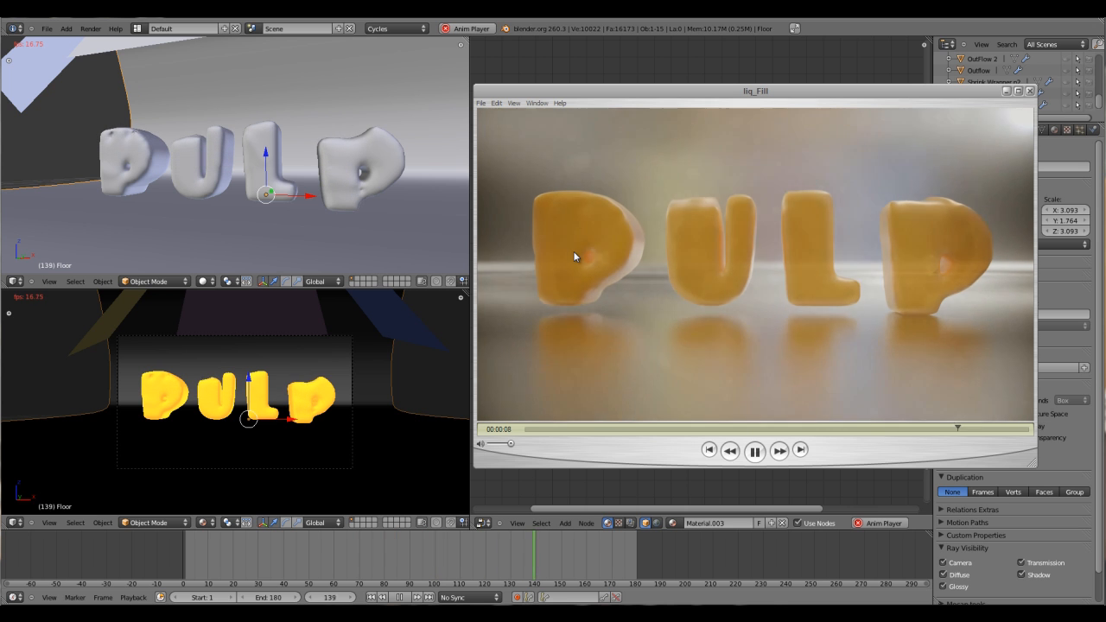
- Replay the preview video, then add a Text object at the scene origin
left_click(753, 450)
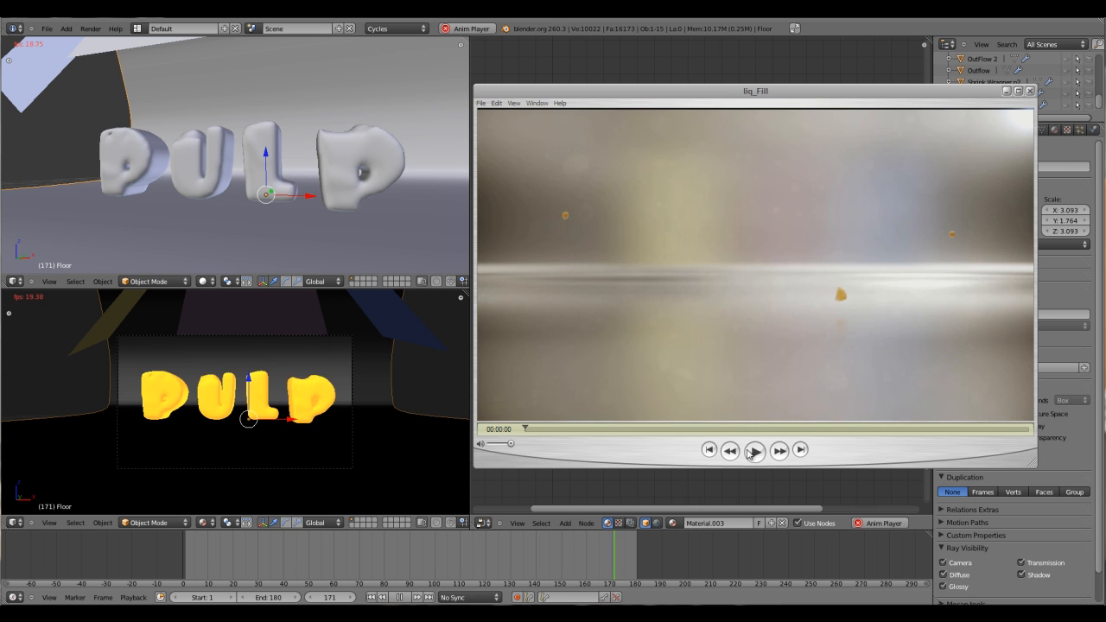
left_click(754, 450)
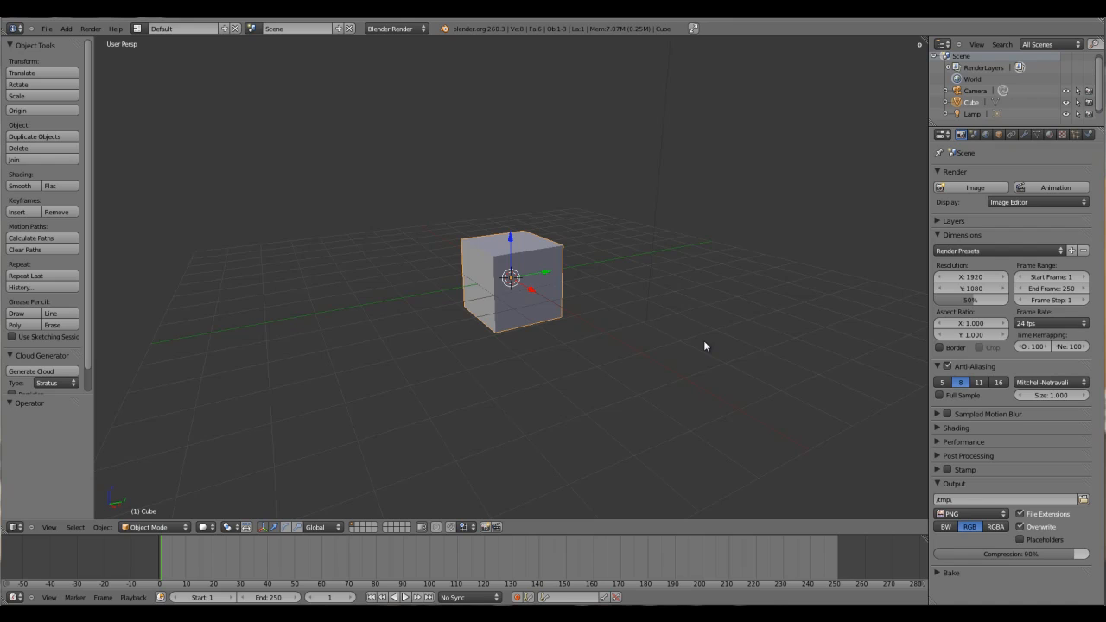
mouse_move(559, 291)
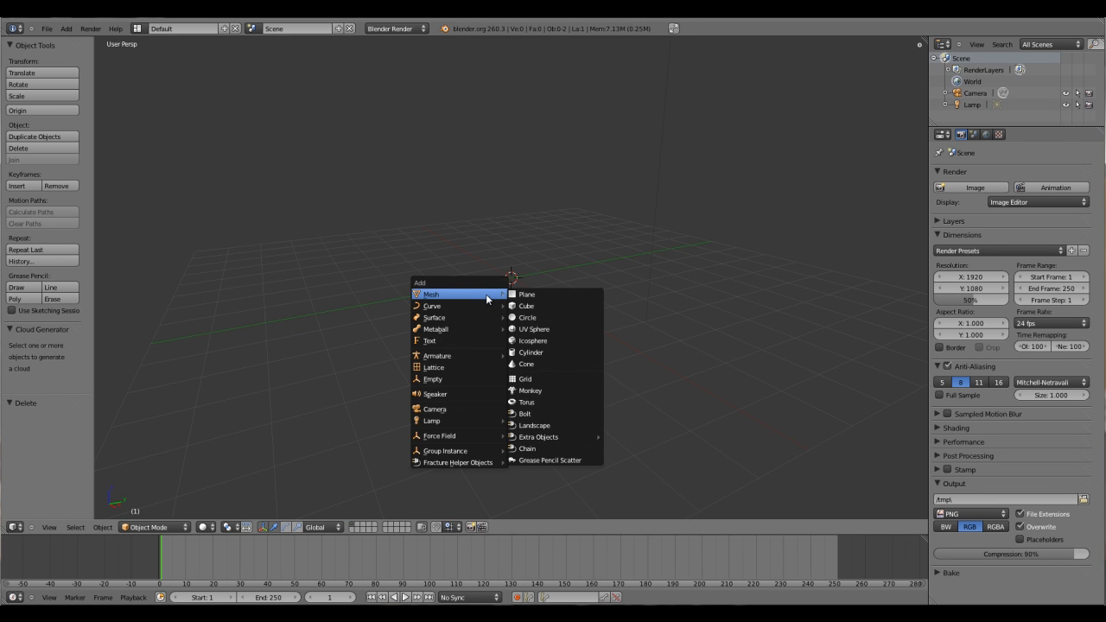
mouse_move(465, 332)
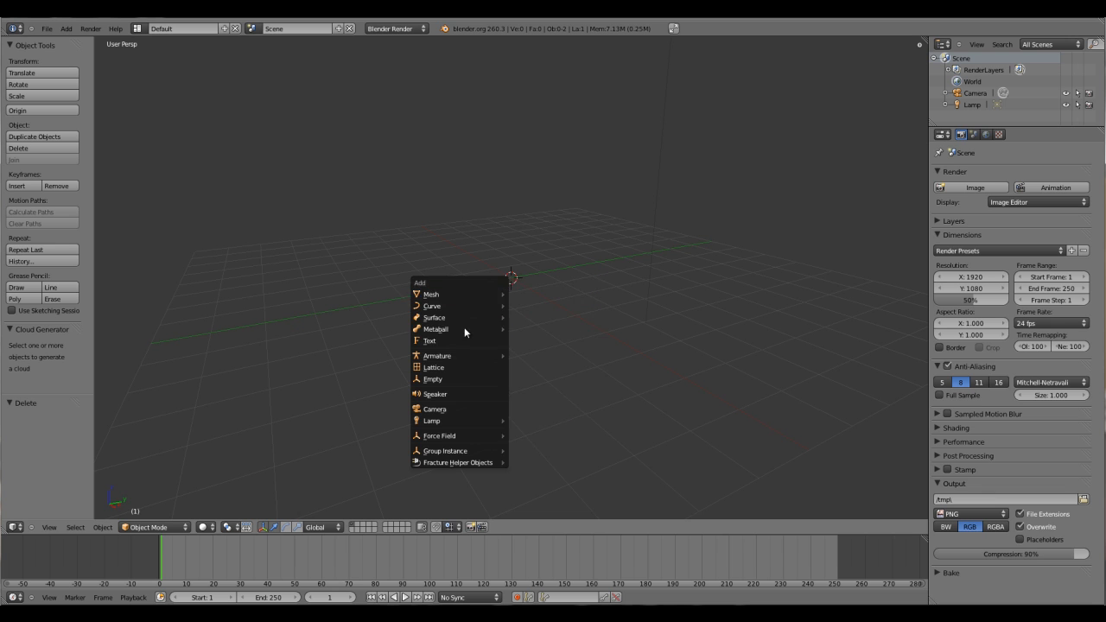
left_click(429, 340)
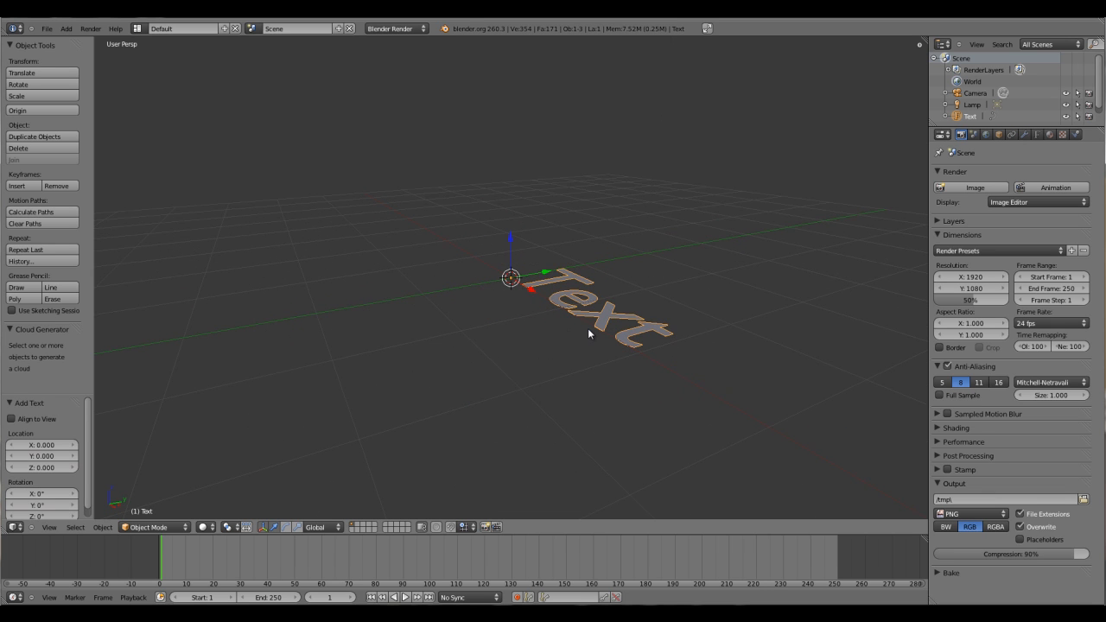
mouse_move(557, 267)
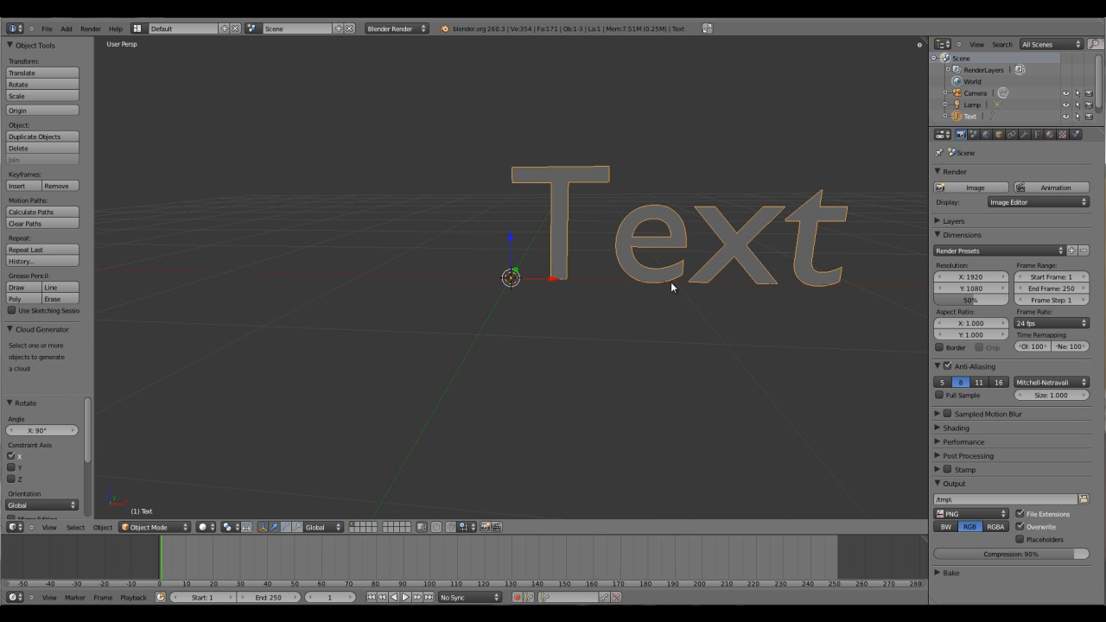
- Edit the text object so it reads the single letter 'P'
key("Tab")
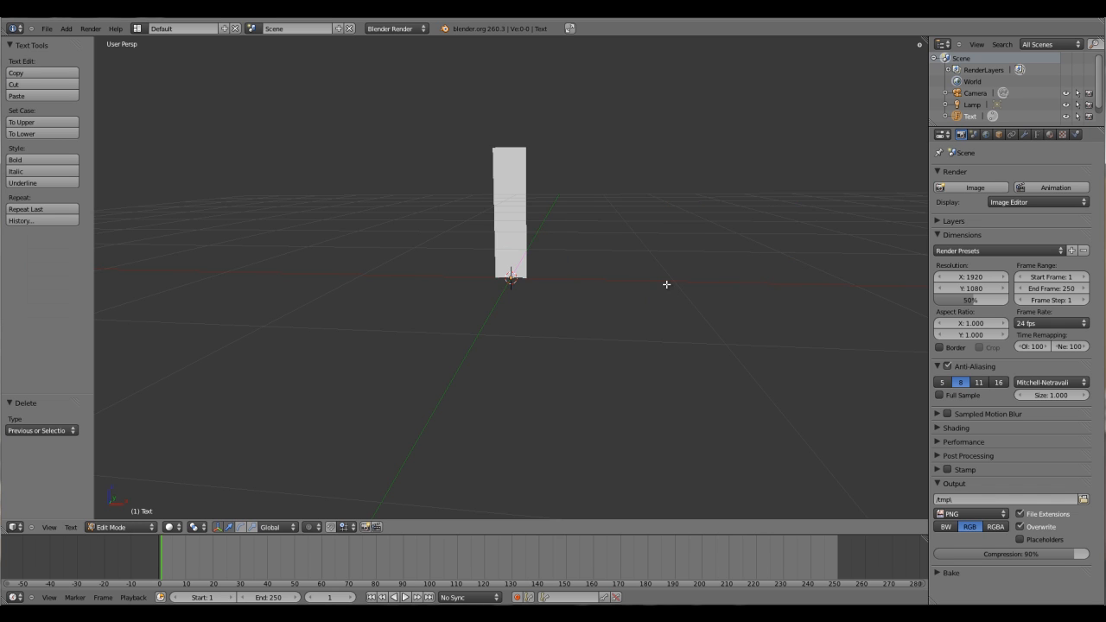
type("P")
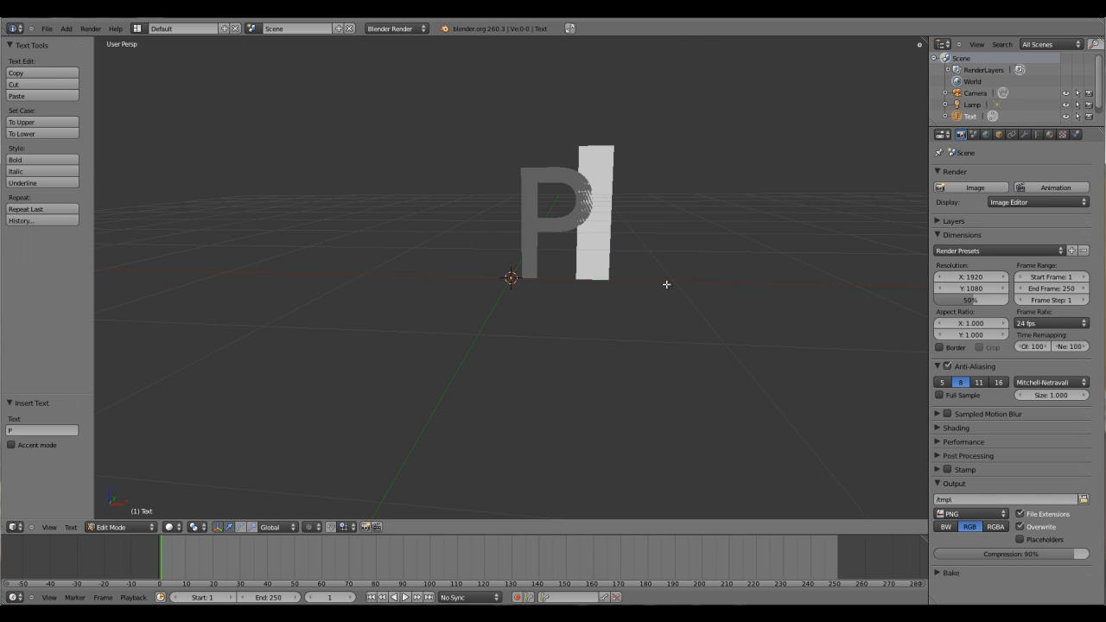
key("Tab")
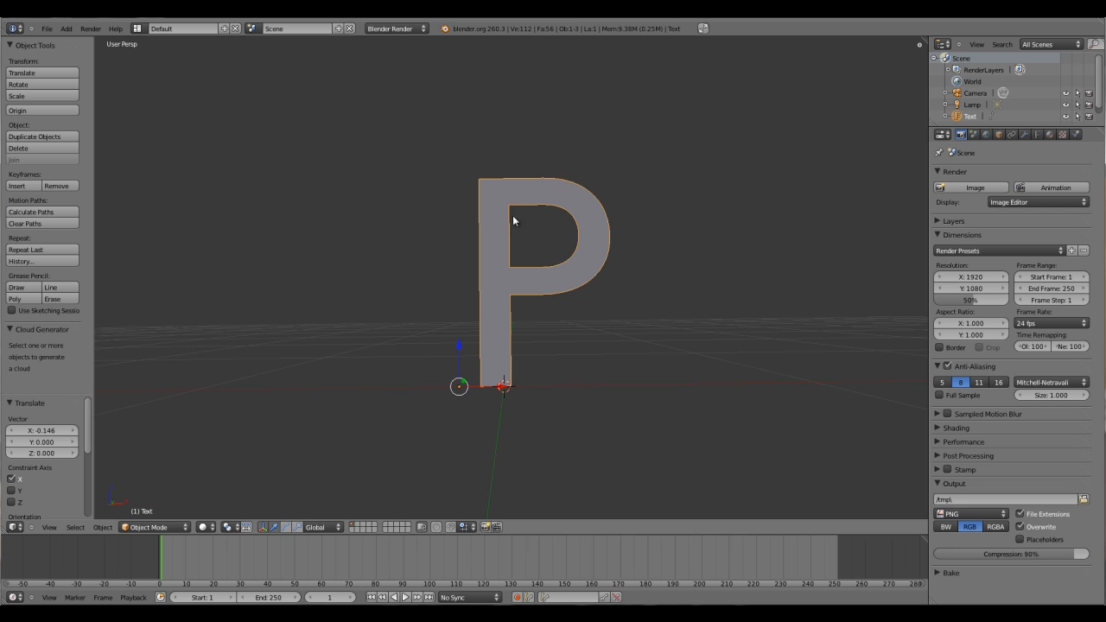
mouse_move(1008, 135)
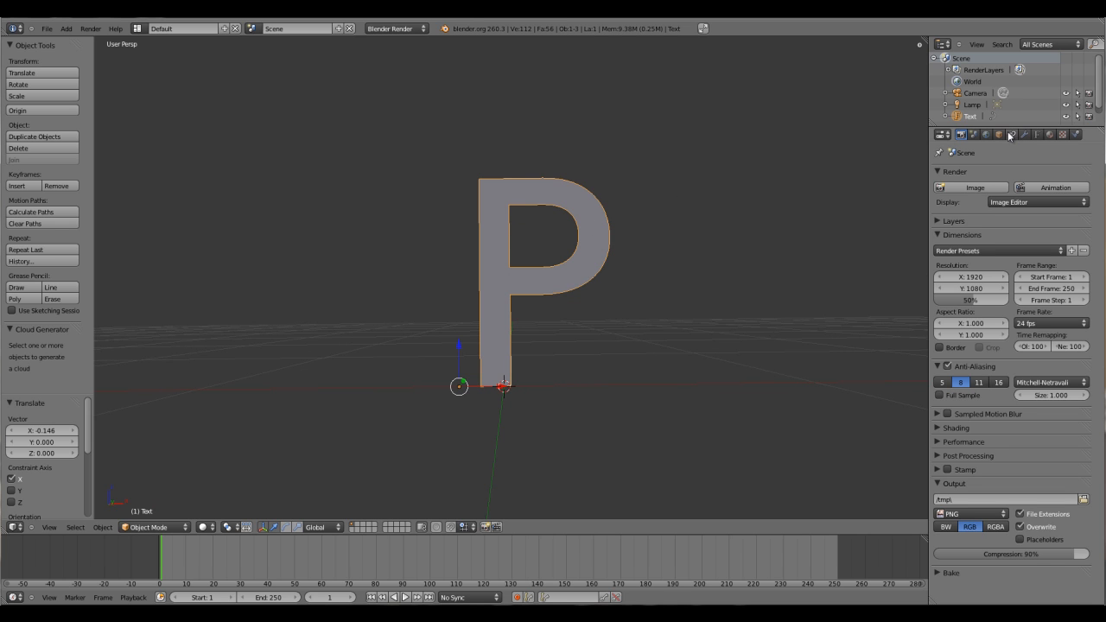
mouse_move(1001, 135)
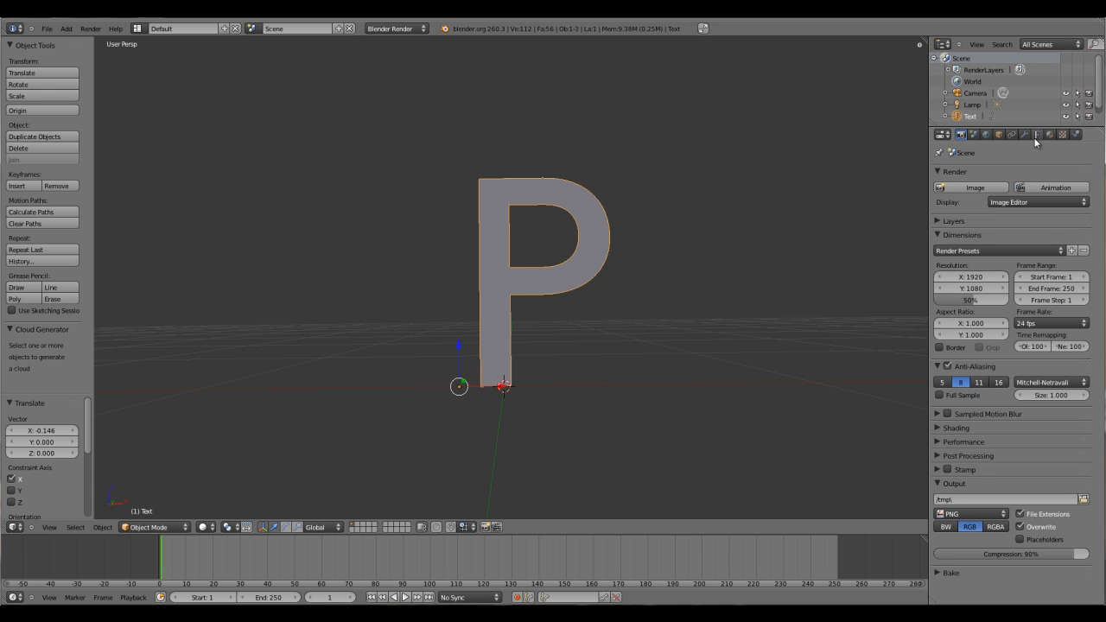
- Extrude the letter P to 0.120 depth and bring up the font file chooser
left_click(1035, 134)
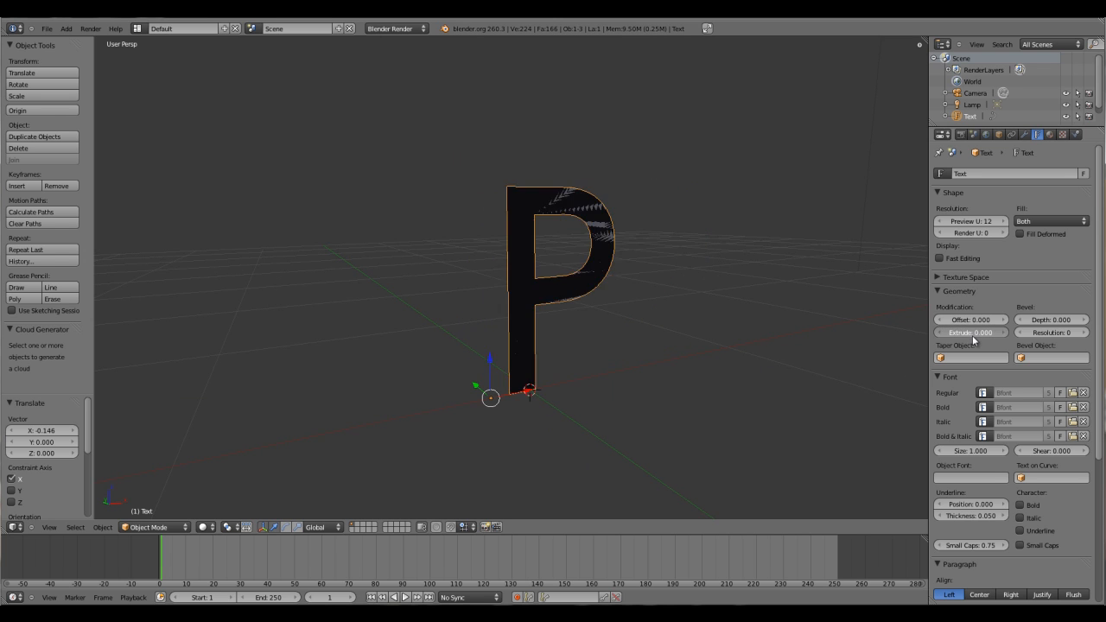
left_click_drag(970, 332, 981, 332)
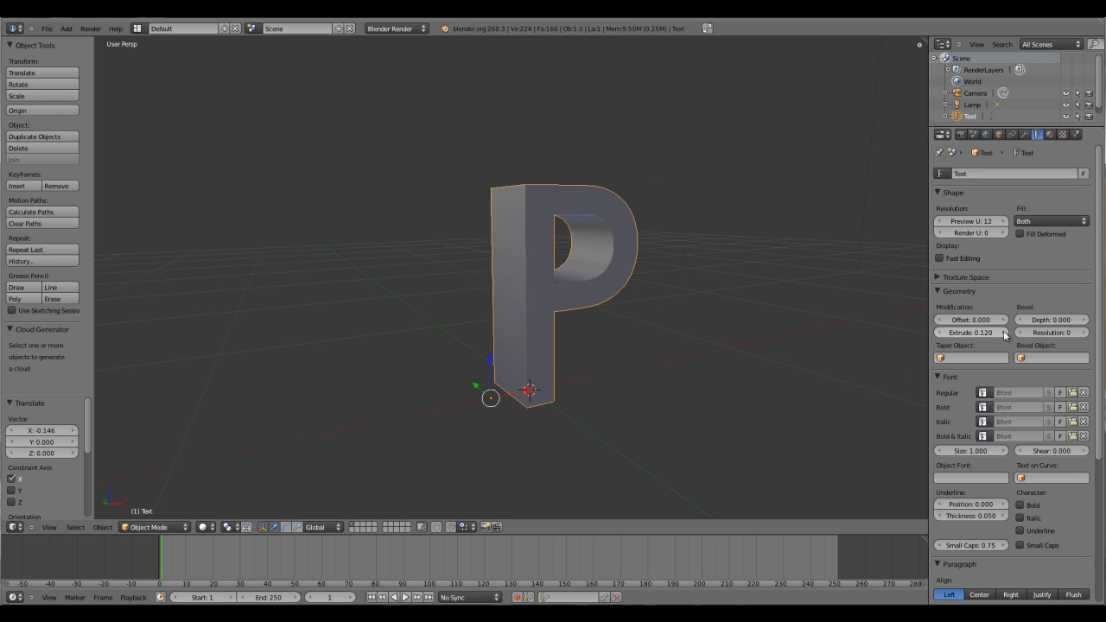
scroll("down", 3)
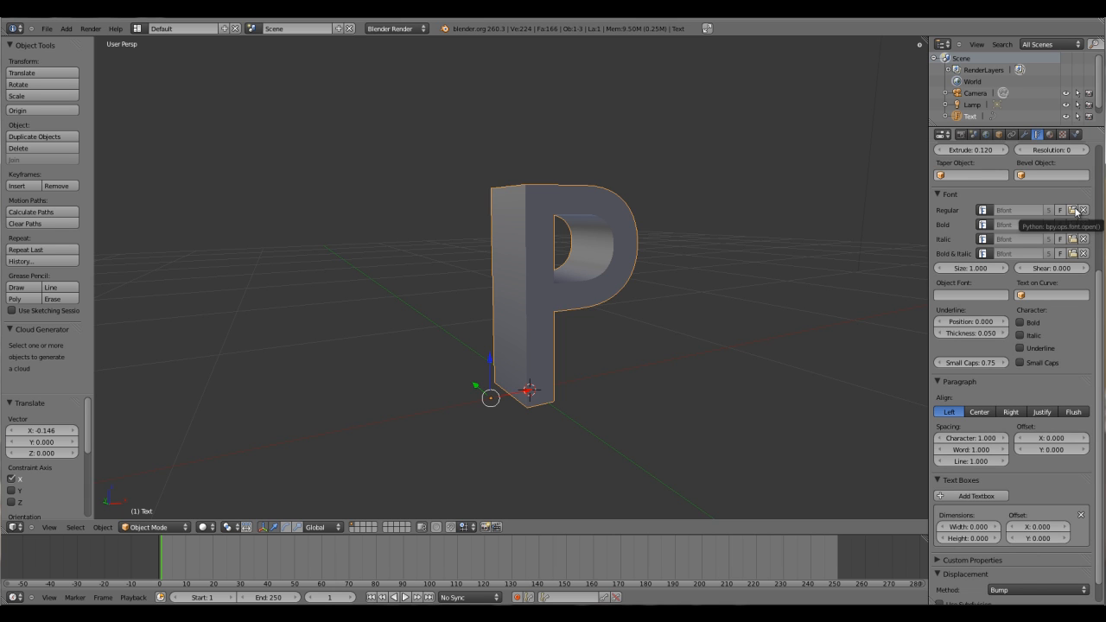
left_click(1071, 210)
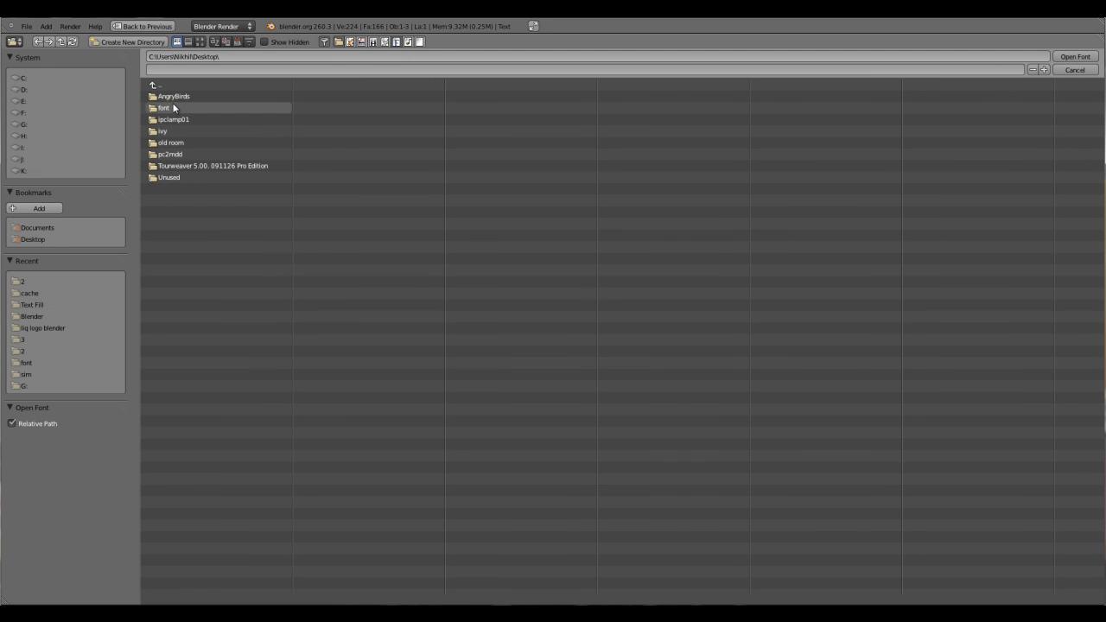
- Load FOO.ttf from the font folder as the letter's regular font
double_click(163, 107)
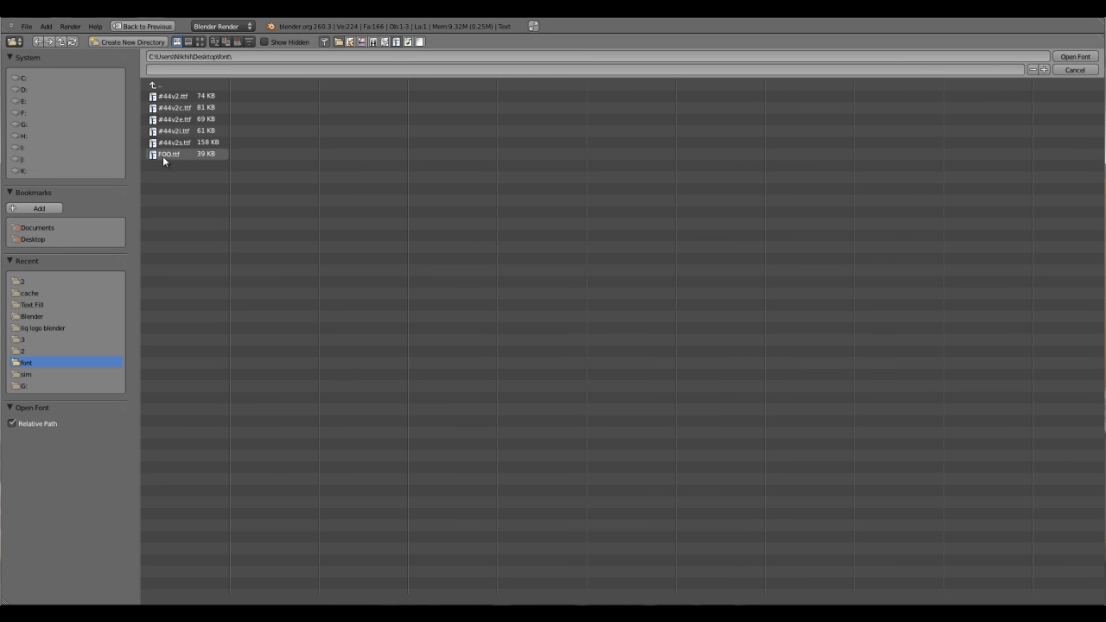
left_click(1075, 56)
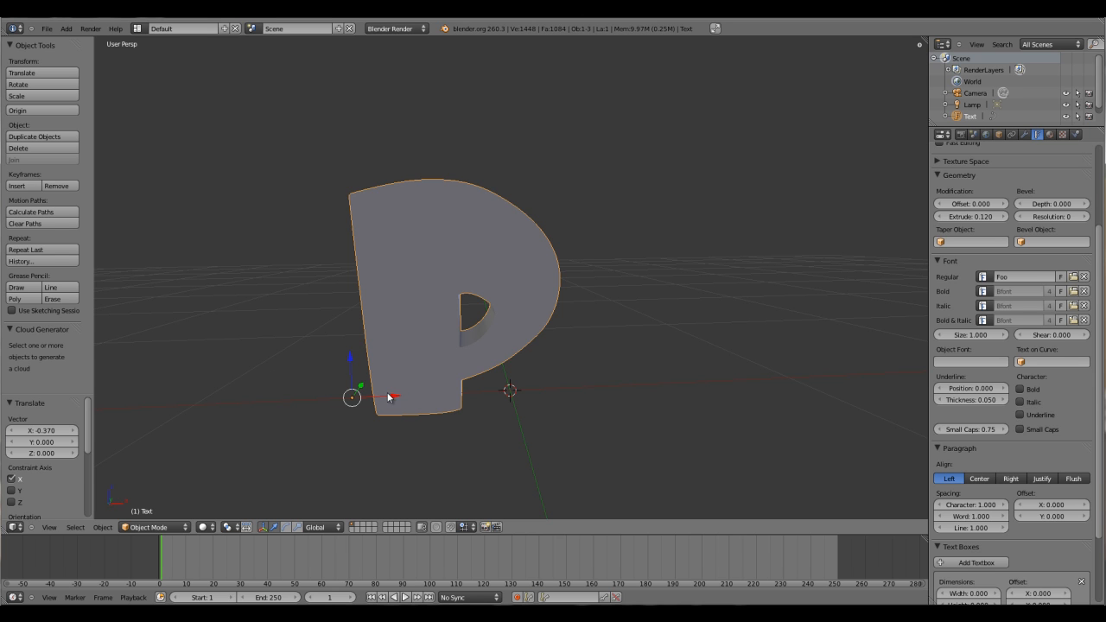
- Duplicate the P three times to form a row of four letters
left_click_drag(389, 397, 280, 399)
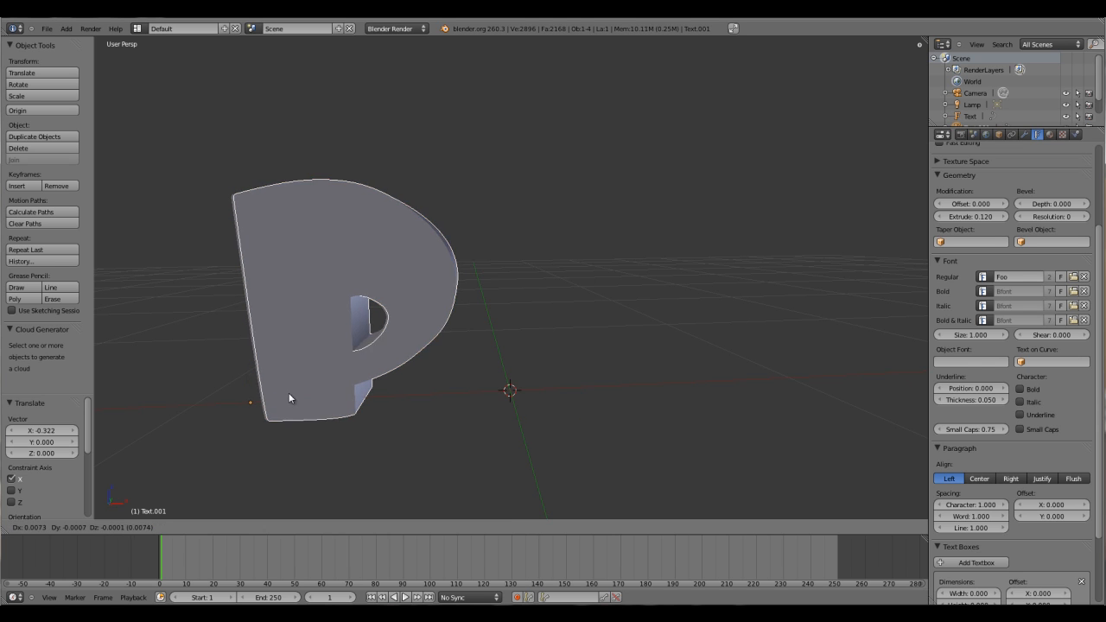
left_click_drag(290, 398, 691, 387)
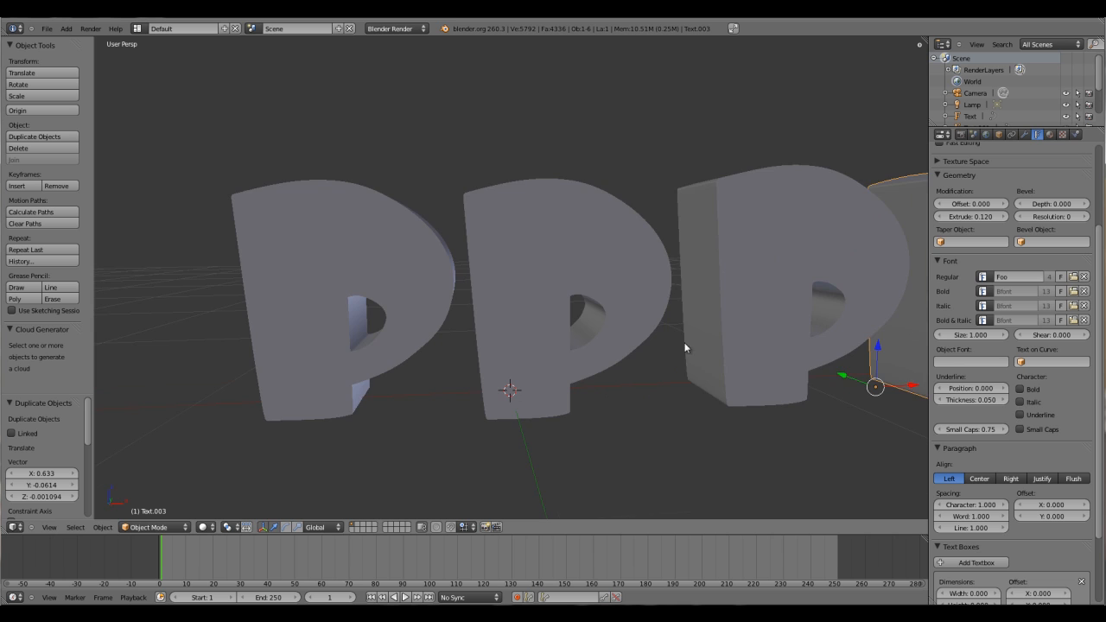
left_click_drag(683, 345, 354, 361)
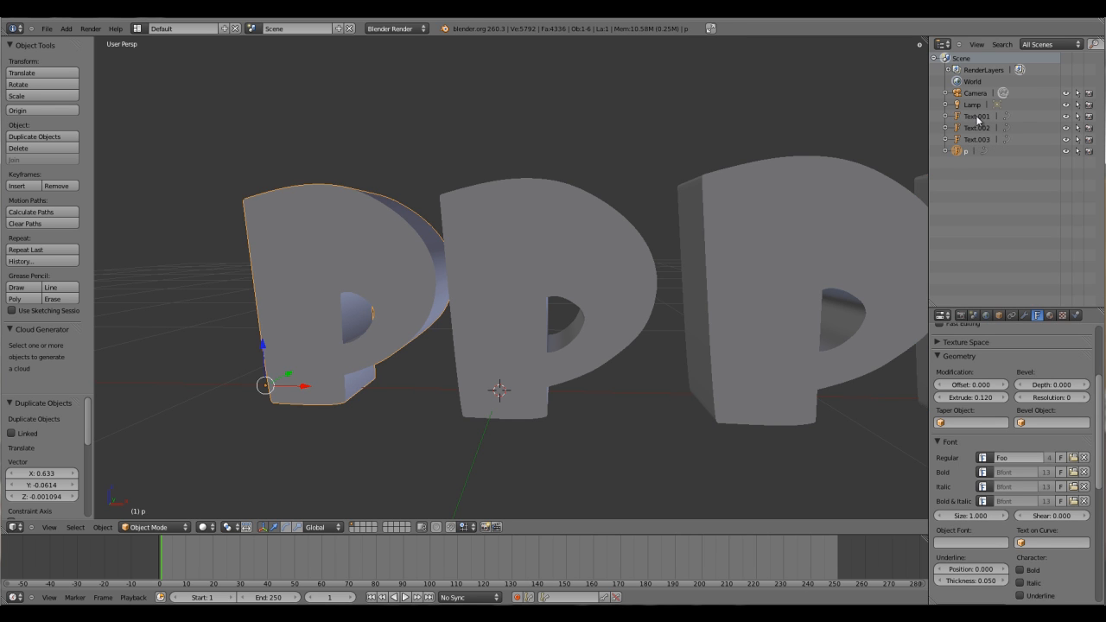
- Rename the letter objects, Text.001 becoming u, and hide all but p
left_click(974, 116)
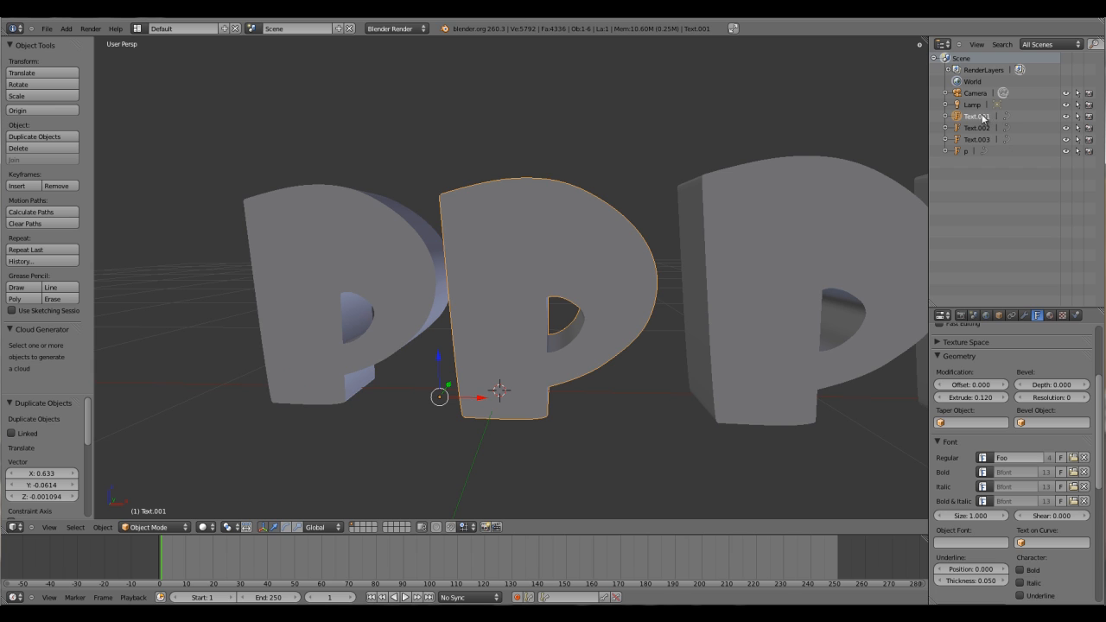
double_click(975, 115)
type("u")
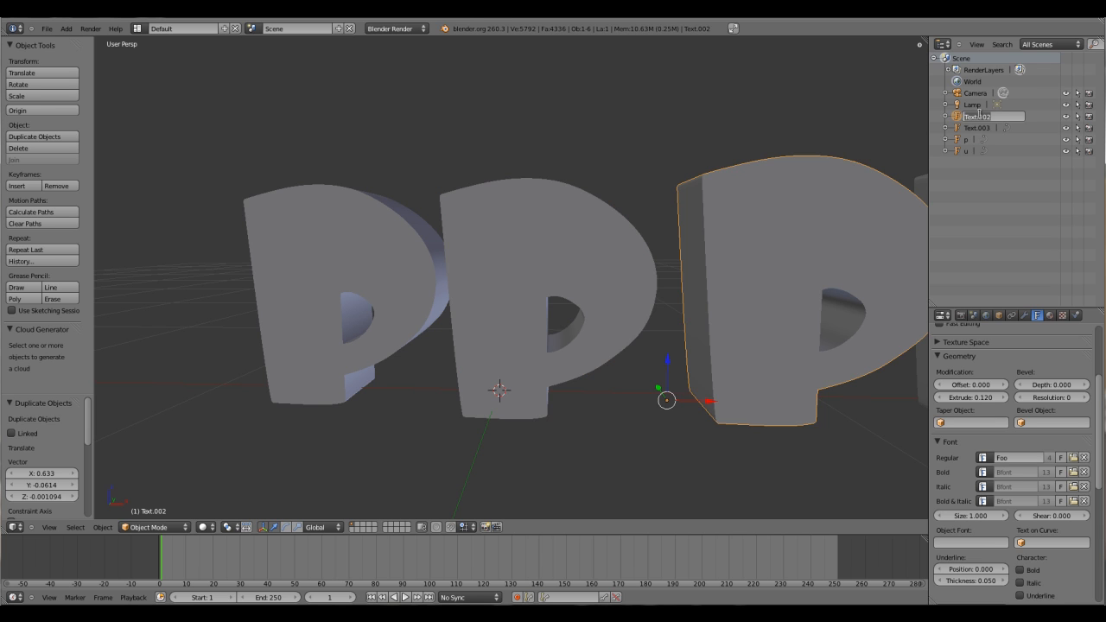
left_click(976, 116)
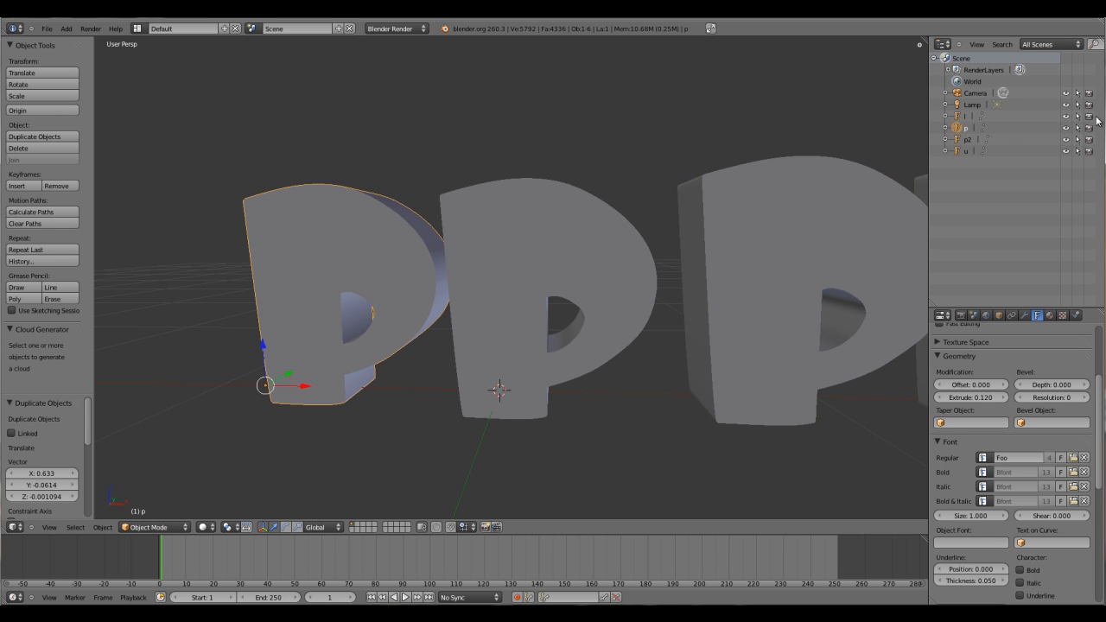
left_click(1065, 139)
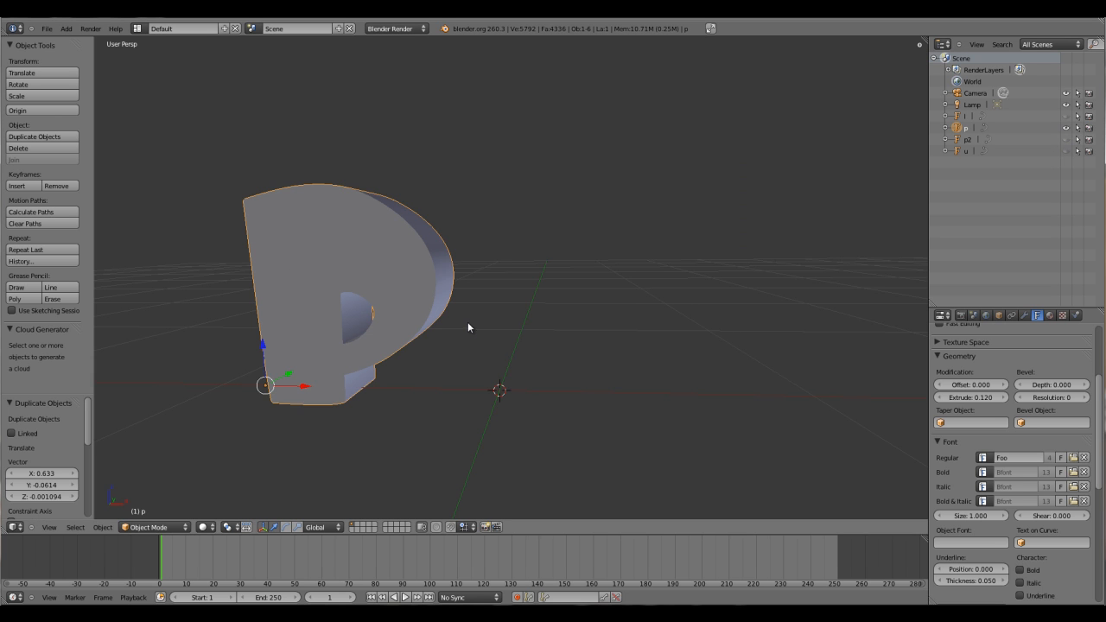
mouse_move(473, 326)
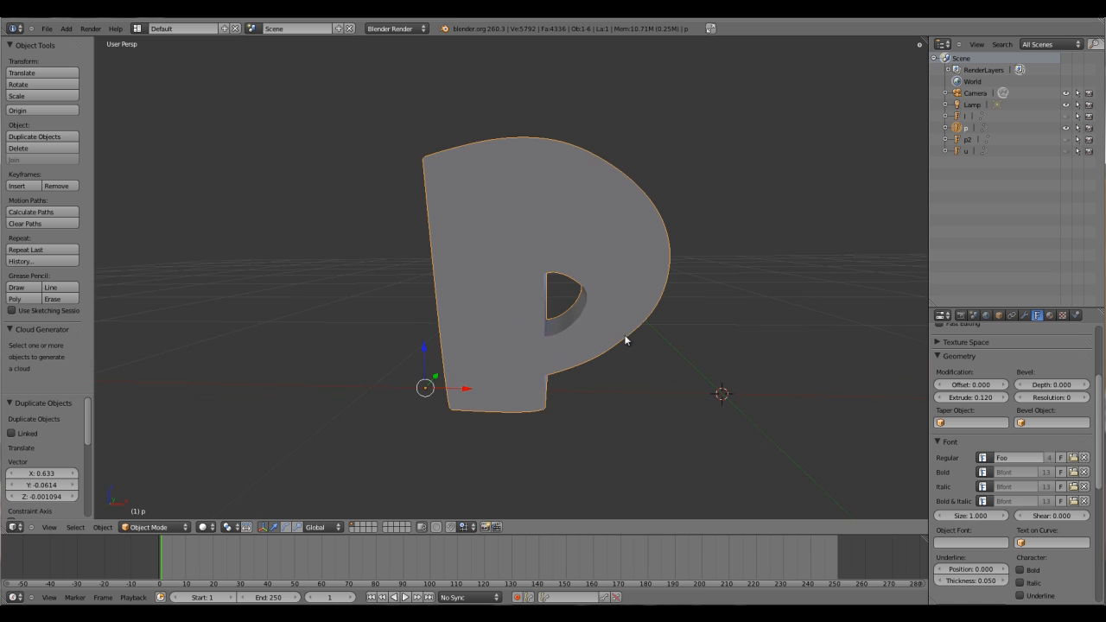
- Orbit around the letter p and show its physics settings
left_click_drag(626, 341, 585, 330)
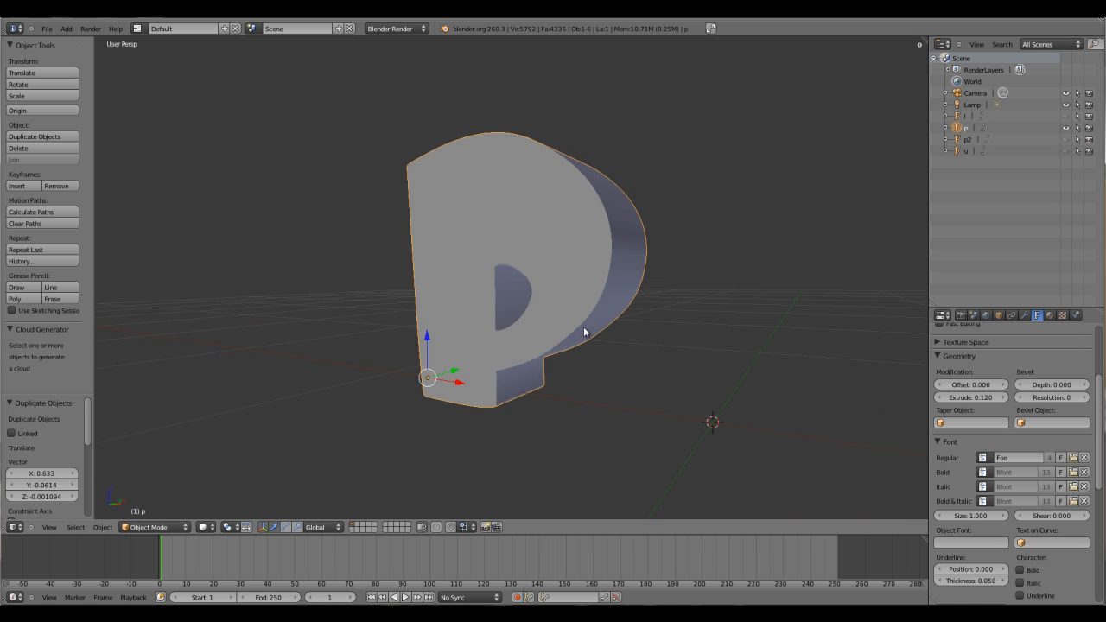
mouse_move(966, 240)
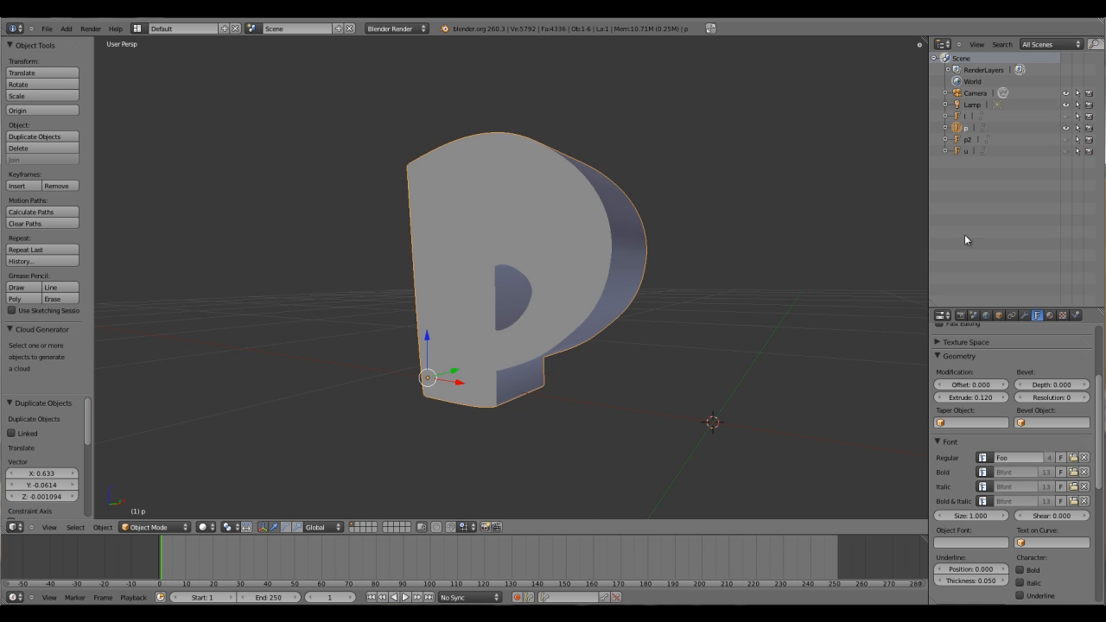
scroll("down", 3)
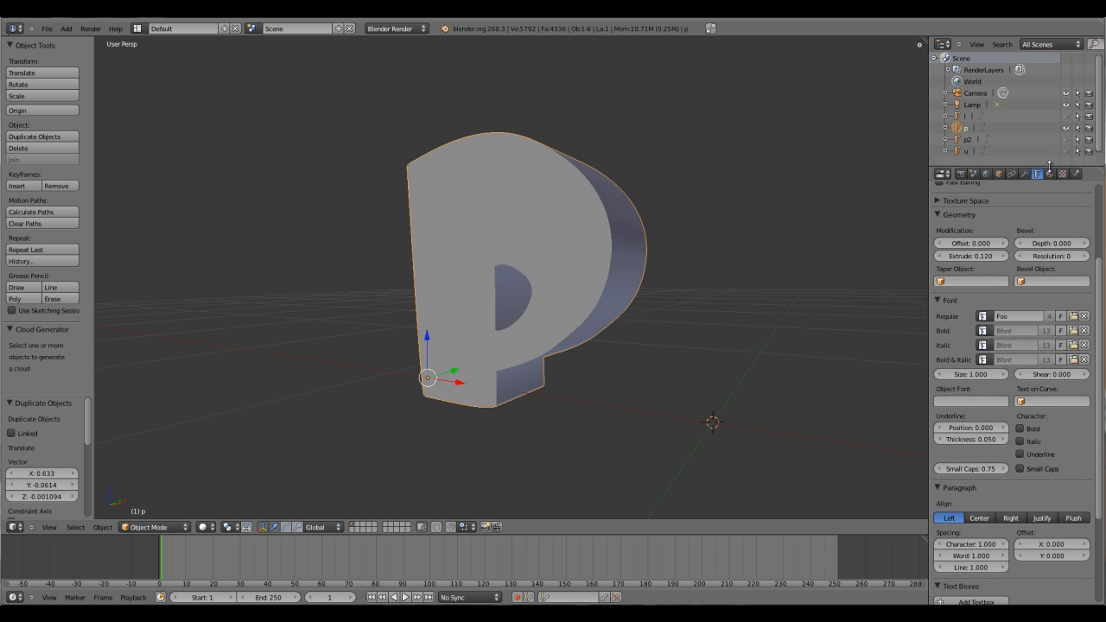
left_click(1075, 174)
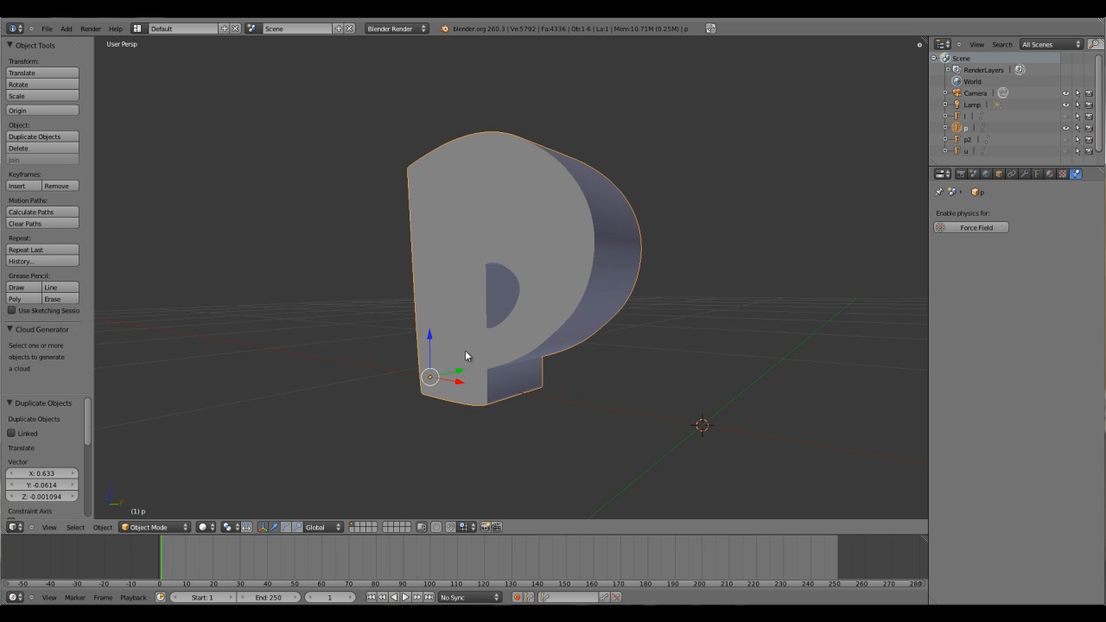
mouse_move(471, 292)
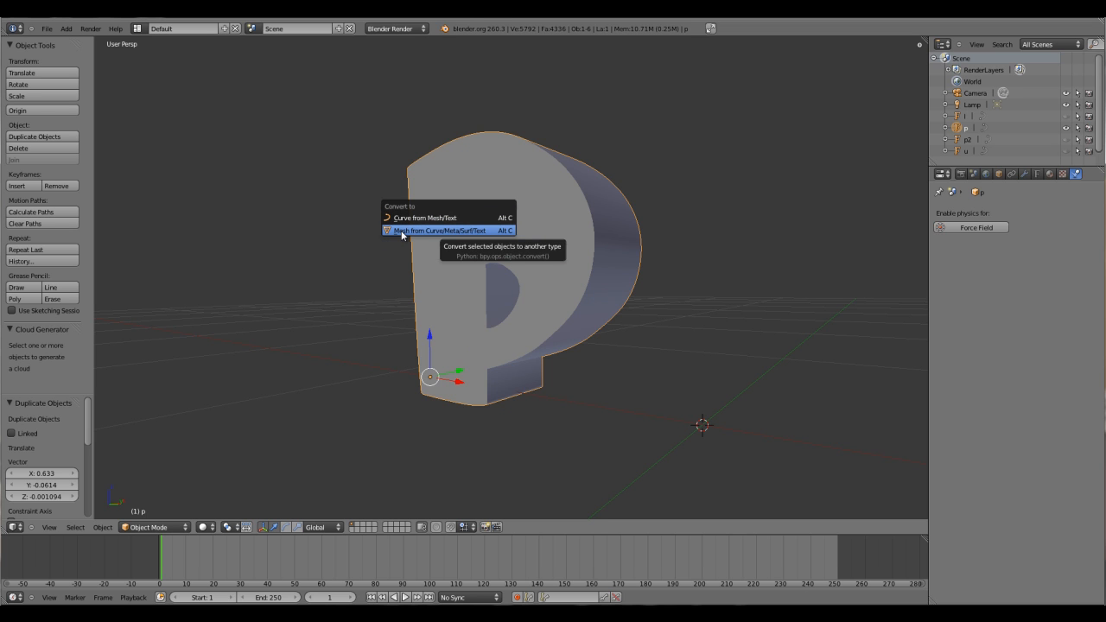
mouse_move(493, 234)
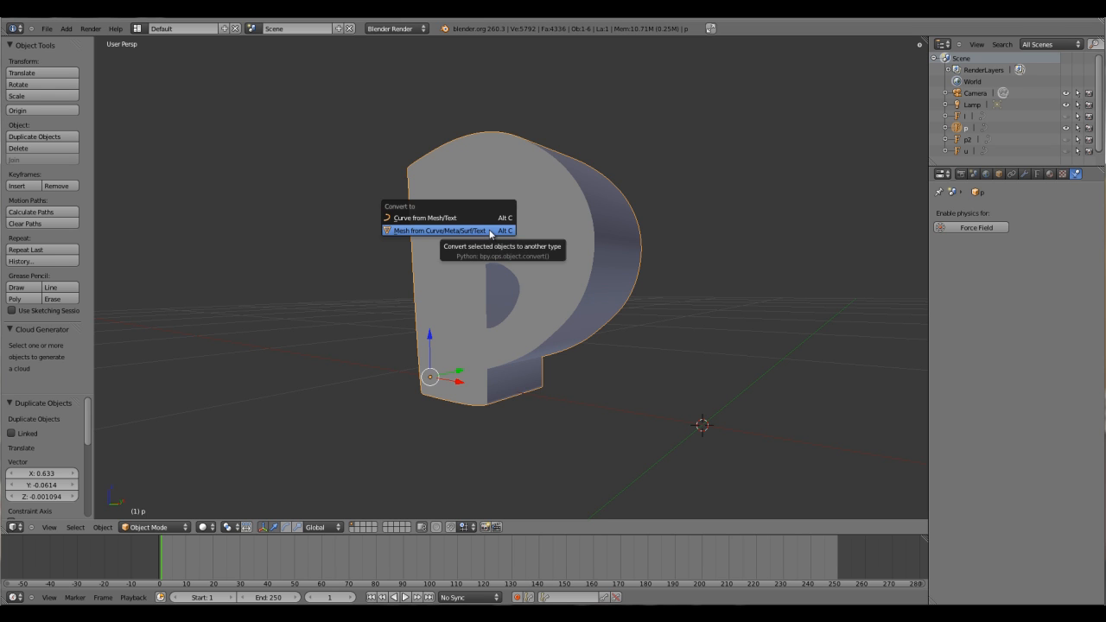
- Convert the P text object into a mesh
left_click(439, 230)
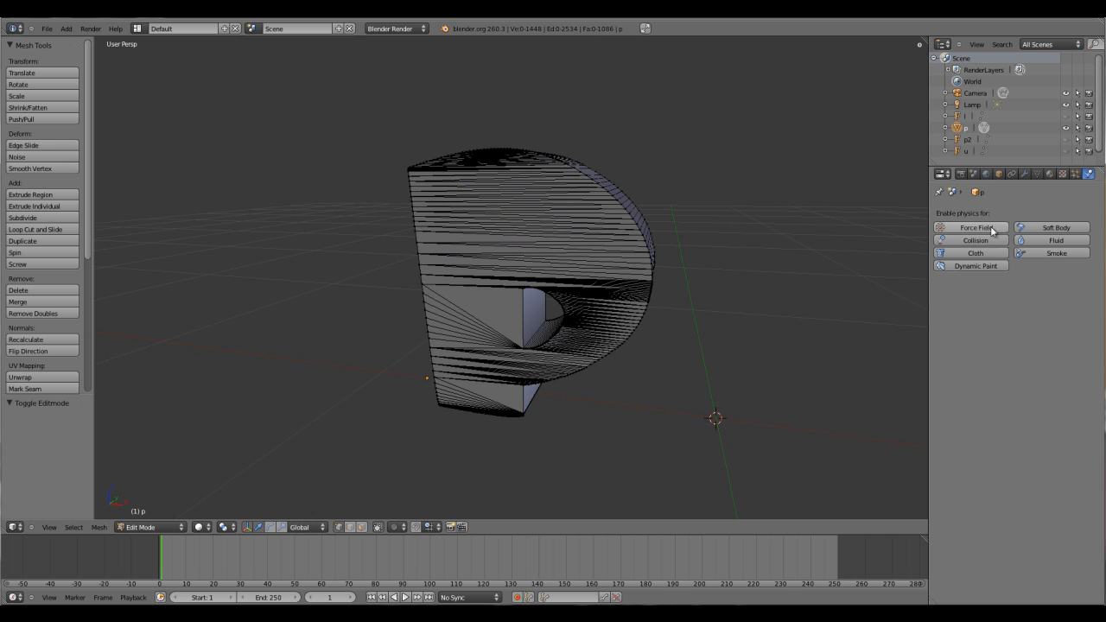
mouse_move(1053, 253)
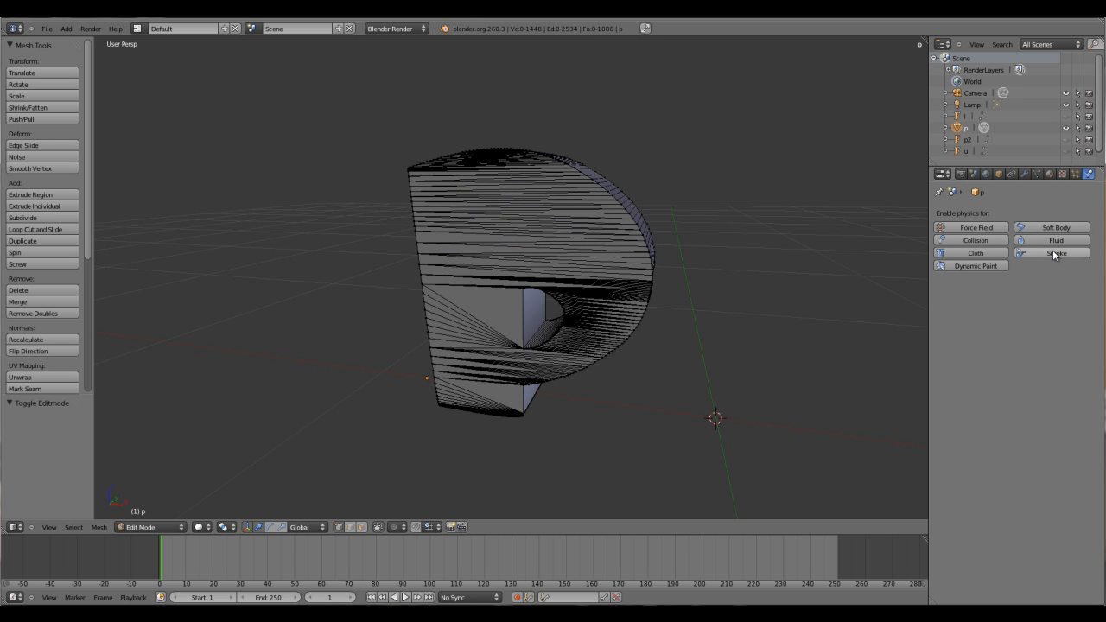
mouse_move(1052, 279)
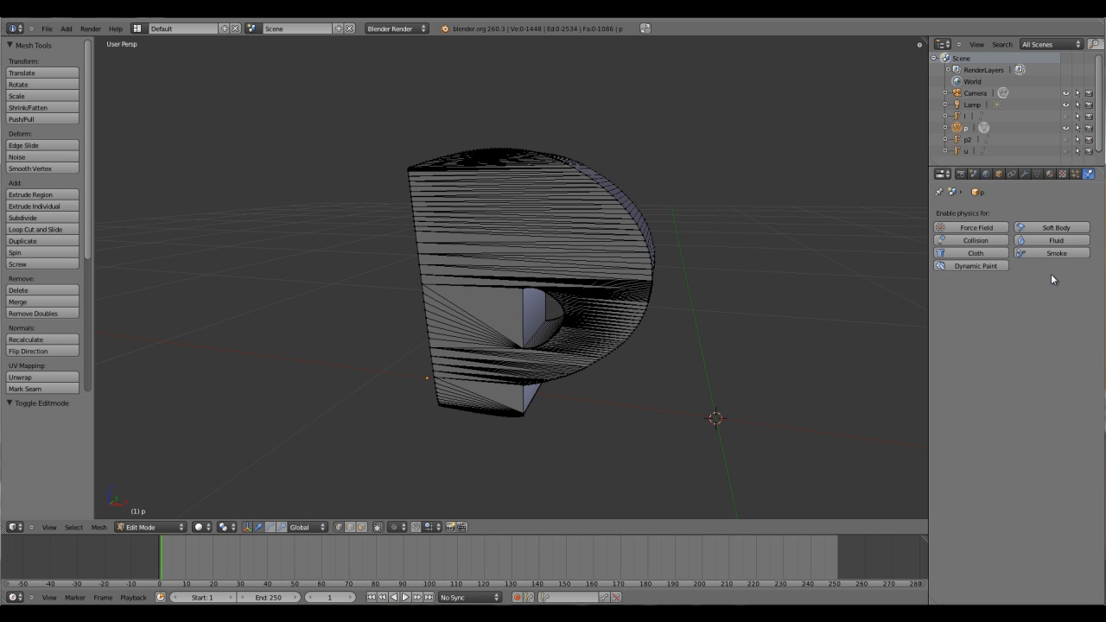
mouse_move(478, 339)
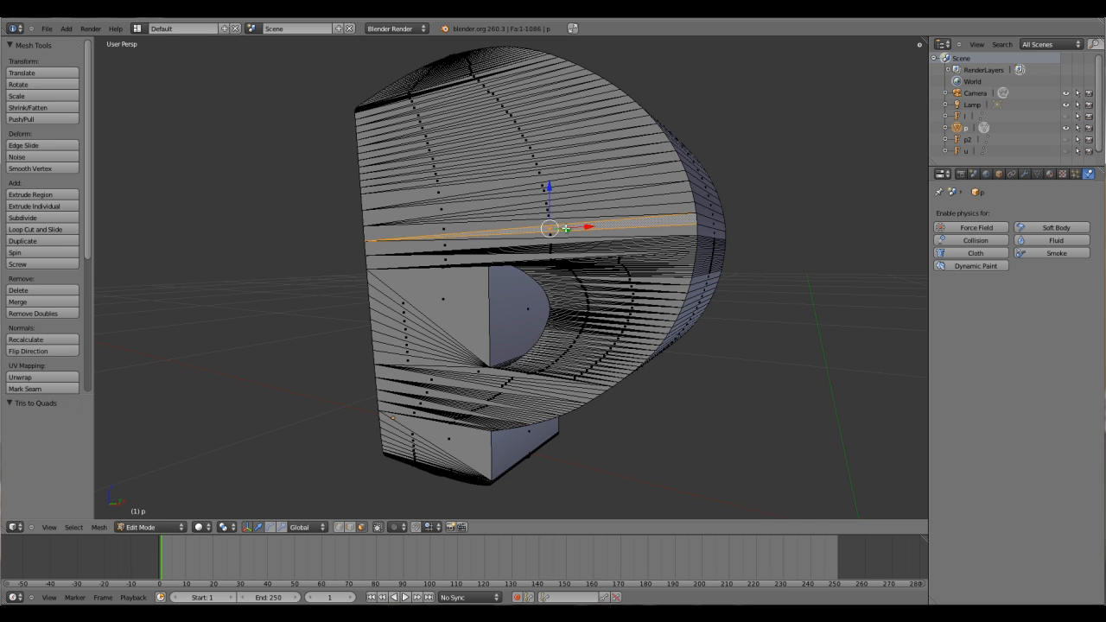
- Select the entire P mesh and orbit to inspect it from other angles
key("a")
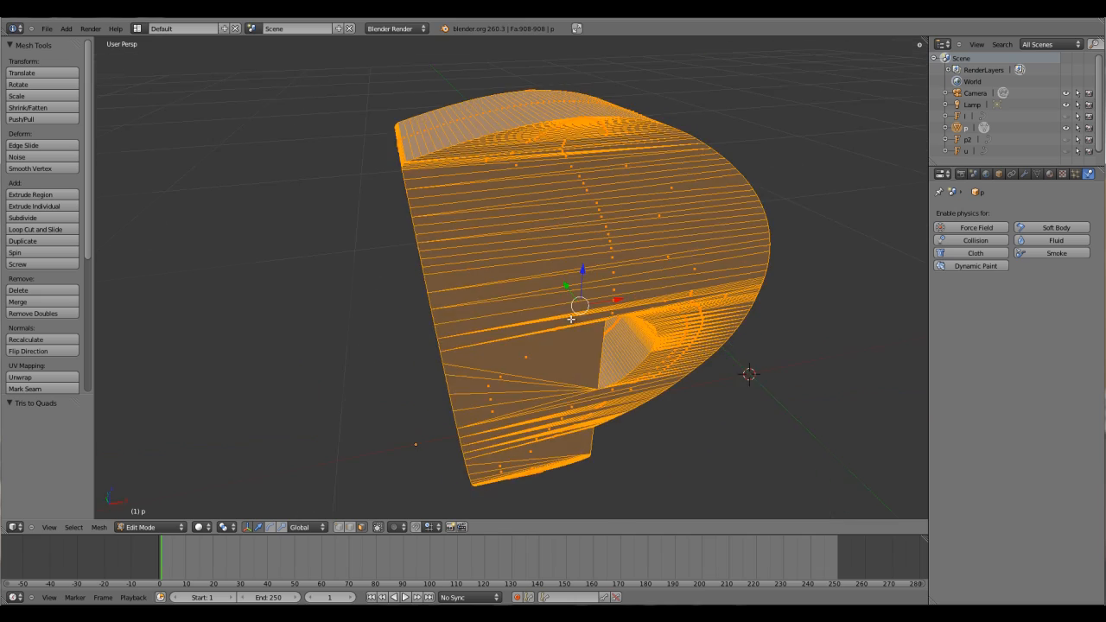
left_click_drag(570, 302, 531, 237)
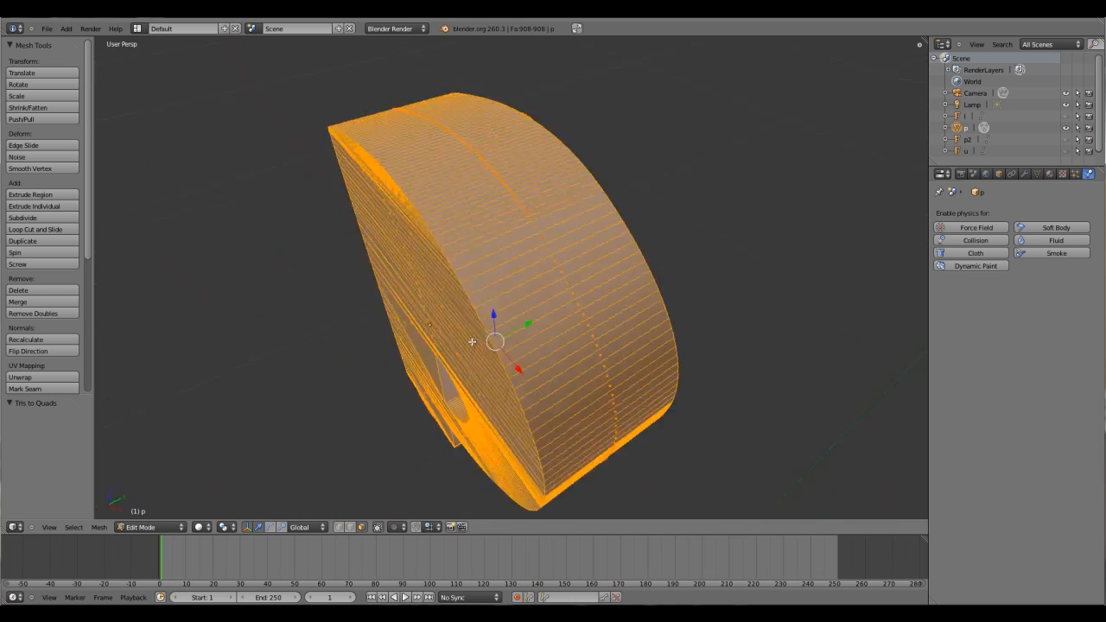
left_click_drag(518, 345, 484, 293)
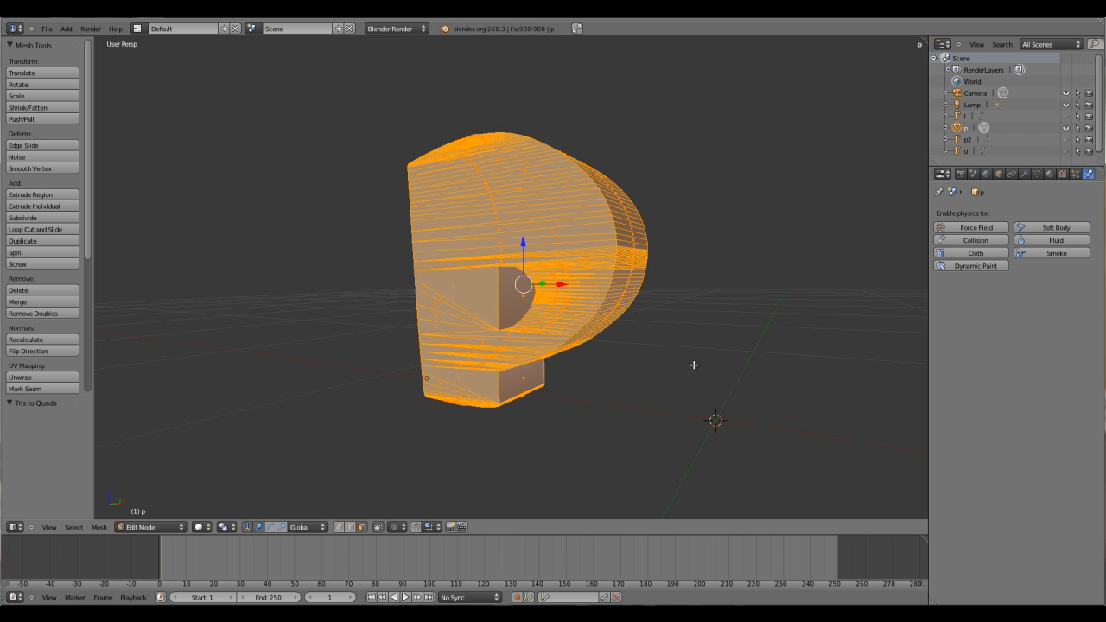
mouse_move(668, 386)
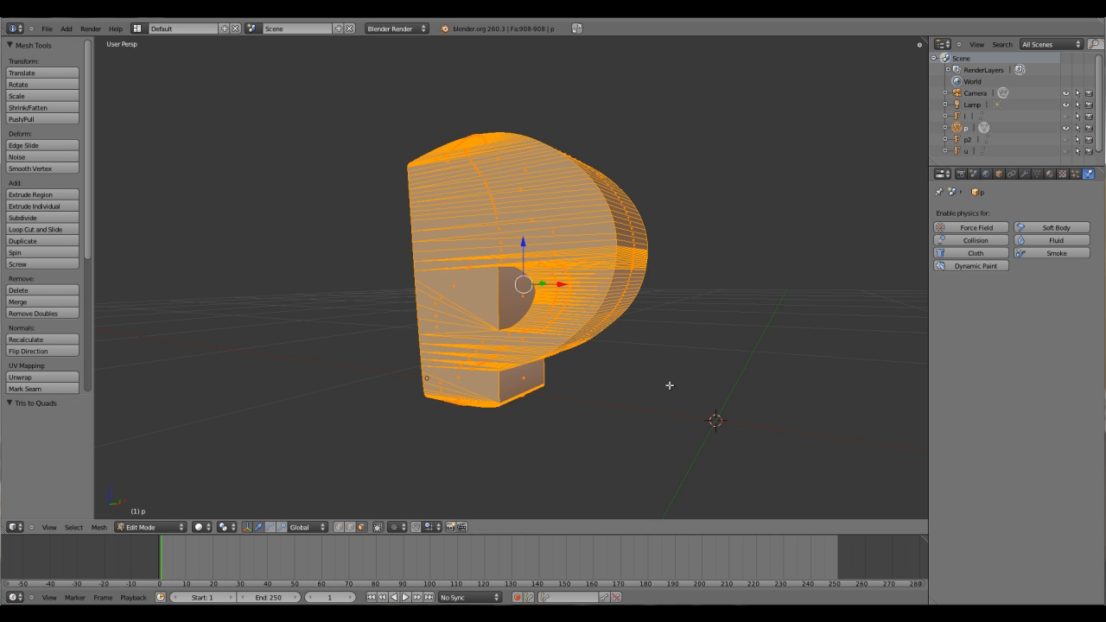
mouse_move(619, 384)
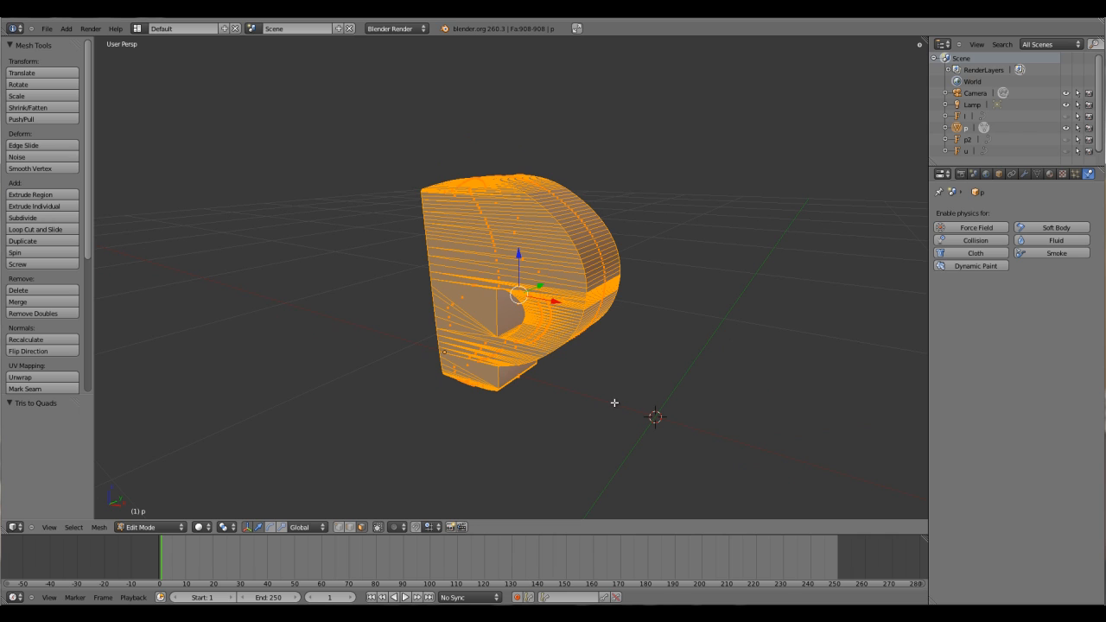
mouse_move(579, 395)
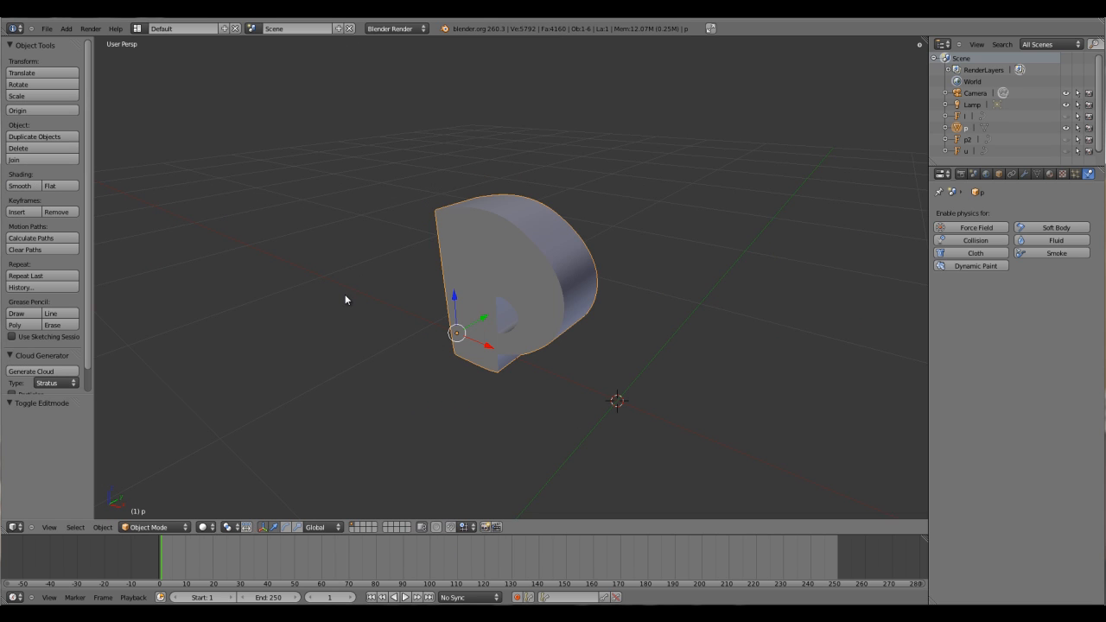
- Add a cube mesh object around the letter p
left_click(66, 28)
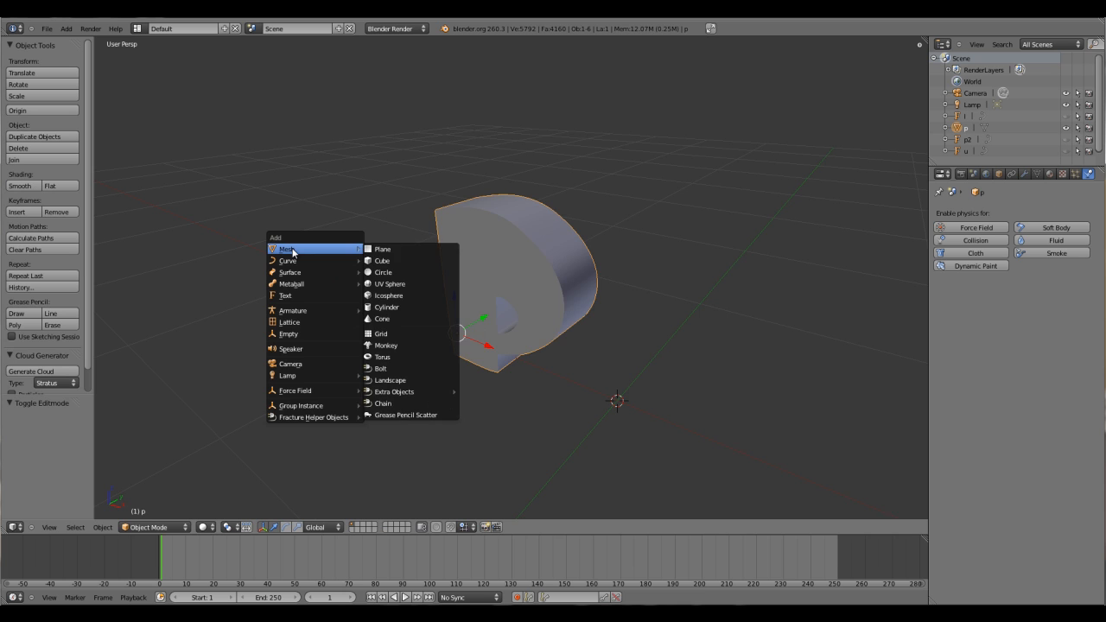
left_click(382, 260)
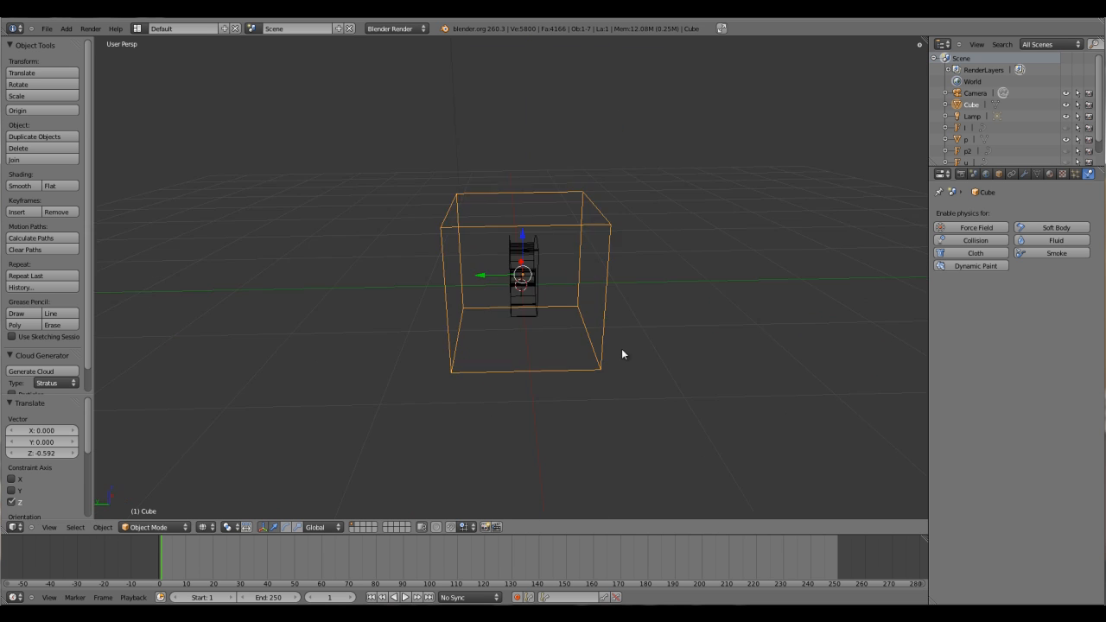
- Orbit the view to check how the cube surrounds the letter p
left_click_drag(622, 355, 526, 255)
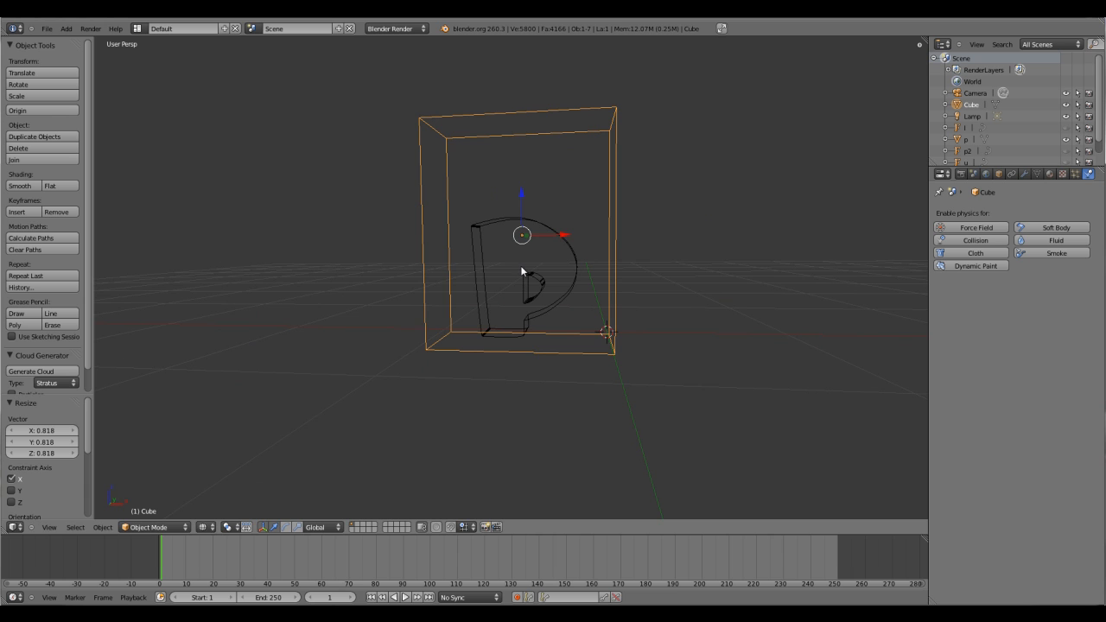
mouse_move(517, 259)
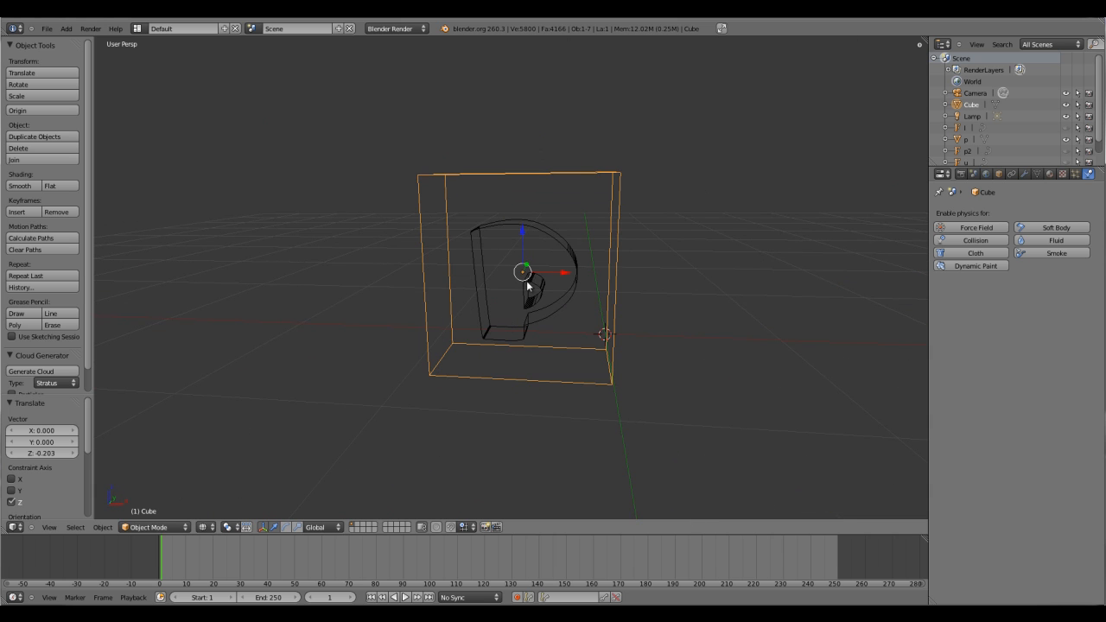
mouse_move(975, 115)
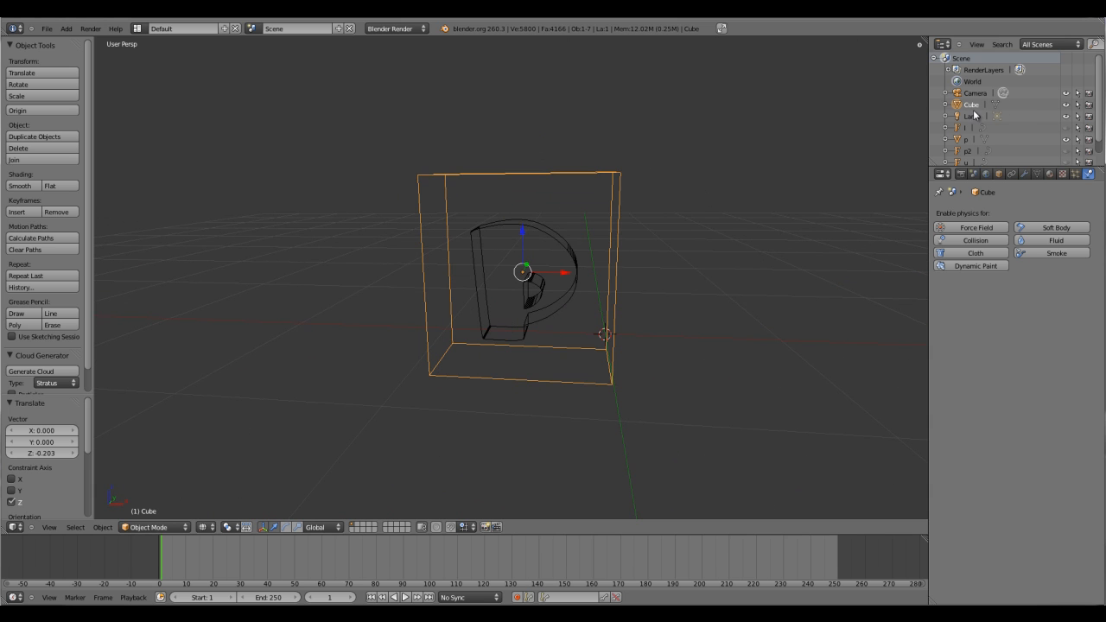
- Rename the cube to 'domain' and add fluid physics to it
double_click(971, 104)
type("domain")
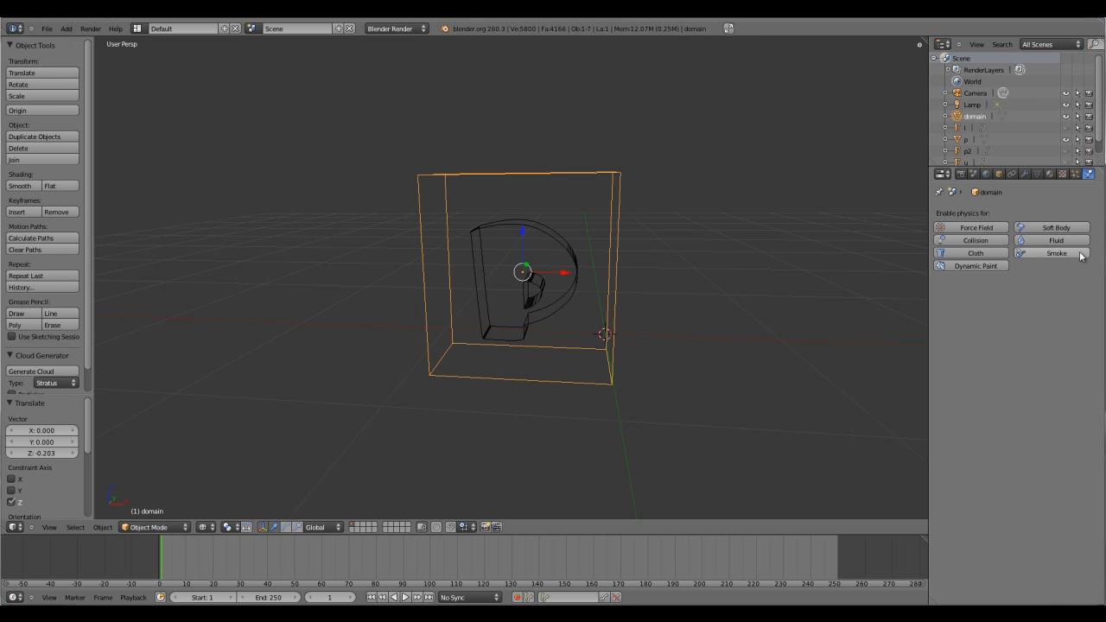
mouse_move(1058, 262)
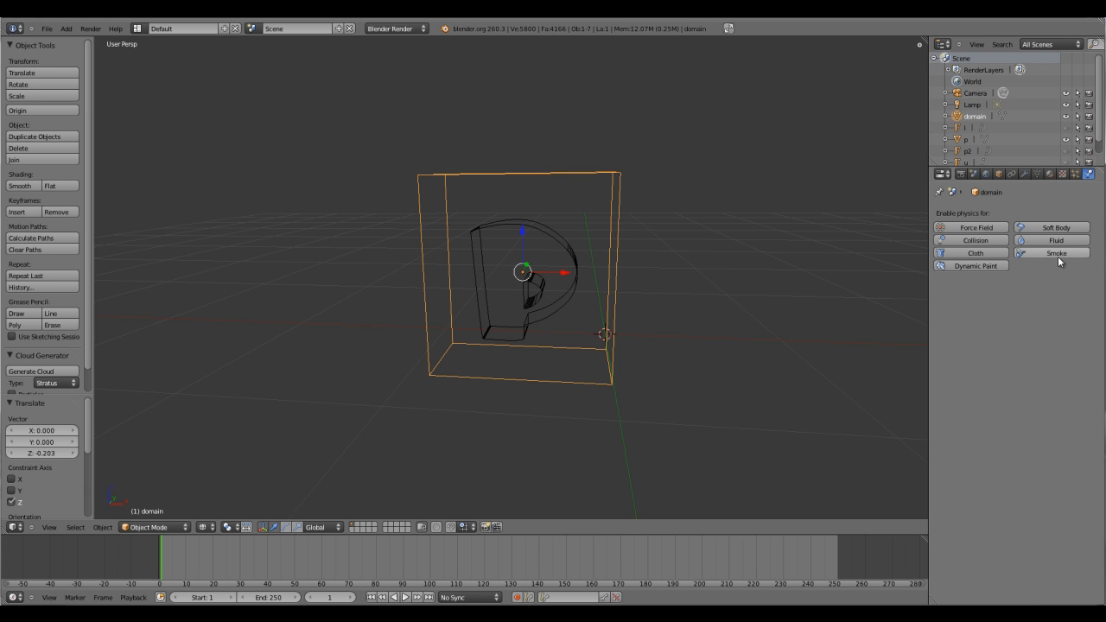
left_click(1053, 239)
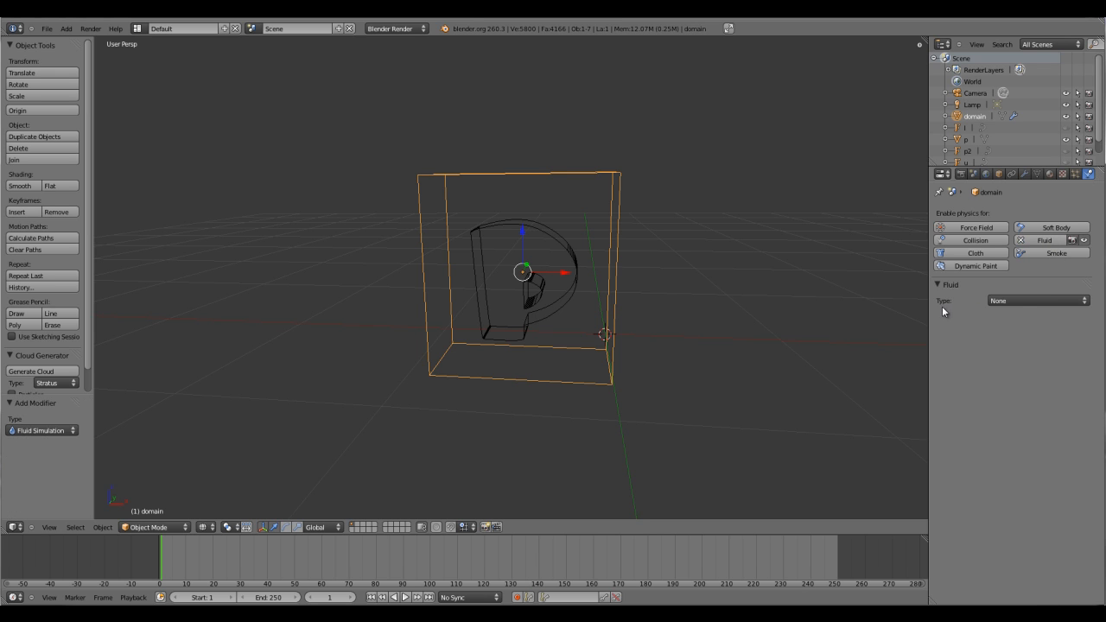
left_click(1035, 300)
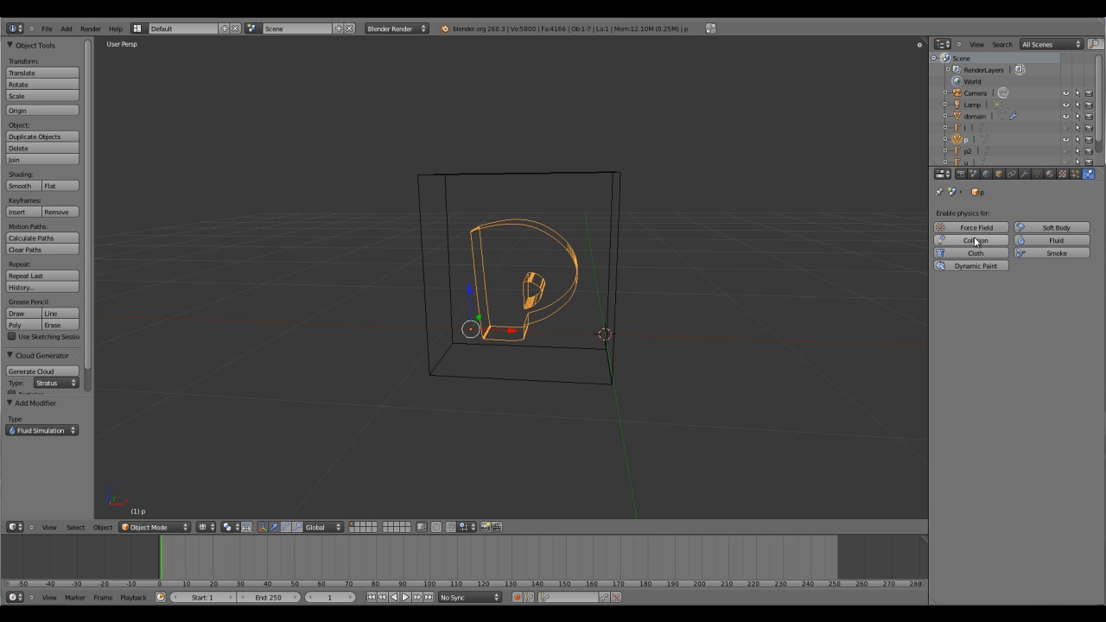
mouse_move(974, 240)
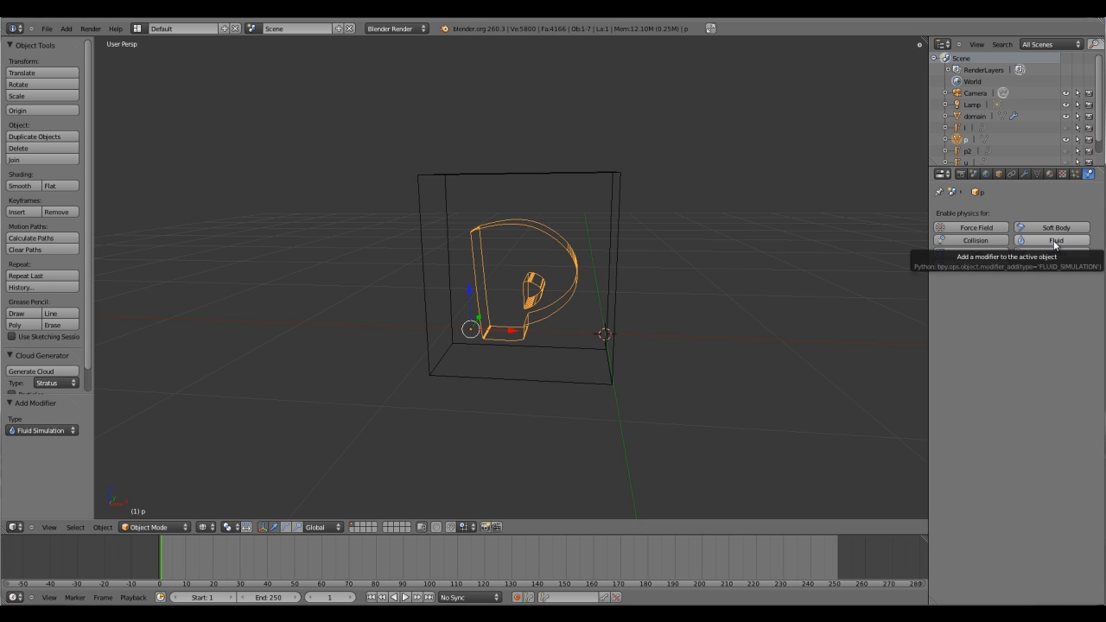
- Make letter p a fluid Obstacle with Volume initialization
left_click(1053, 240)
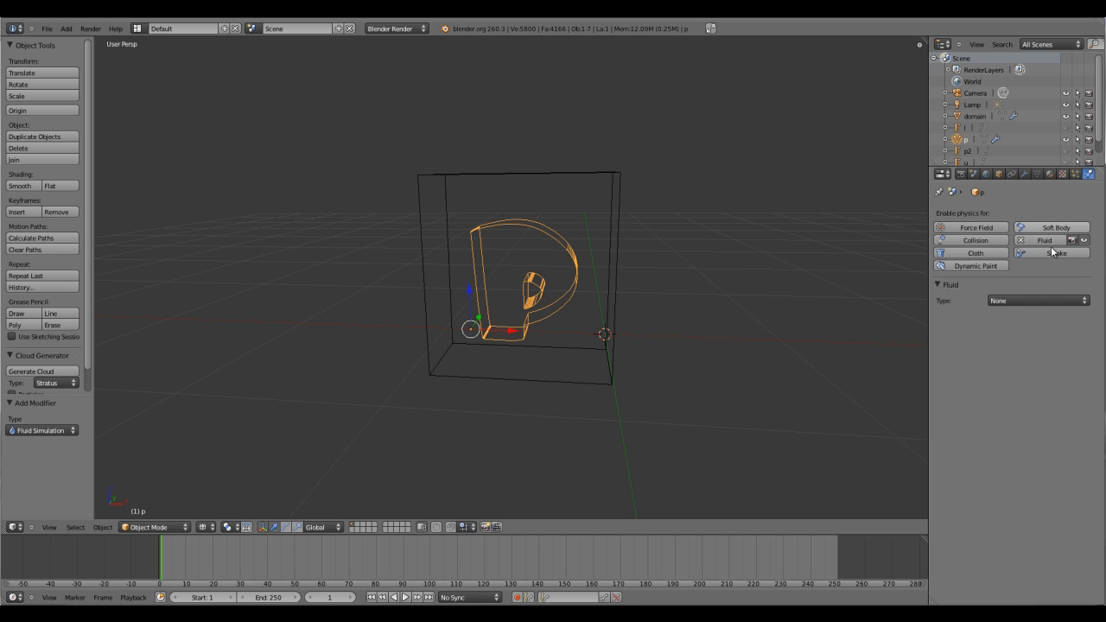
left_click(1034, 301)
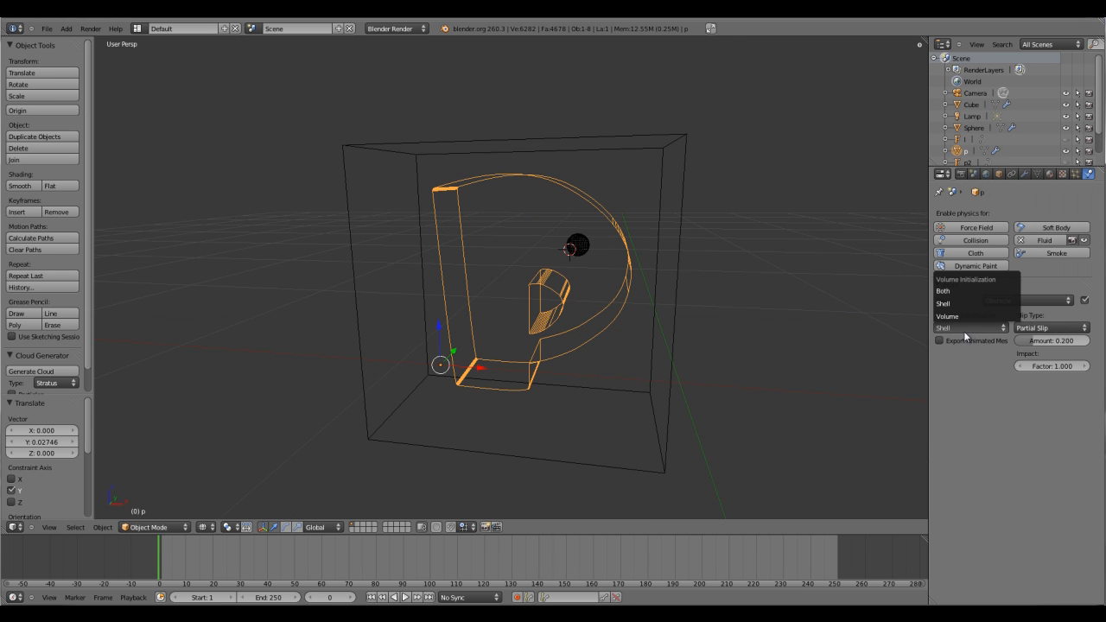
mouse_move(946, 316)
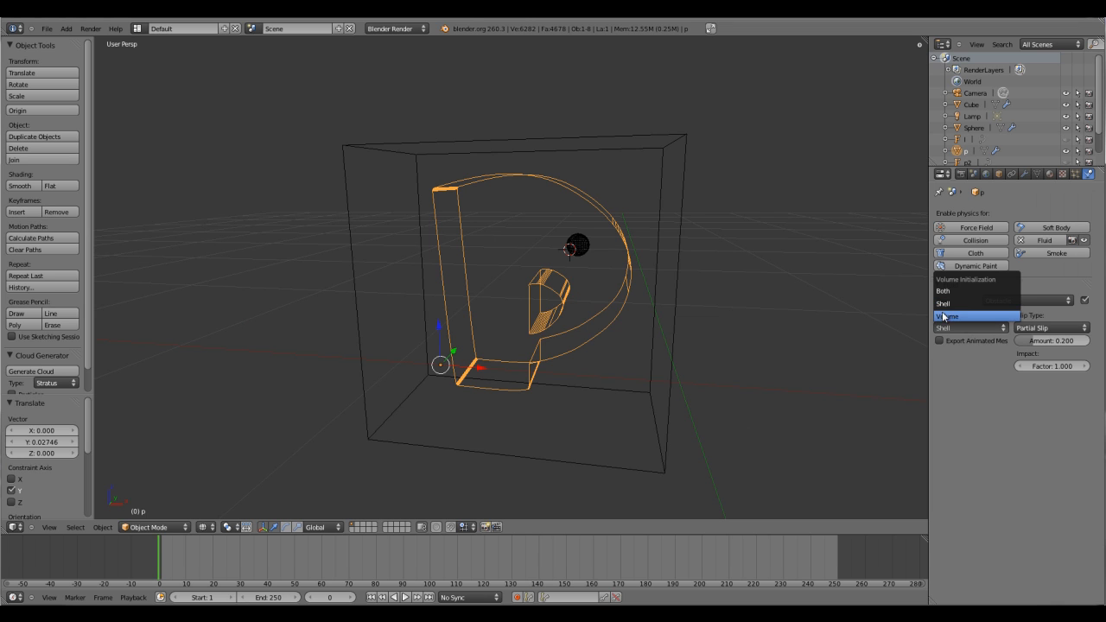
mouse_move(946, 303)
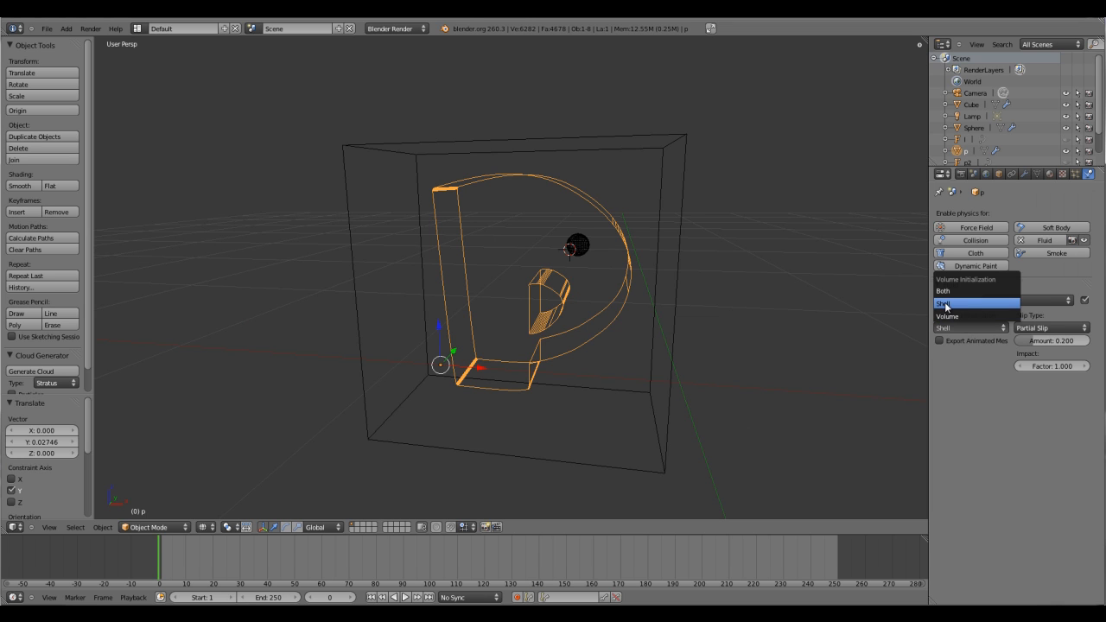
left_click(946, 316)
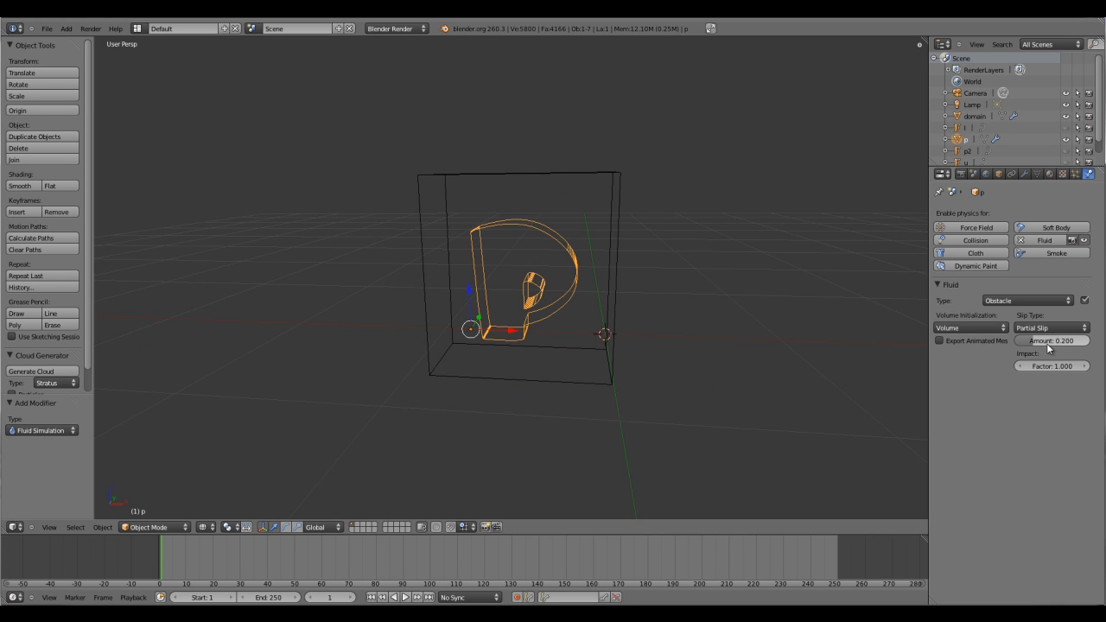
mouse_move(541, 262)
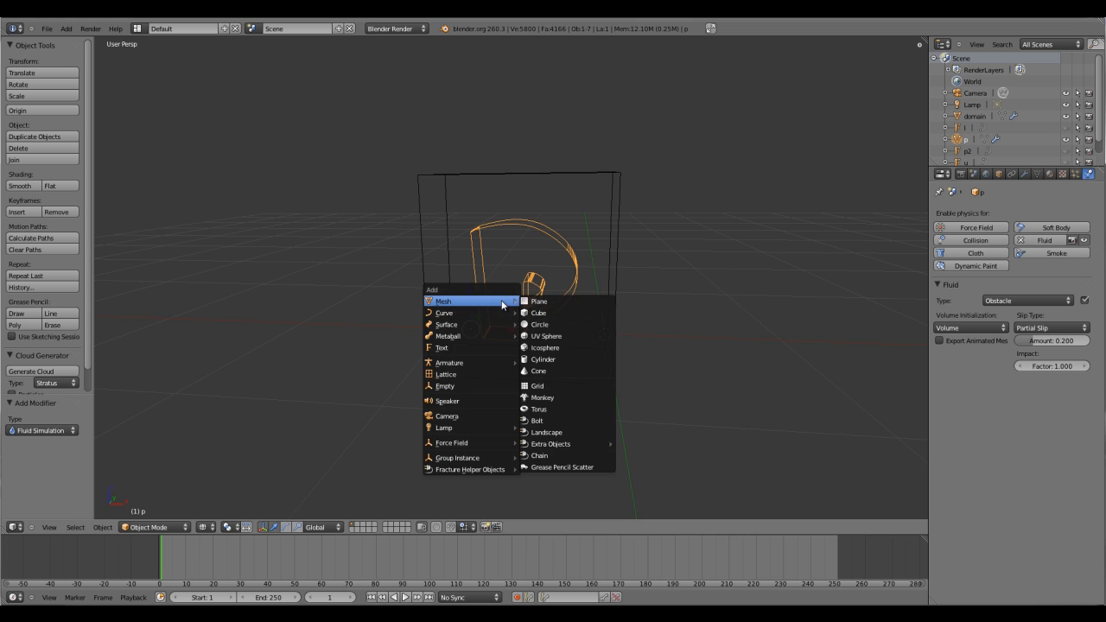
mouse_move(562, 335)
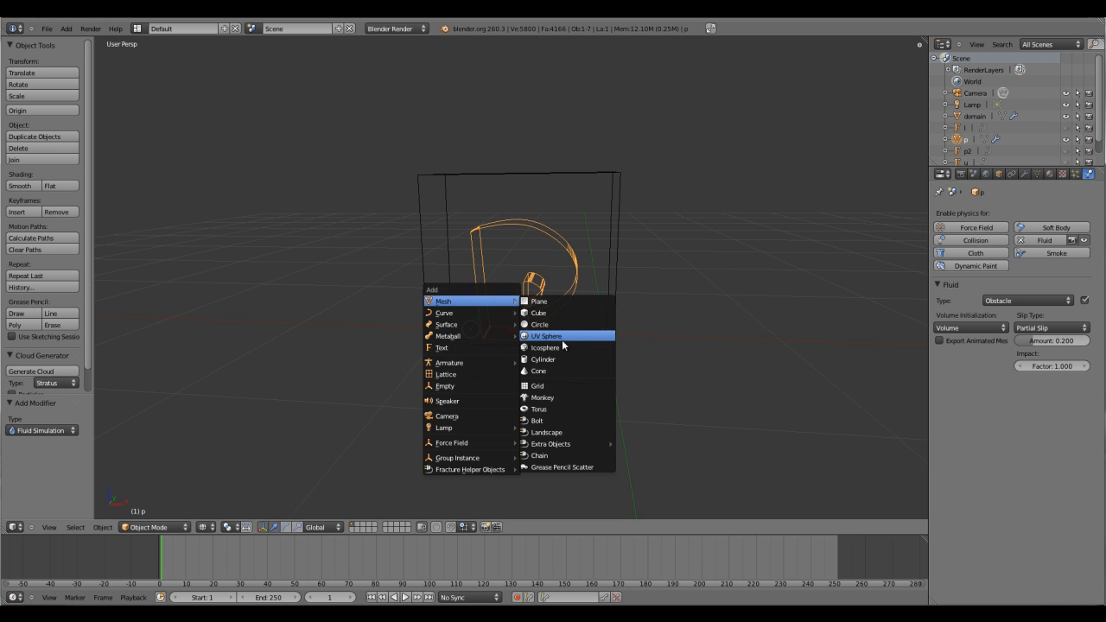
- Add a UV sphere mesh inside the domain near the letter p
left_click(545, 336)
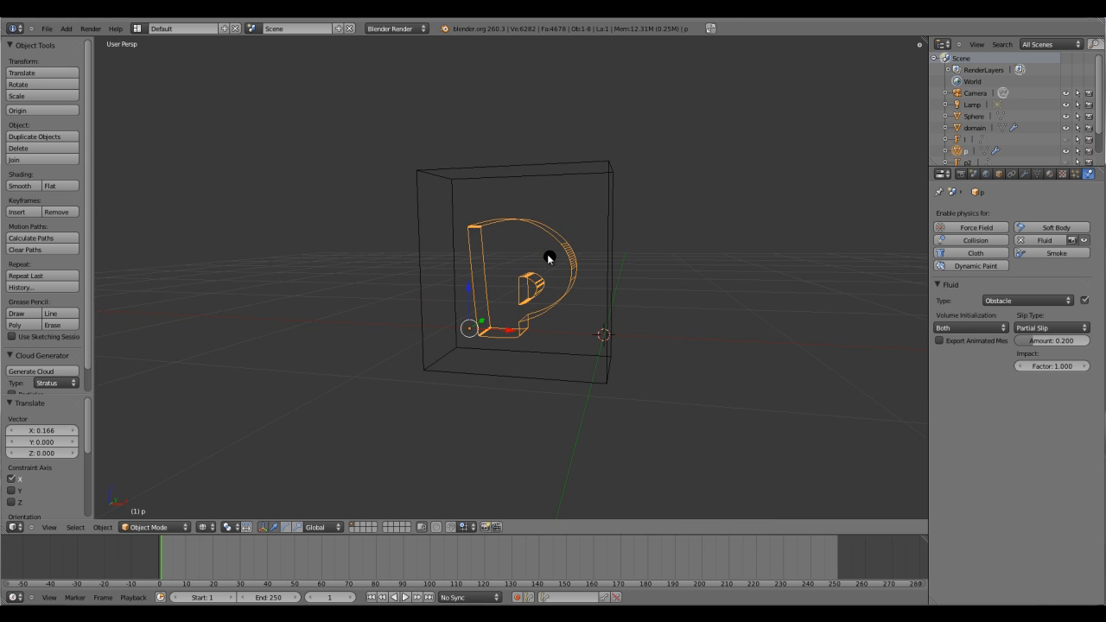
- Make the sphere a fluid Inflow with zero Z inflow velocity
left_click(1026, 300)
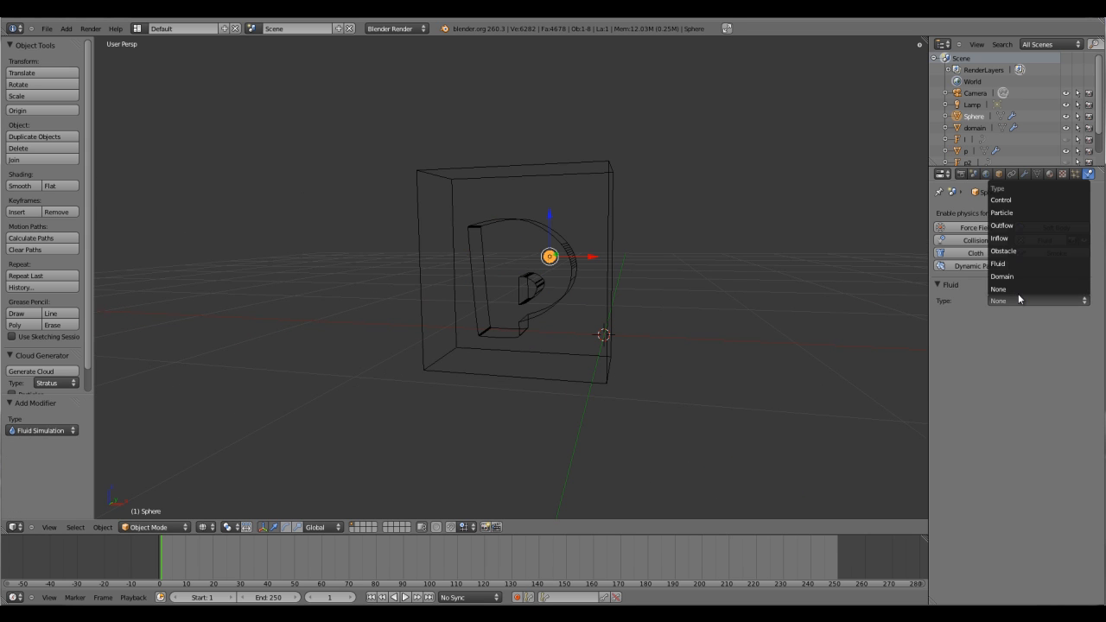
mouse_move(1007, 226)
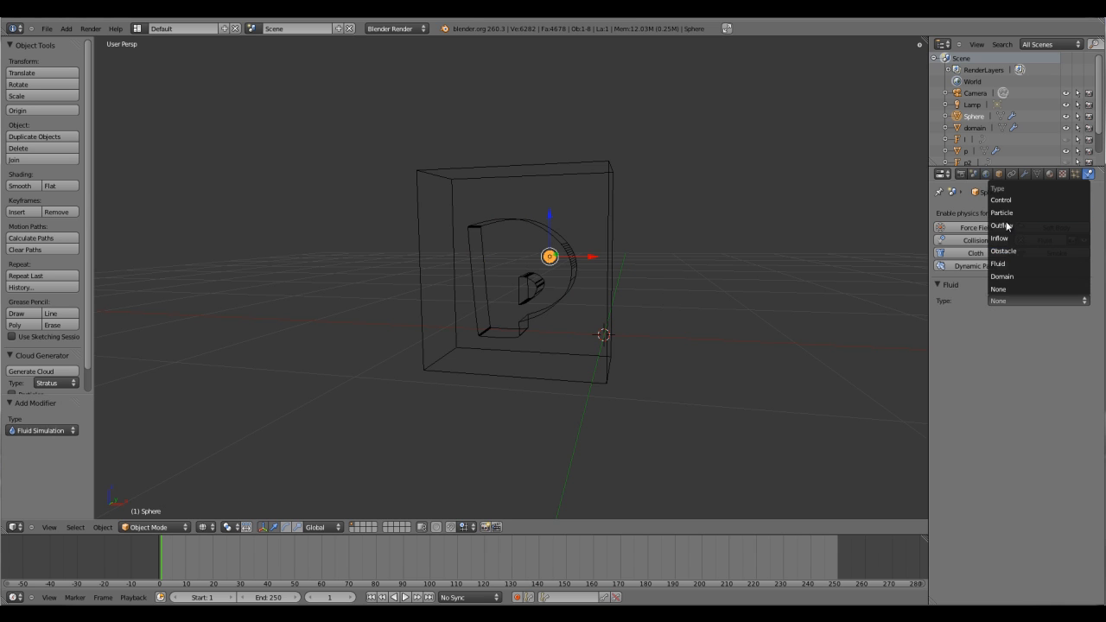
left_click(1001, 238)
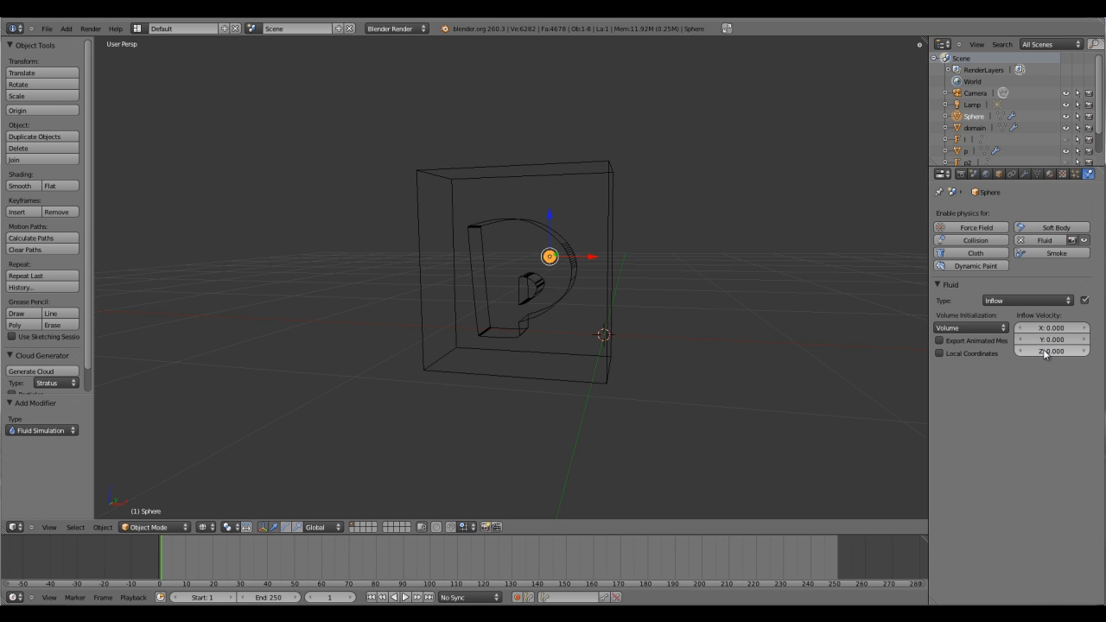
left_click(1050, 350)
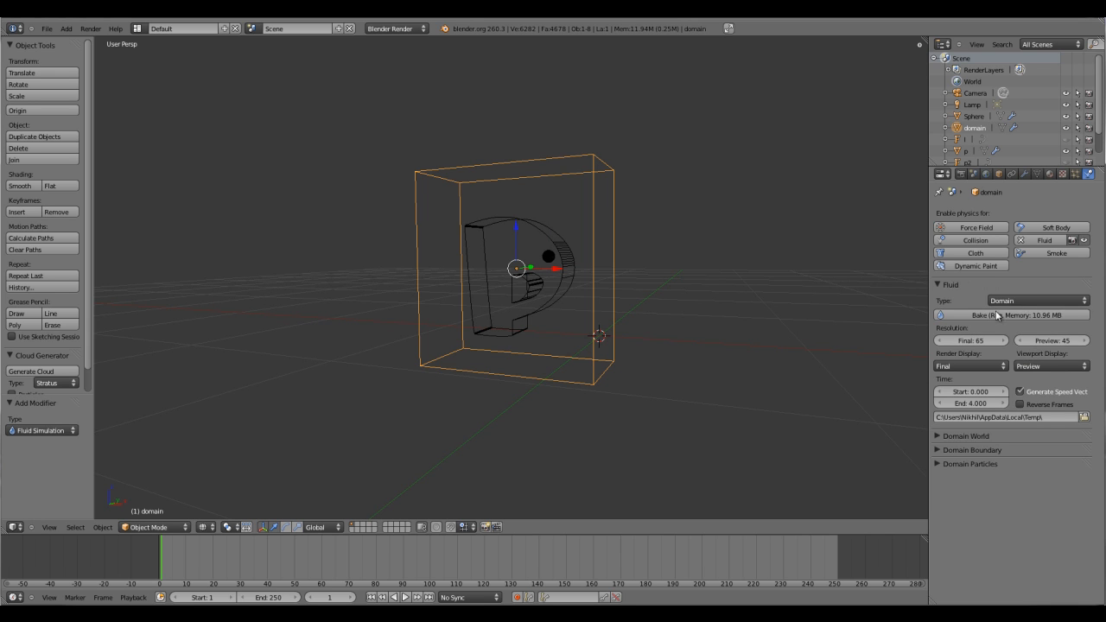
mouse_move(1039, 379)
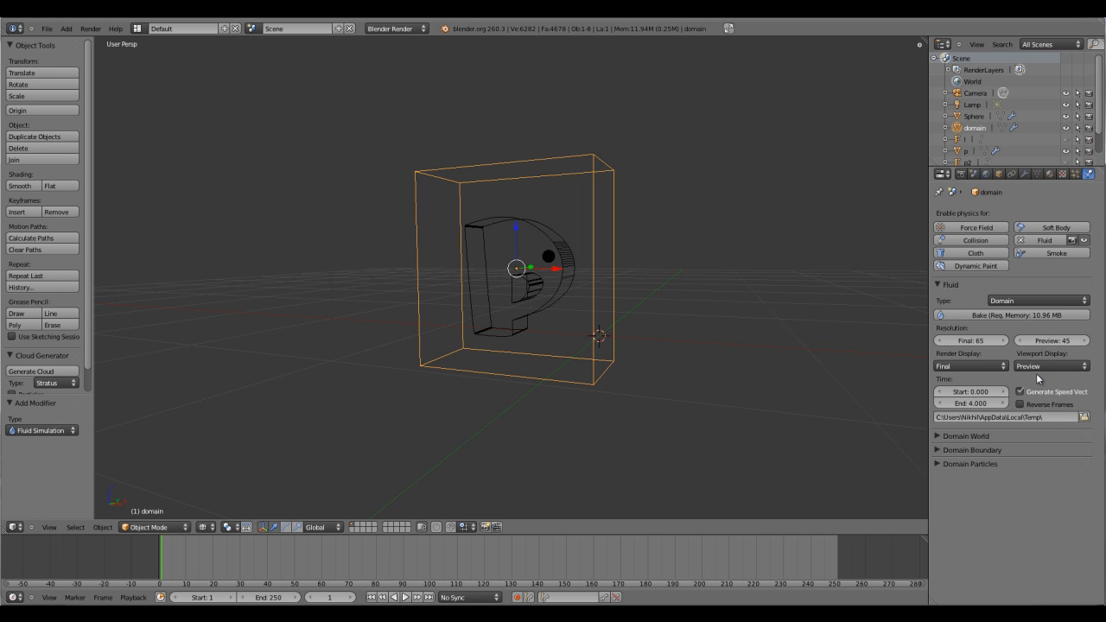
mouse_move(1050, 365)
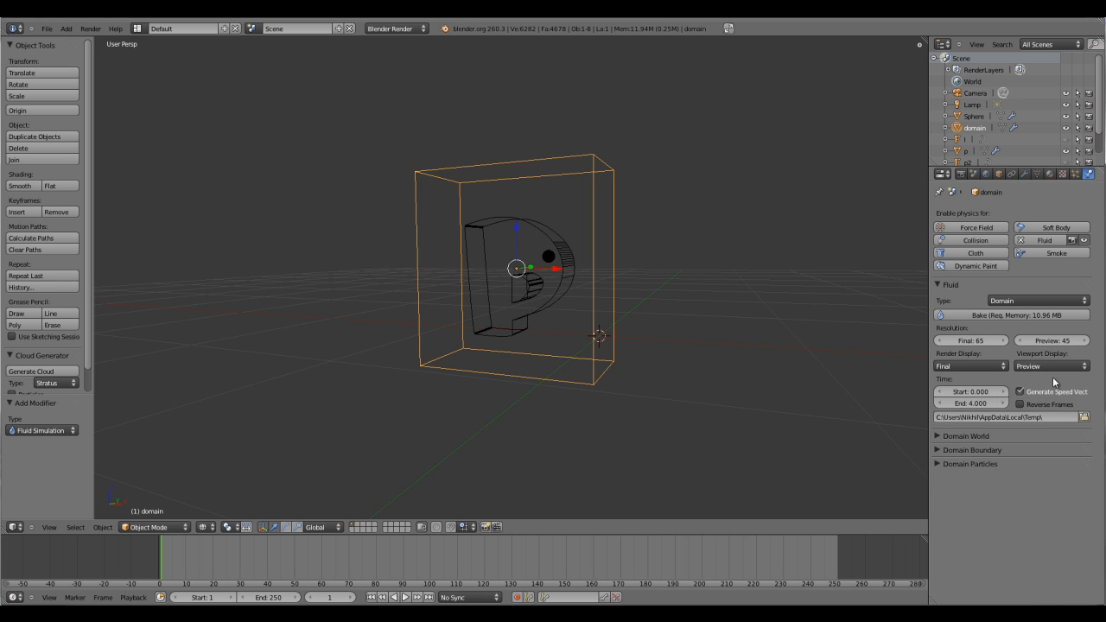
mouse_move(1097, 383)
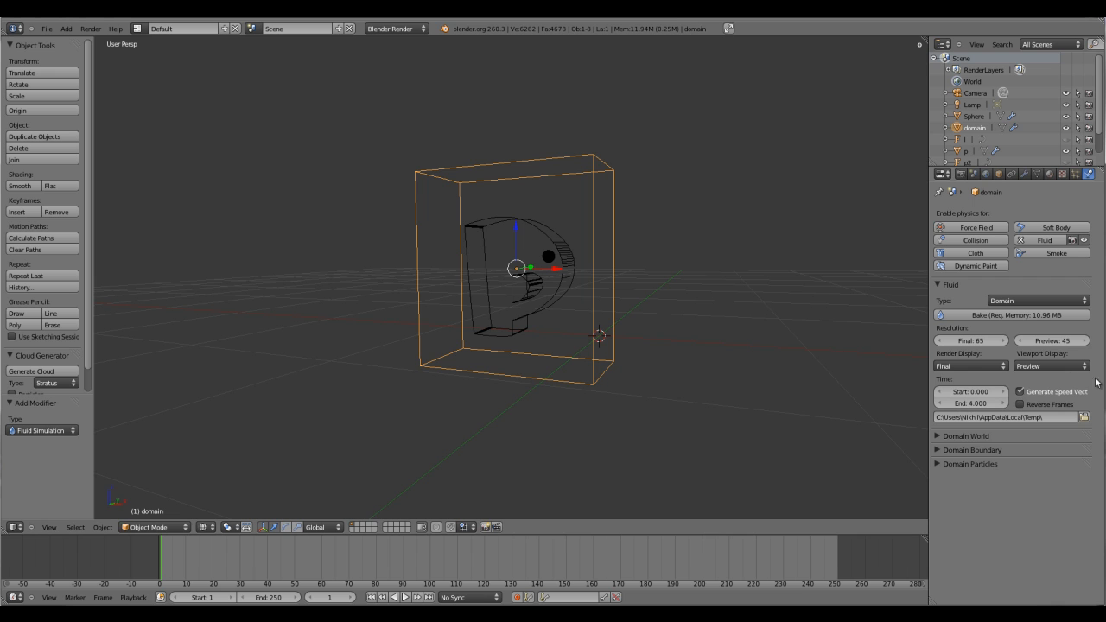
- Switch the domain's Viewport Display from Preview to Final
left_click(1049, 365)
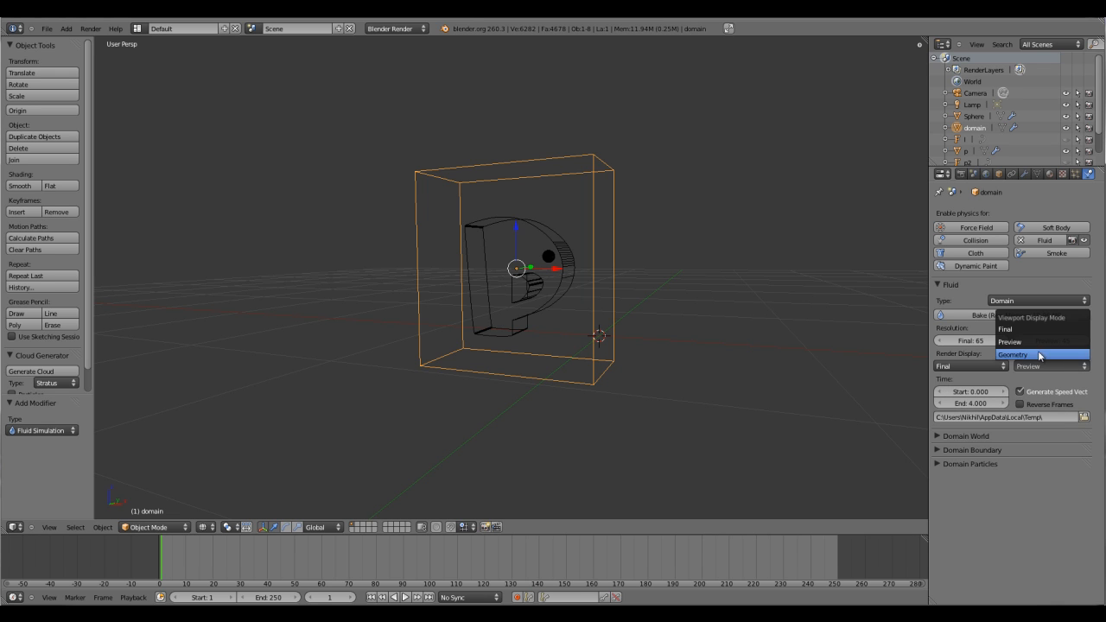
mouse_move(1024, 329)
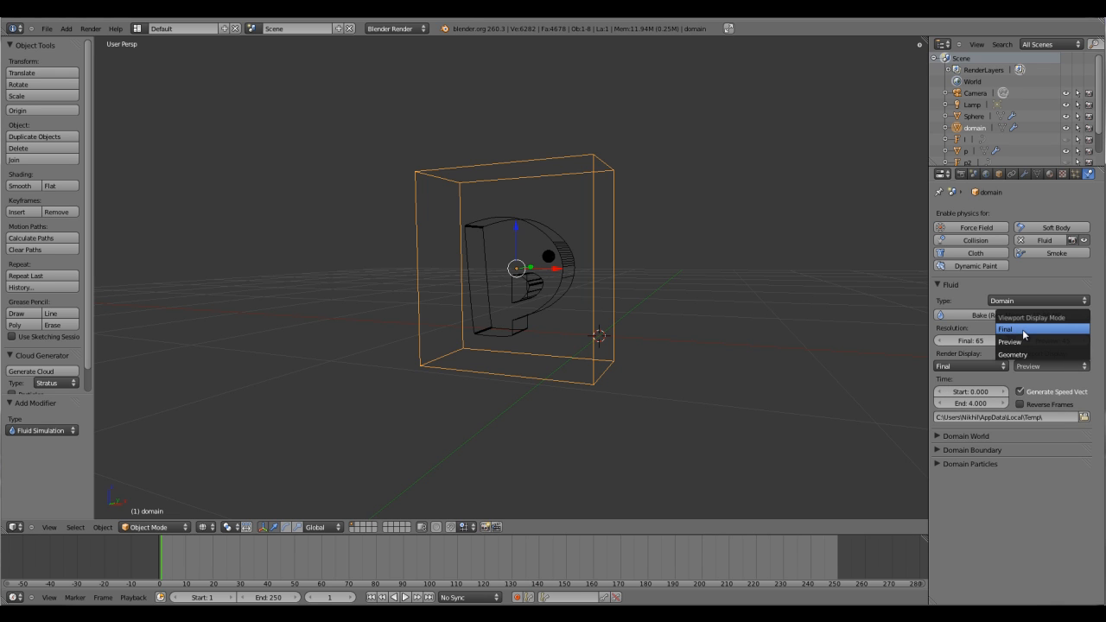
left_click(1005, 329)
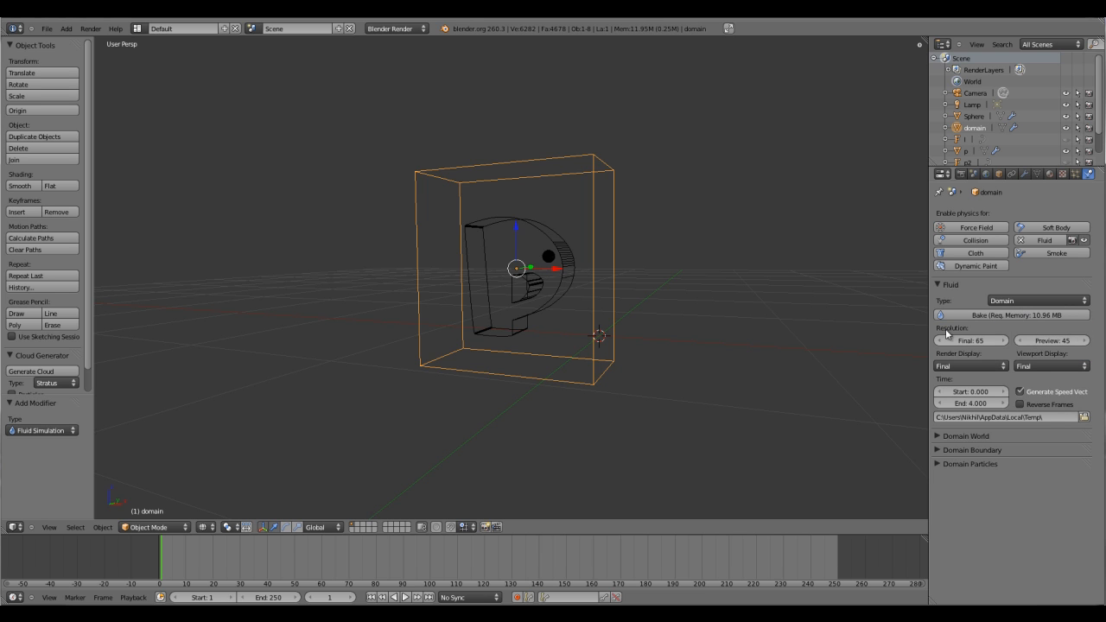
mouse_move(1051, 340)
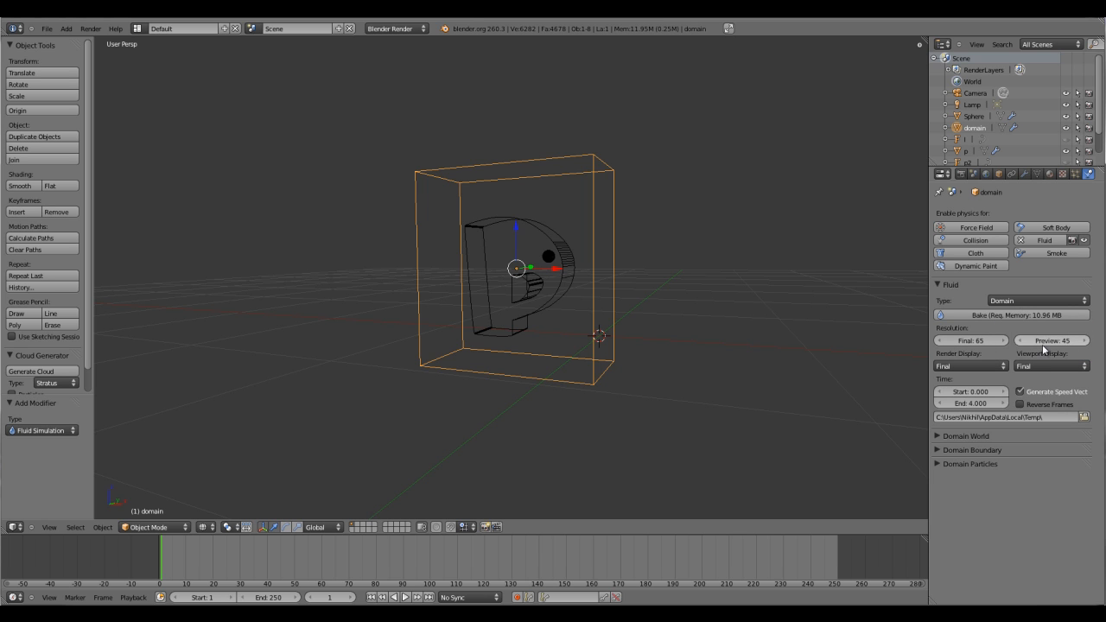
mouse_move(970, 340)
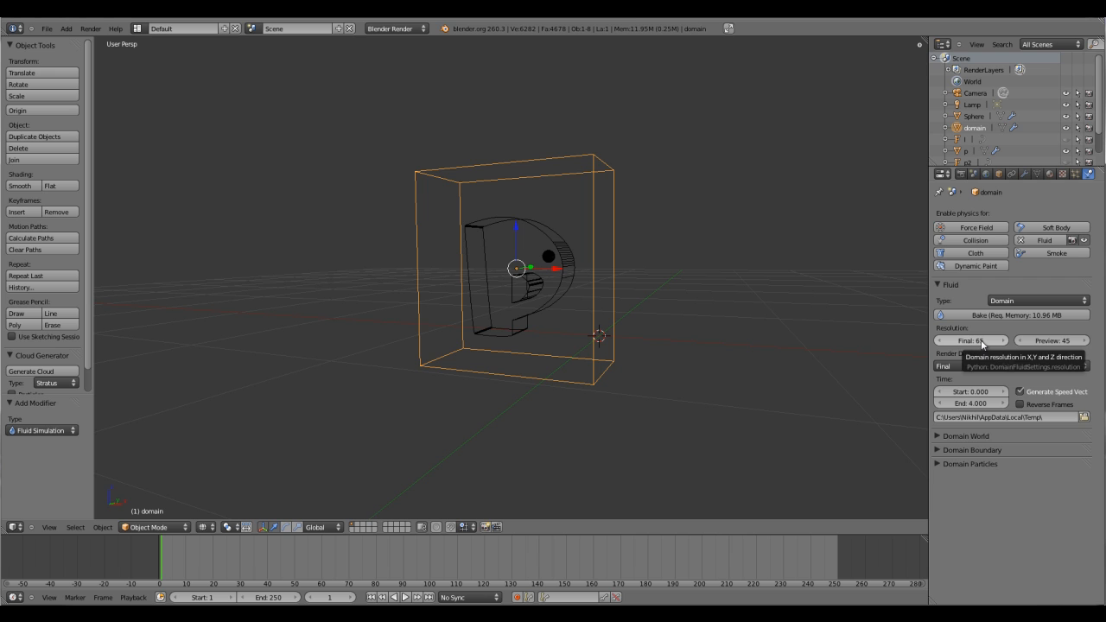
mouse_move(628, 288)
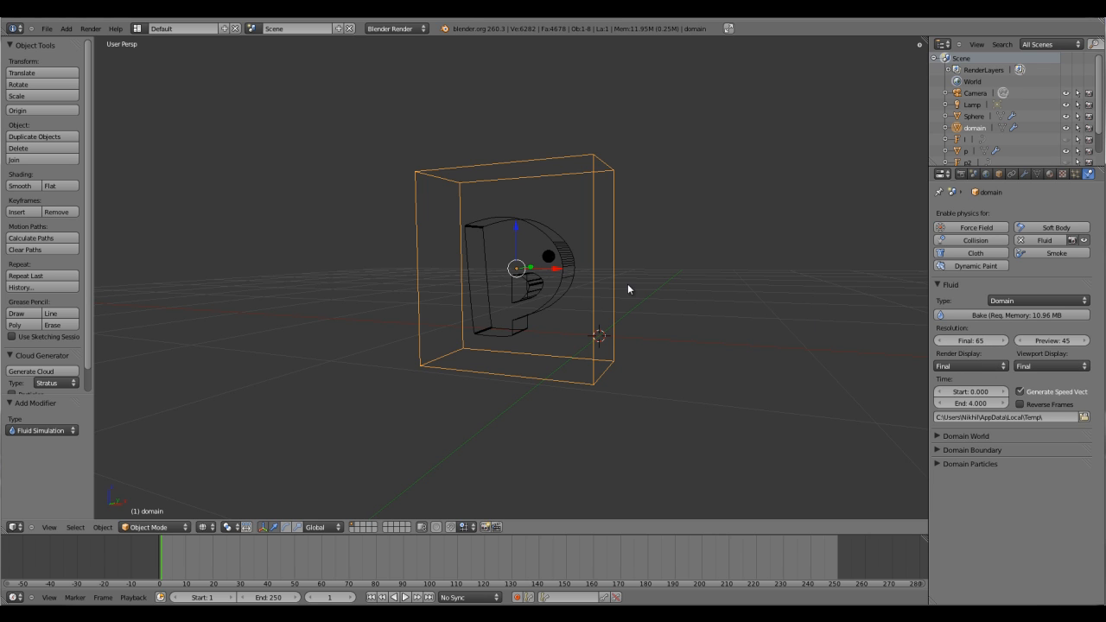
mouse_move(1005, 428)
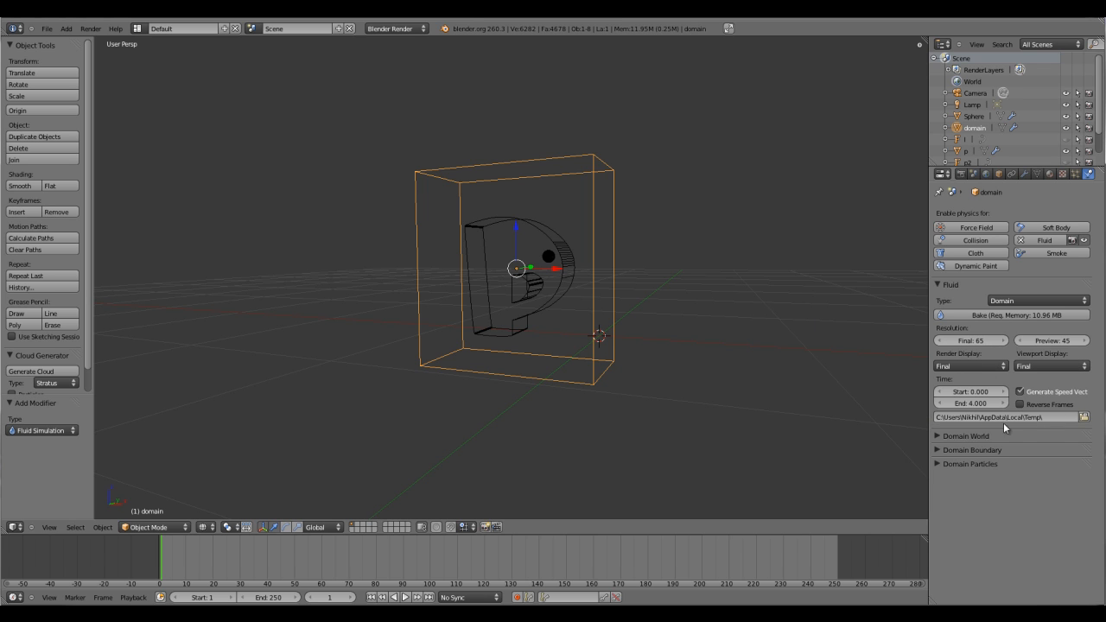
mouse_move(1036, 428)
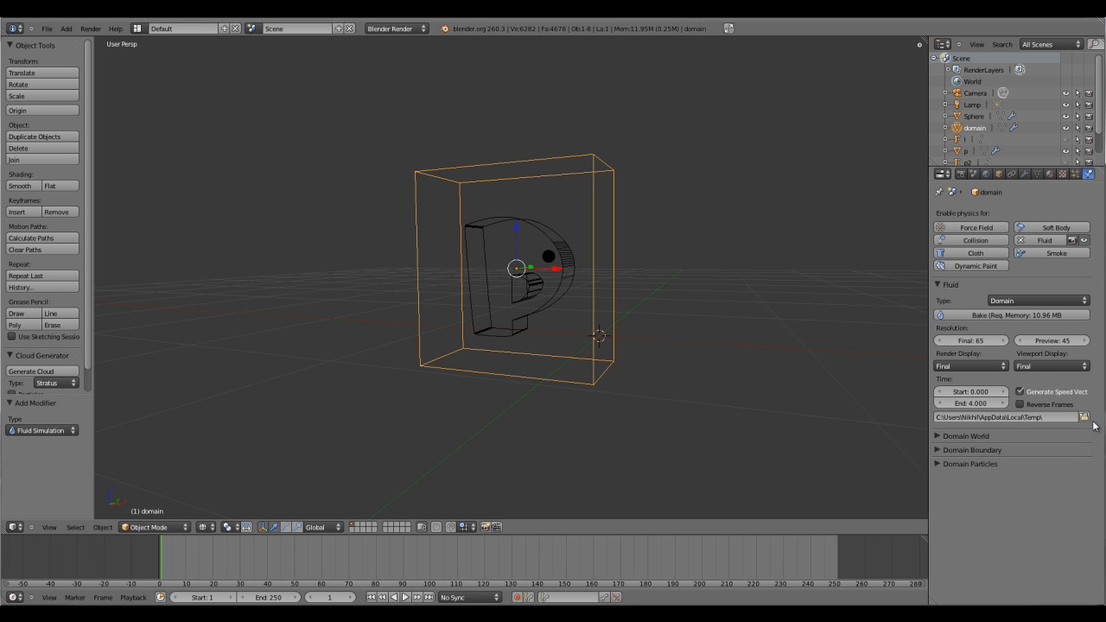
mouse_move(940, 444)
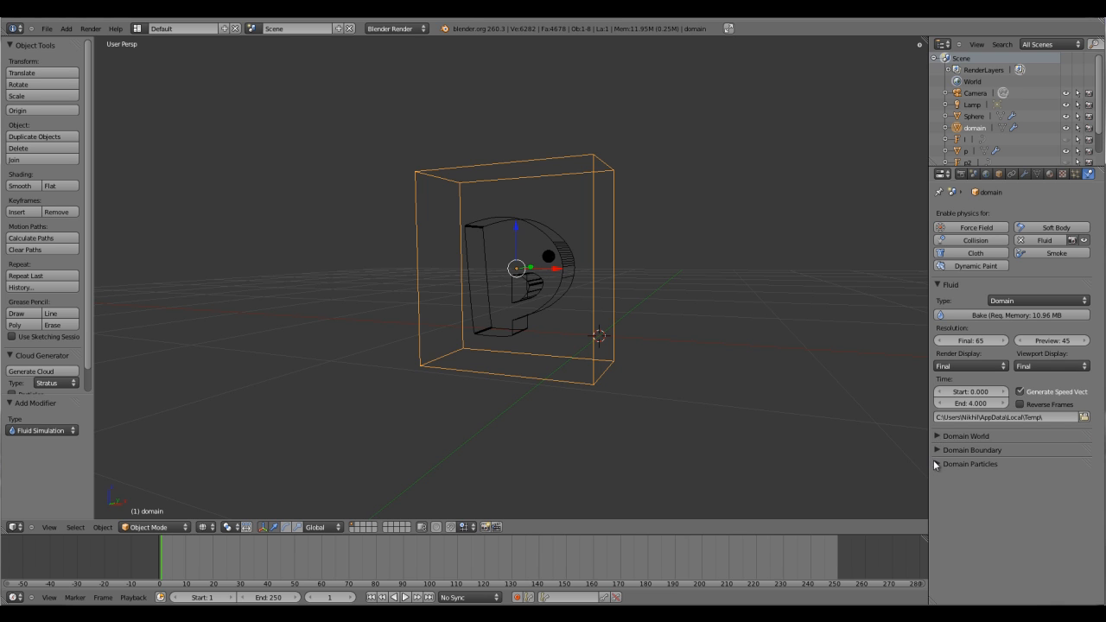
- Expand Domain World and set the viscosity preset to Honey
left_click(965, 436)
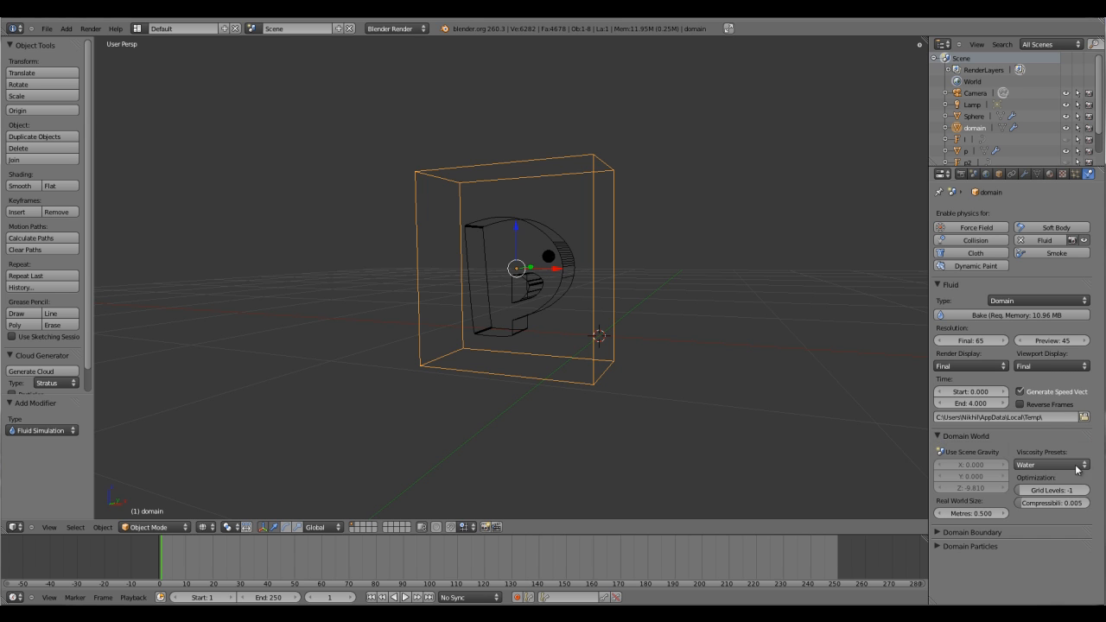
mouse_move(1052, 465)
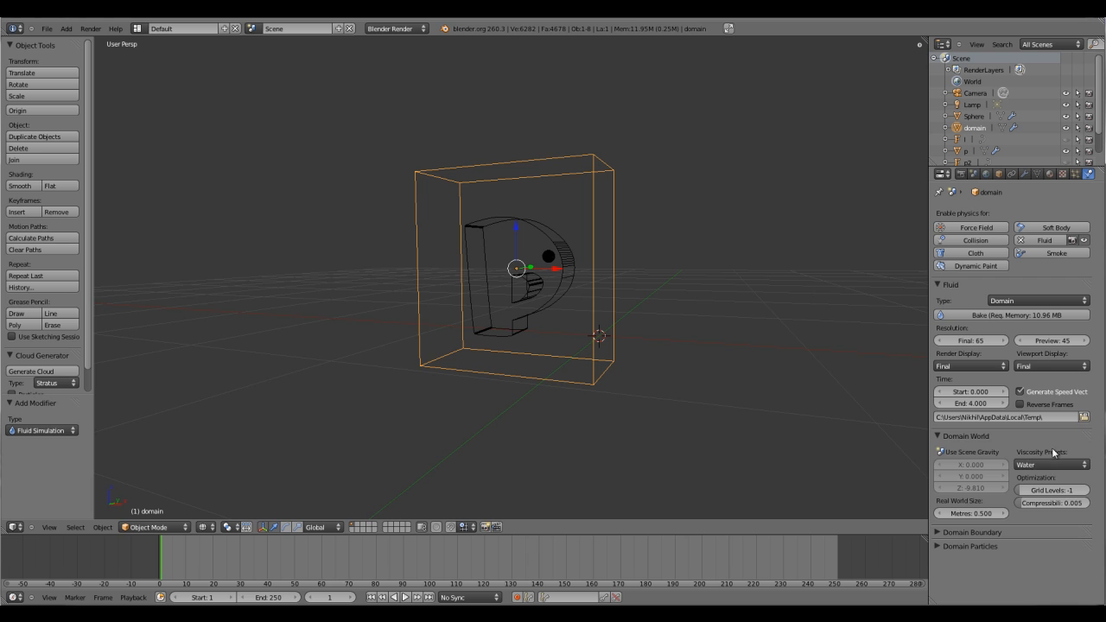
left_click(1049, 465)
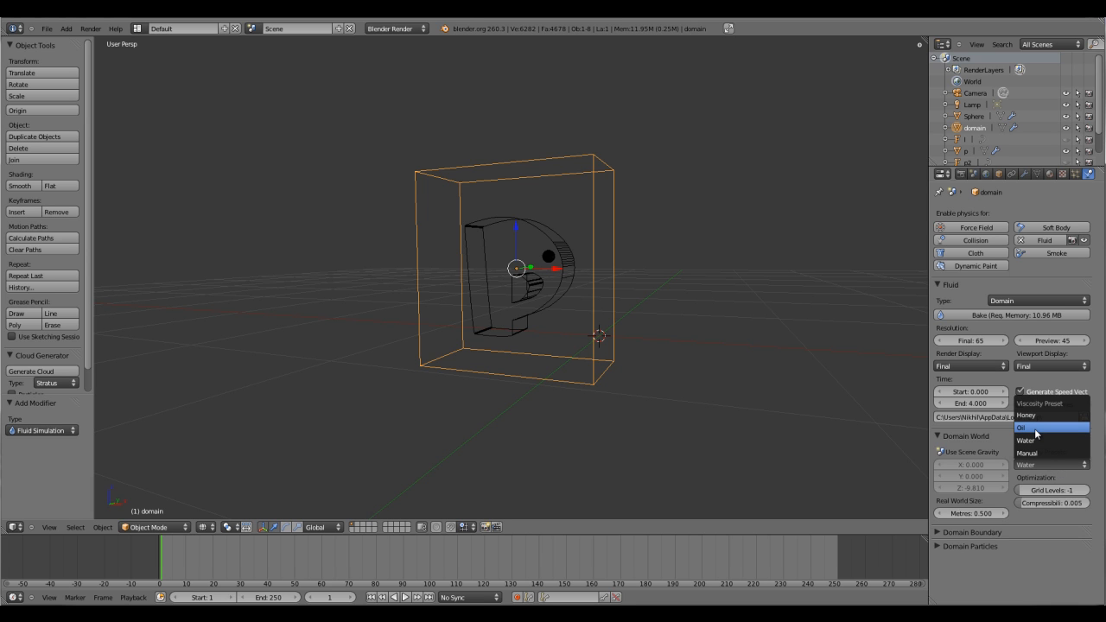
mouse_move(1037, 415)
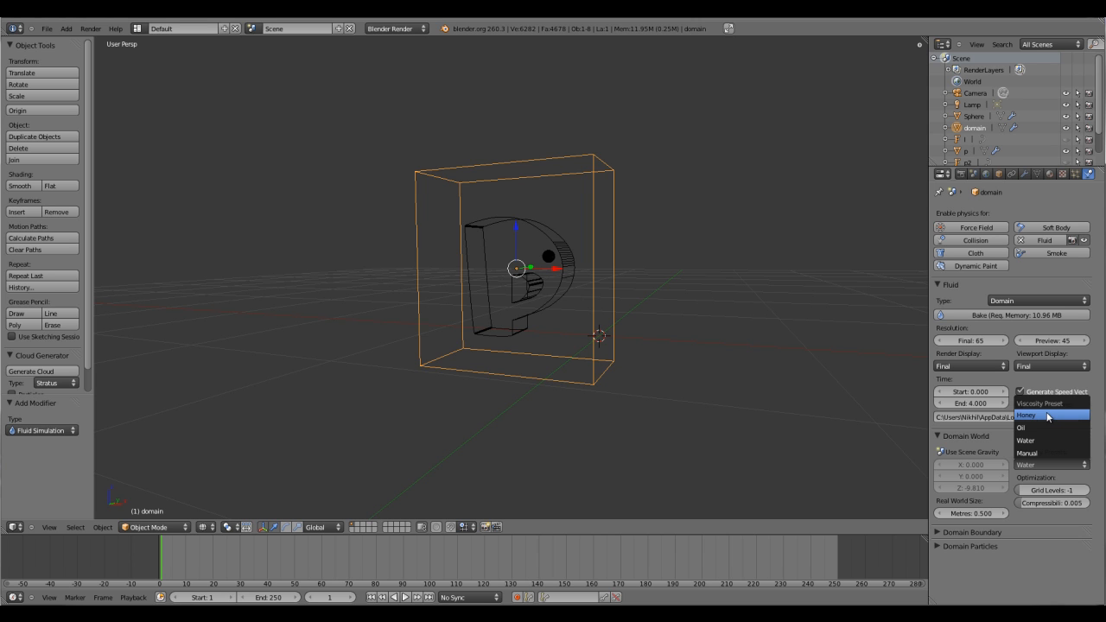
left_click(1026, 416)
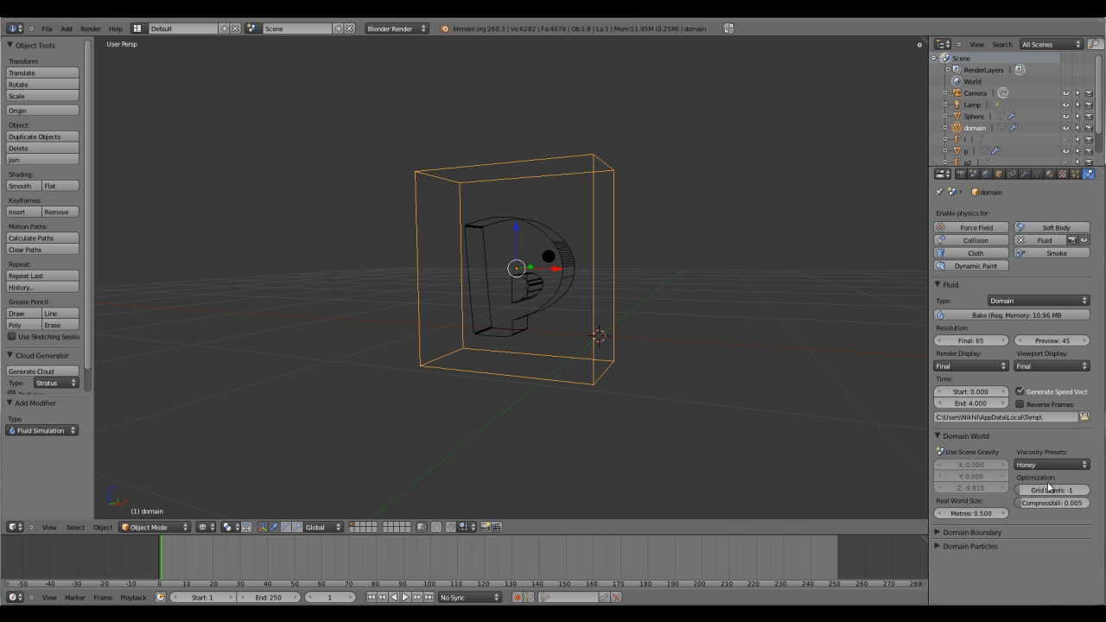
mouse_move(968, 513)
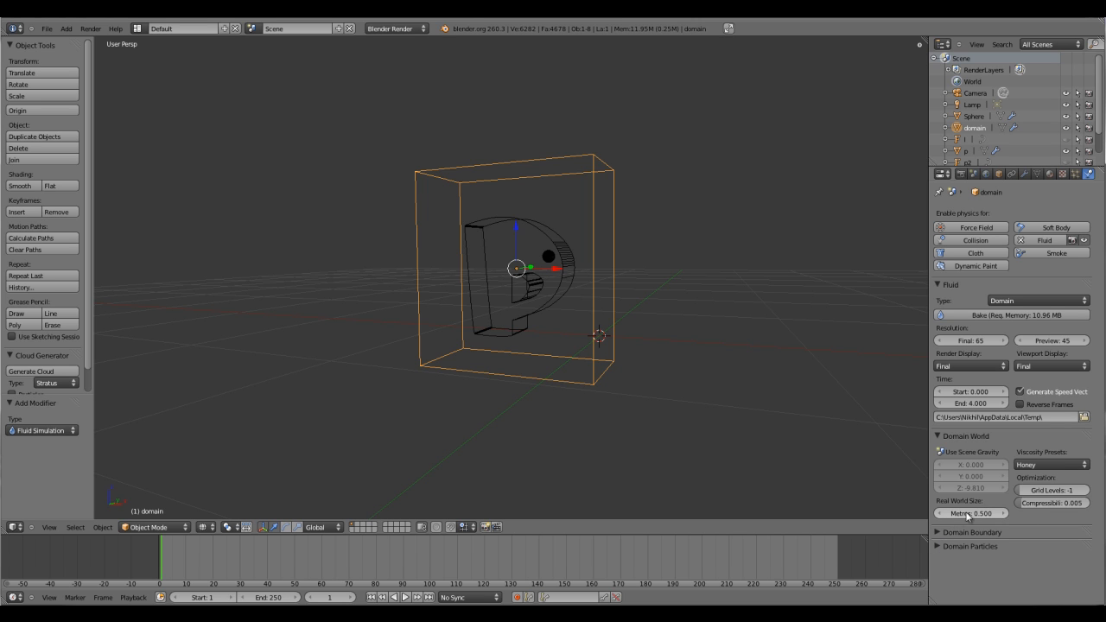
mouse_move(967, 513)
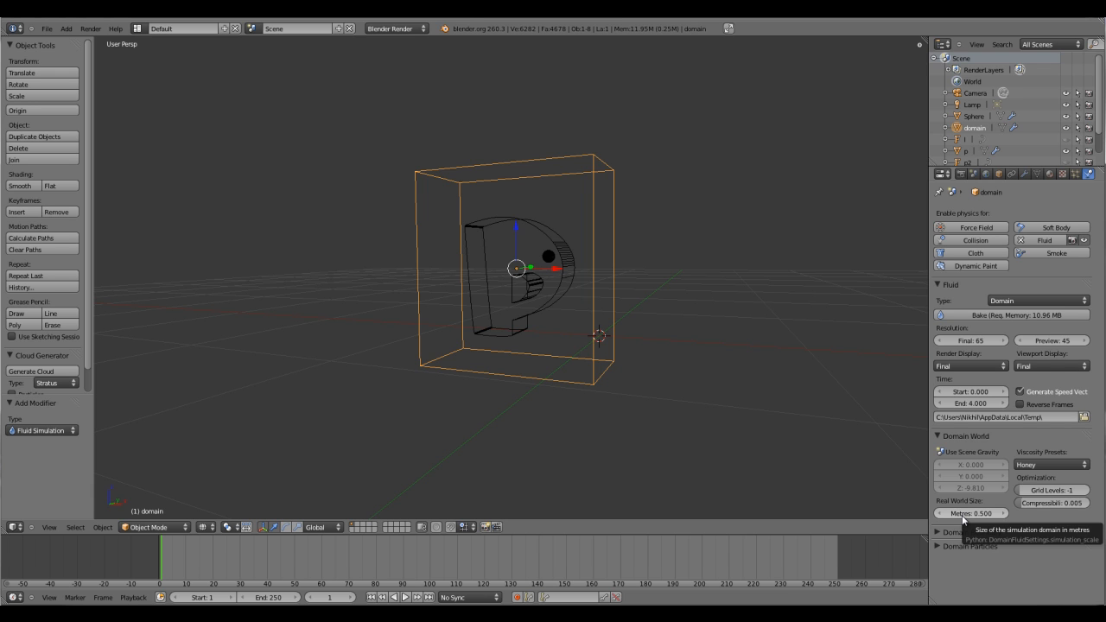
mouse_move(835, 499)
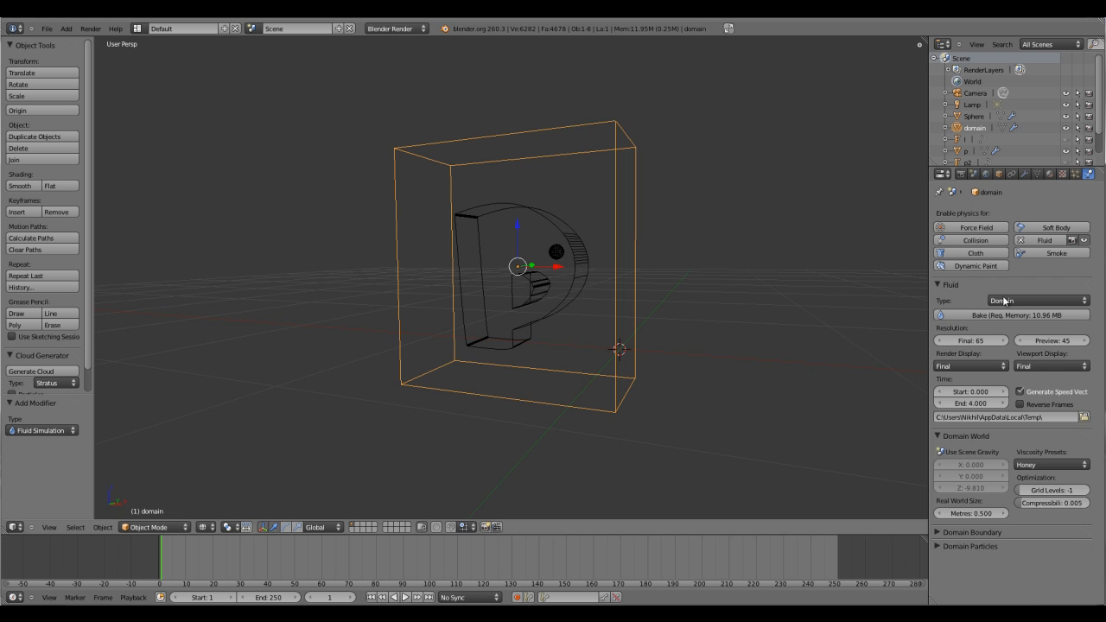
mouse_move(998, 314)
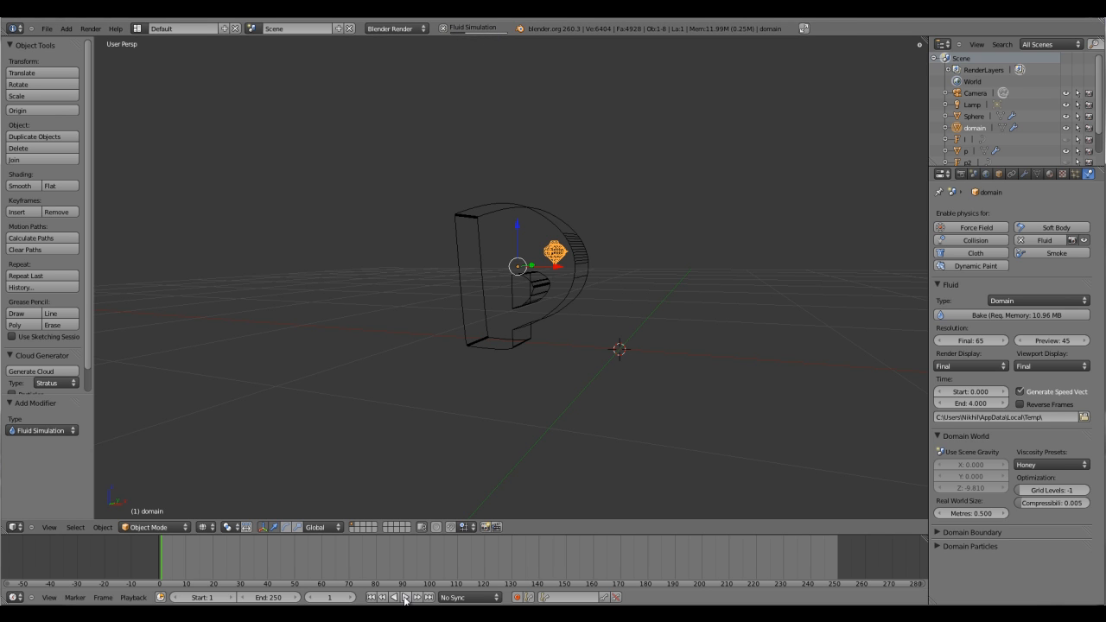
- Play the animation to watch the honey pour beside the letter P
left_click(404, 597)
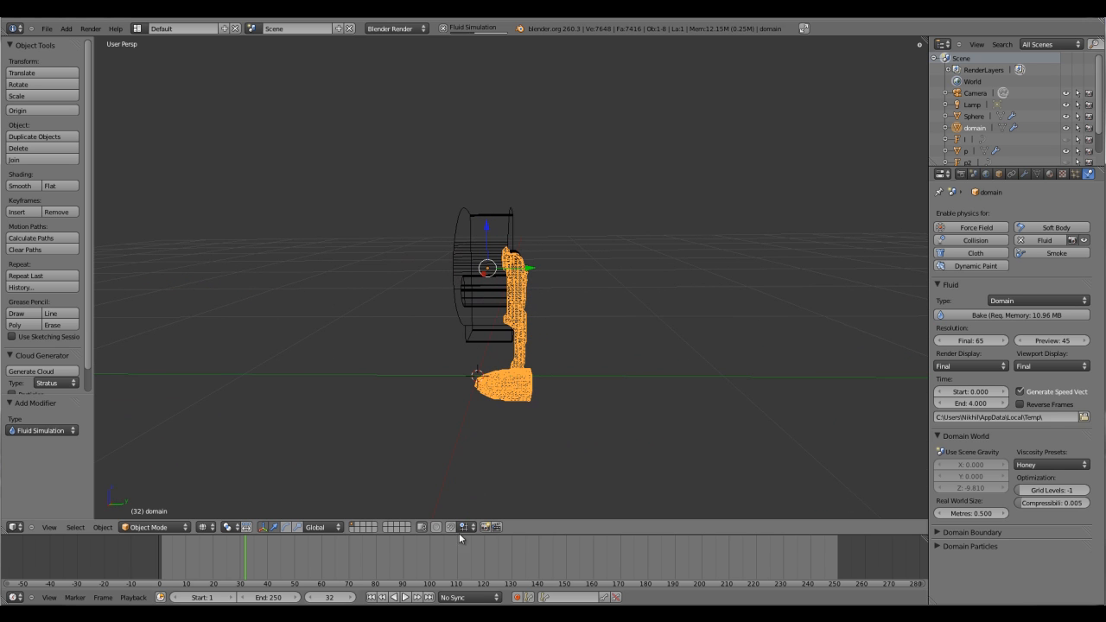
mouse_move(505, 252)
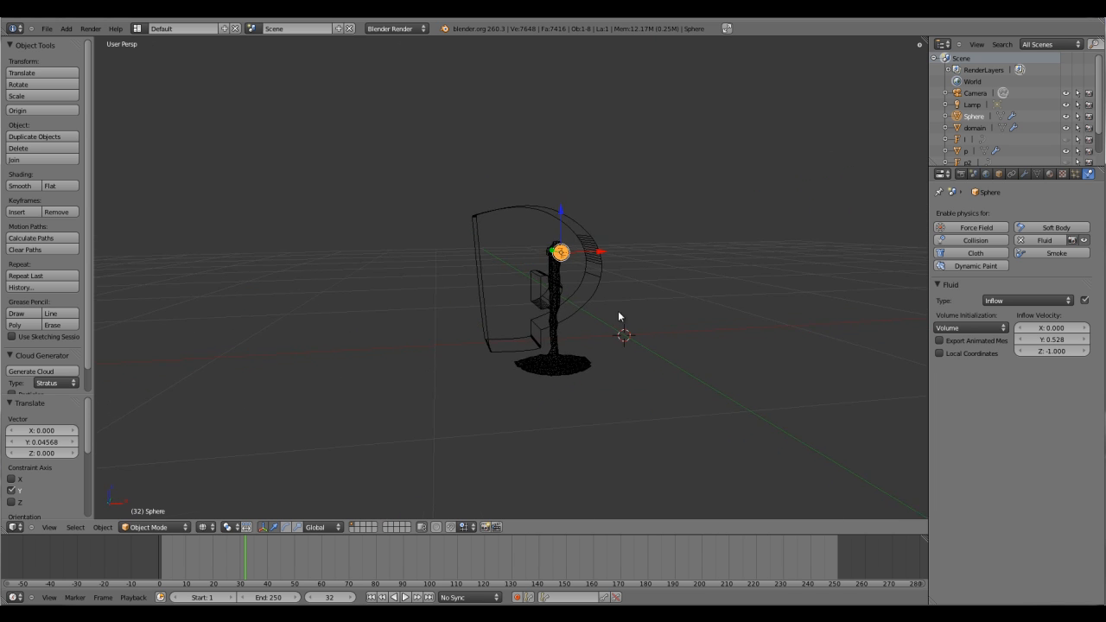
- Select the baked domain and scrub through early frames as the fluid spreads
left_click_drag(618, 316, 652, 337)
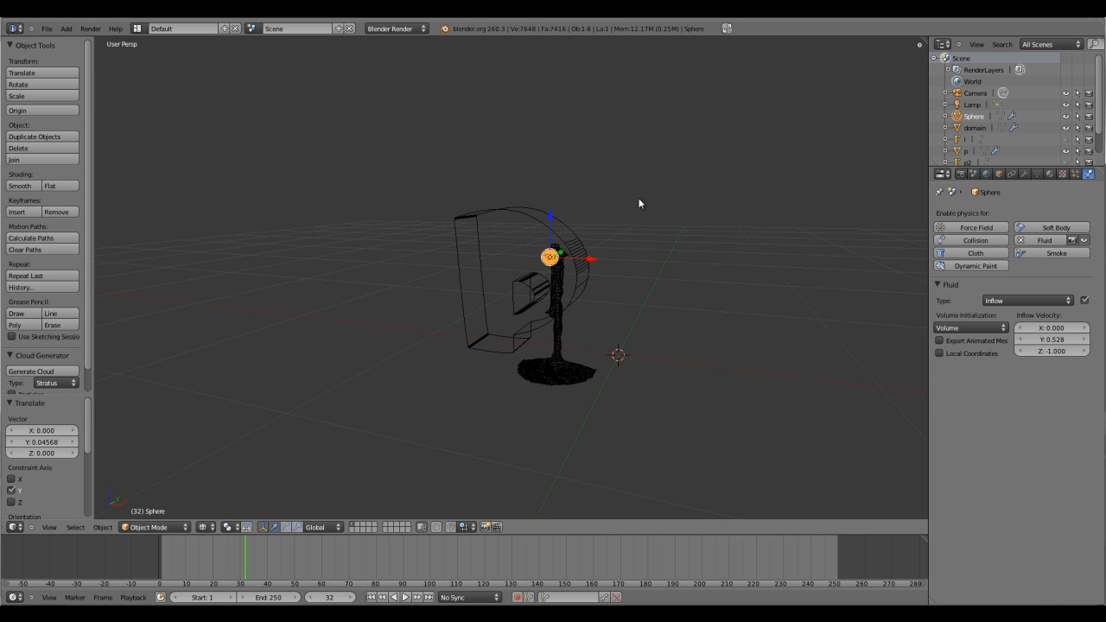
left_click(974, 128)
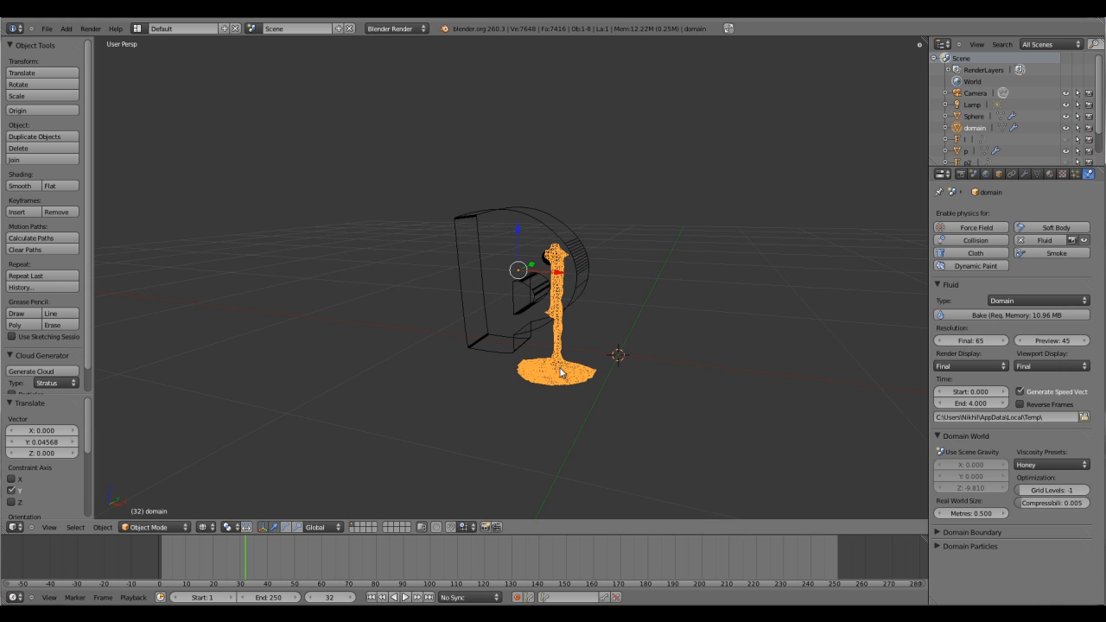
mouse_move(528, 367)
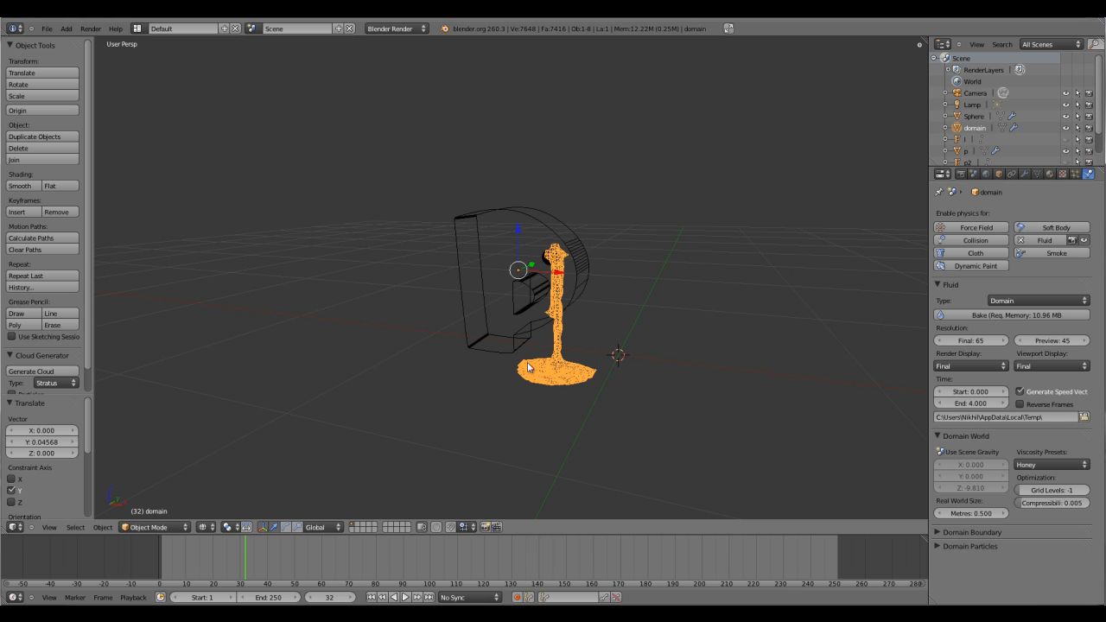
mouse_move(568, 324)
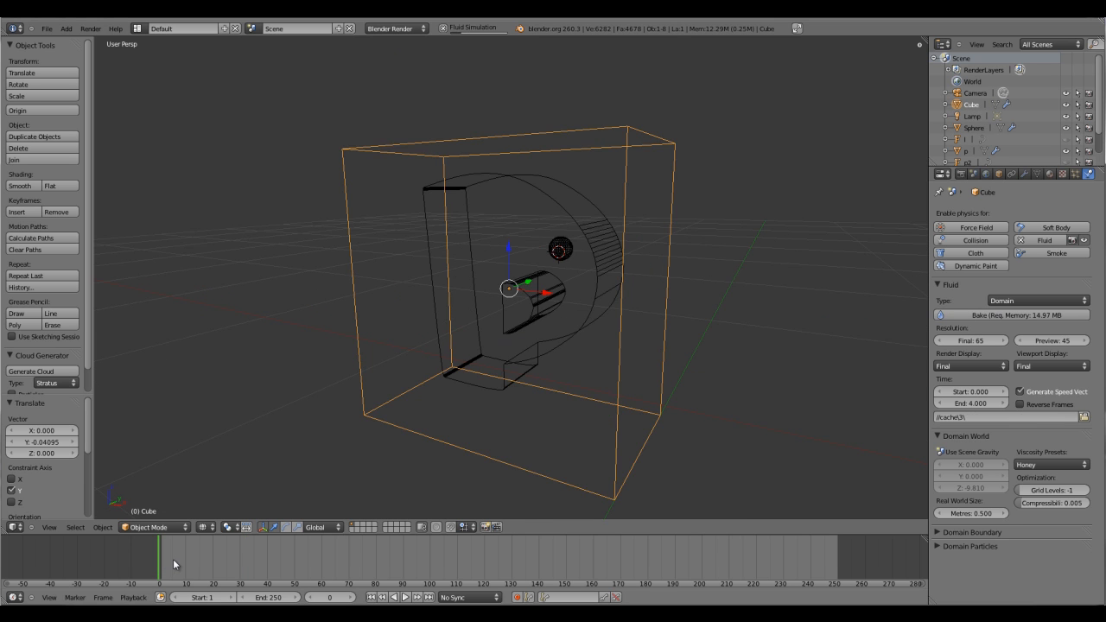
left_click(181, 570)
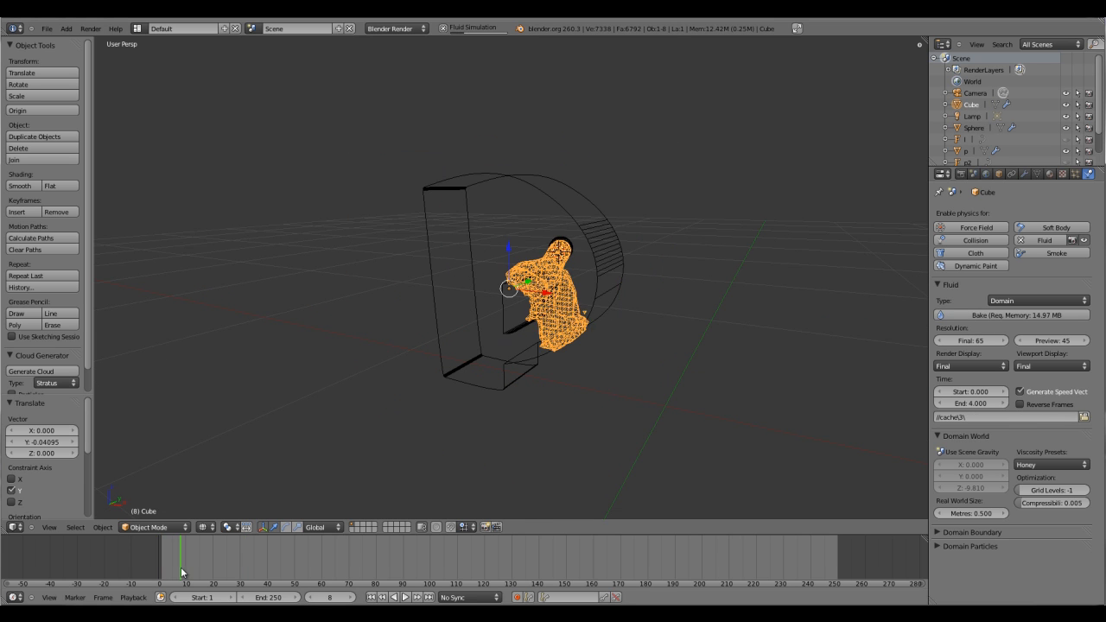
left_click_drag(182, 557, 240, 557)
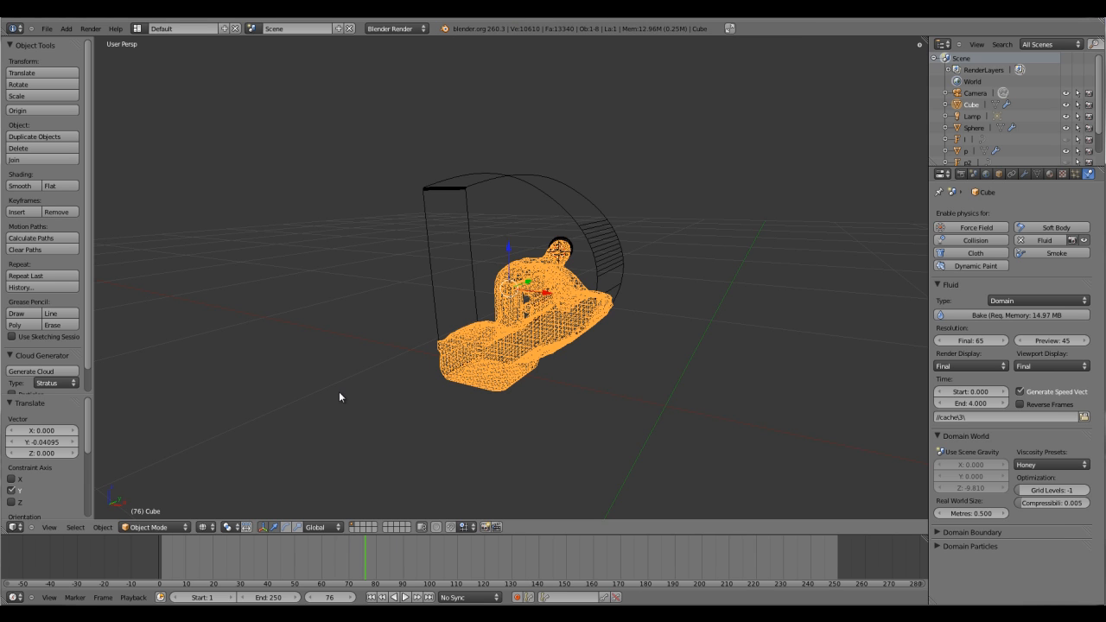
mouse_move(431, 171)
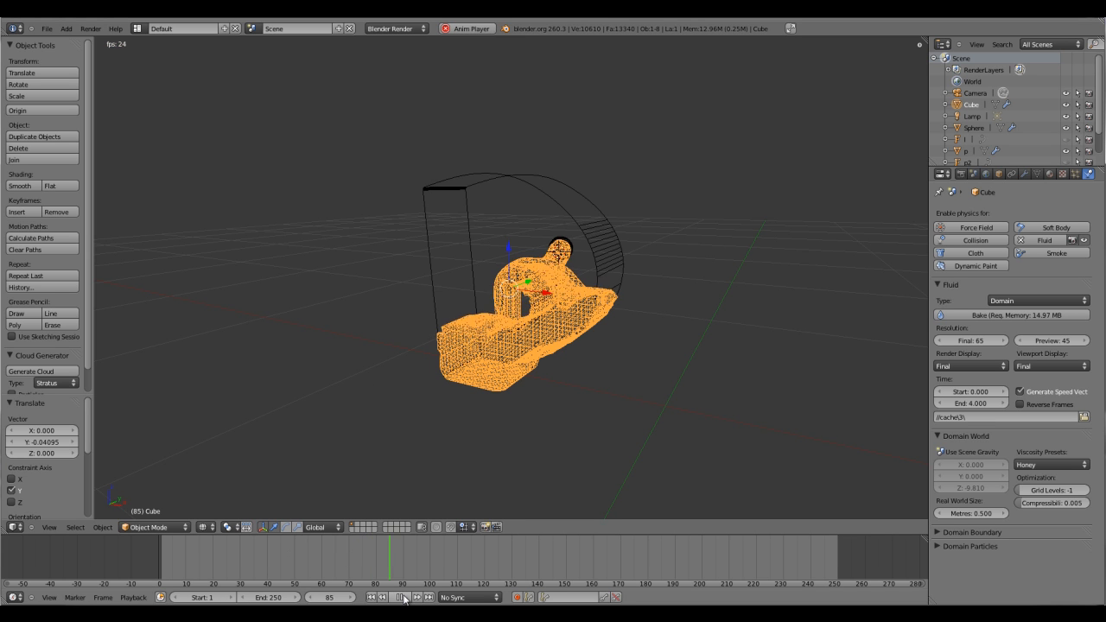
- Play back the baked honey fluid animation on the timeline
left_click(401, 597)
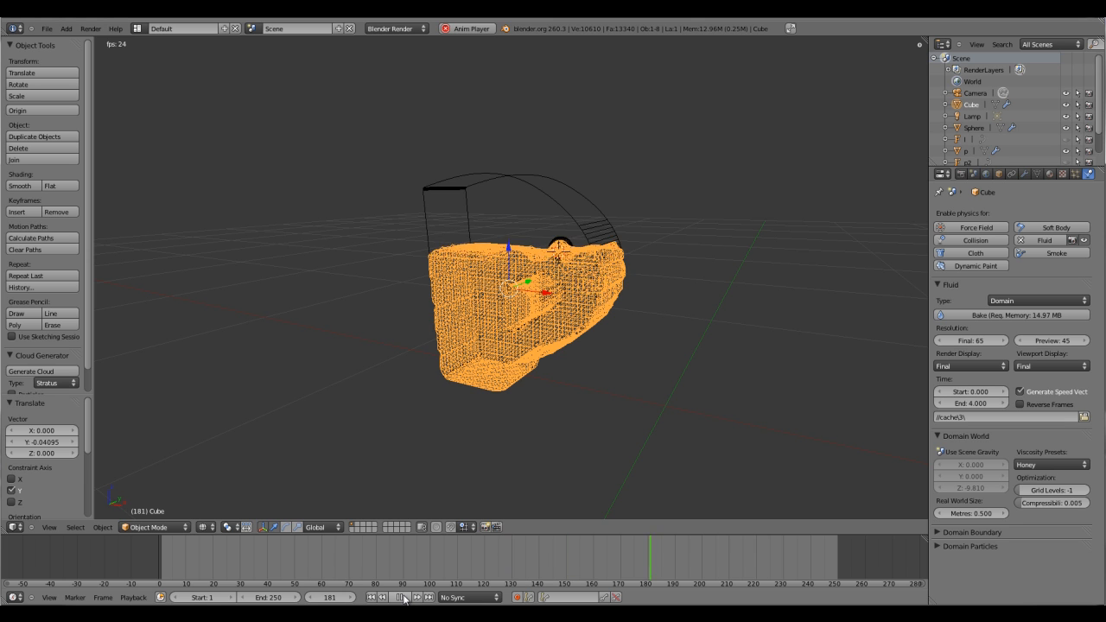
left_click(401, 597)
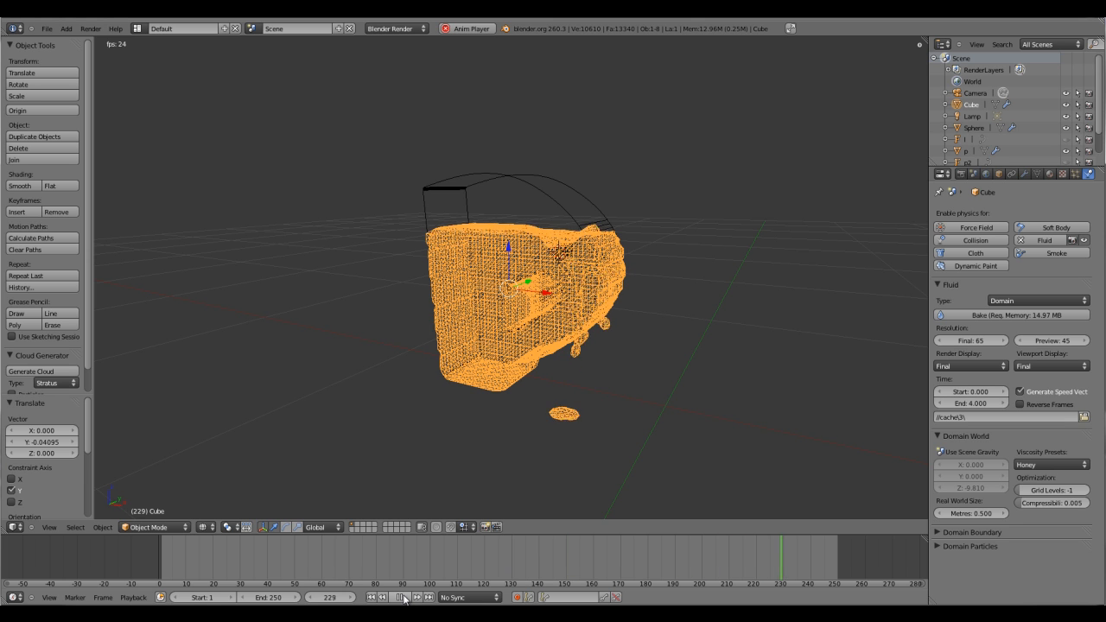
left_click(402, 597)
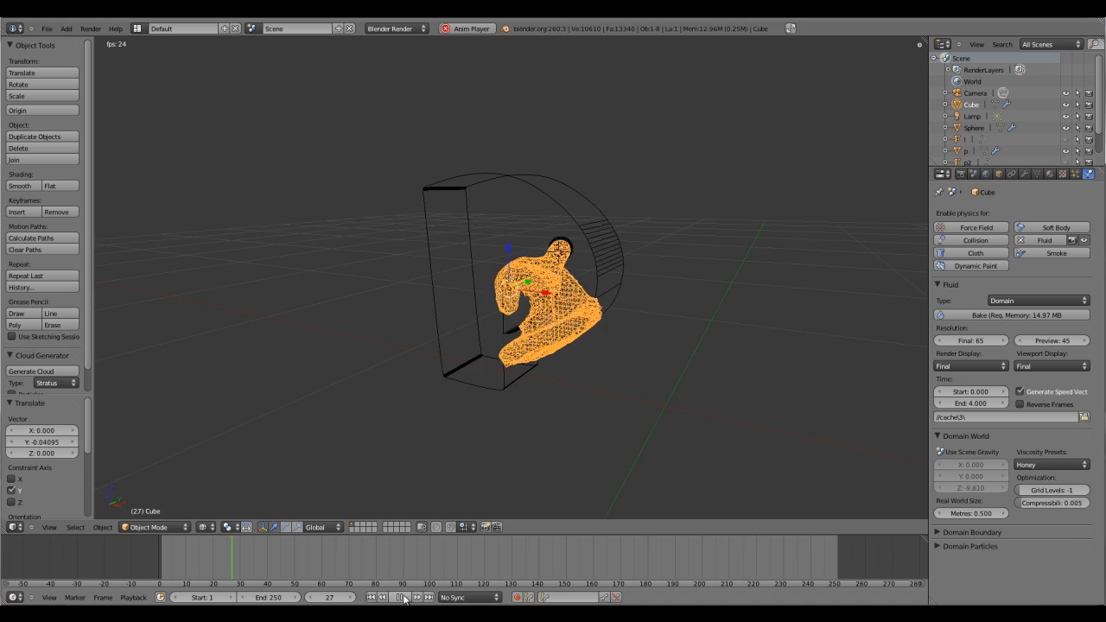
left_click(401, 597)
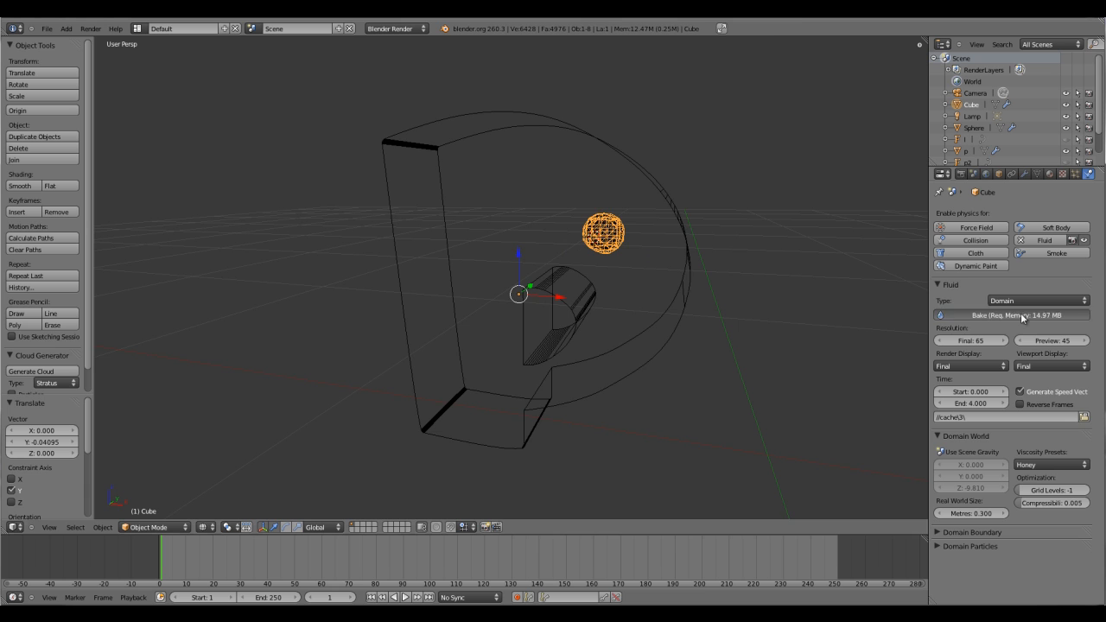
- Rebake the honey fluid simulation at the 0.300 m domain size
left_click(998, 314)
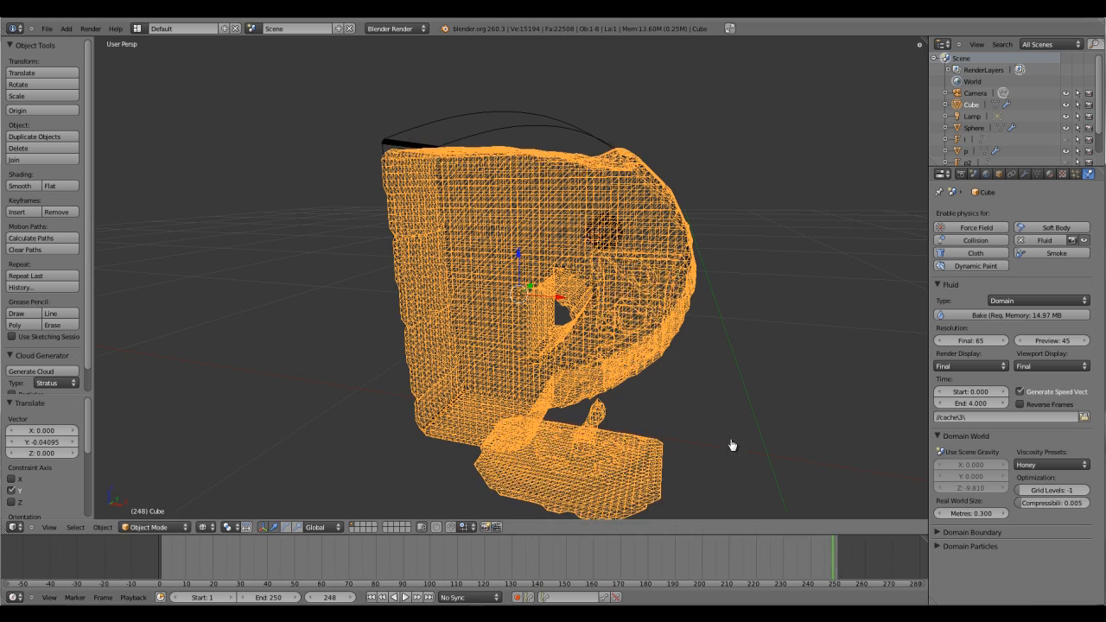
- Orbit the view around the baked honey P to face its front
left_click_drag(732, 445, 579, 445)
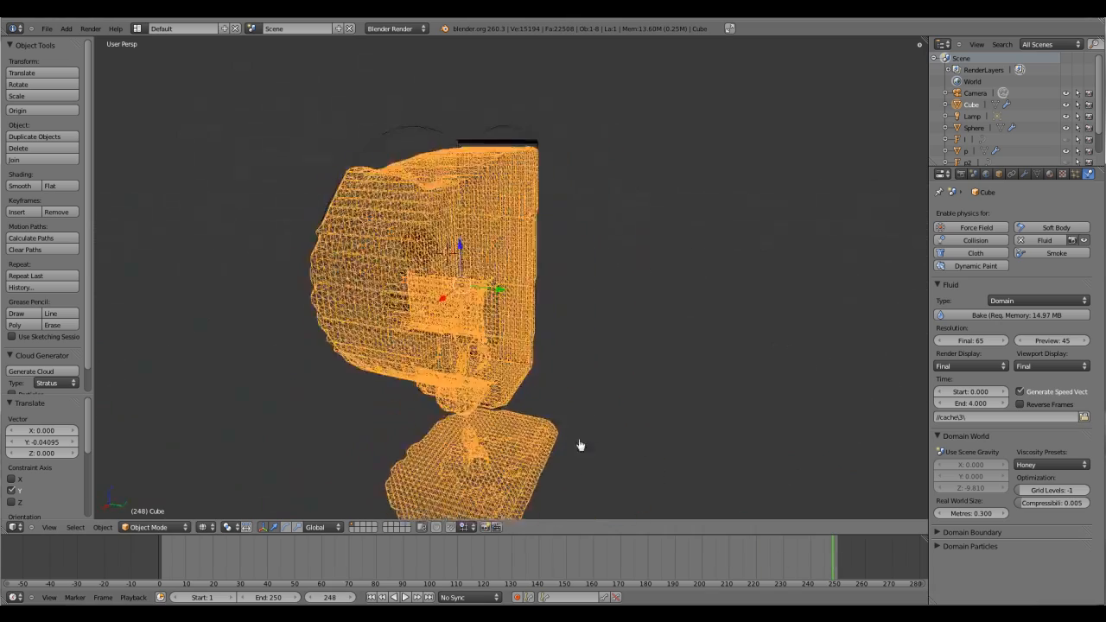
left_click_drag(579, 445, 467, 454)
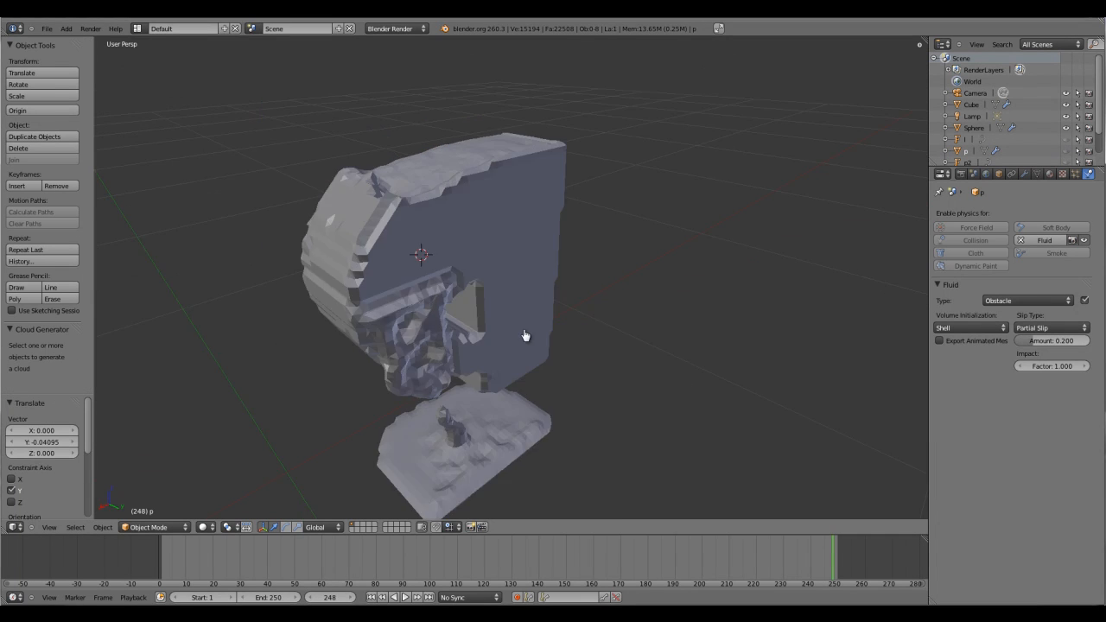
left_click_drag(525, 335, 625, 302)
type("shade s")
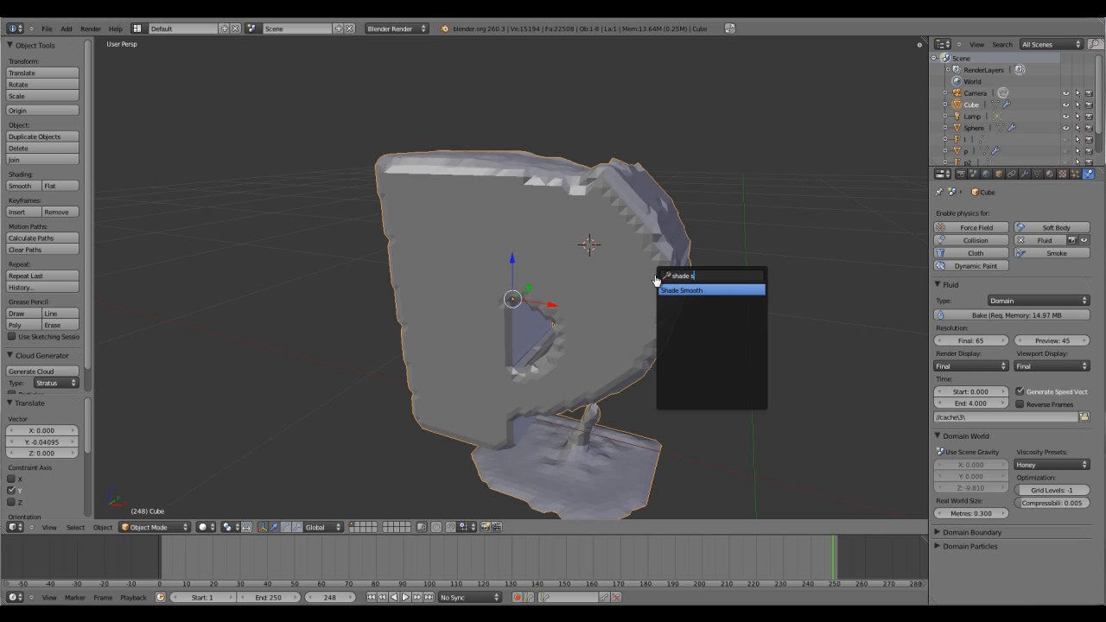
mouse_move(702, 296)
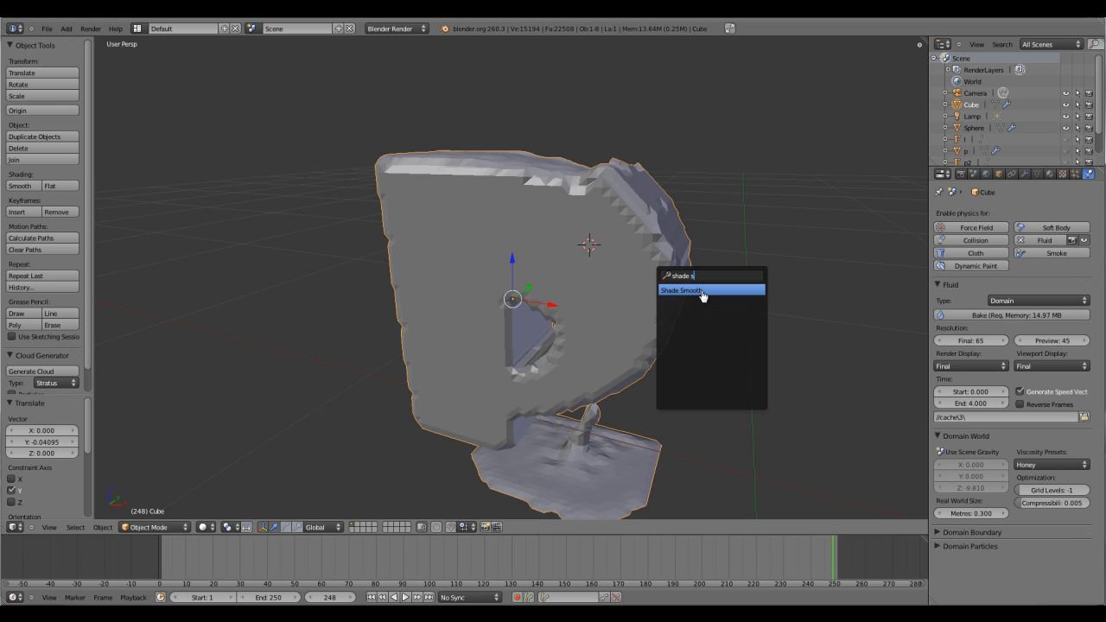
- Shade the baked honey fluid smooth and check the P at frame 115 and an early frame
left_click(680, 290)
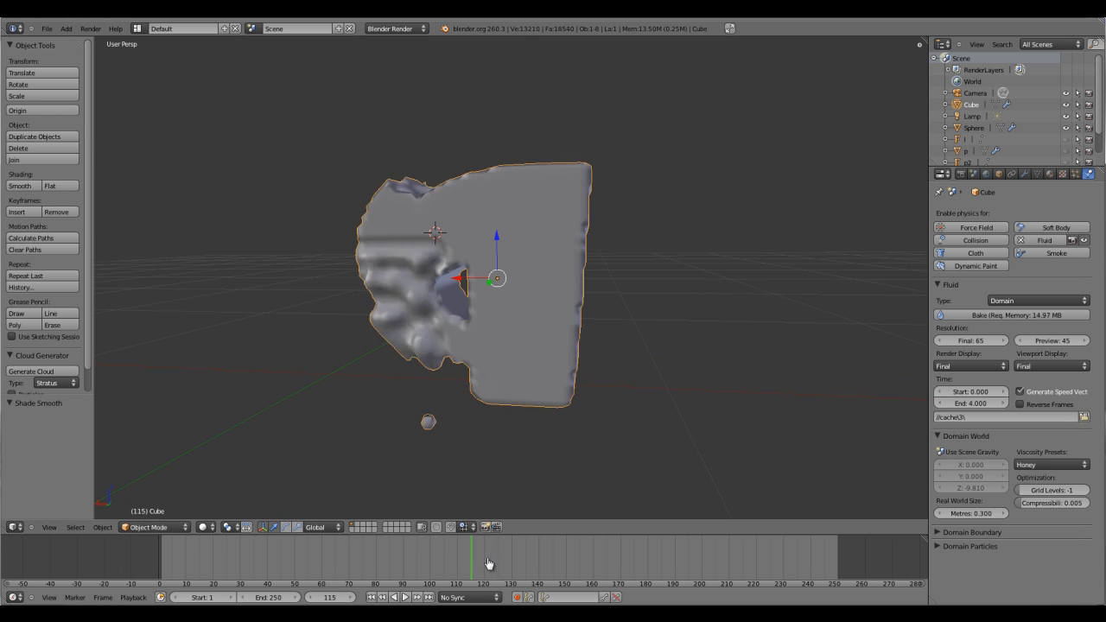
left_click(629, 548)
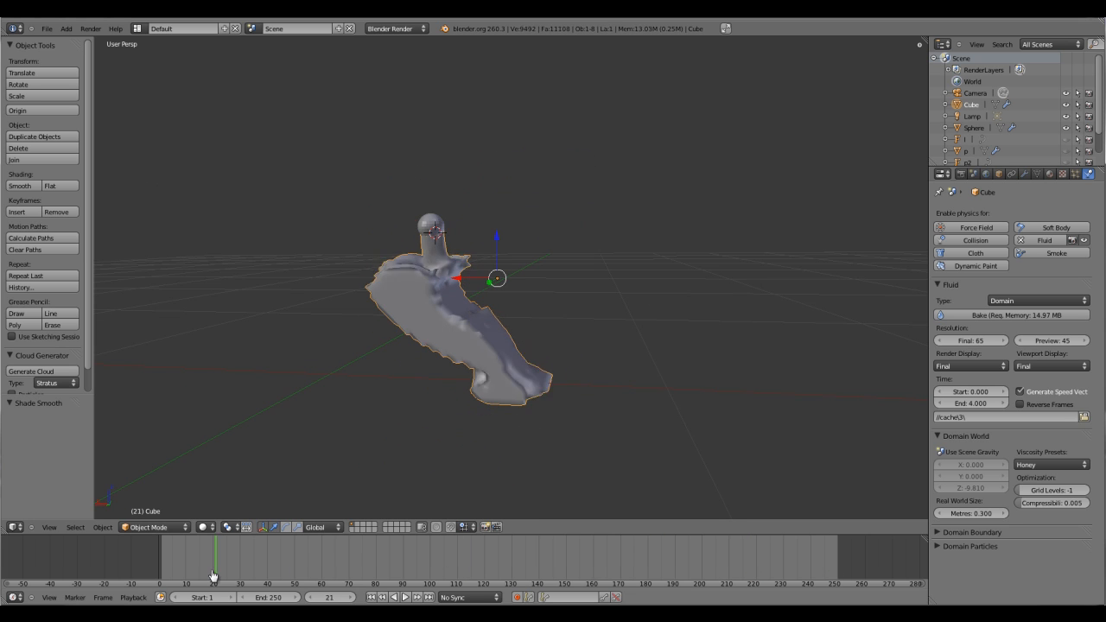
left_click(173, 548)
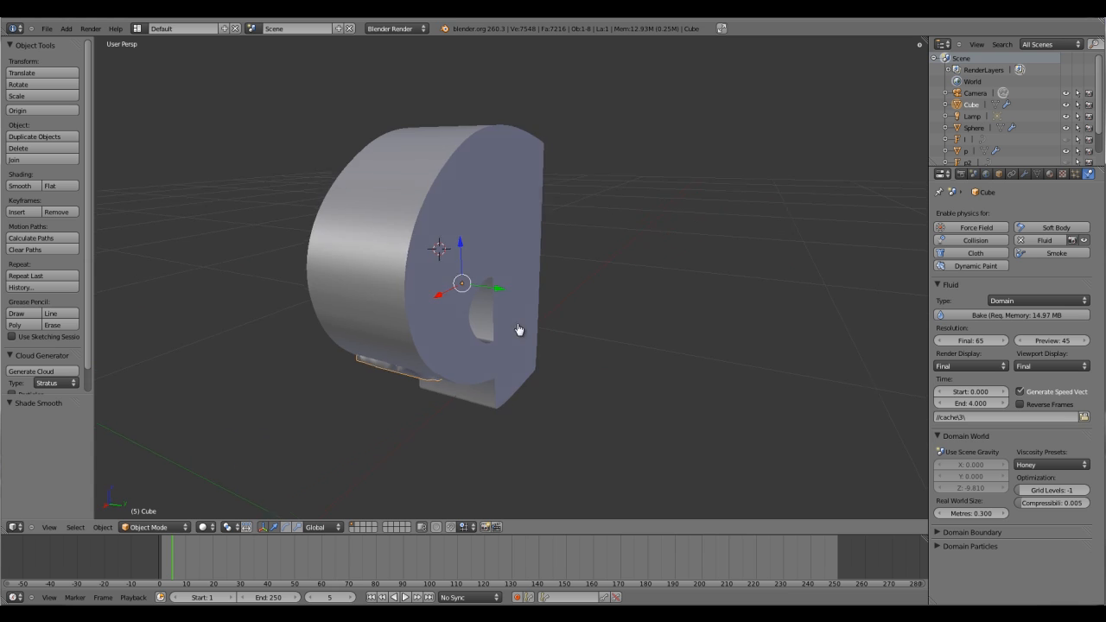
left_click_drag(518, 328, 389, 277)
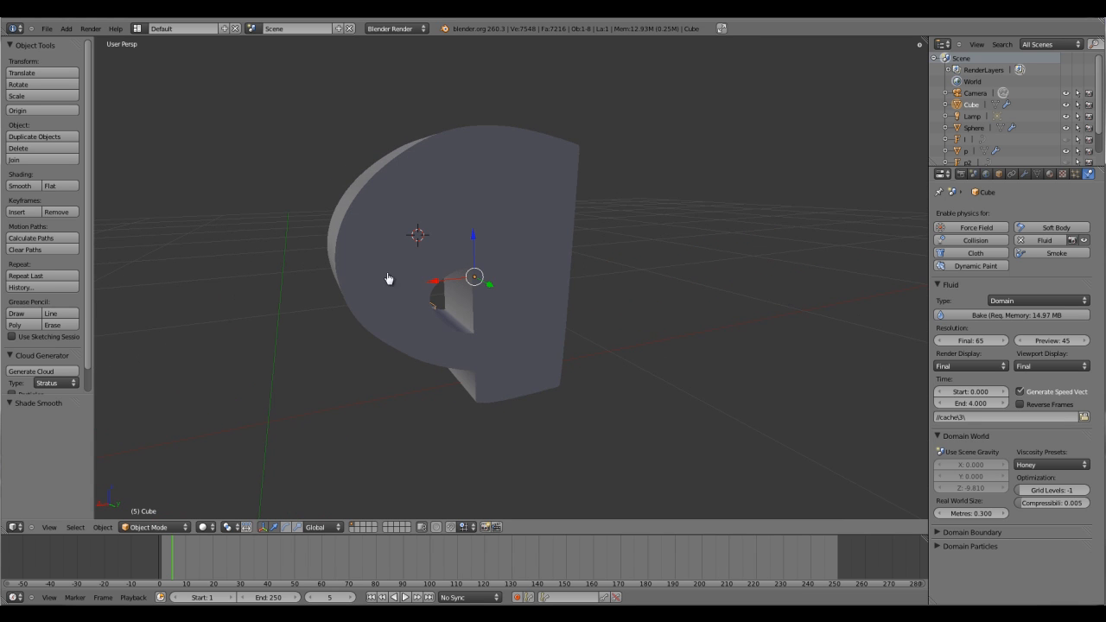
mouse_move(423, 339)
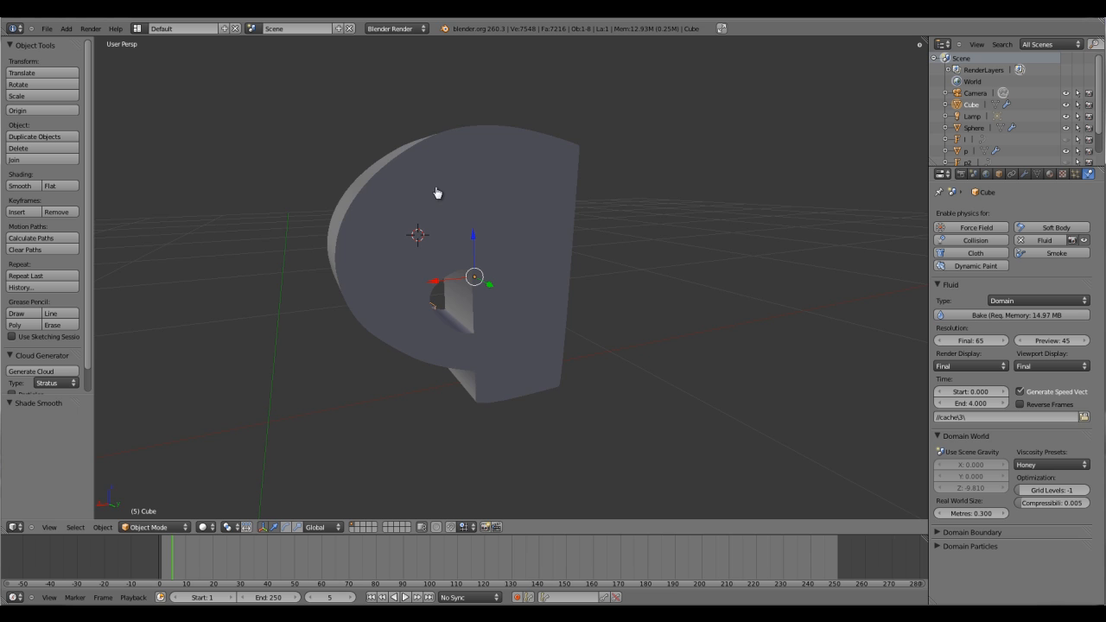
left_click_drag(436, 193, 518, 350)
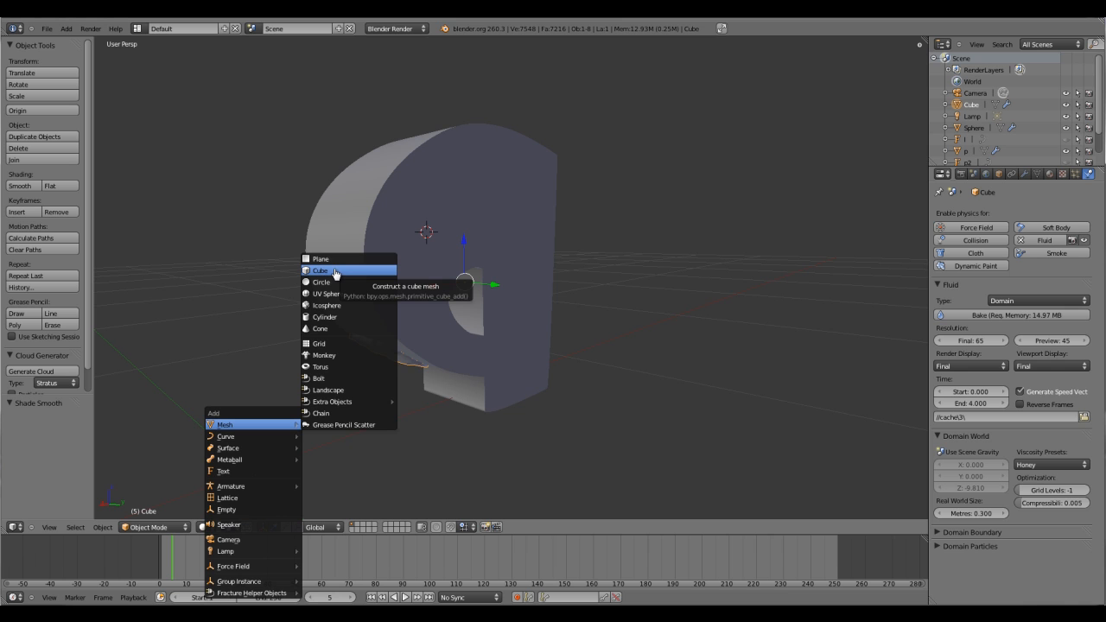
- Add a cube beside the letter and delete its top face in Edit Mode
left_click(320, 270)
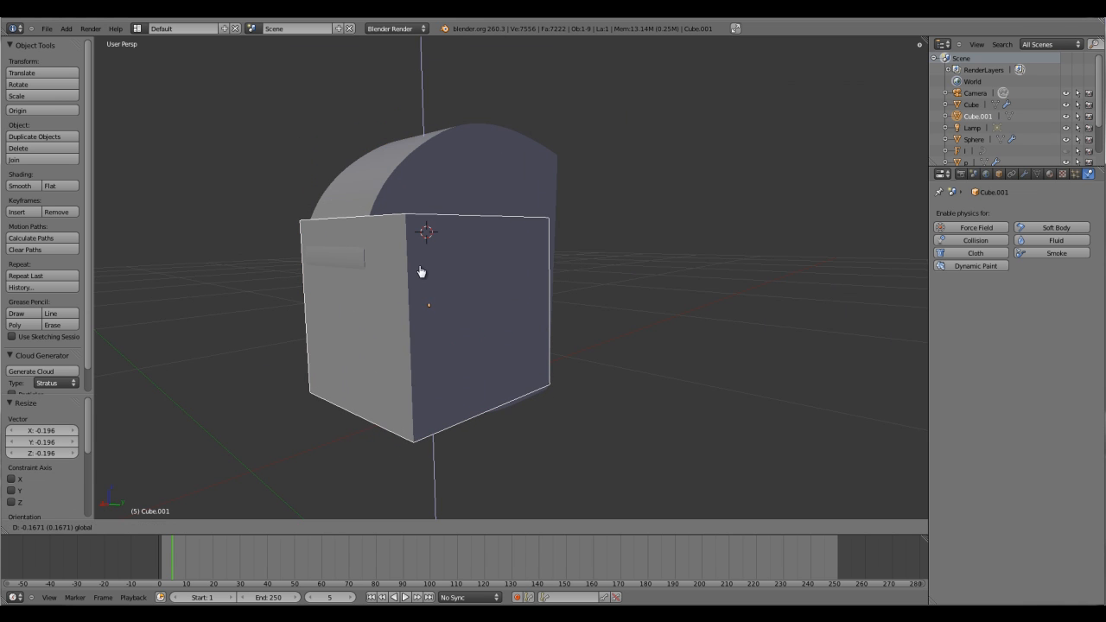
key("Tab")
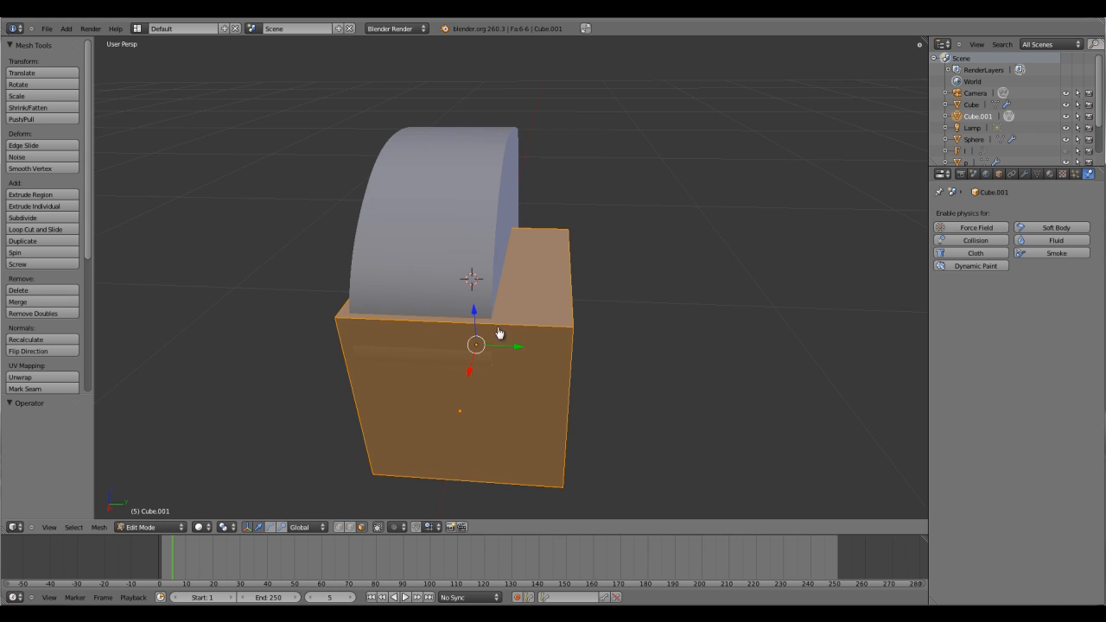
left_click(518, 285)
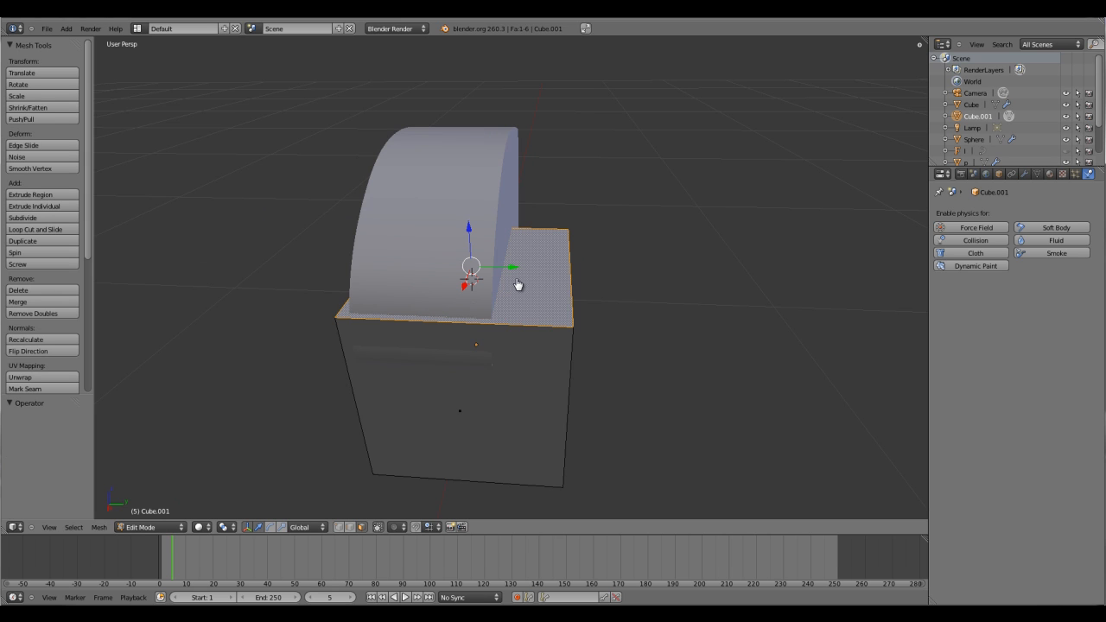
mouse_move(483, 314)
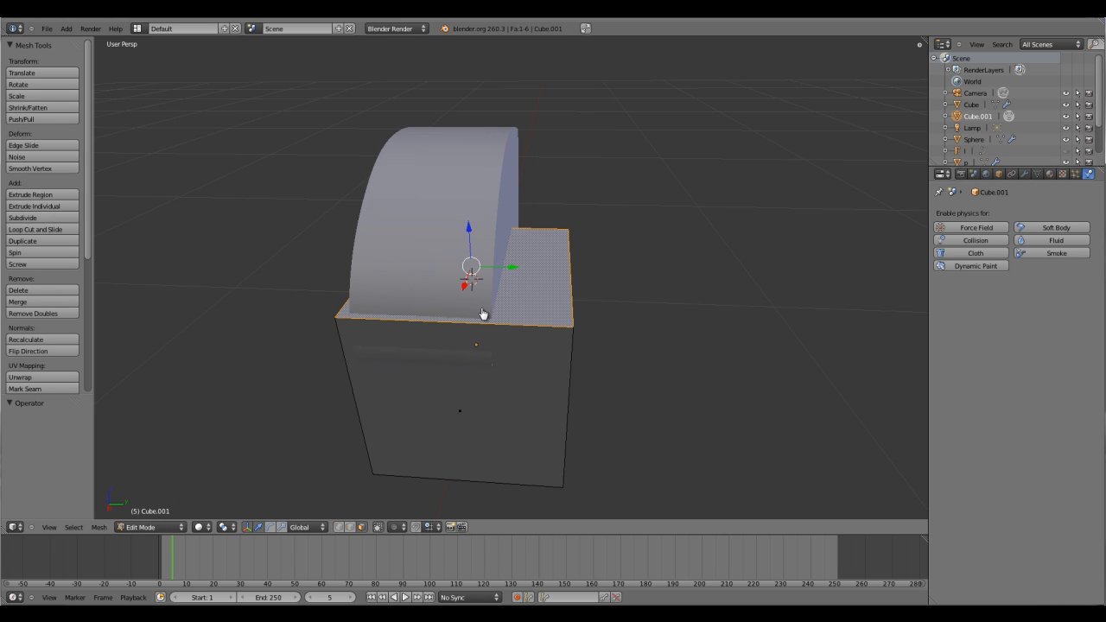
left_click(18, 289)
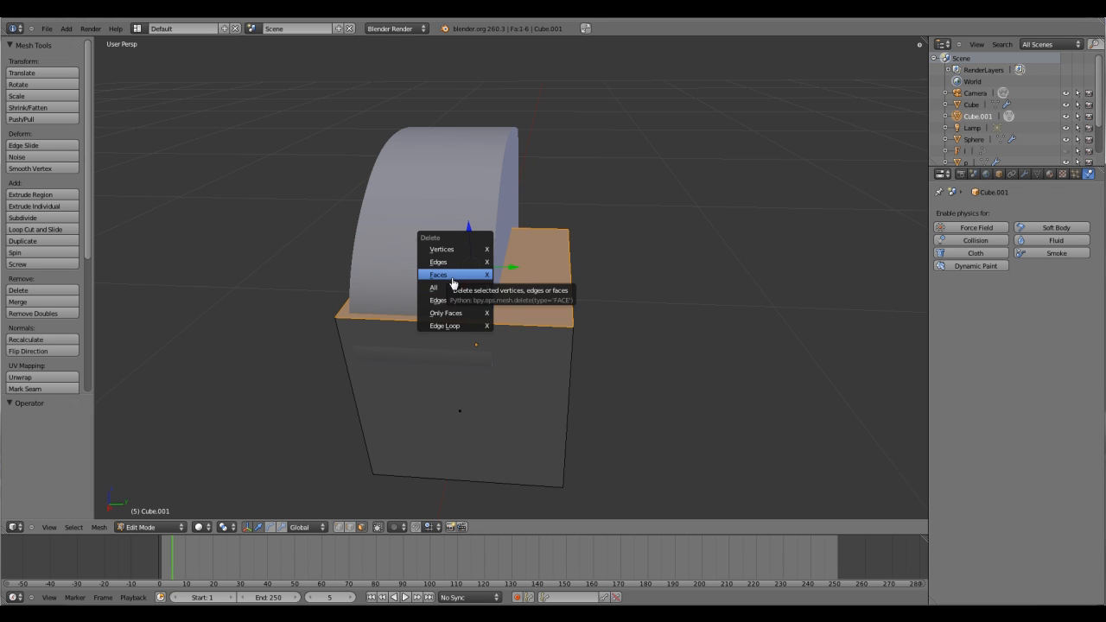
left_click(438, 275)
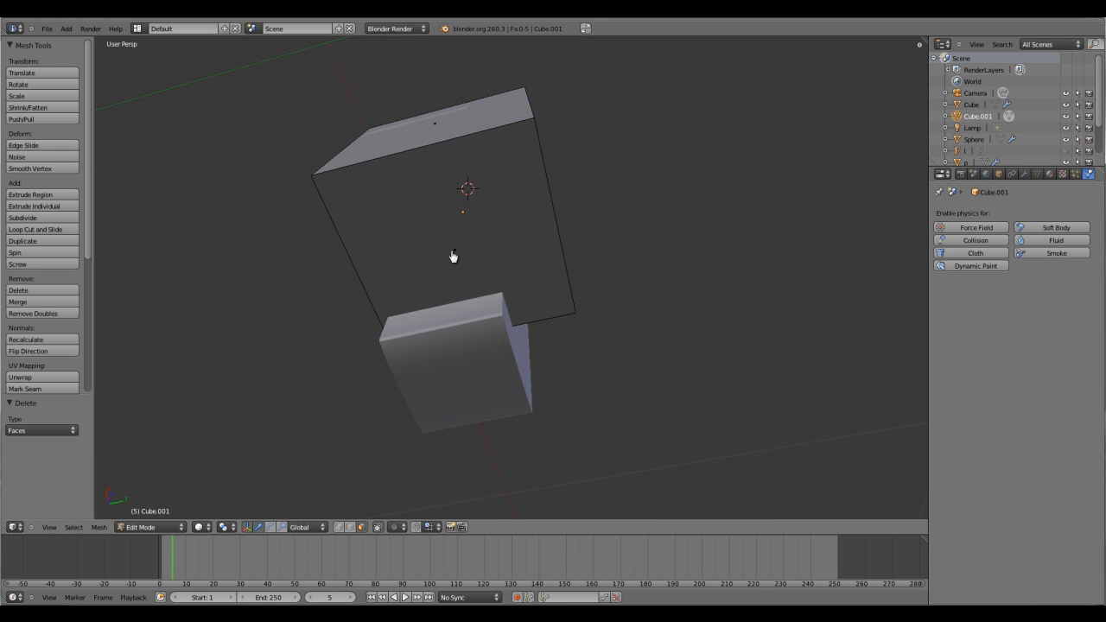
- Subdivide the open box's remaining faces into a 64-face grid
left_click_drag(453, 257, 558, 359)
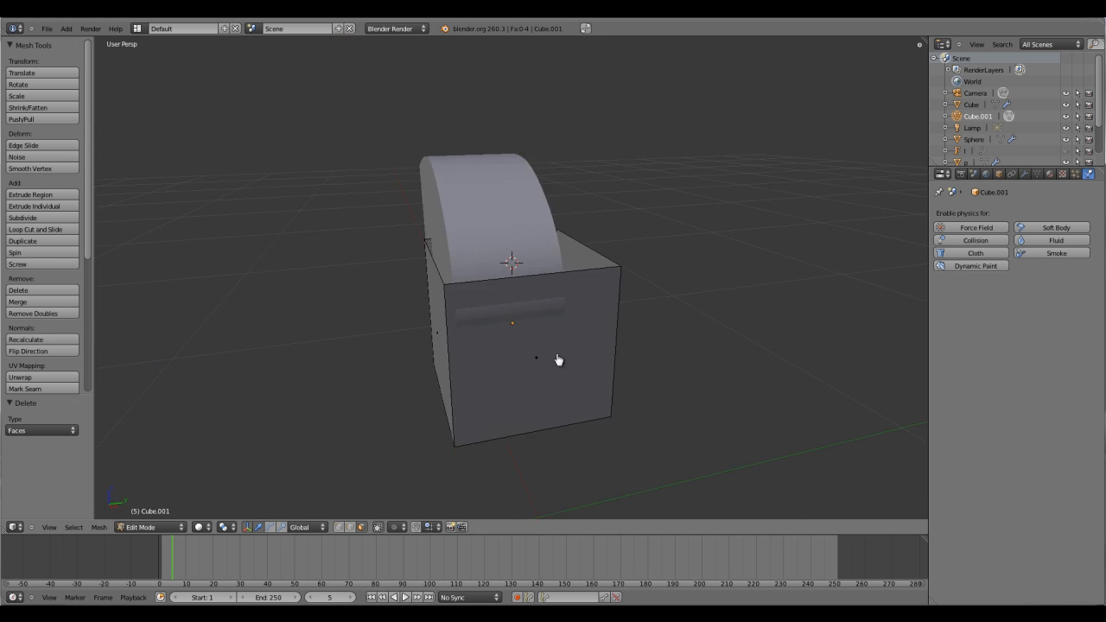
left_click_drag(558, 360, 410, 348)
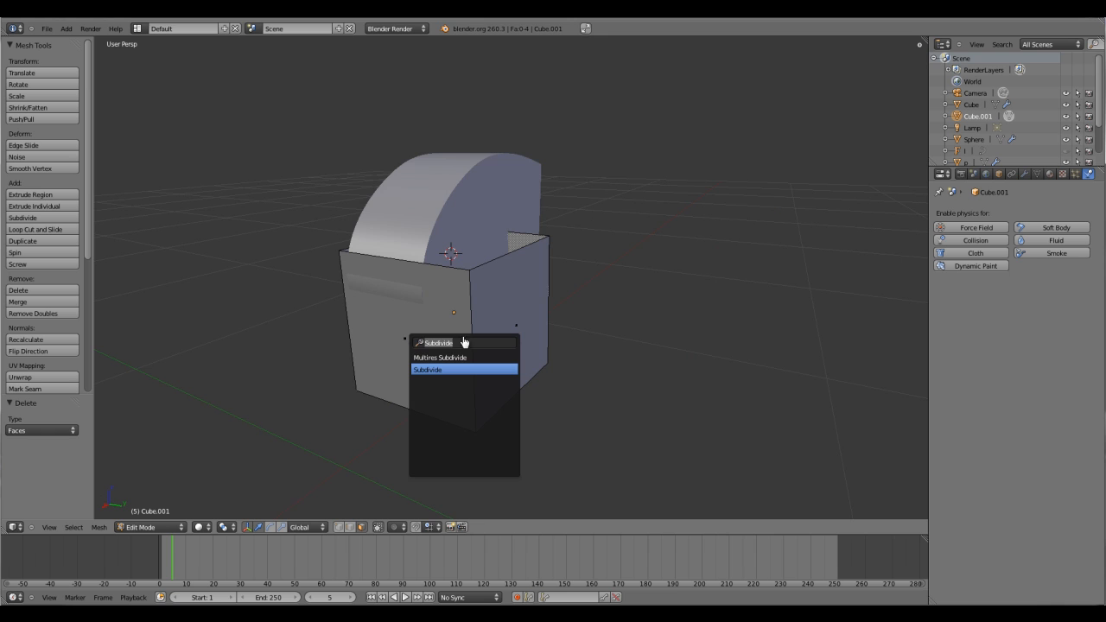
left_click(427, 369)
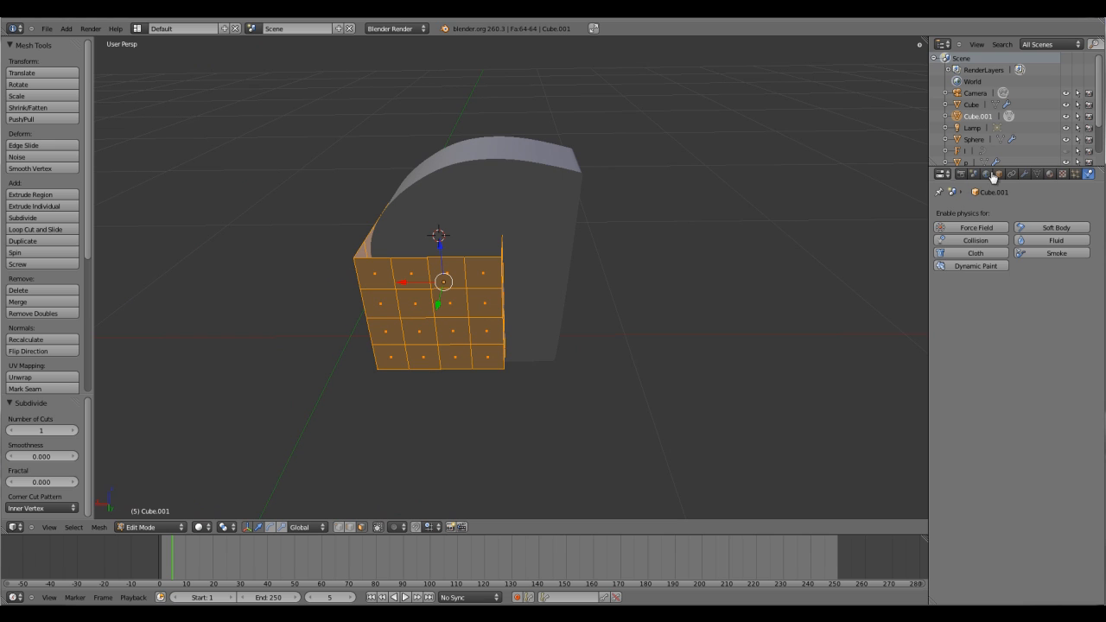
- Add a Shrinkwrap modifier to Cube.001 targeting letter p and view the wrap in Object Mode
left_click(995, 174)
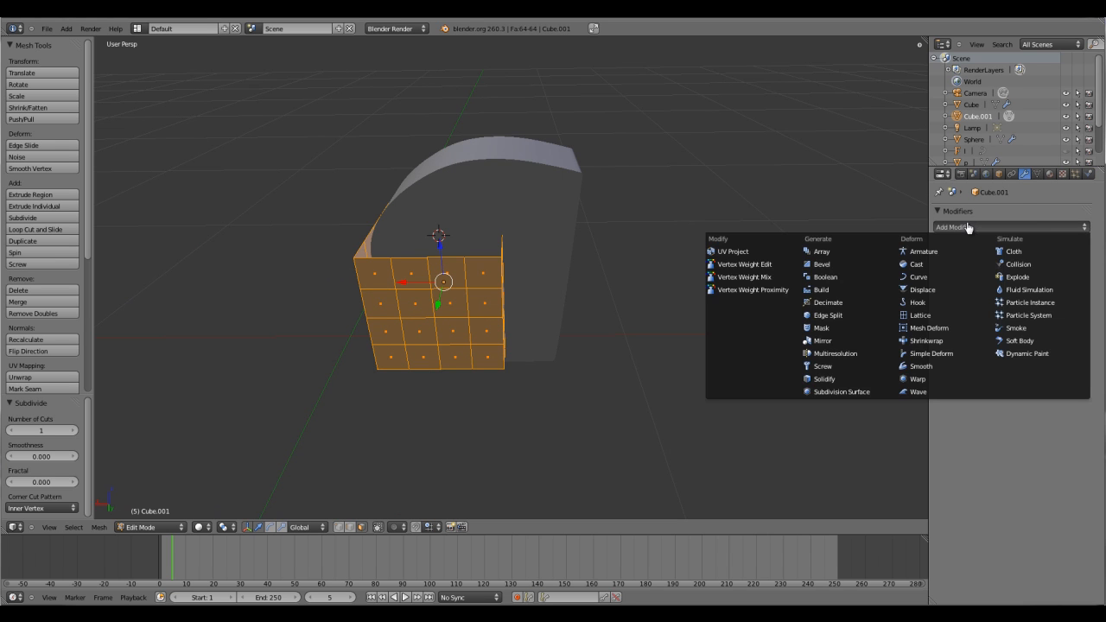
mouse_move(963, 256)
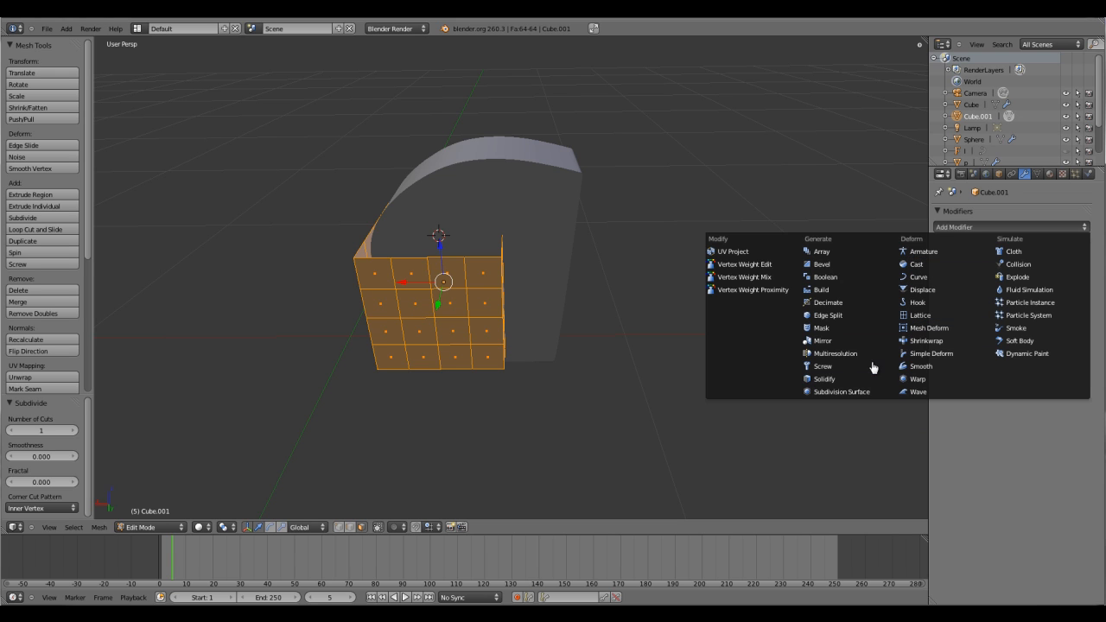
mouse_move(929, 341)
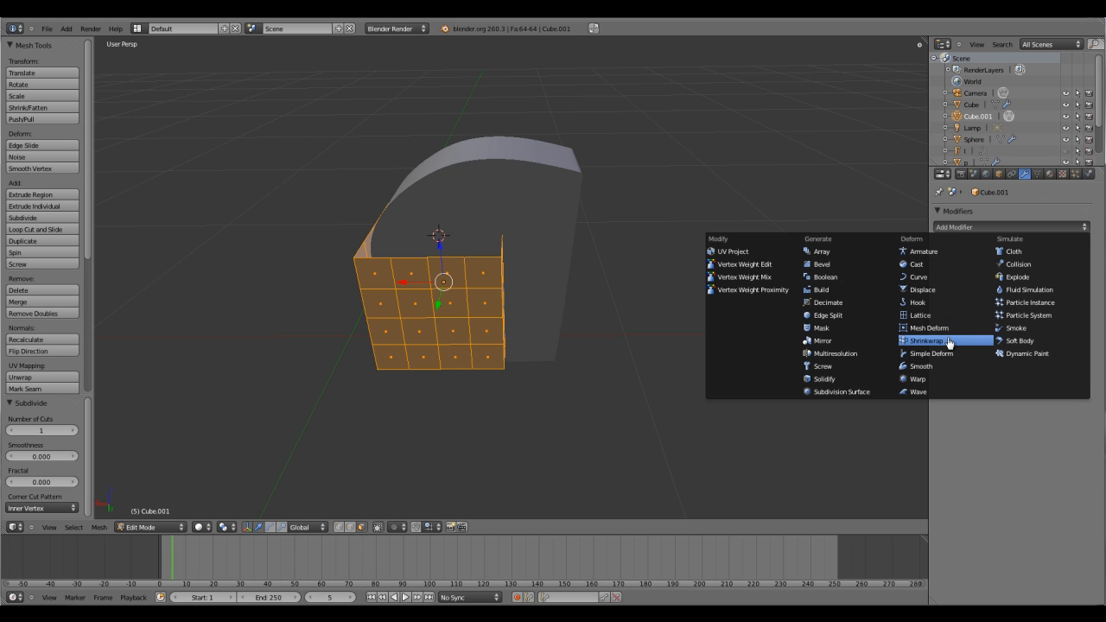
left_click(924, 340)
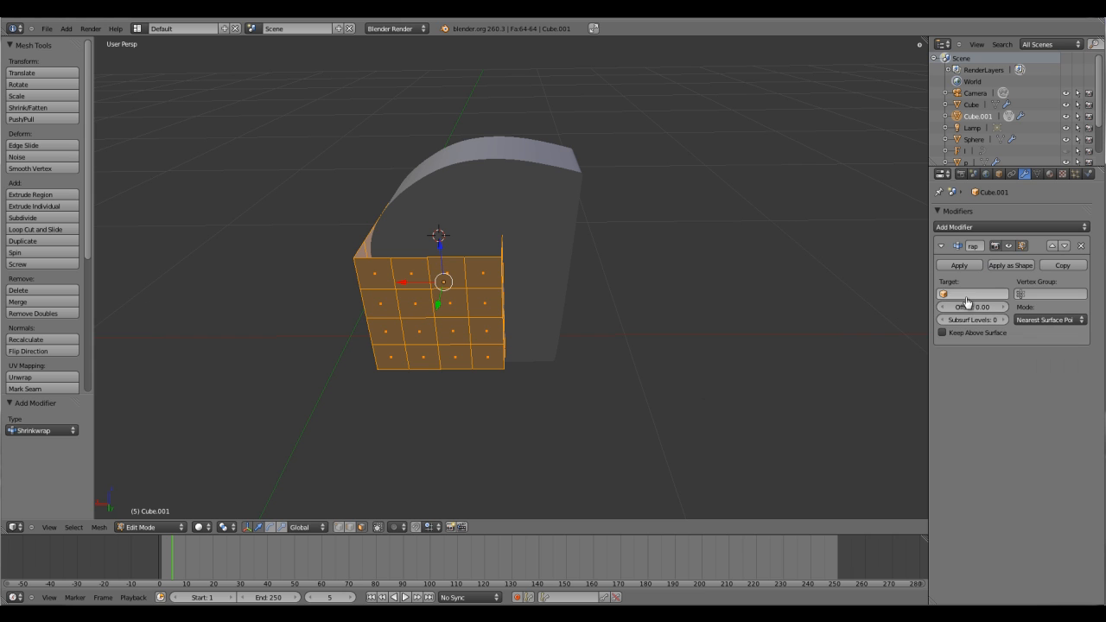
left_click(972, 294)
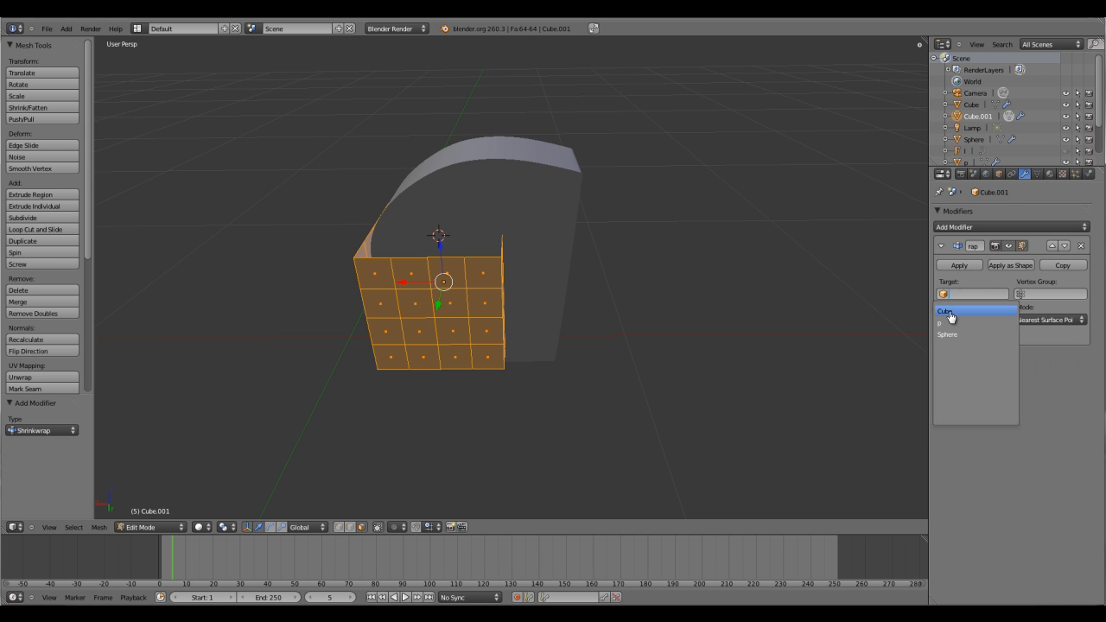
left_click(938, 323)
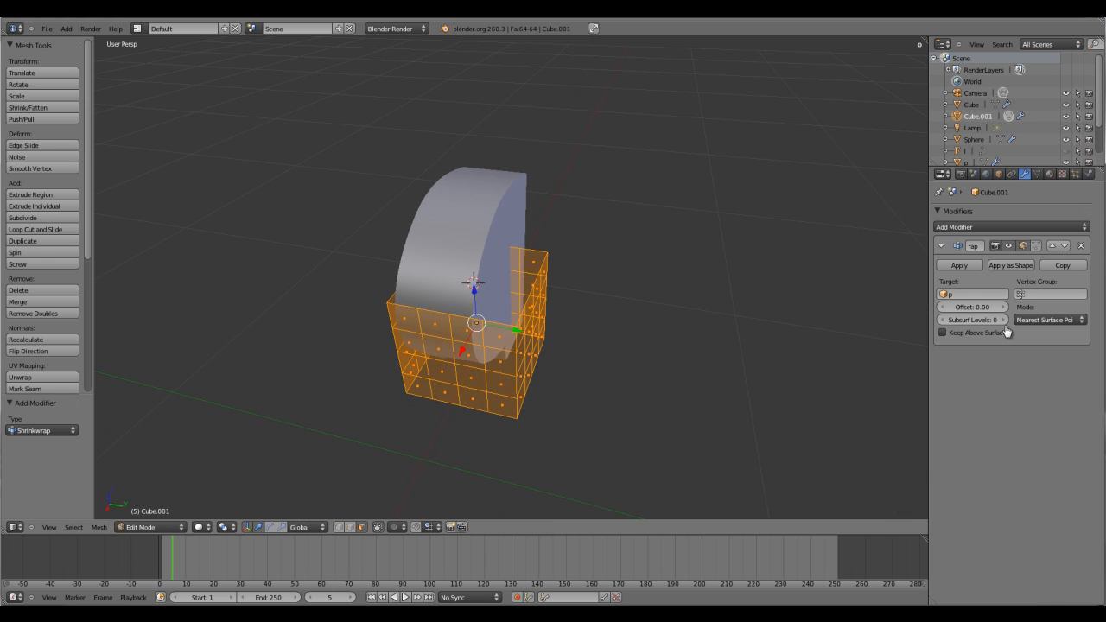
mouse_move(969, 289)
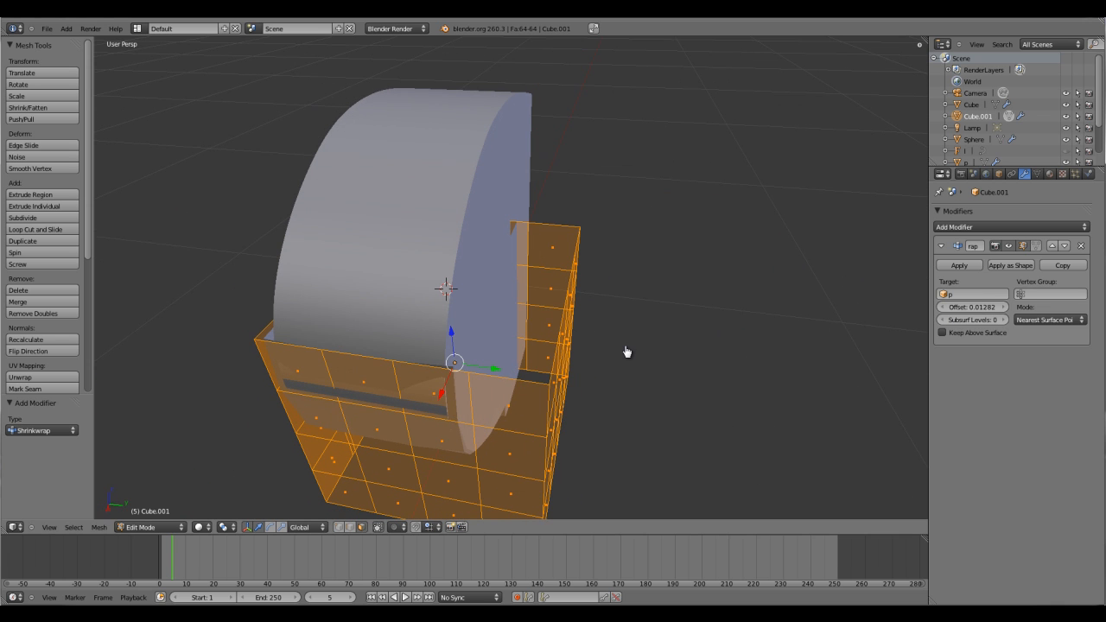
key("Tab")
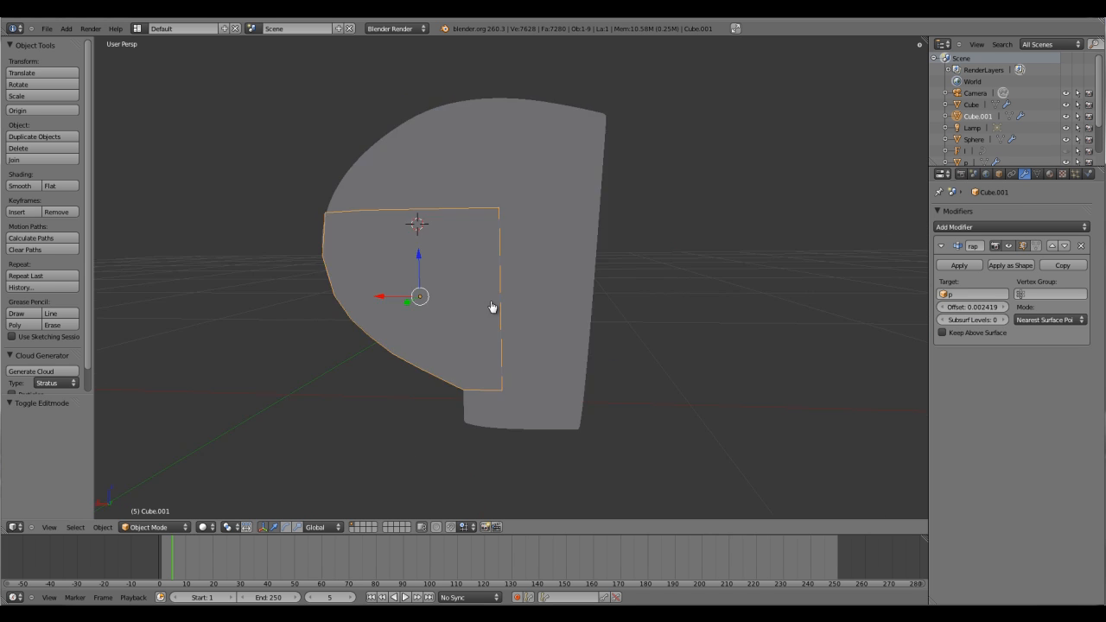
left_click_drag(492, 307, 740, 317)
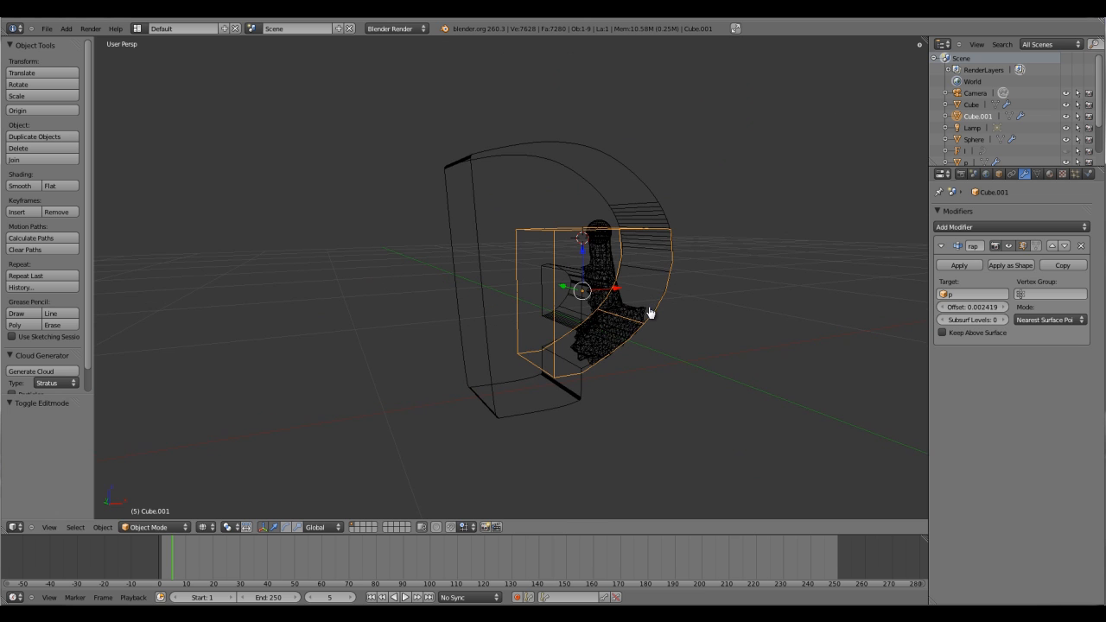
mouse_move(609, 264)
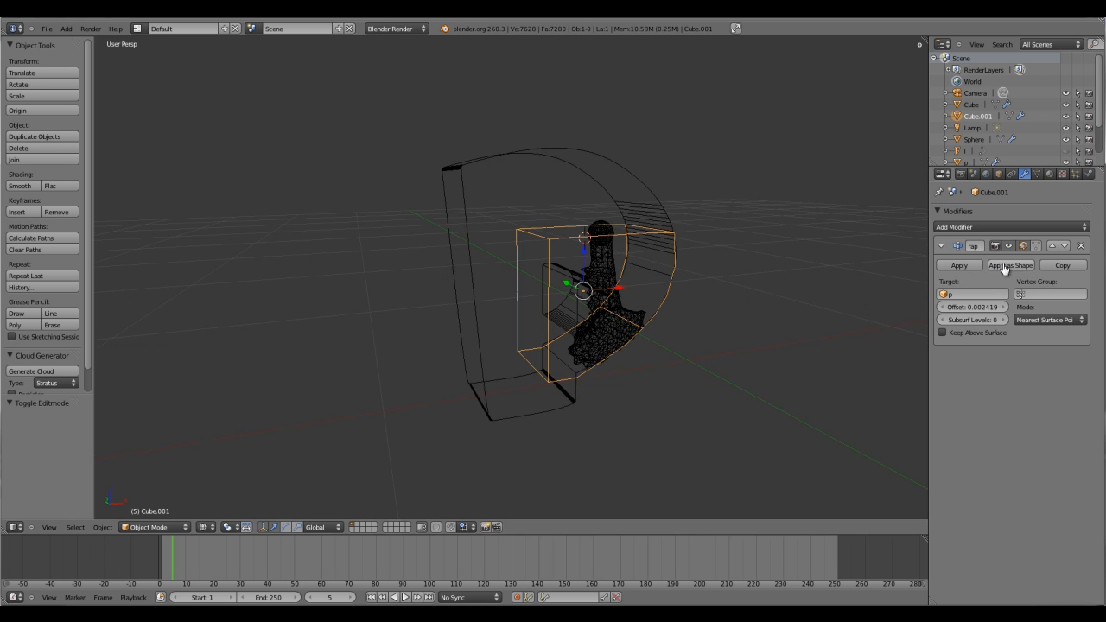
- Apply the Shrinkwrap modifier and delete unwanted wrapper faces, leaving 60 faces
left_click(958, 265)
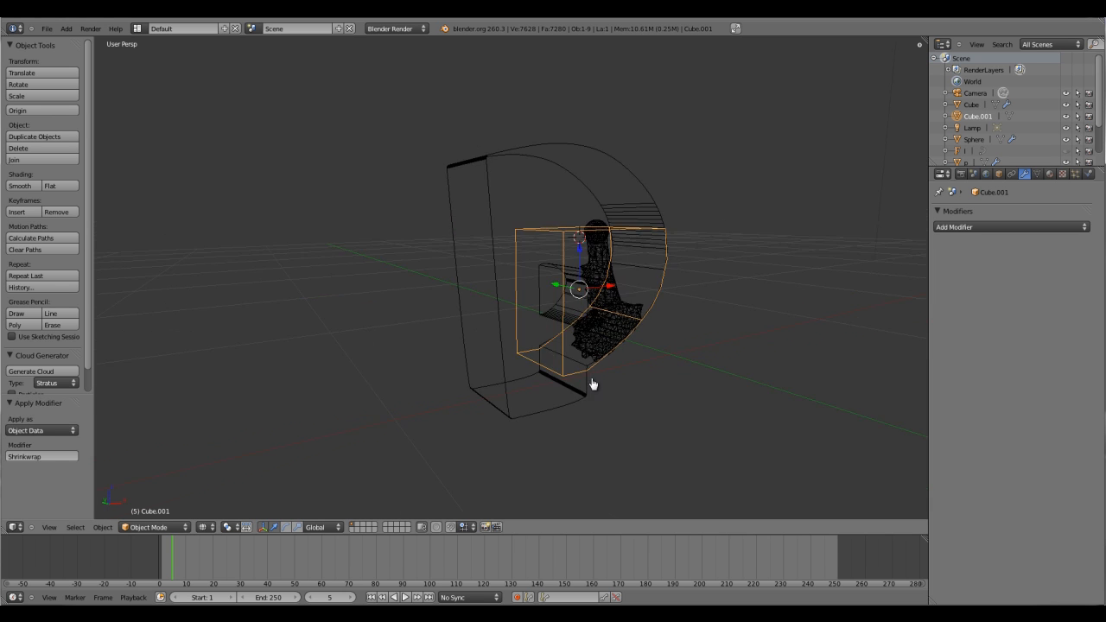
key("Tab")
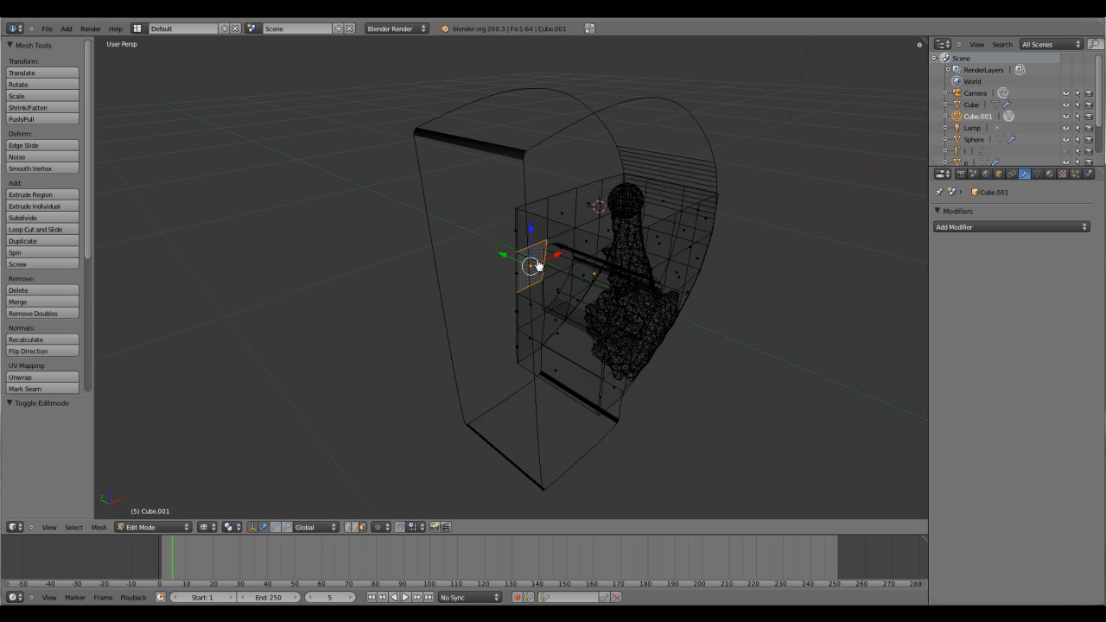
left_click_drag(536, 259, 481, 290)
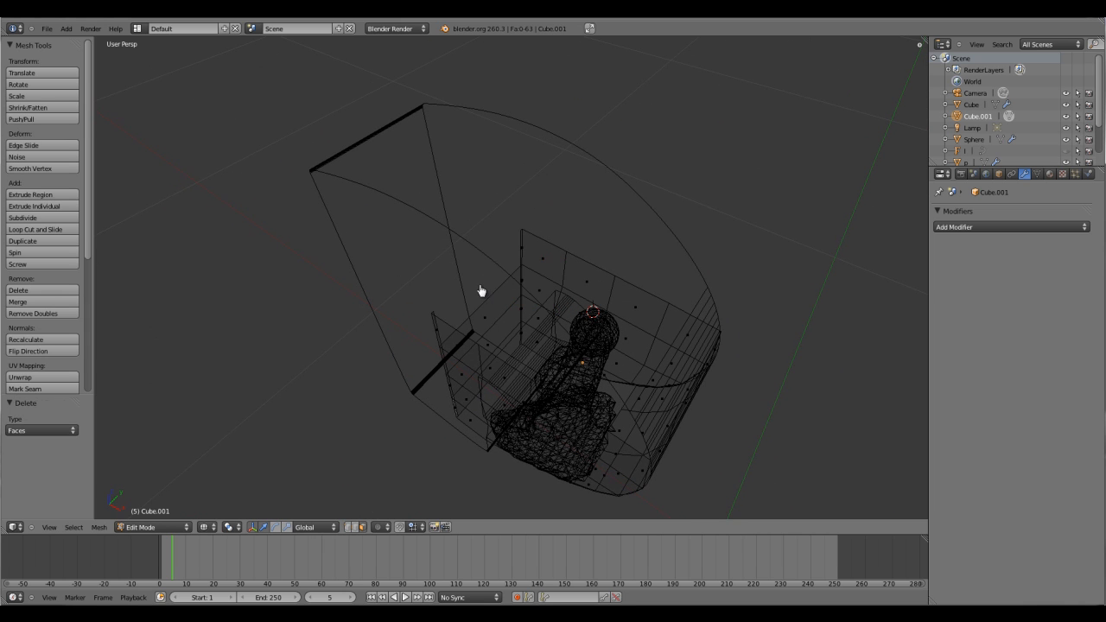
mouse_move(488, 324)
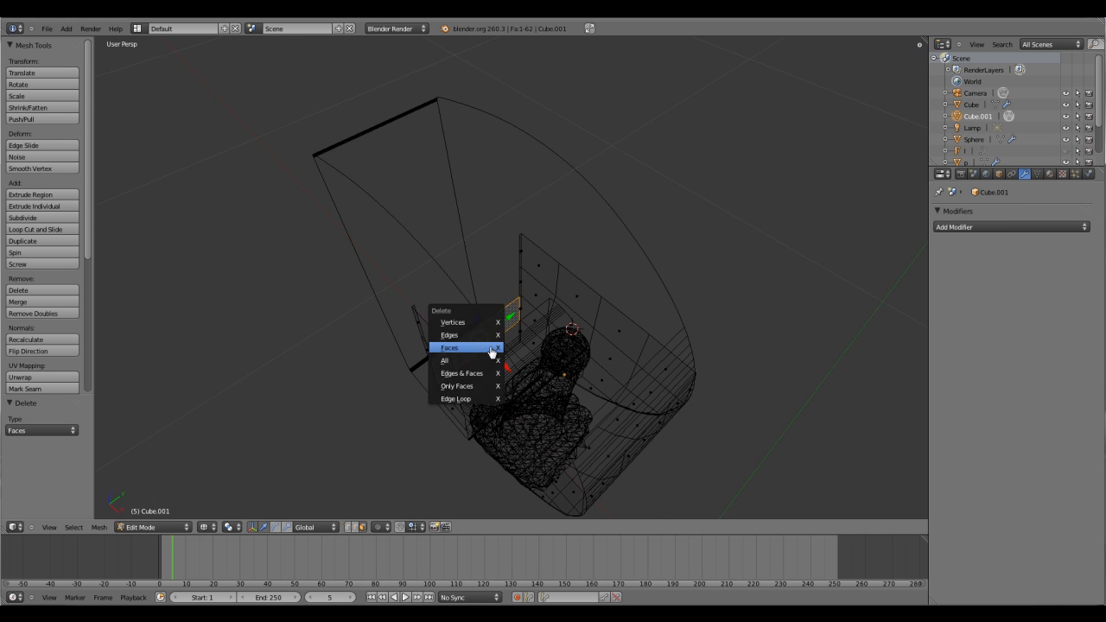
left_click(449, 347)
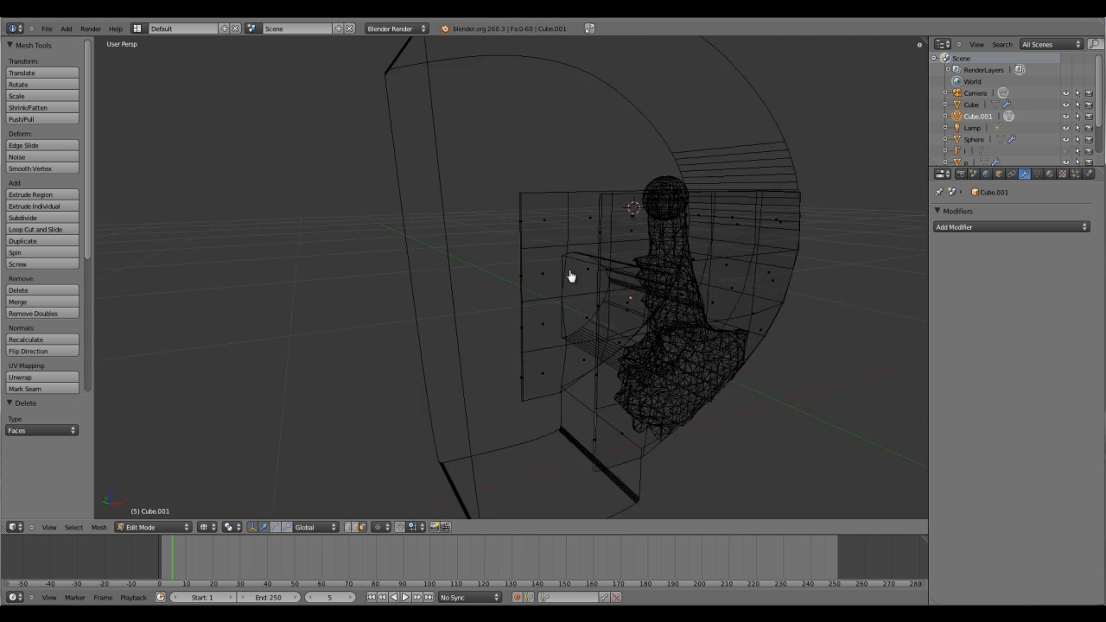
left_click_drag(570, 277, 540, 289)
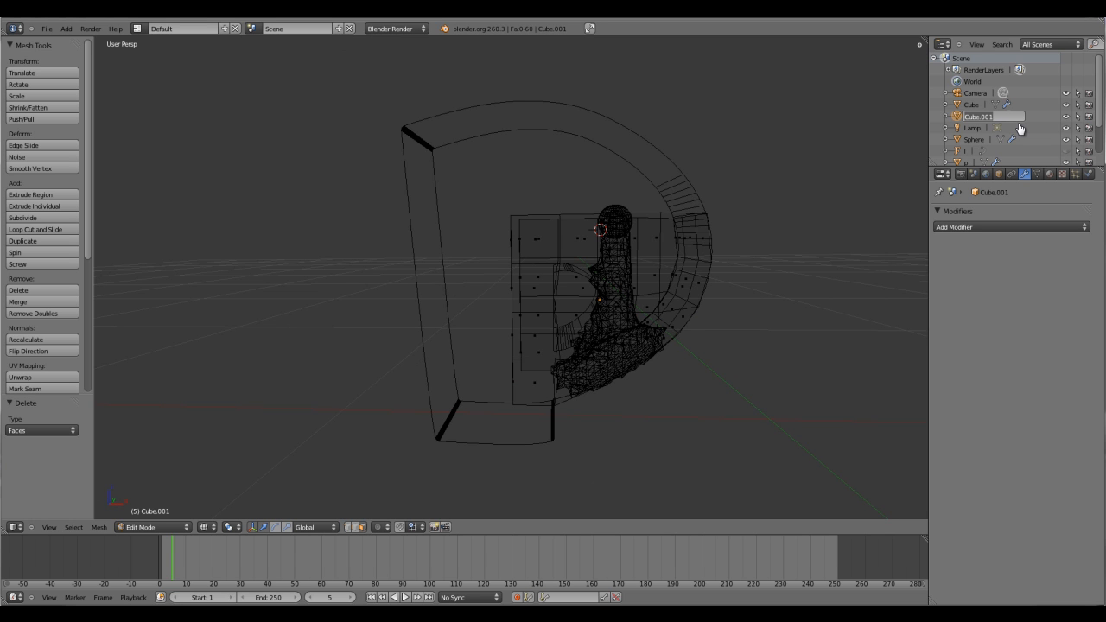
- Rename Cube.001 to 'shrinkwrapper P' and make it a fluid Obstacle with Shell initialization
double_click(976, 116)
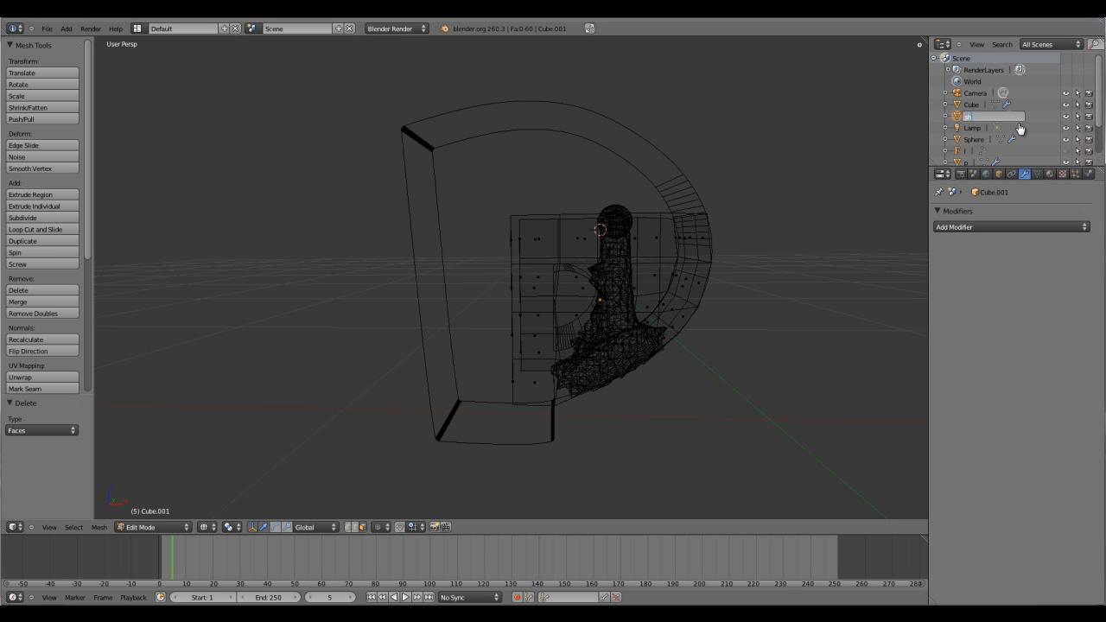
double_click(980, 116)
type("rinkwrapper P")
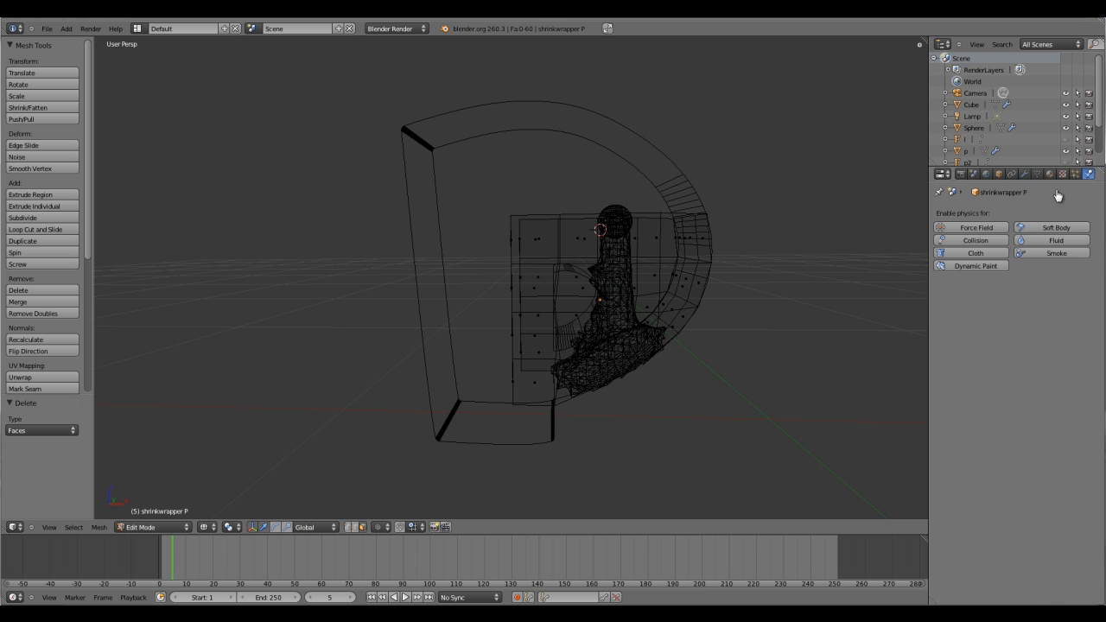
left_click(1044, 240)
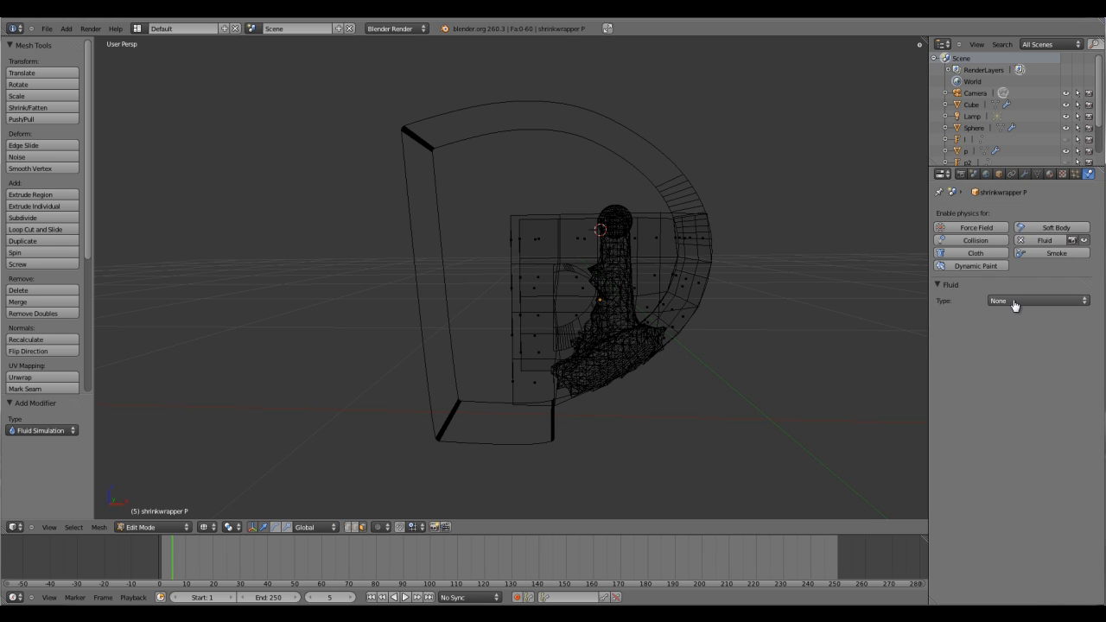
left_click(1036, 300)
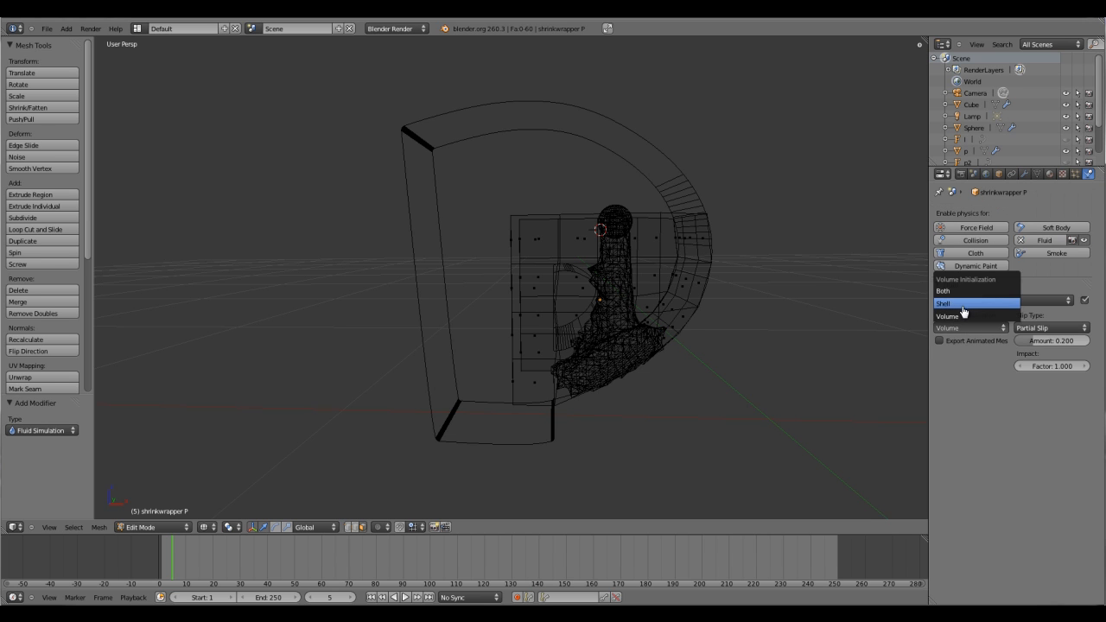
left_click(943, 303)
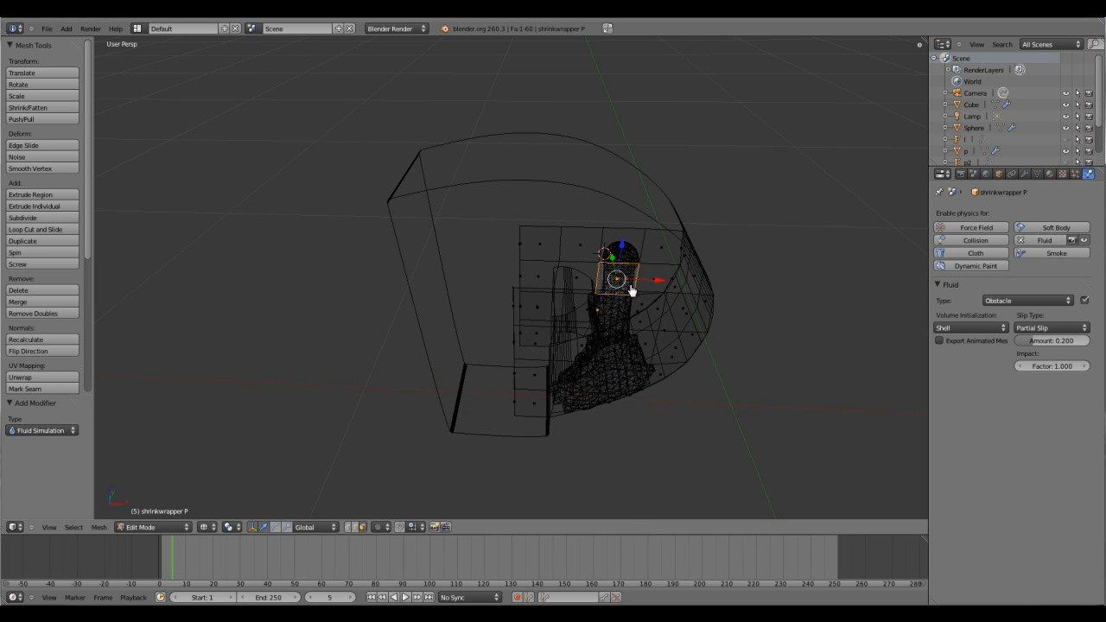
key("Tab")
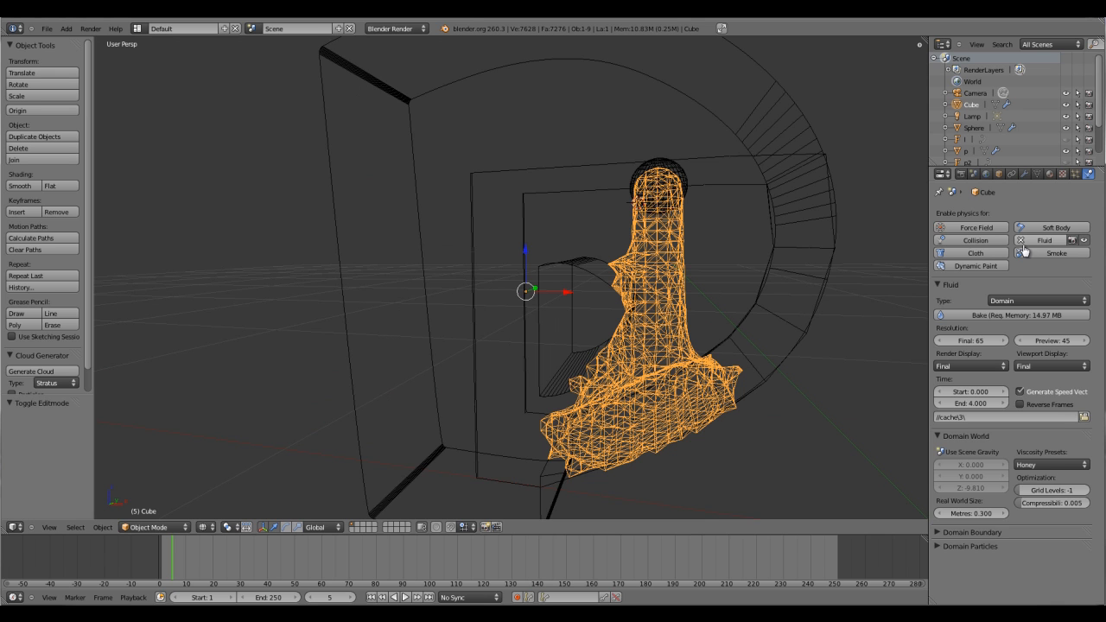
mouse_move(995, 320)
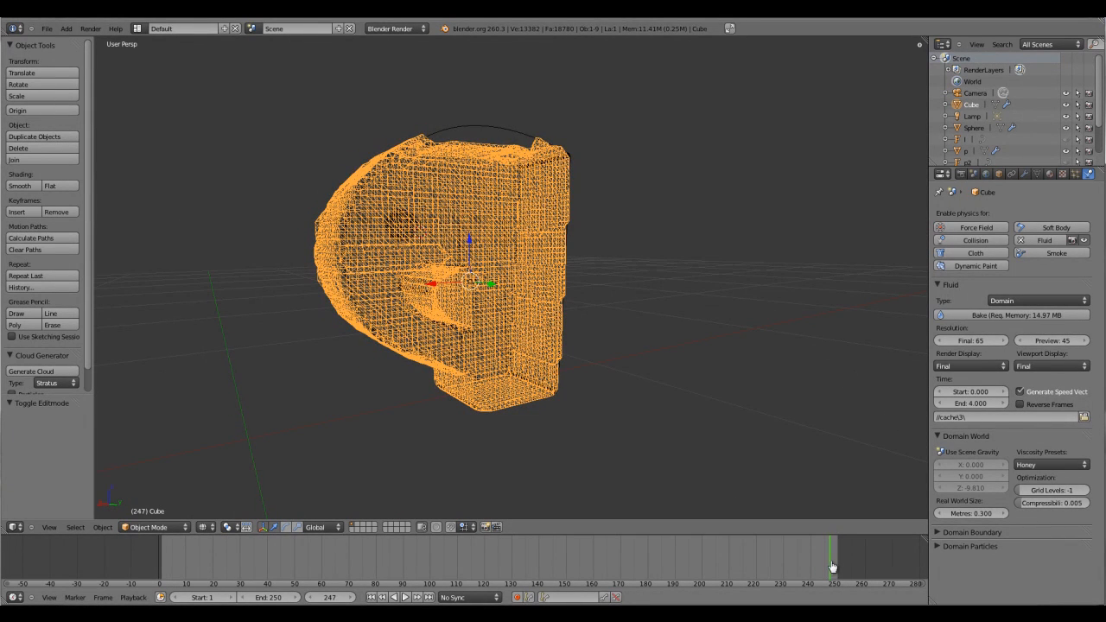
- Inspect the baked honey P at frame 249 from several angles, then reselect the domain
left_click(337, 562)
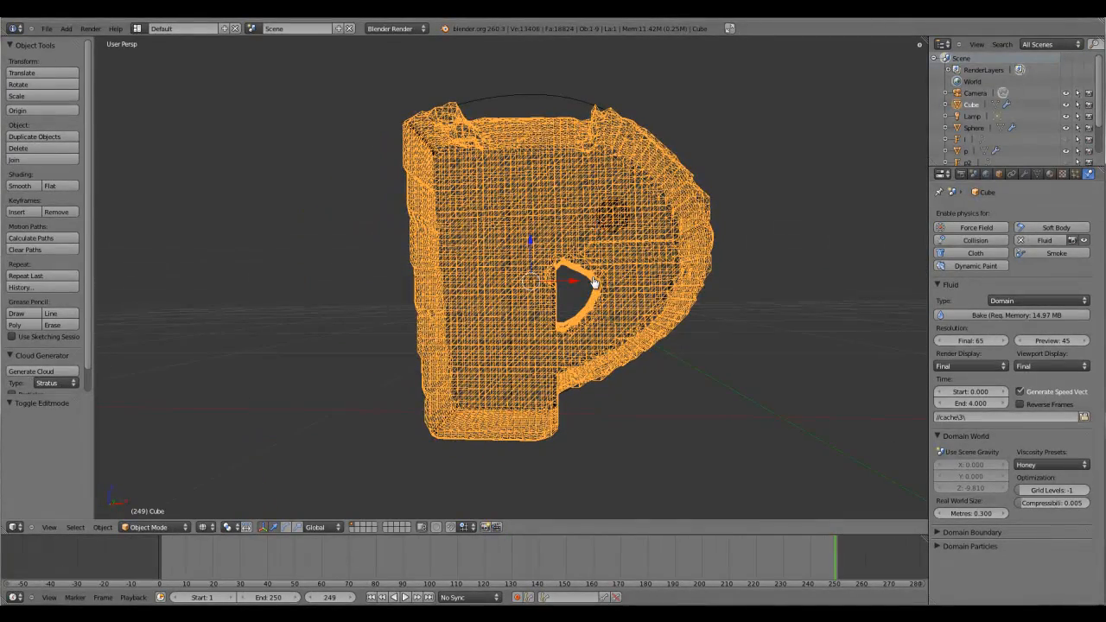
left_click_drag(593, 281, 669, 294)
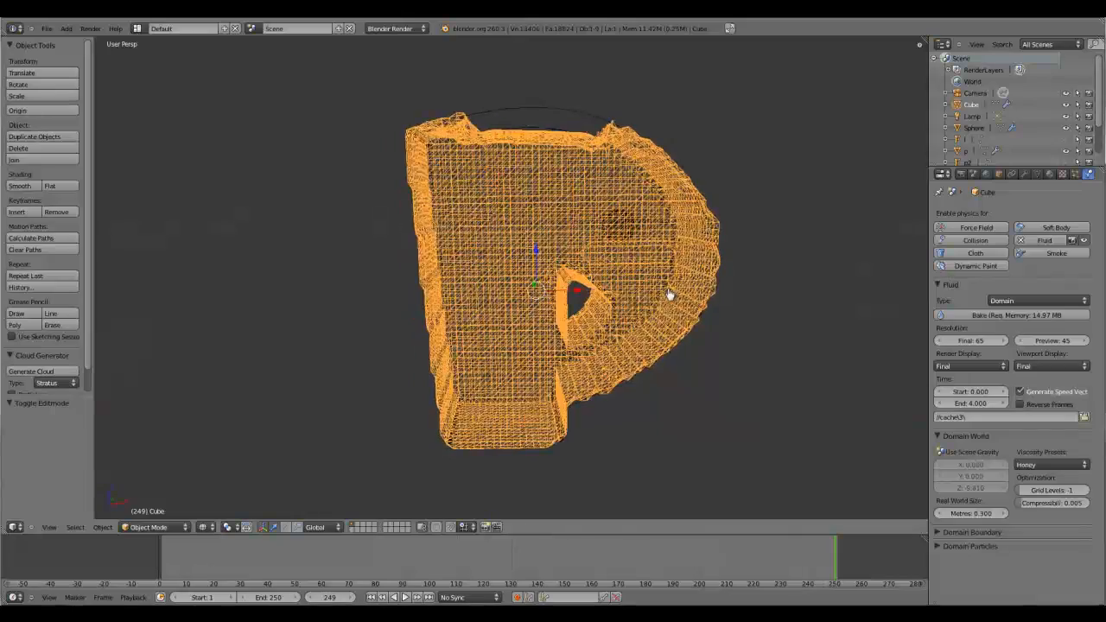
left_click_drag(670, 293, 607, 281)
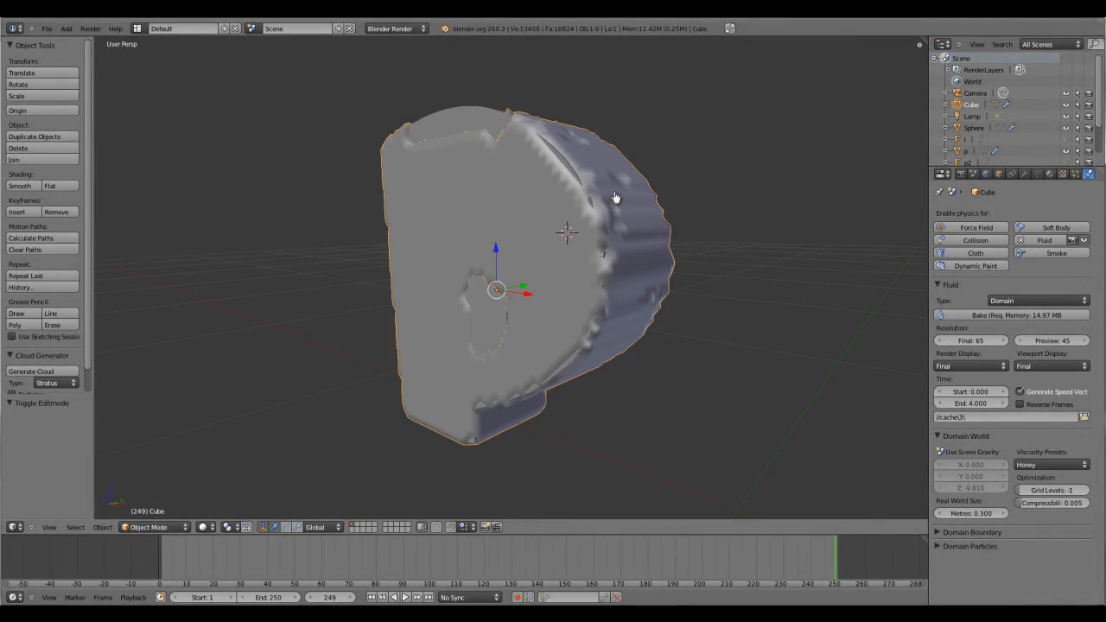
mouse_move(403, 102)
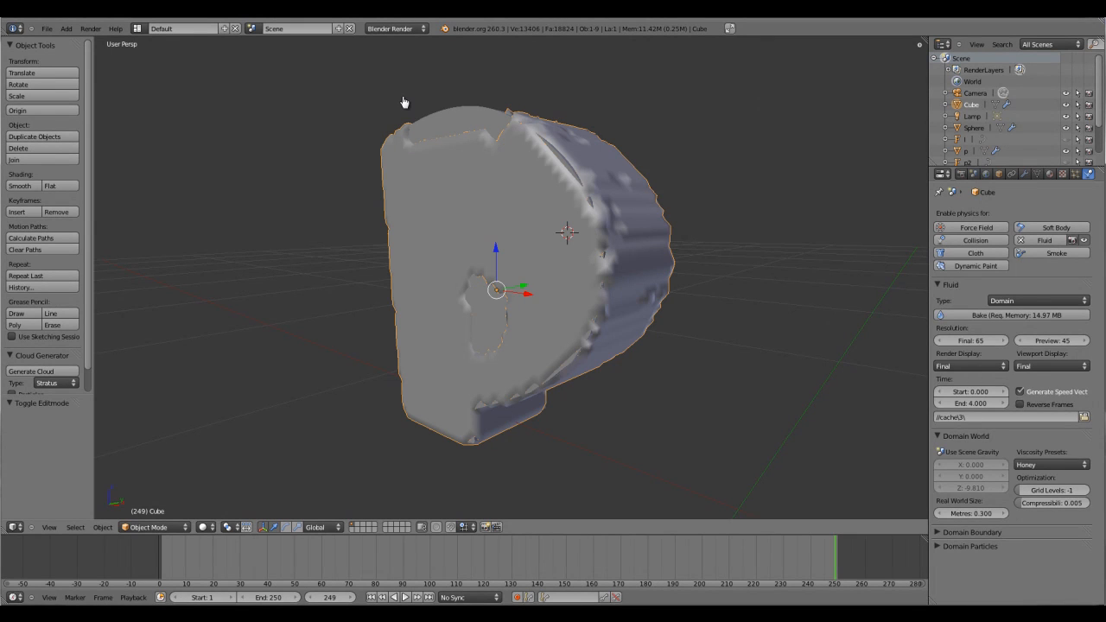
left_click(966, 150)
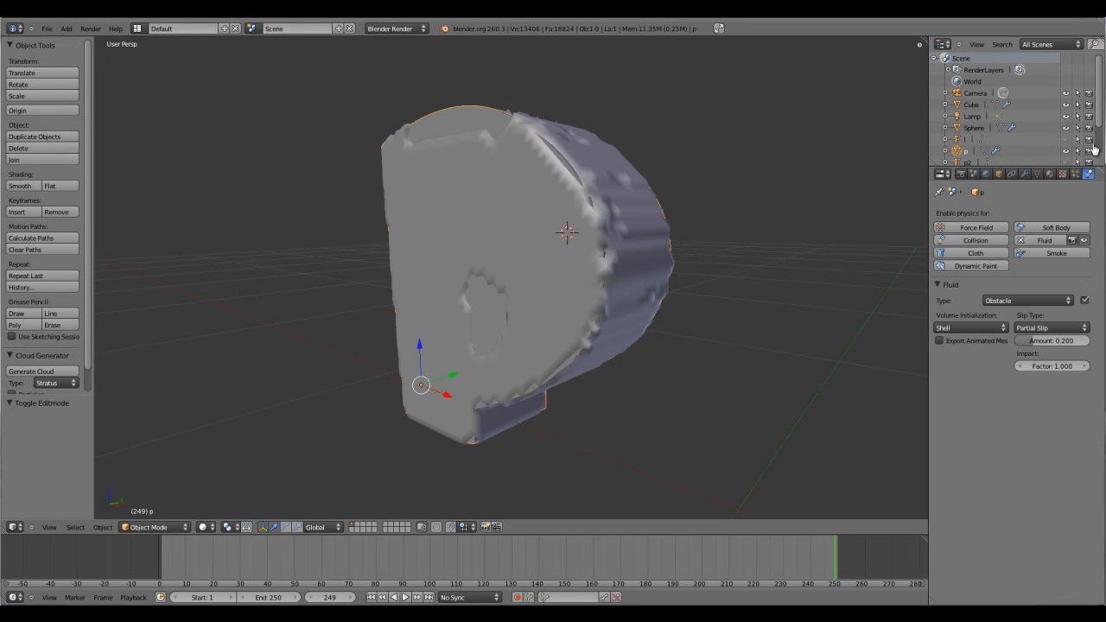
left_click(971, 104)
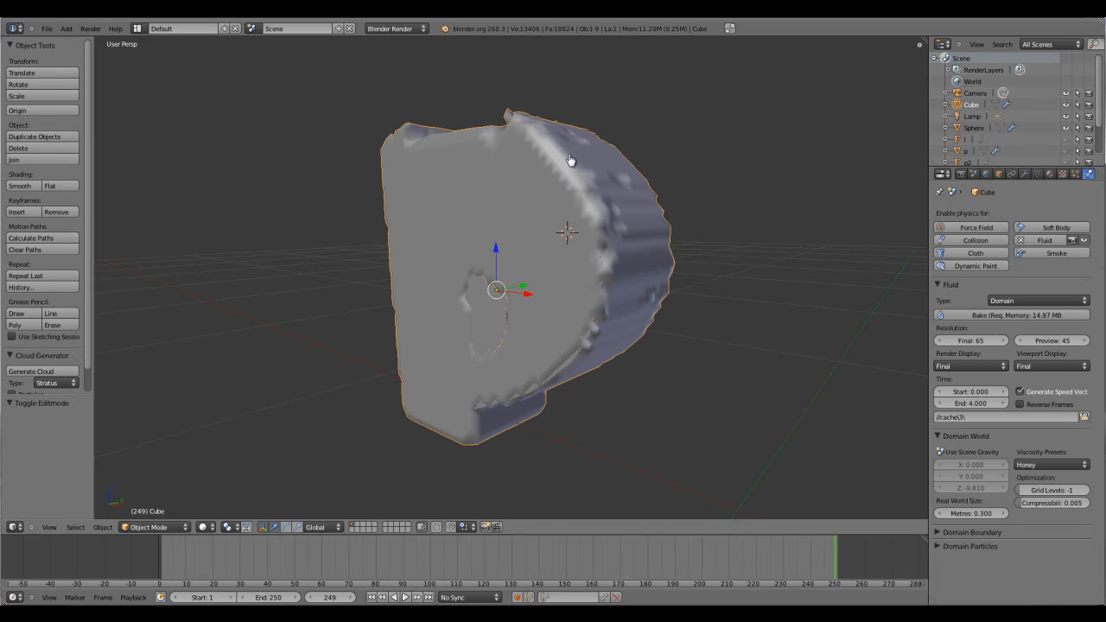
mouse_move(987, 127)
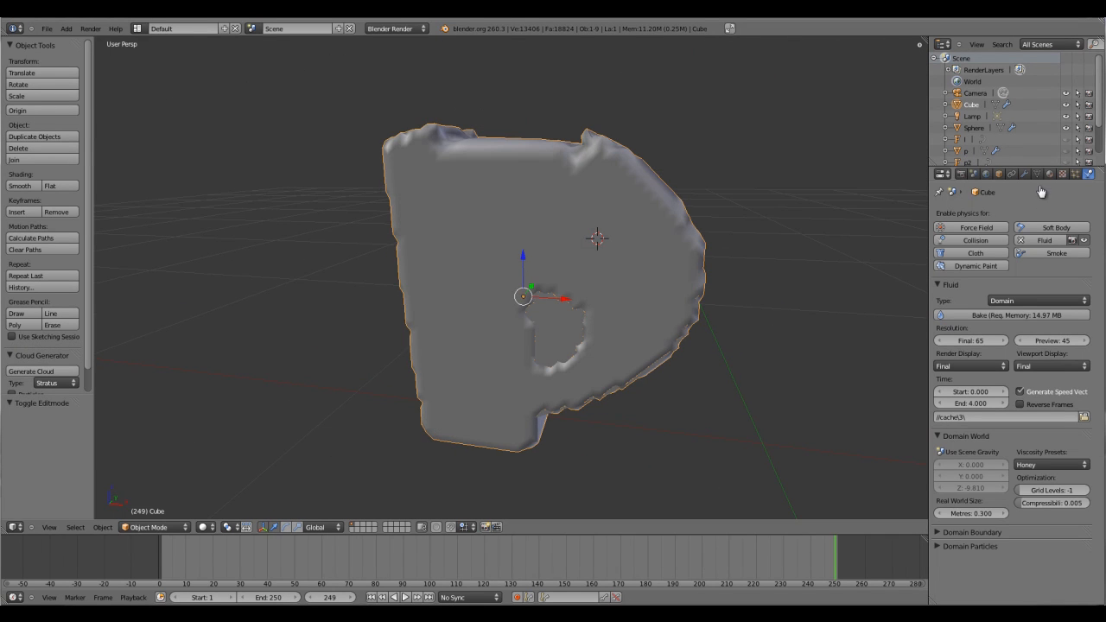
- Add a Smooth modifier to the fluid domain with factor about 2.4 and repeat 3
left_click(953, 227)
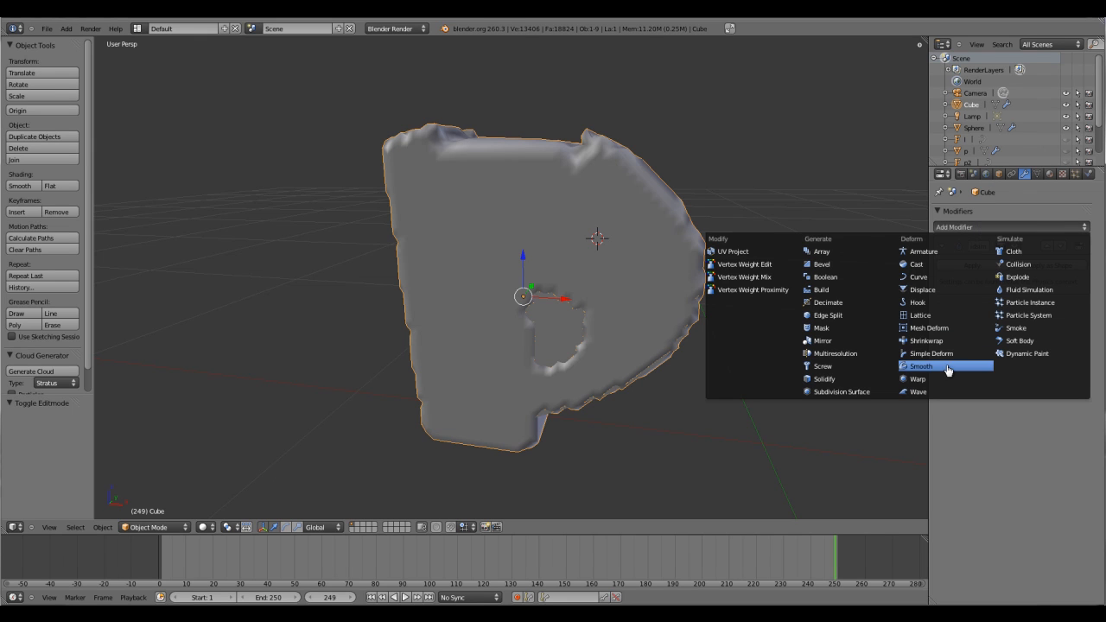
left_click(920, 366)
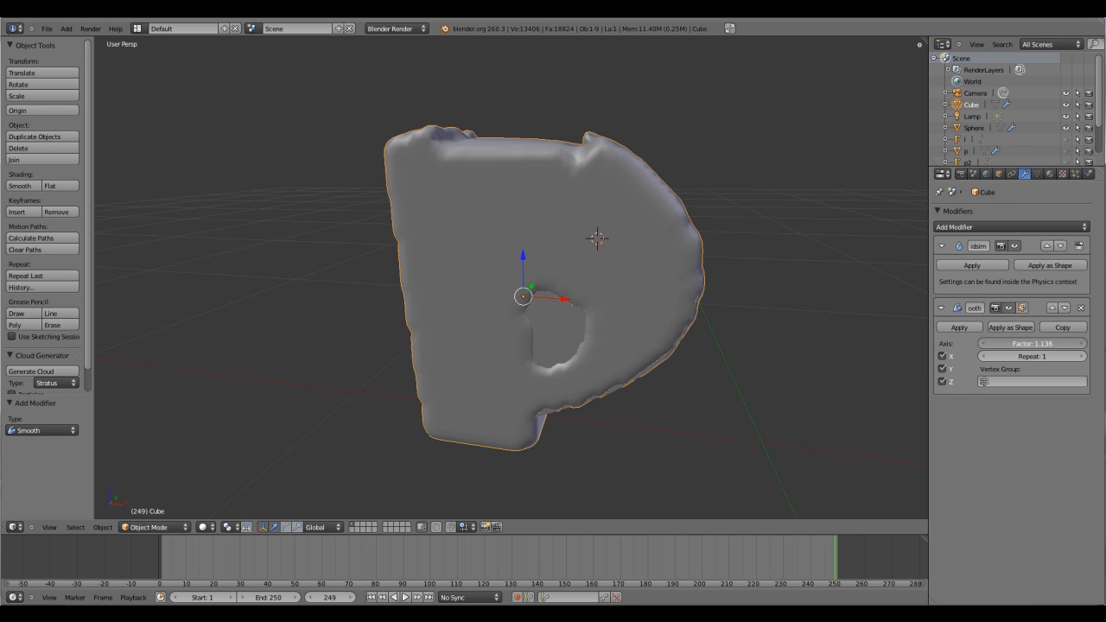
left_click_drag(1053, 343, 1032, 343)
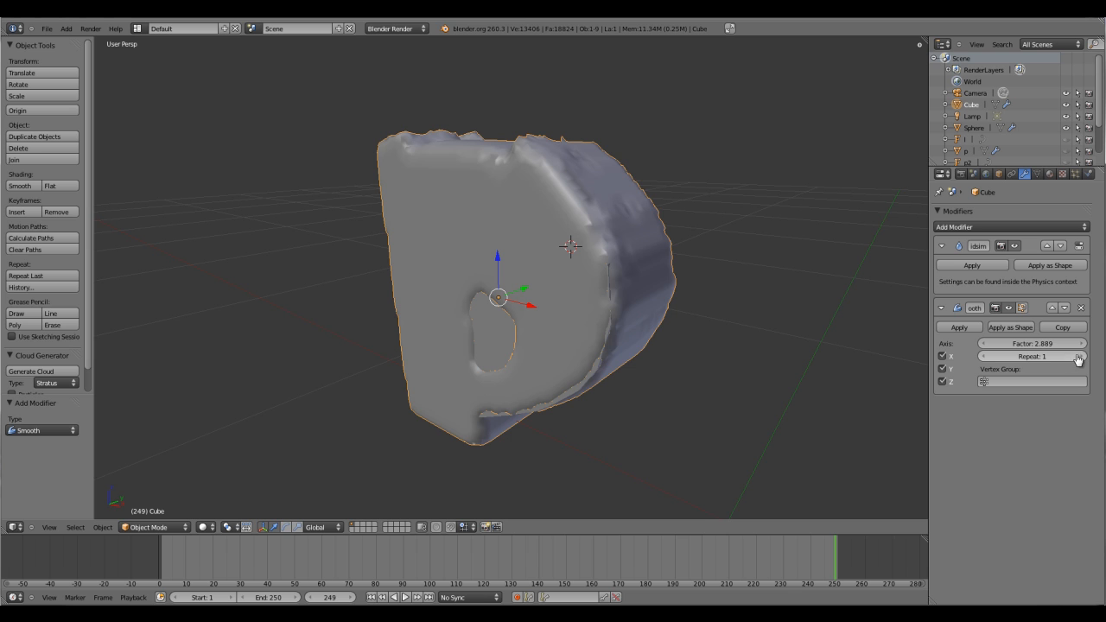
mouse_move(1078, 356)
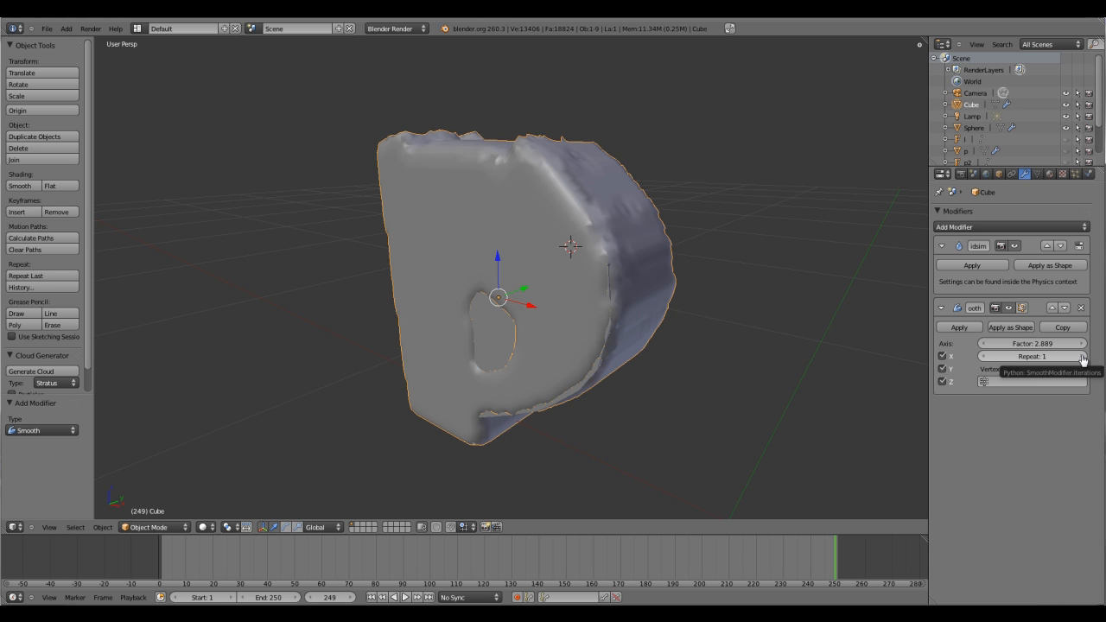
left_click(1080, 356)
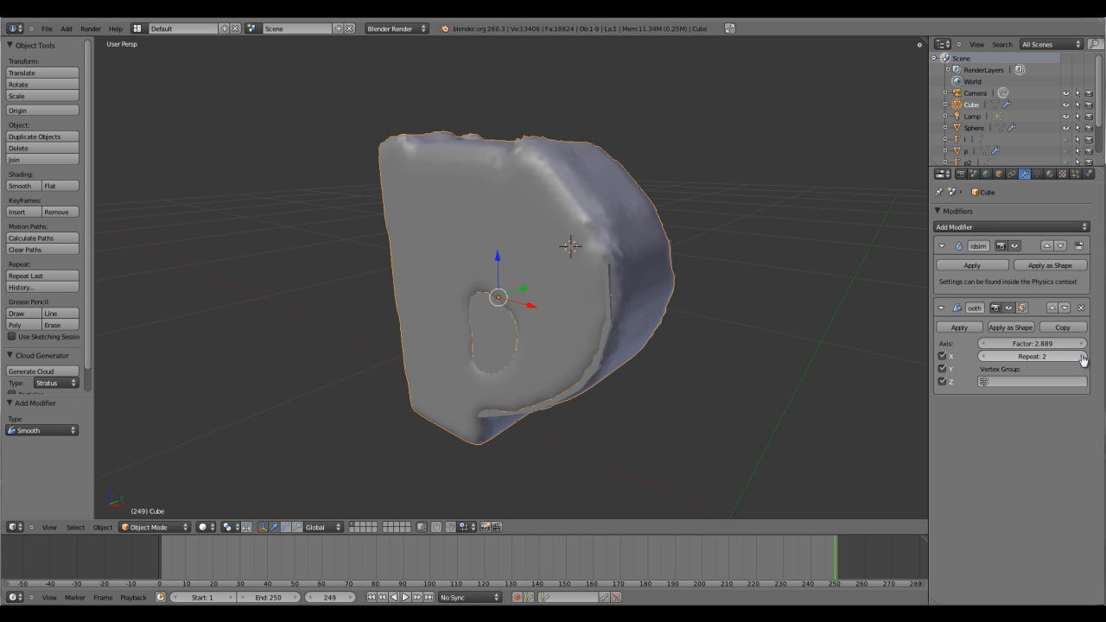
left_click(1080, 356)
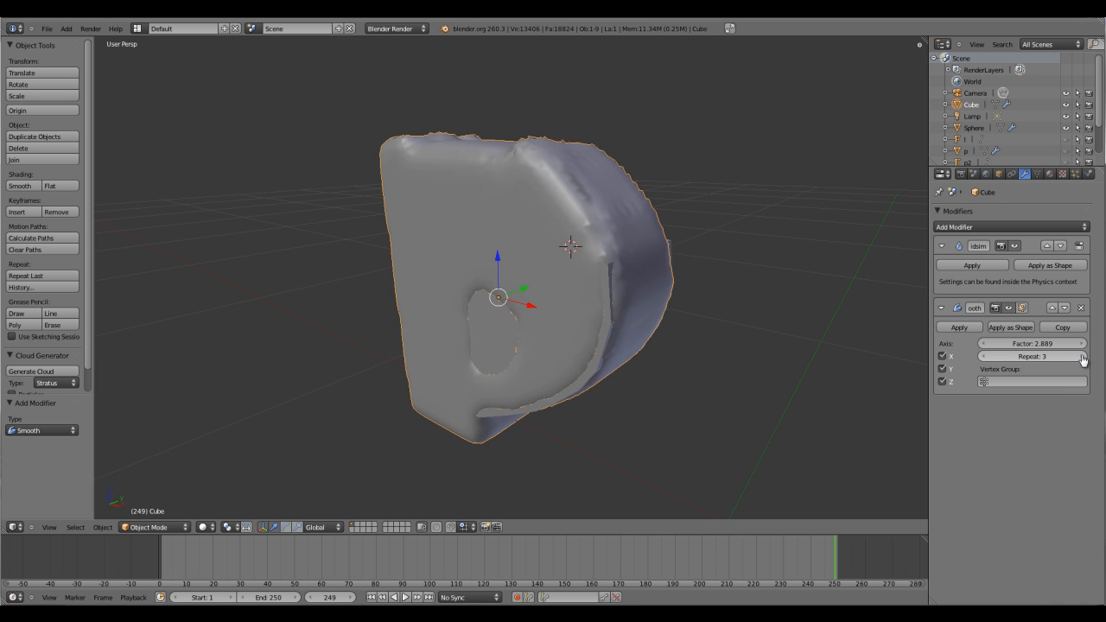
left_click_drag(1036, 343, 989, 343)
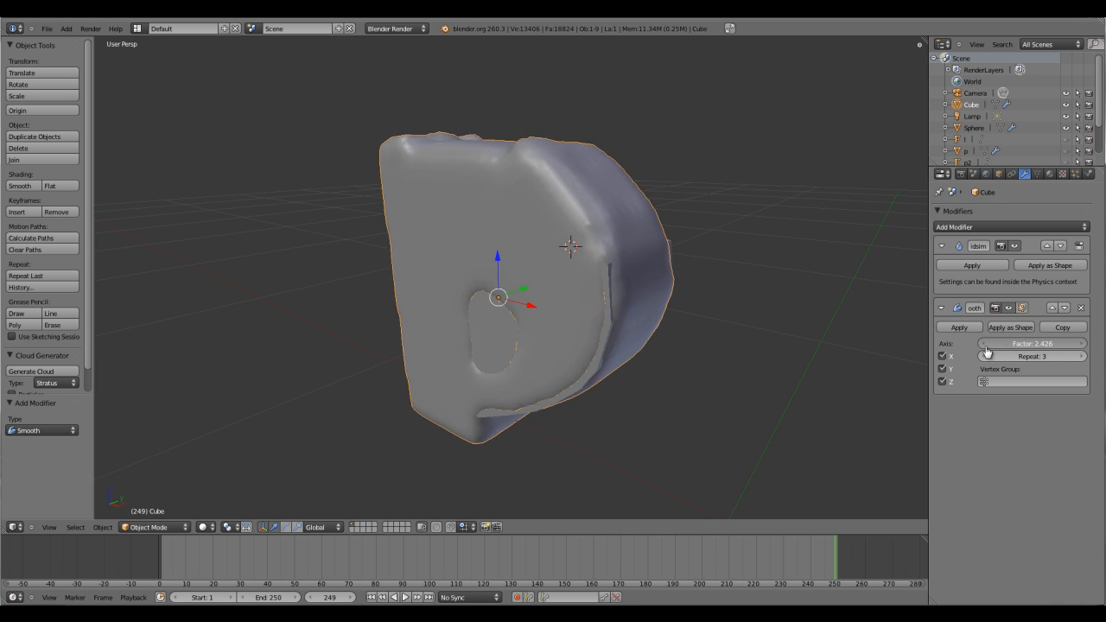
left_click_drag(1037, 343, 984, 343)
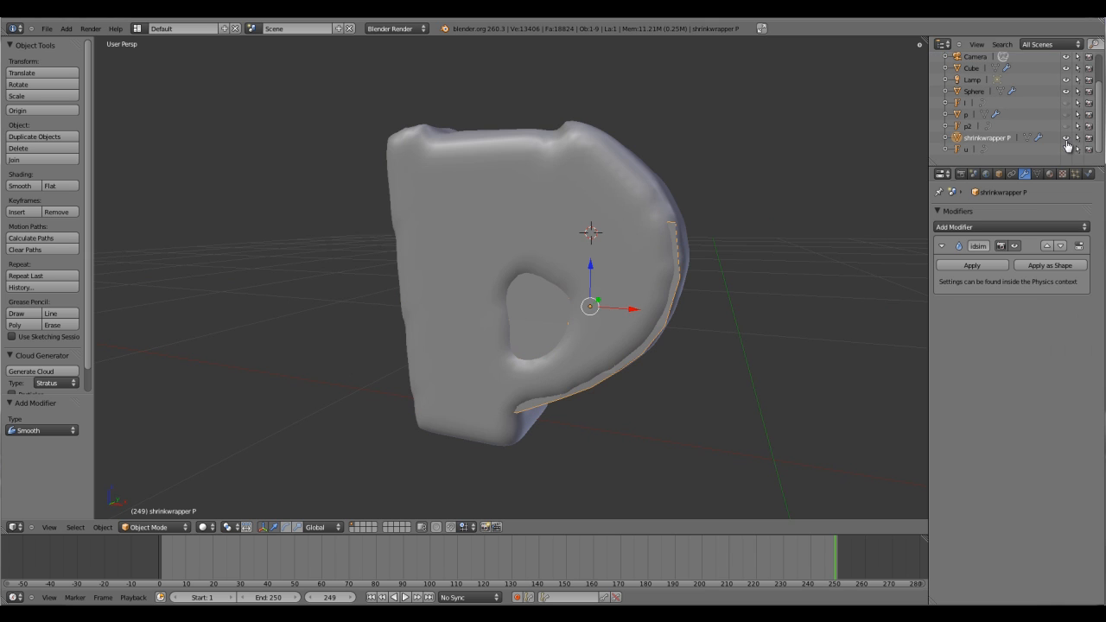
- Hide the original p letter and scrub the bake, stopping at frame 62
left_click(1088, 137)
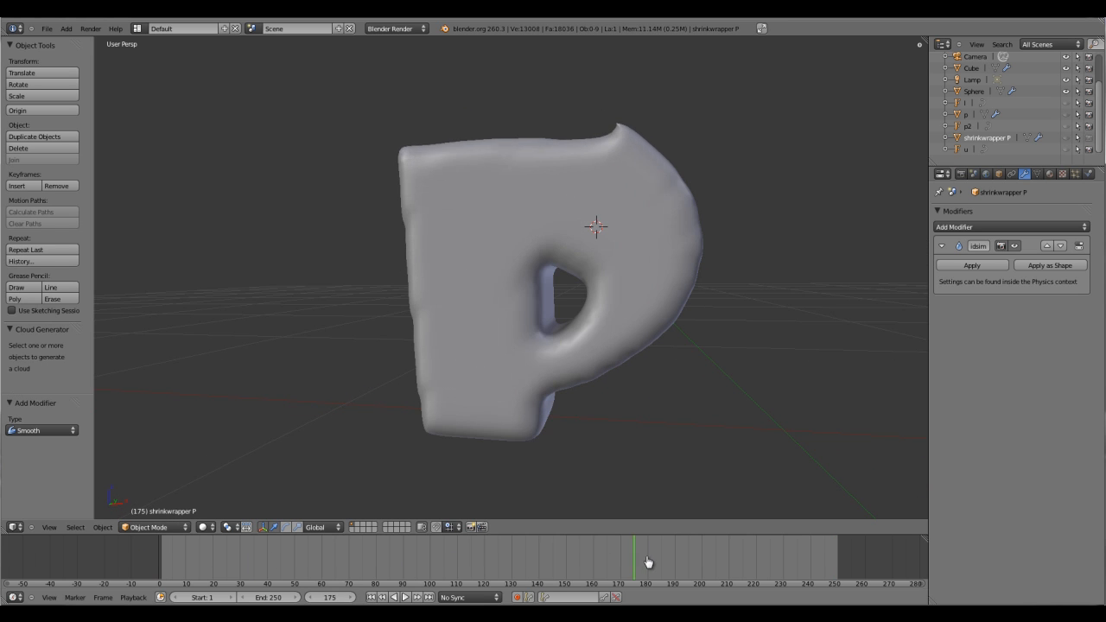
left_click_drag(648, 561, 827, 559)
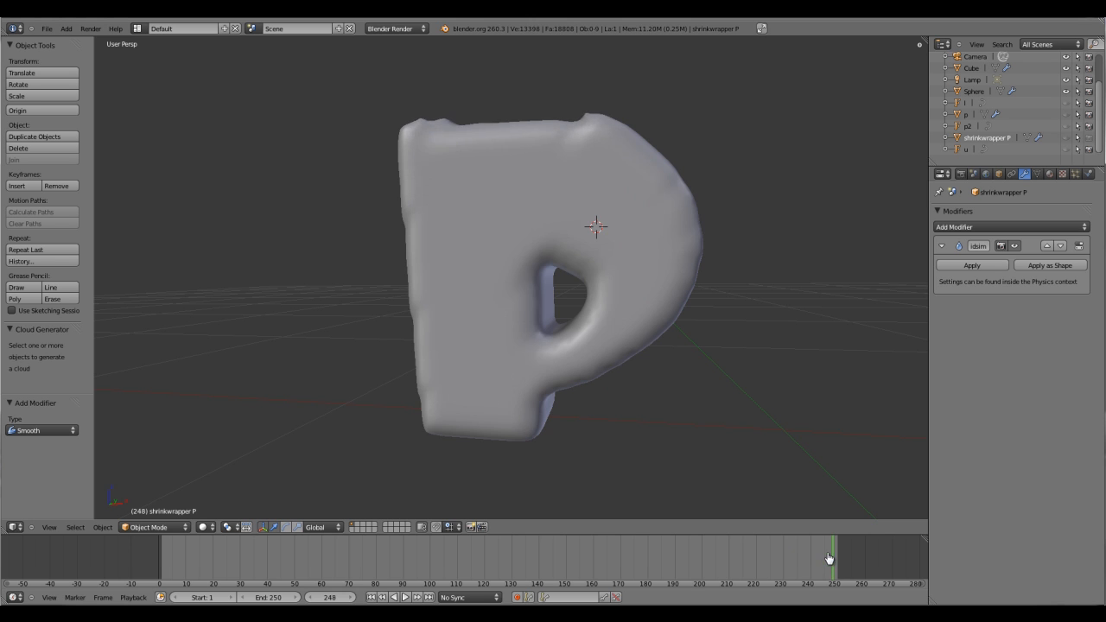
left_click_drag(828, 557, 156, 557)
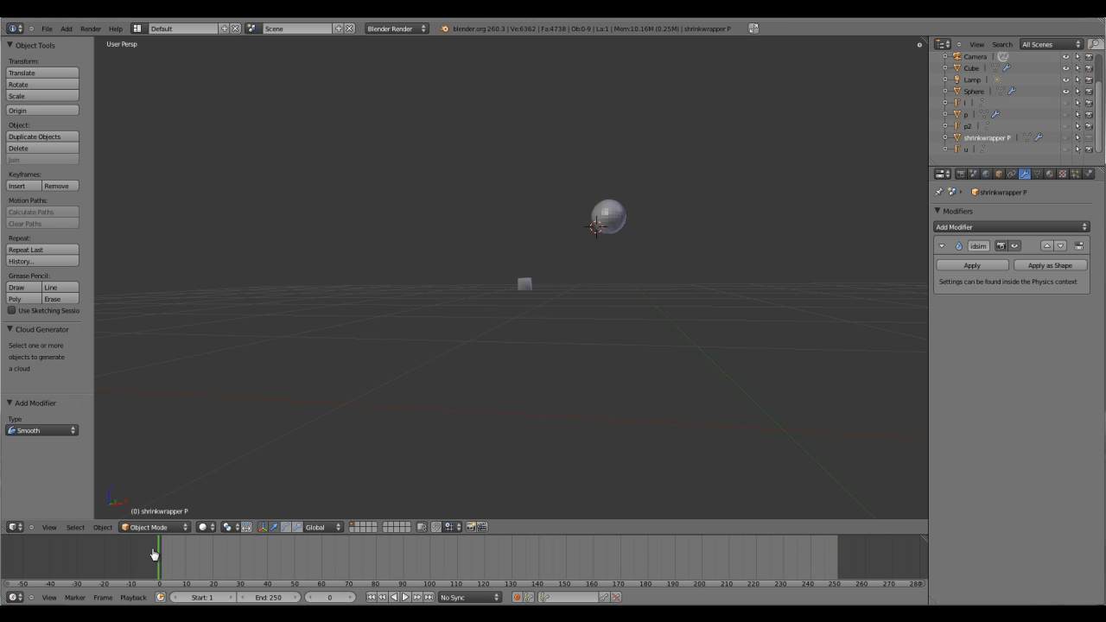
left_click(586, 553)
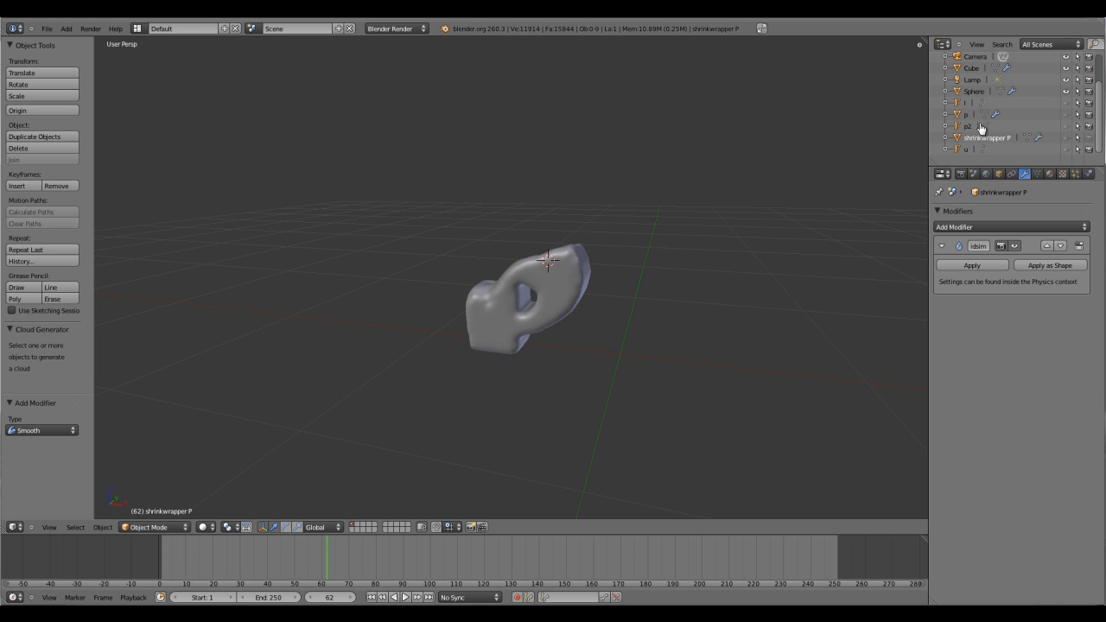
- Select letter u, review the P fluid domain's settings, and enter text editing on u
left_click(964, 149)
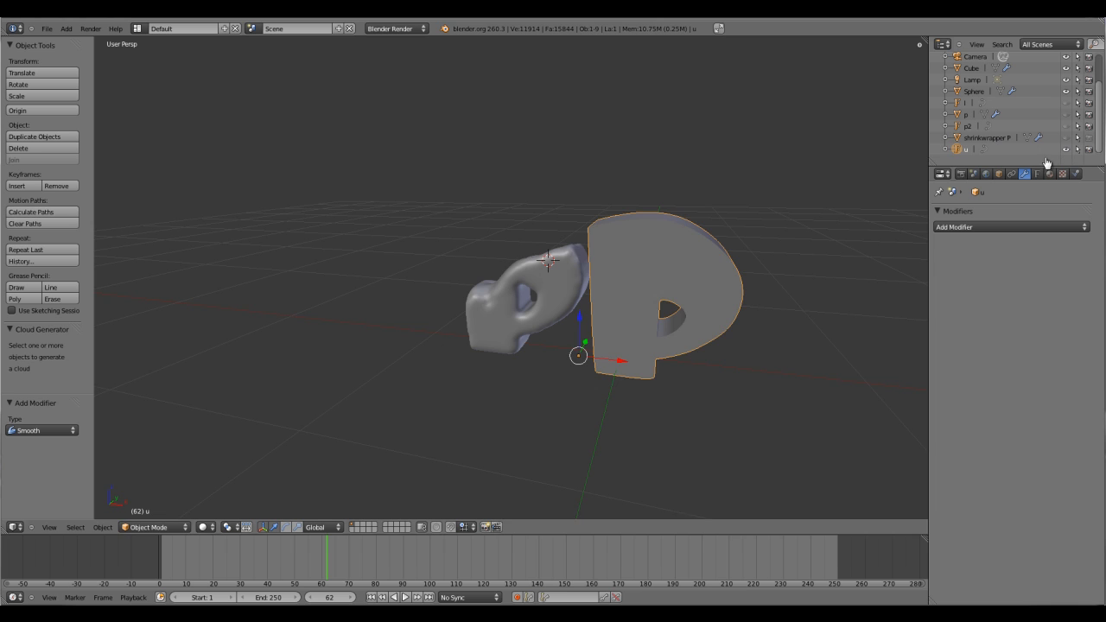
mouse_move(560, 304)
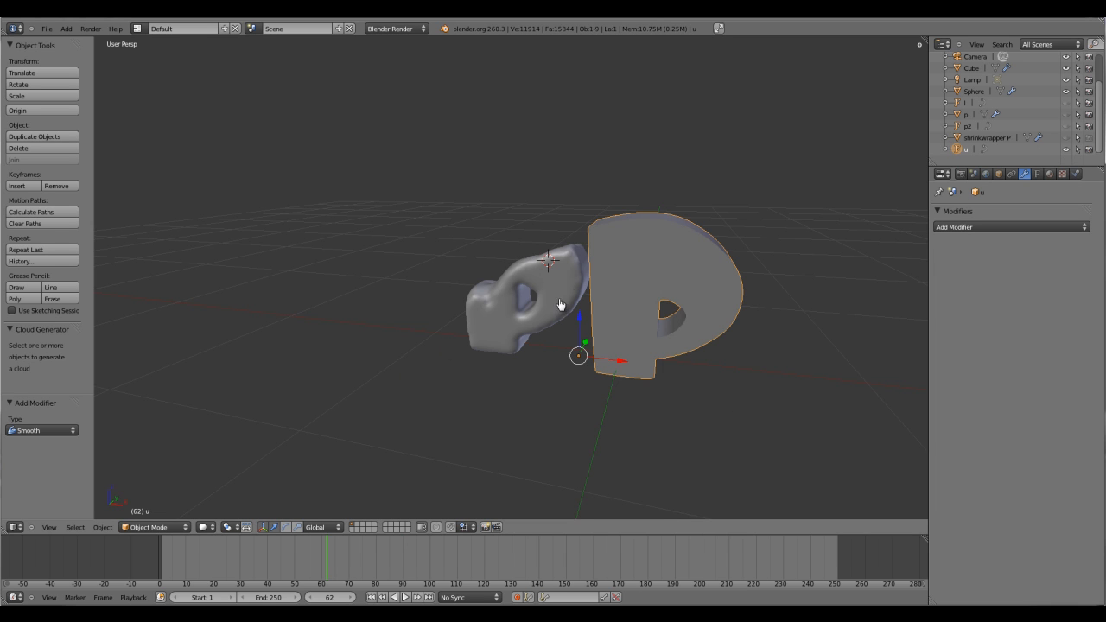
mouse_move(971, 326)
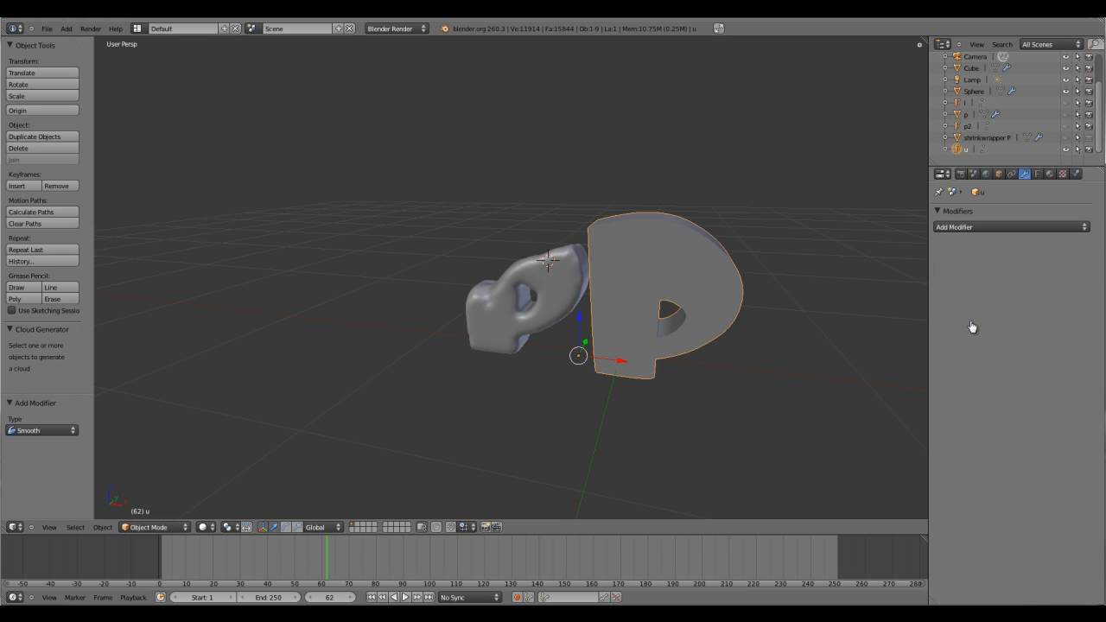
left_click(535, 294)
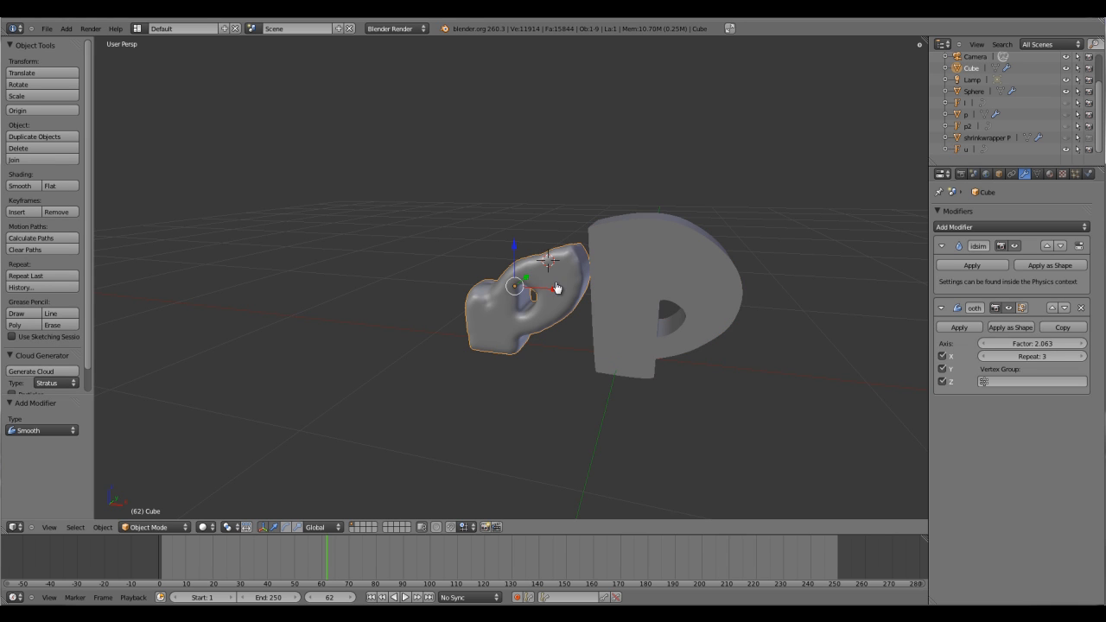
mouse_move(468, 337)
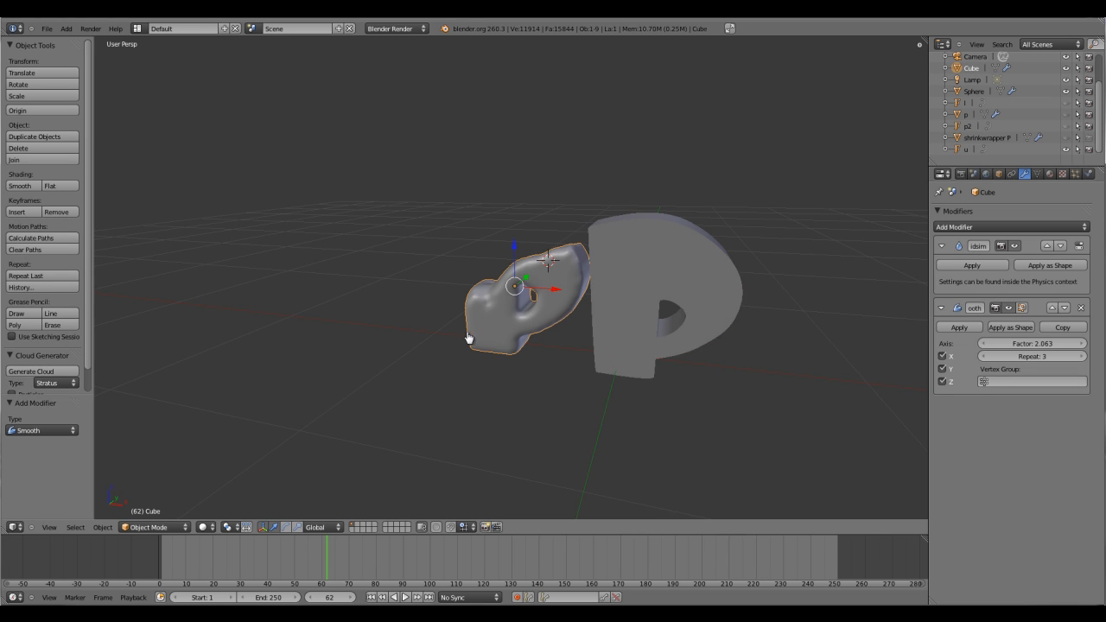
mouse_move(479, 349)
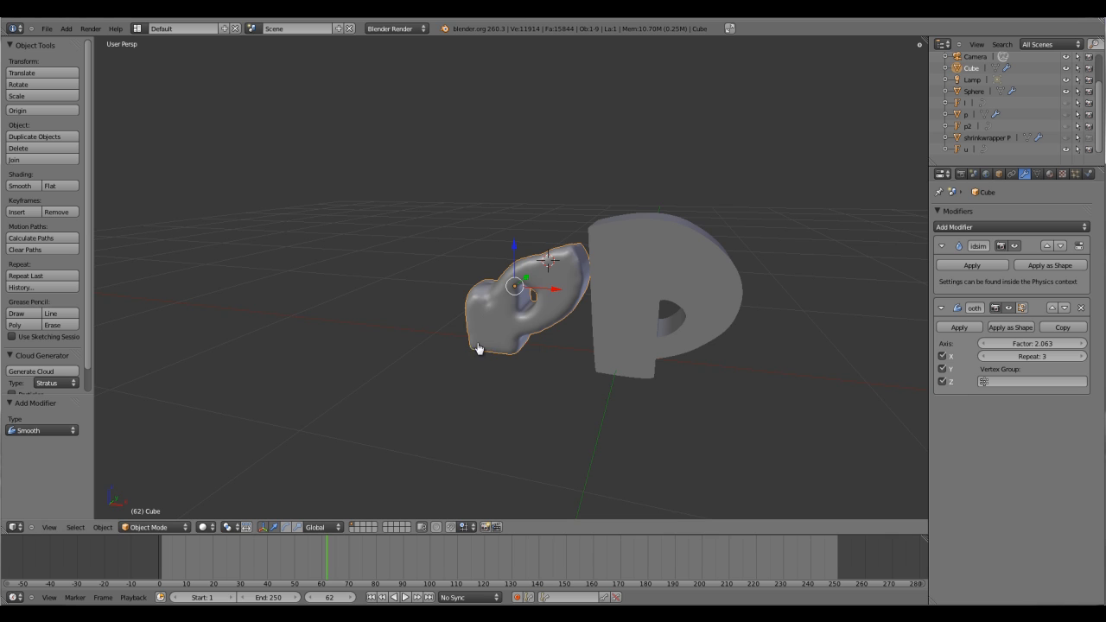
mouse_move(550, 302)
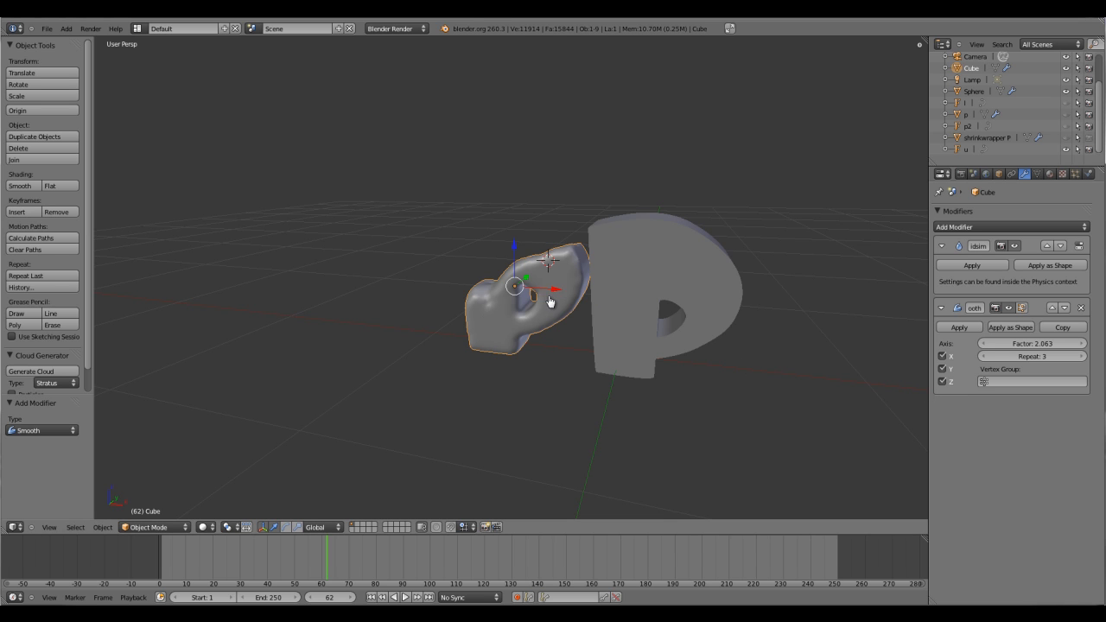
mouse_move(551, 309)
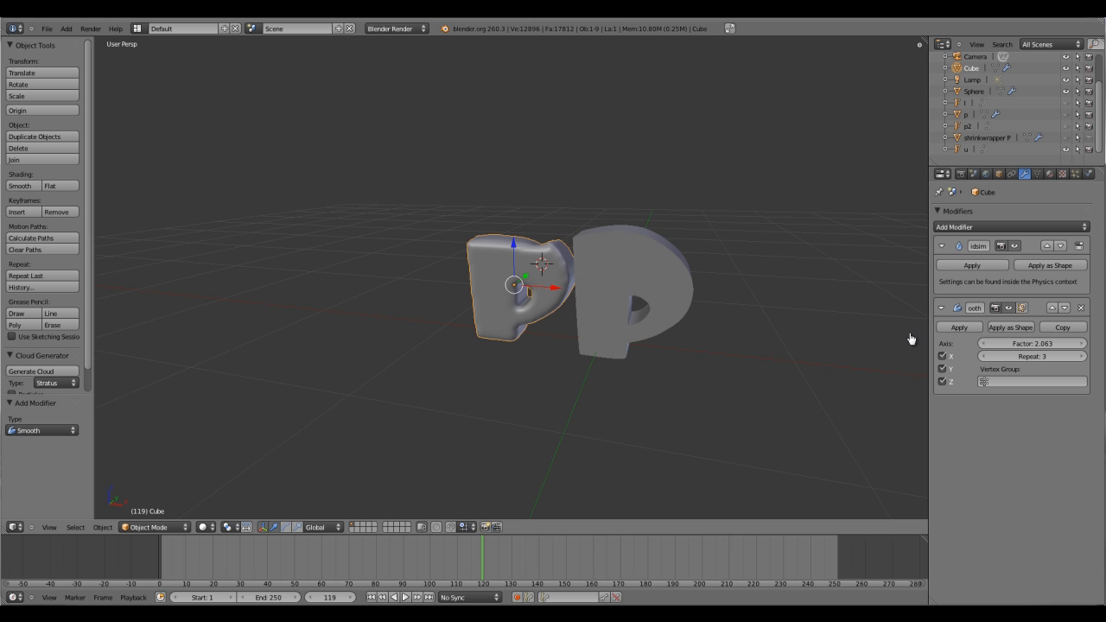
mouse_move(553, 298)
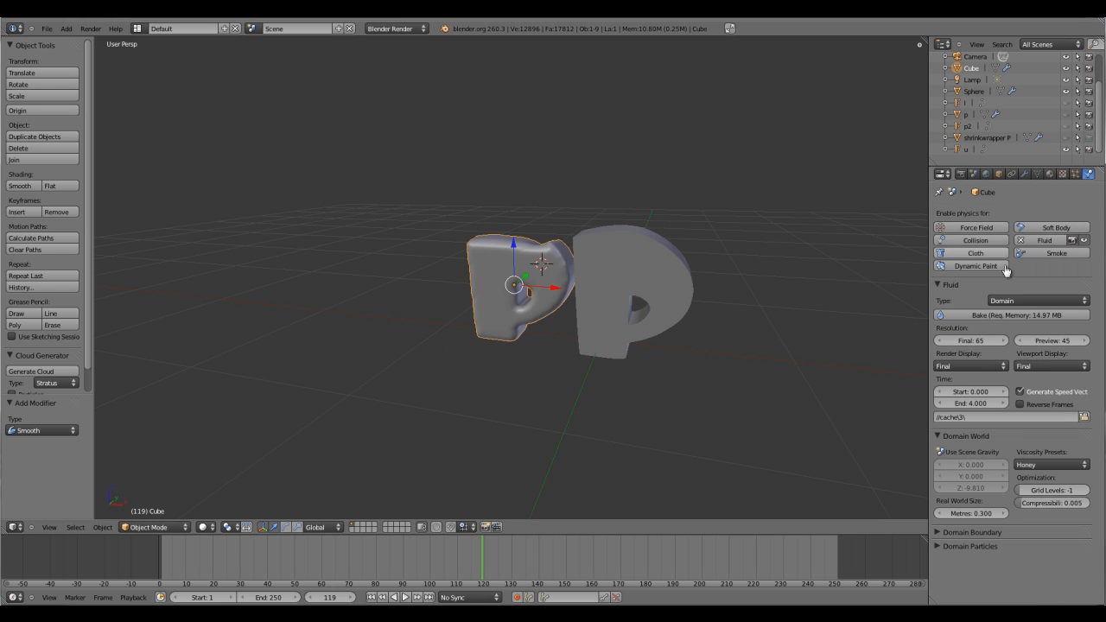
mouse_move(970, 340)
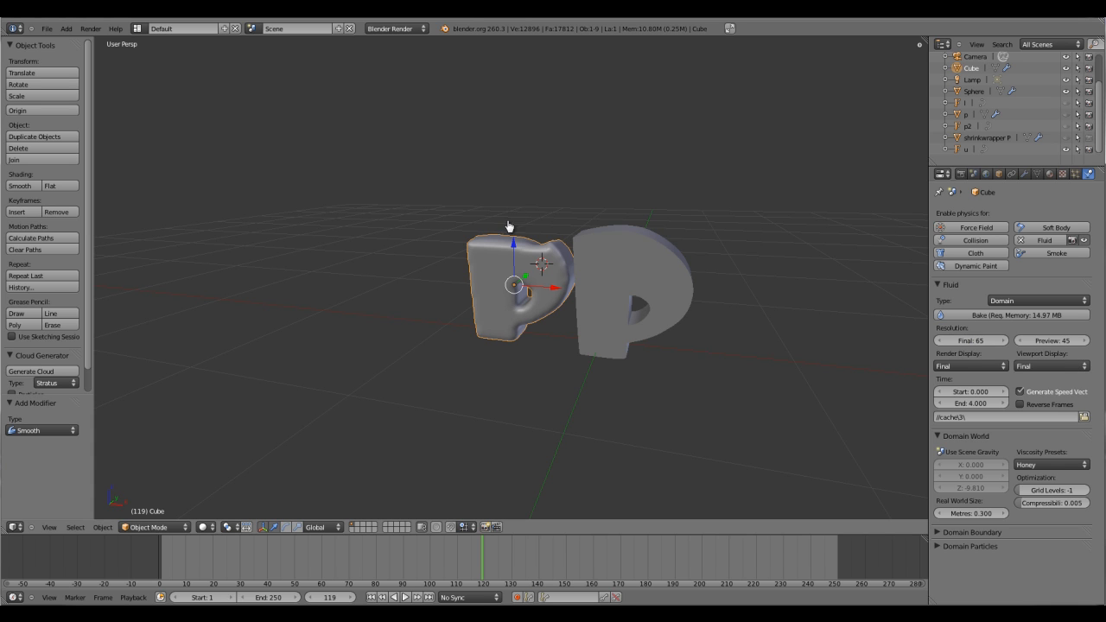
mouse_move(596, 335)
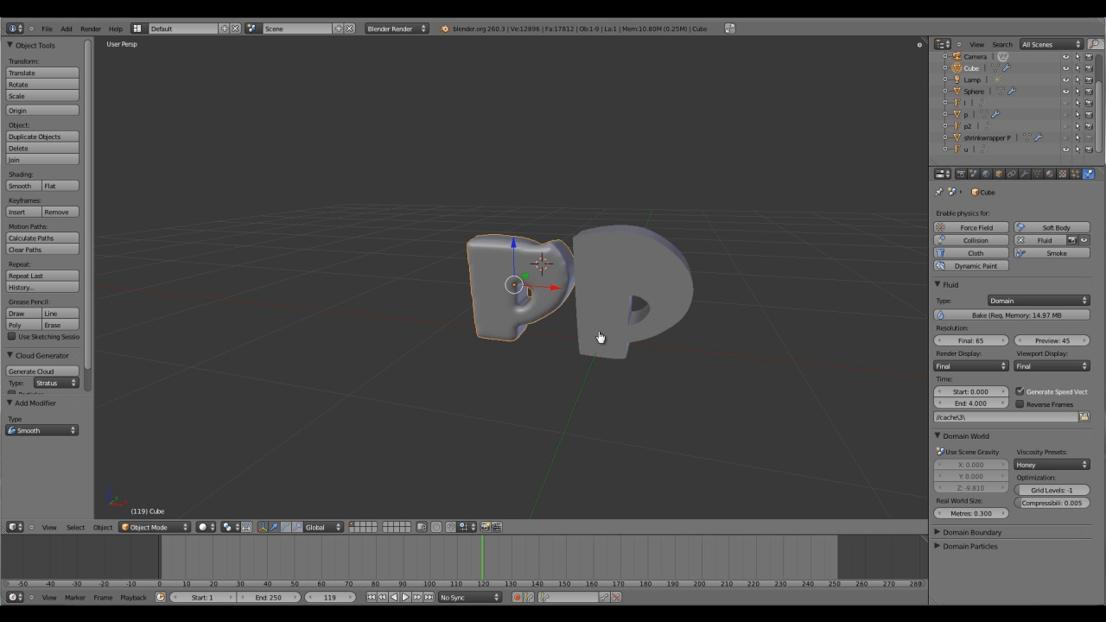
key("Tab")
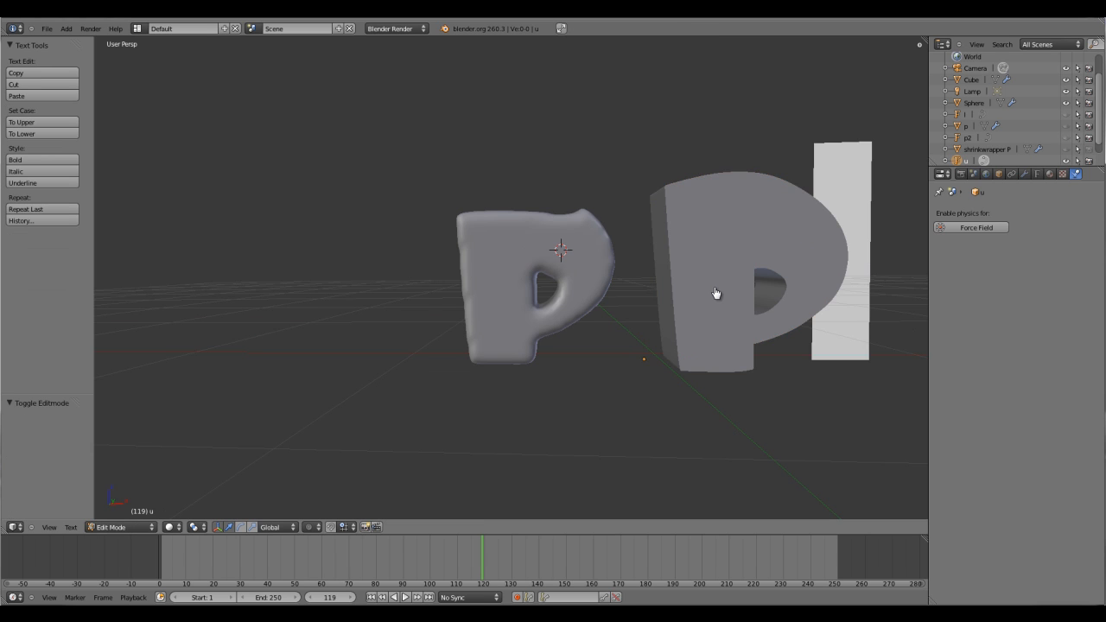
- Change the second letter's text to 'u' and convert it to a mesh
type("u")
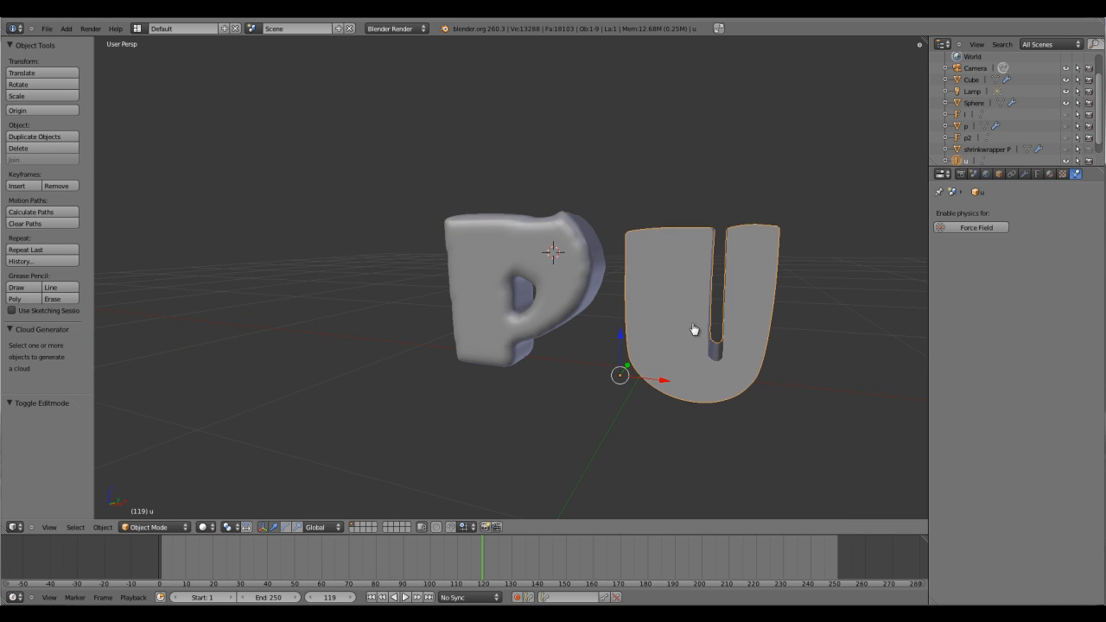
mouse_move(692, 324)
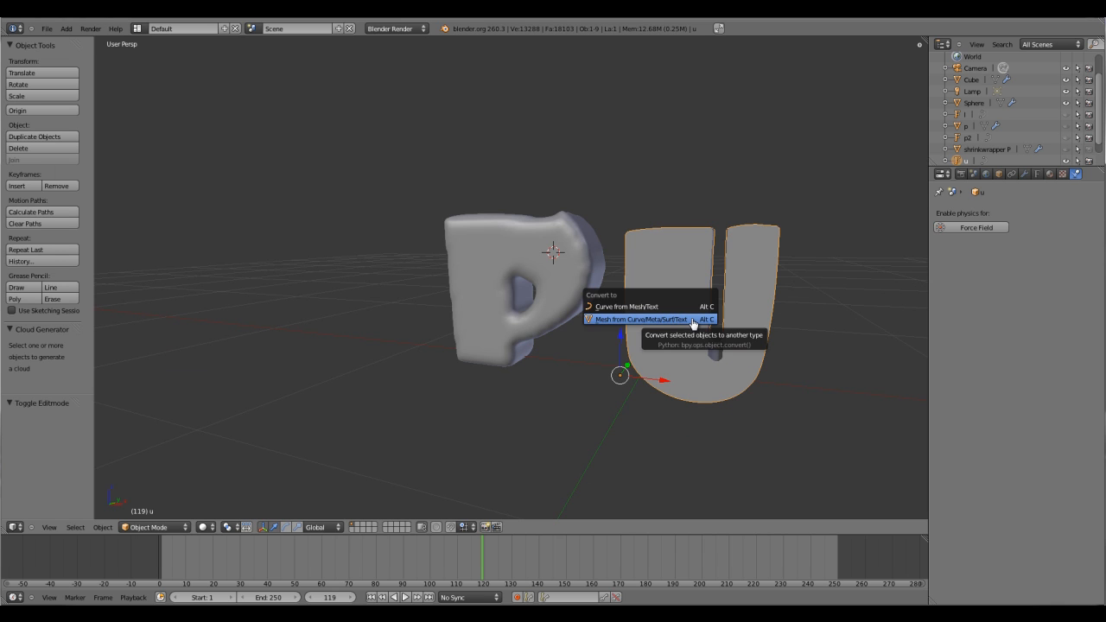
left_click(641, 319)
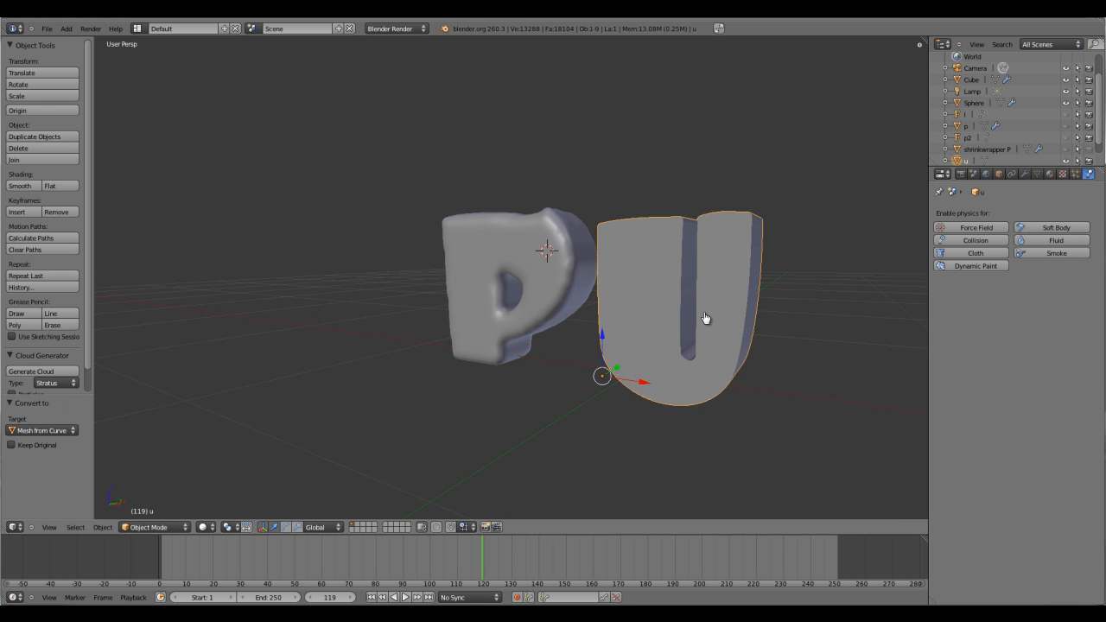
key("Tab")
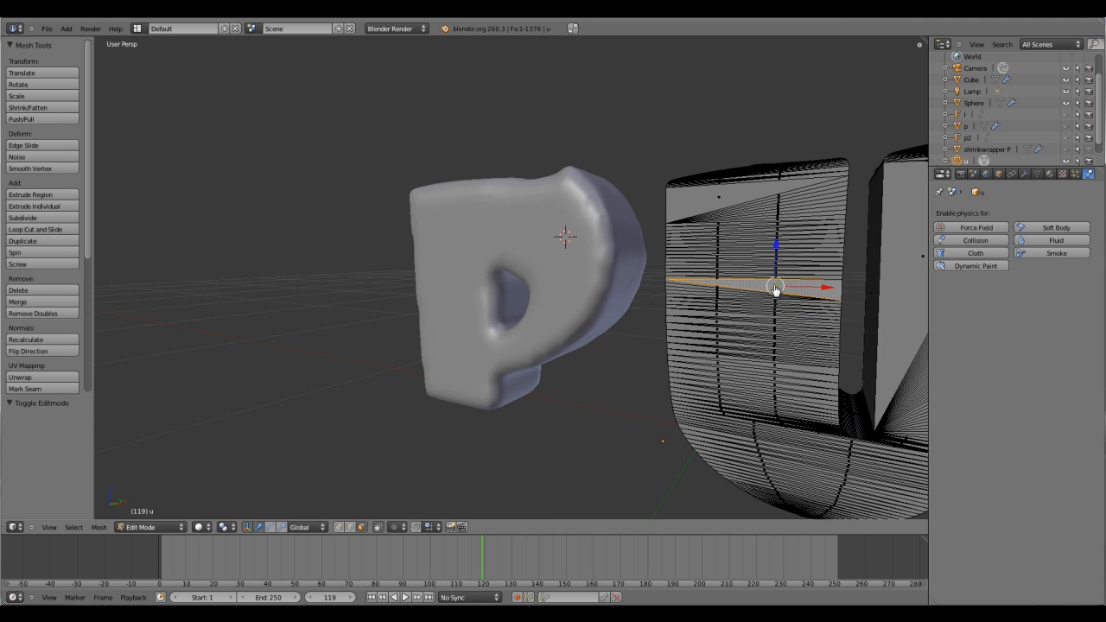
- Select all of the U mesh and add Fluid physics as an Obstacle with Shell initialization
key("a")
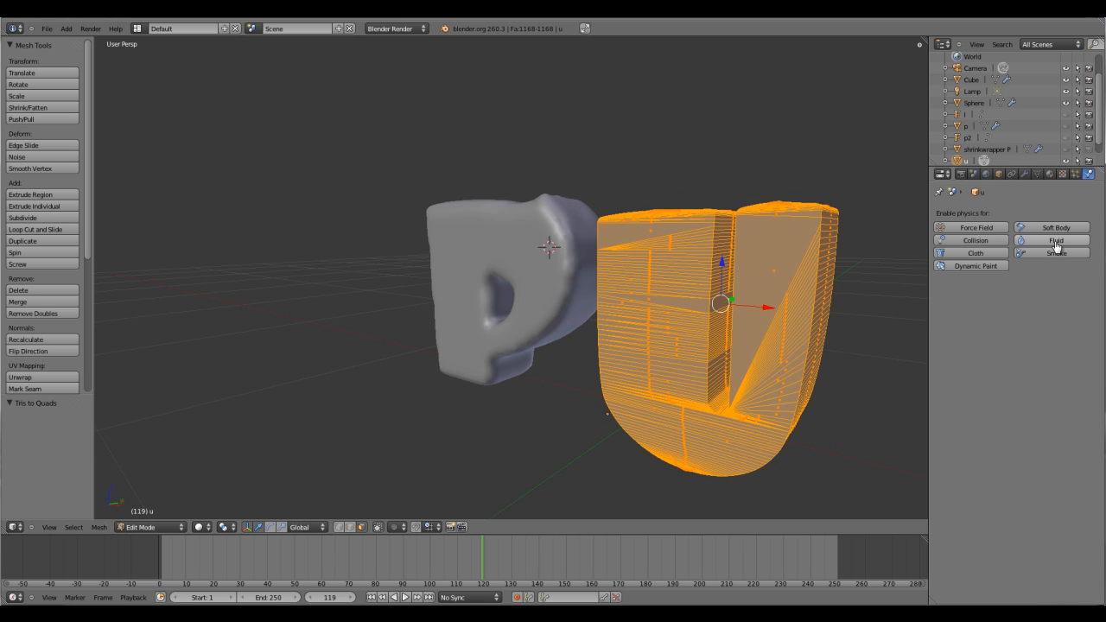
left_click(1054, 241)
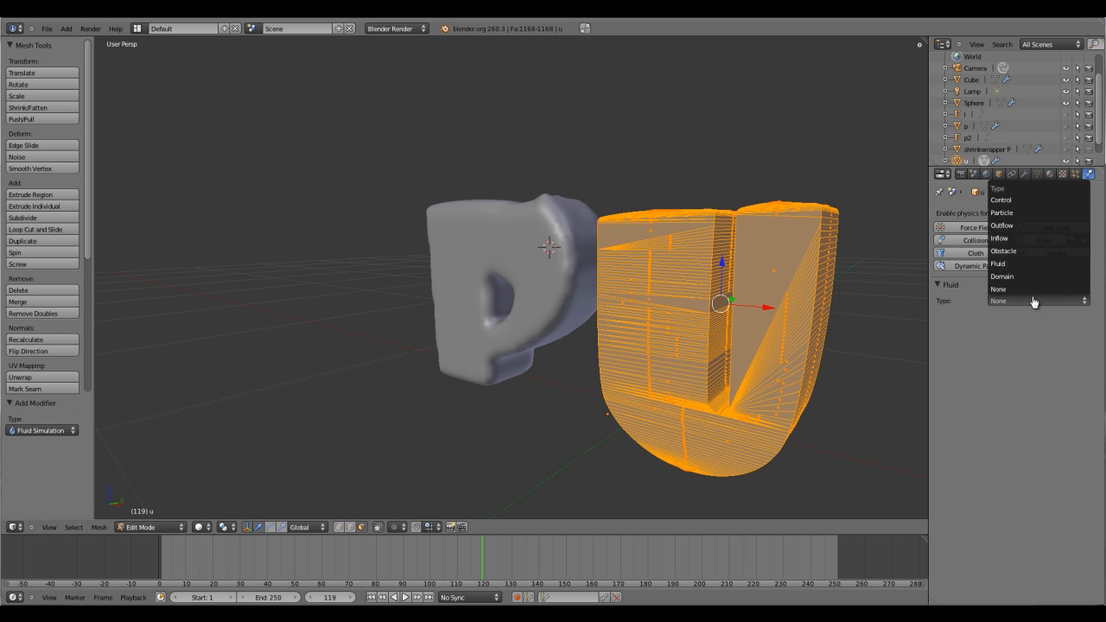
left_click(997, 263)
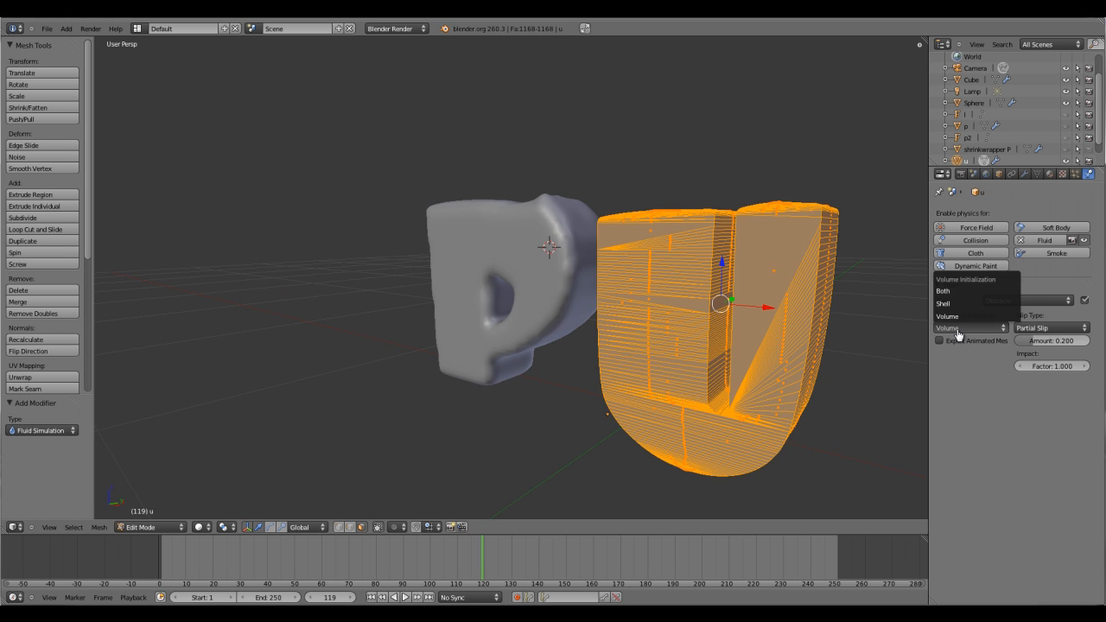
left_click(942, 303)
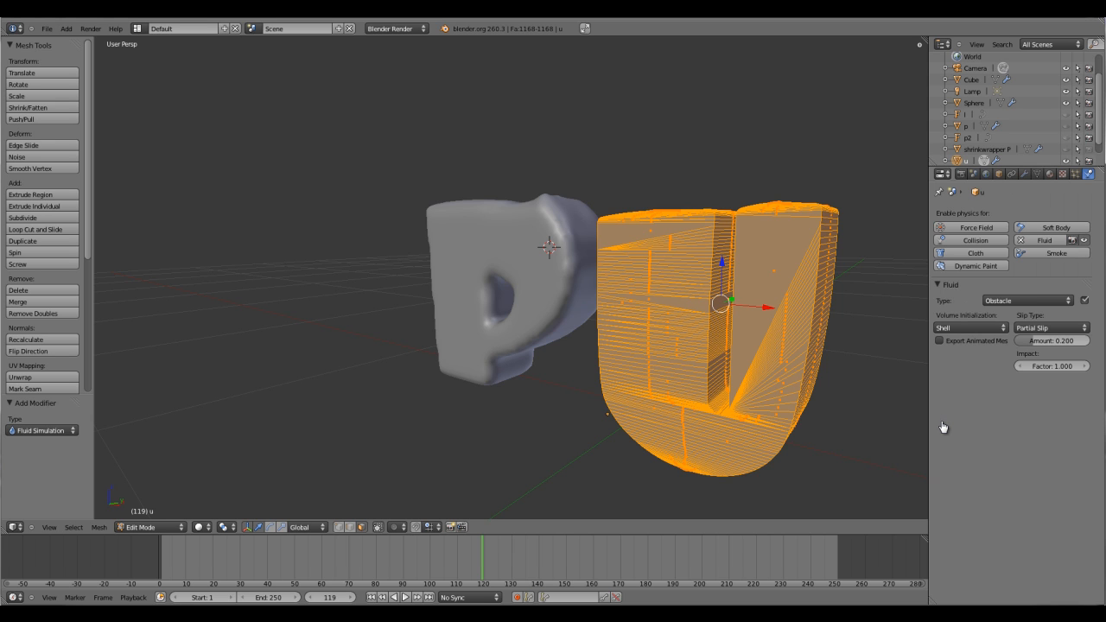
mouse_move(861, 372)
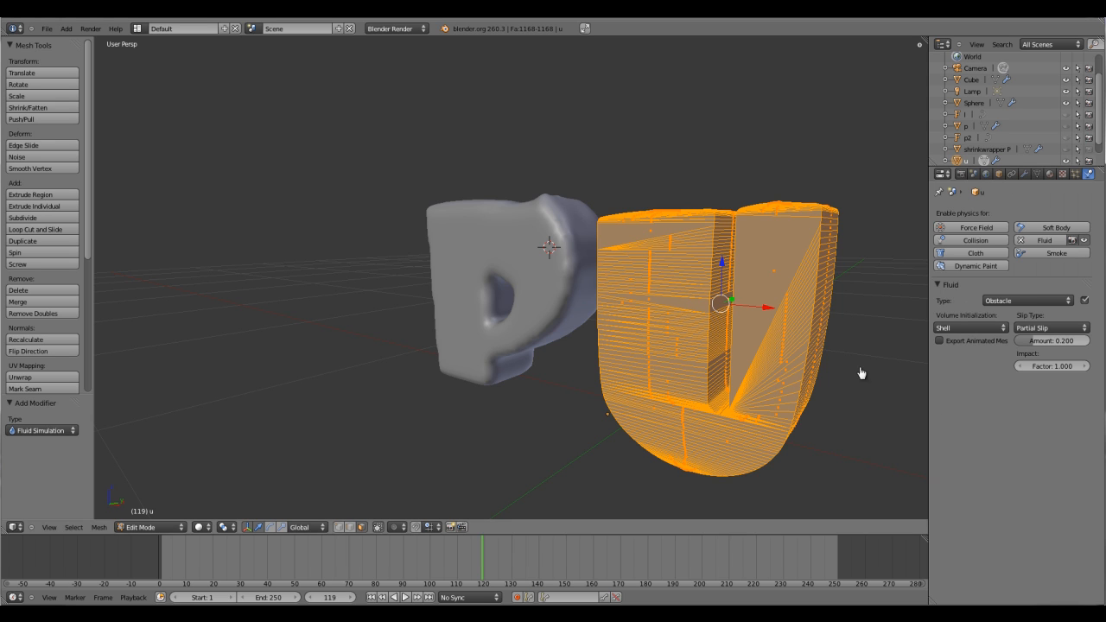
mouse_move(682, 398)
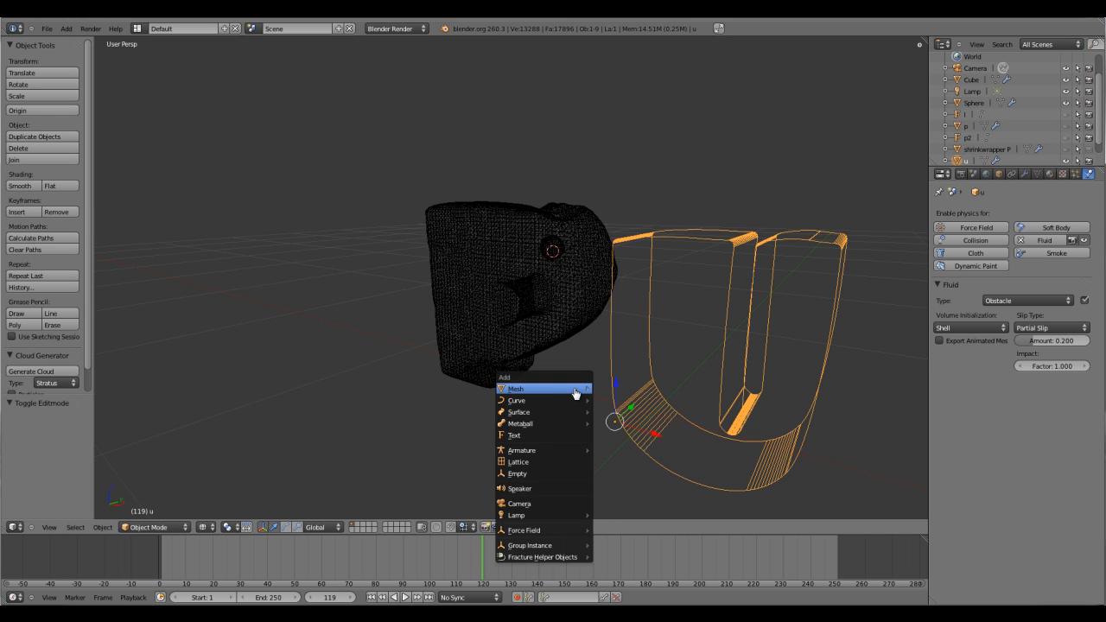
mouse_move(533, 418)
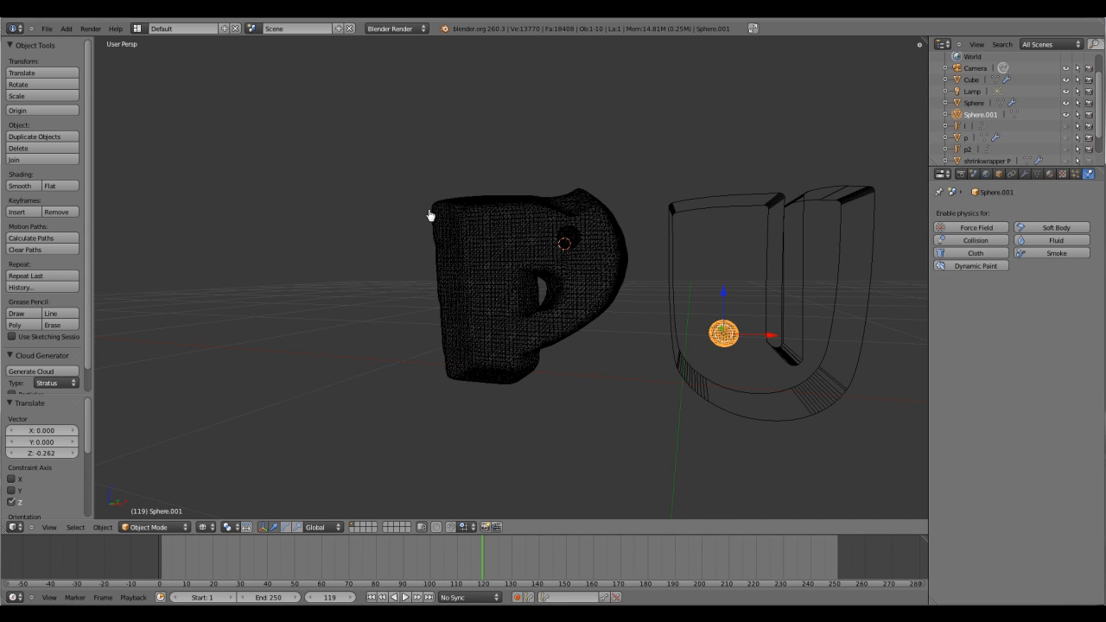
- Select the P fluid domain, scrub to an early frame, then return to the first frame
left_click(535, 285)
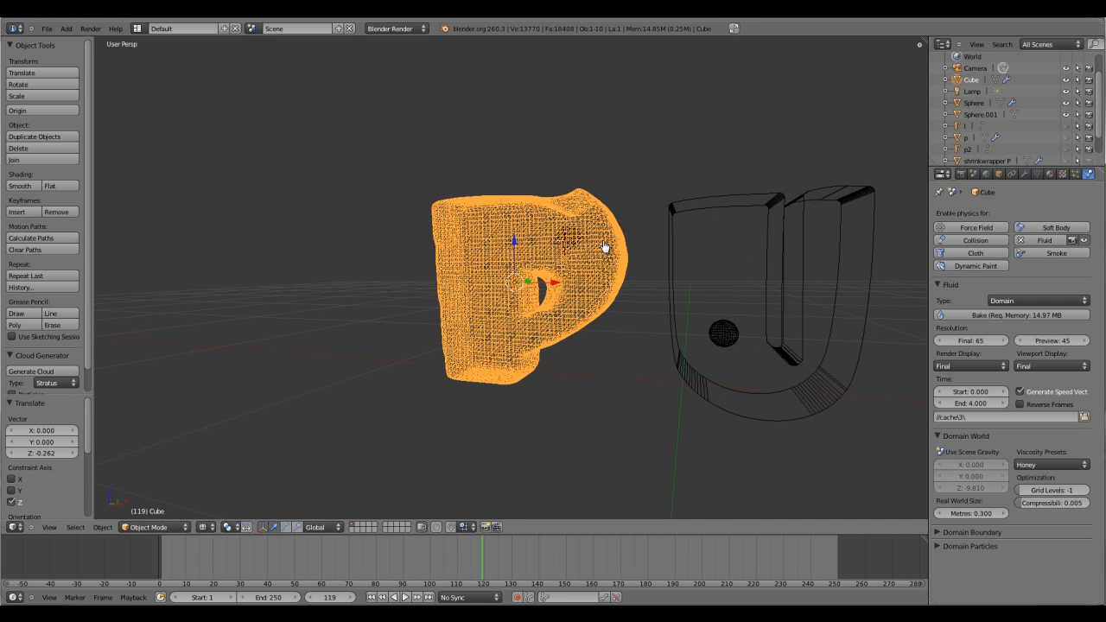
left_click(271, 575)
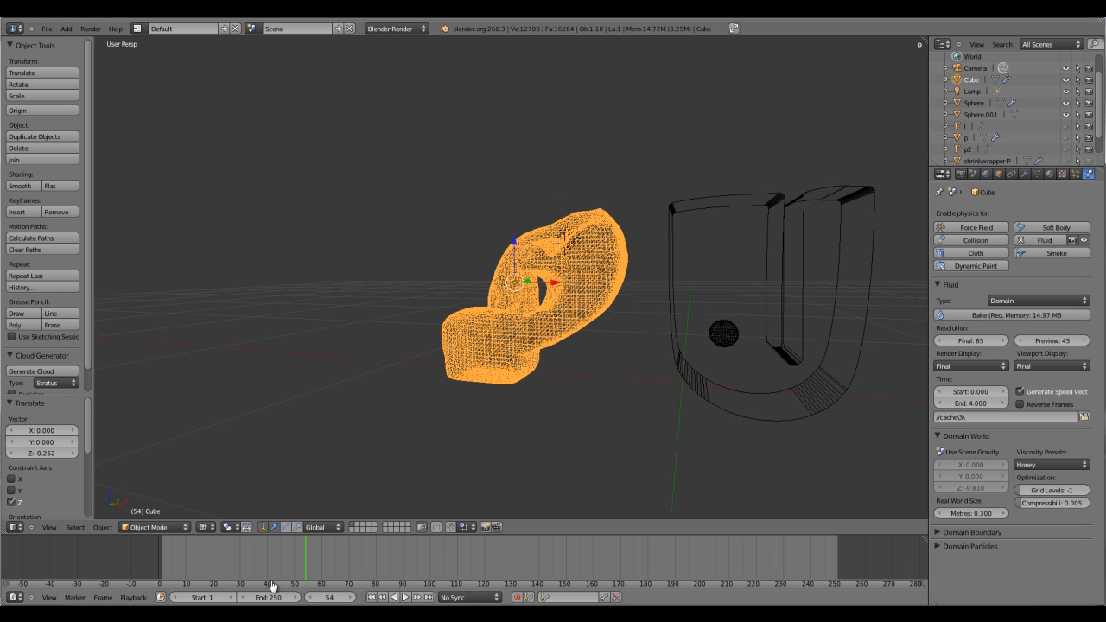
left_click(159, 597)
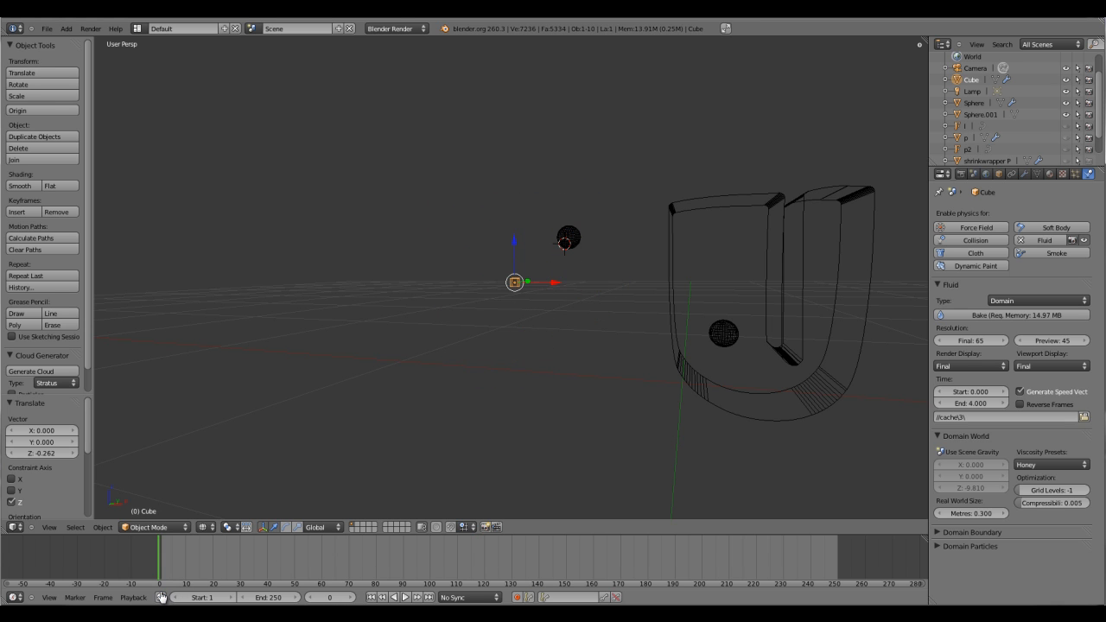
left_click(394, 597)
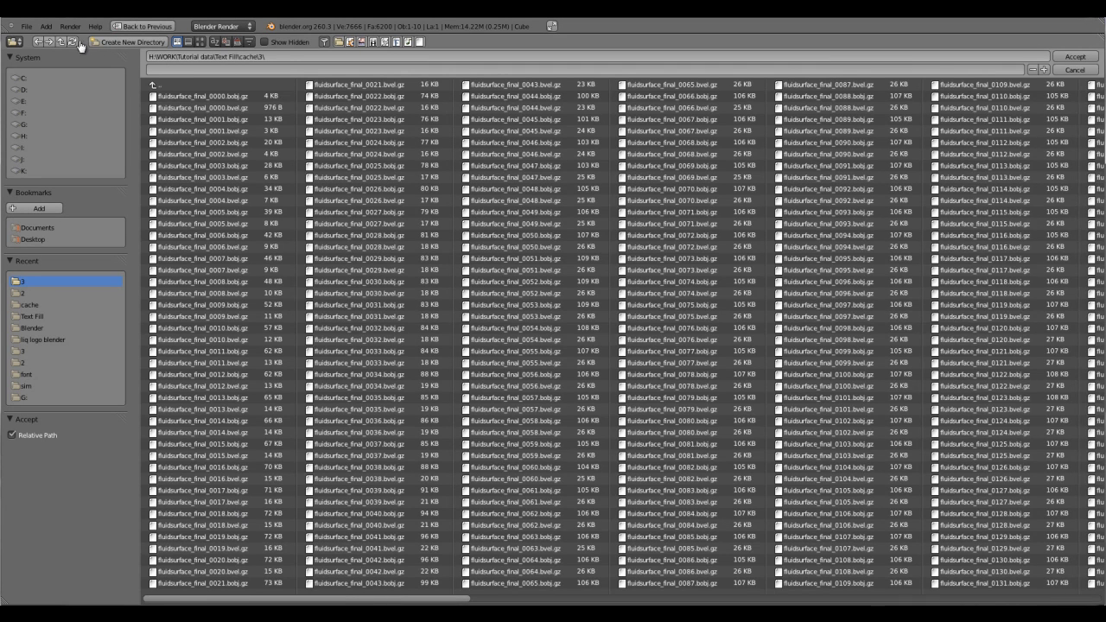
- Set the domain cache location to a new folder '4' in the parent cache directory
left_click(29, 304)
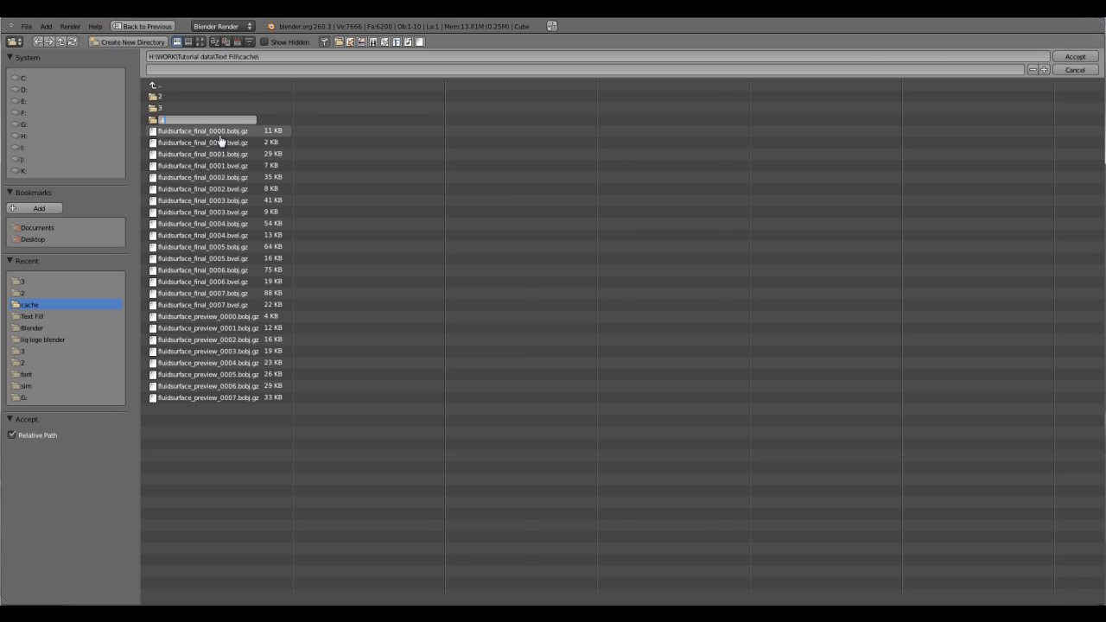
left_click(1075, 56)
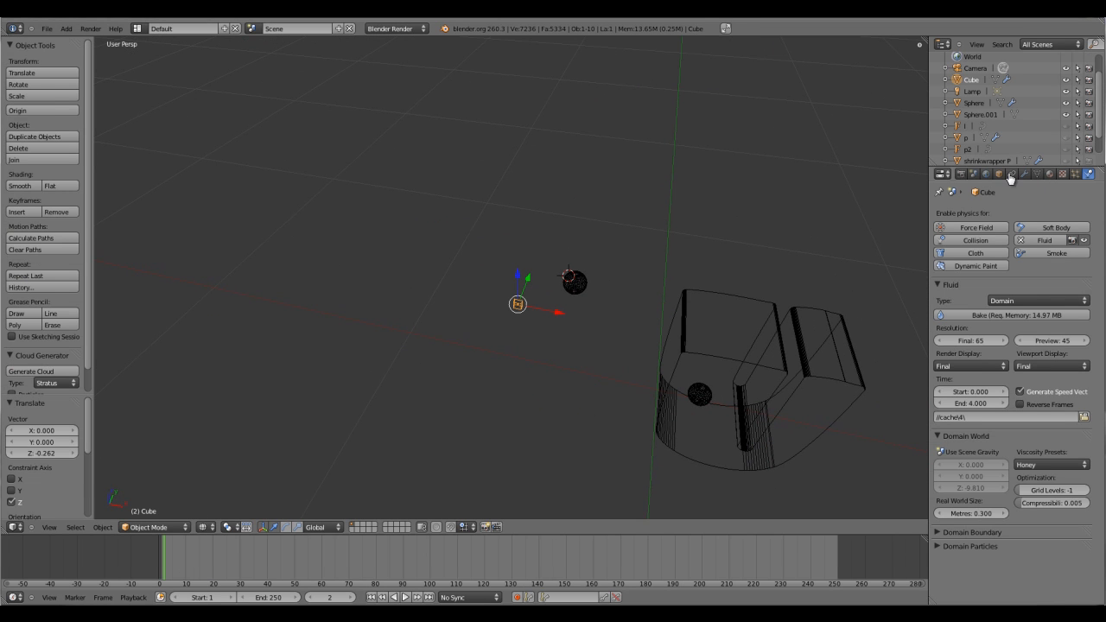
- Bring up the domain cube's modifier stack and orbit the view to face the P and U letters
left_click(1025, 174)
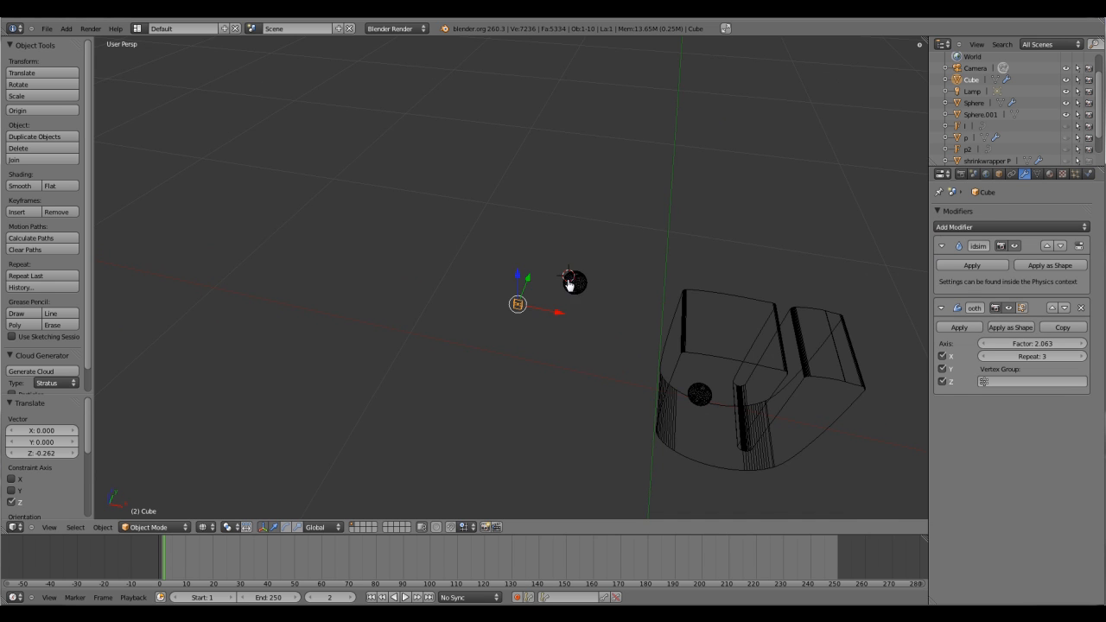
left_click_drag(570, 281, 587, 326)
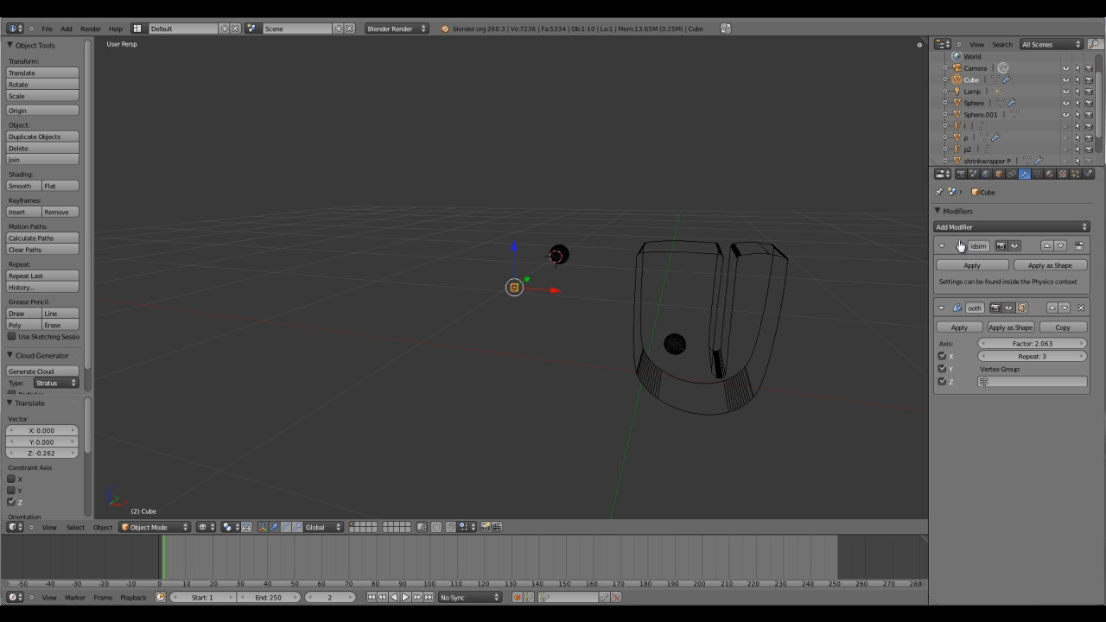
mouse_move(942, 308)
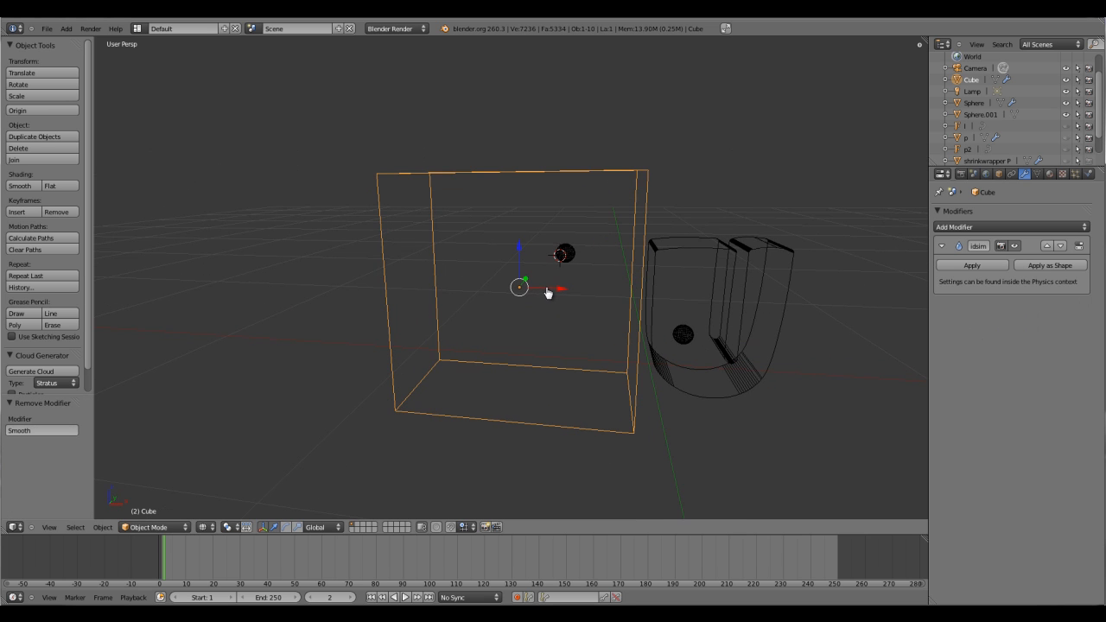
mouse_move(947, 163)
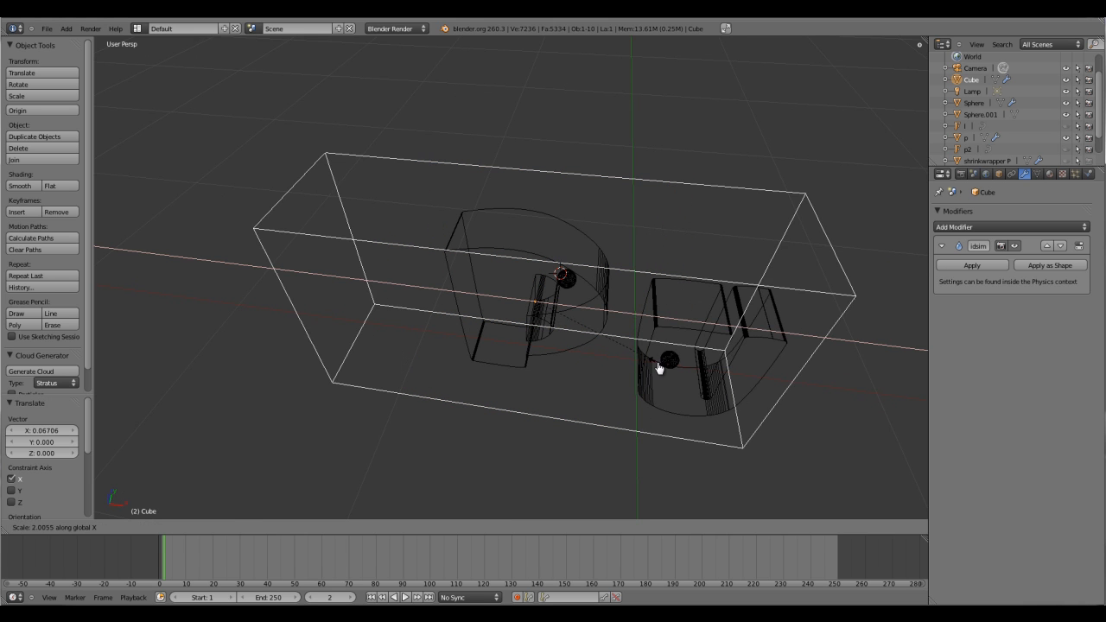
mouse_move(656, 317)
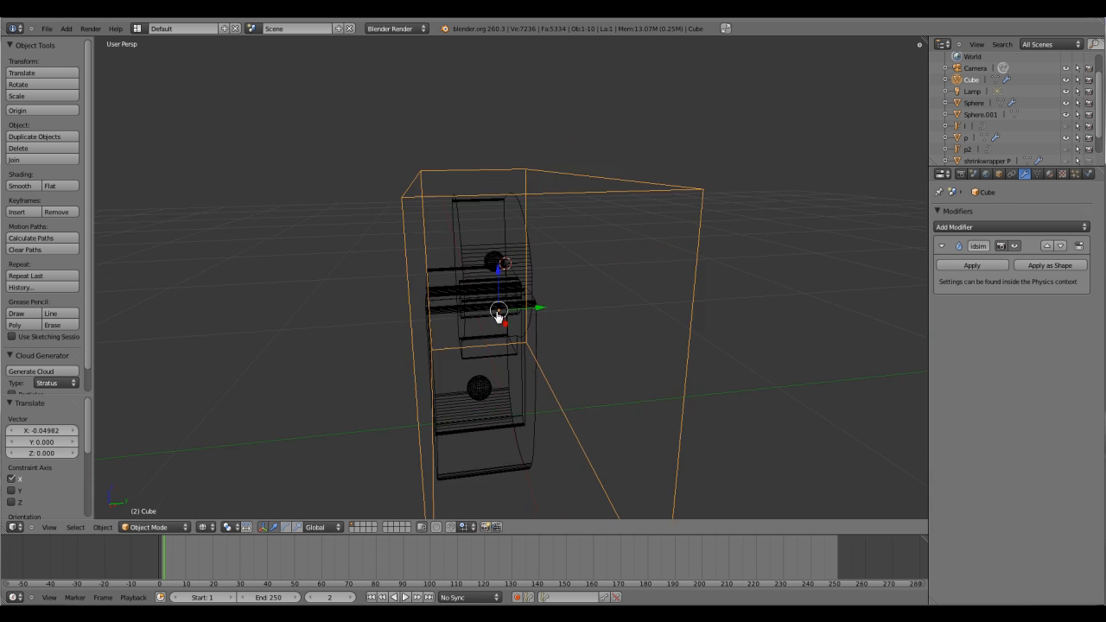
left_click_drag(498, 311, 533, 301)
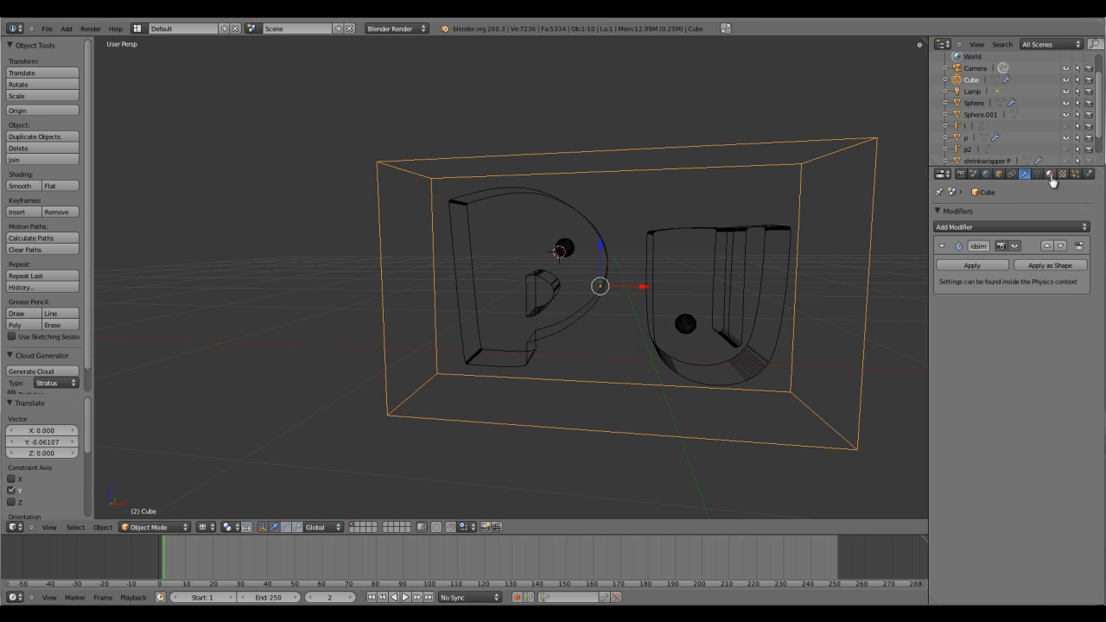
- Change the domain's Fluid final resolution from 65 to 110
left_click(1083, 175)
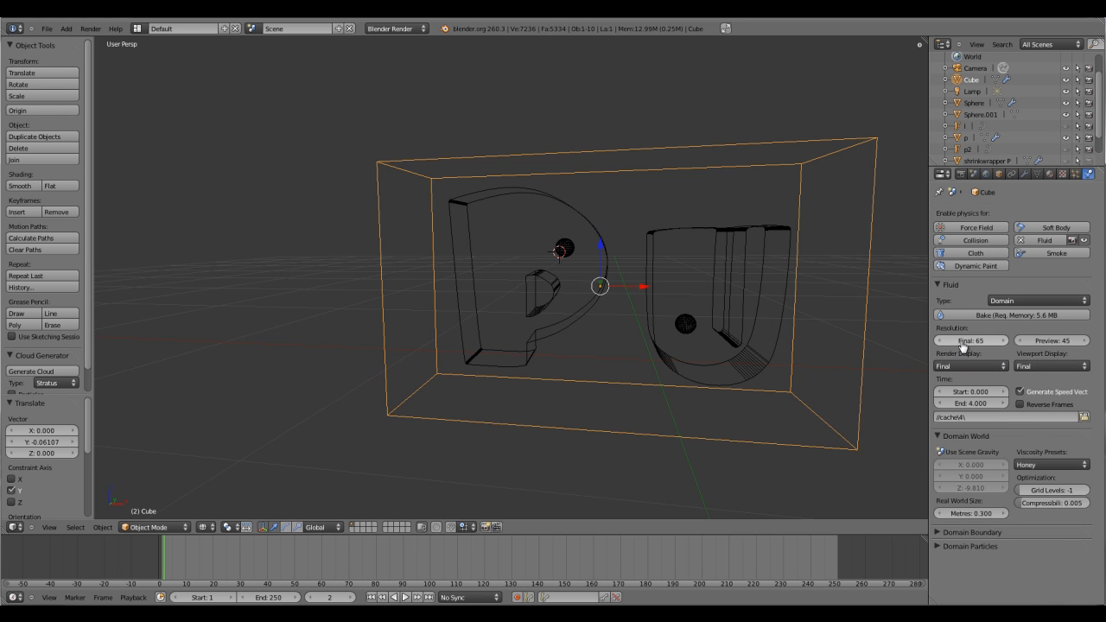
mouse_move(969, 340)
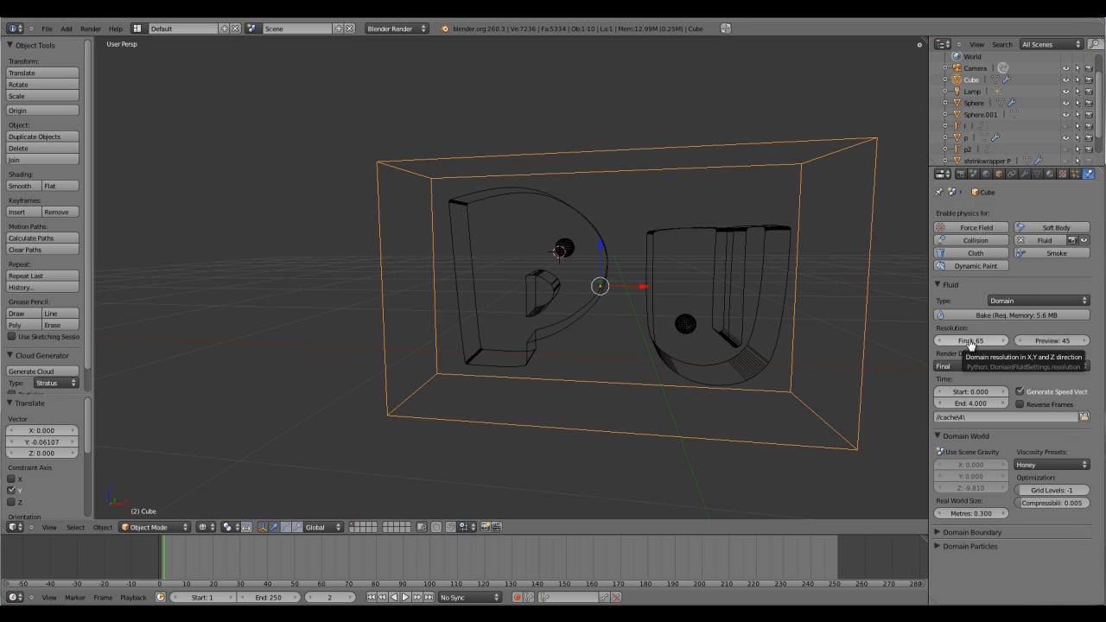
left_click(969, 339)
type("110")
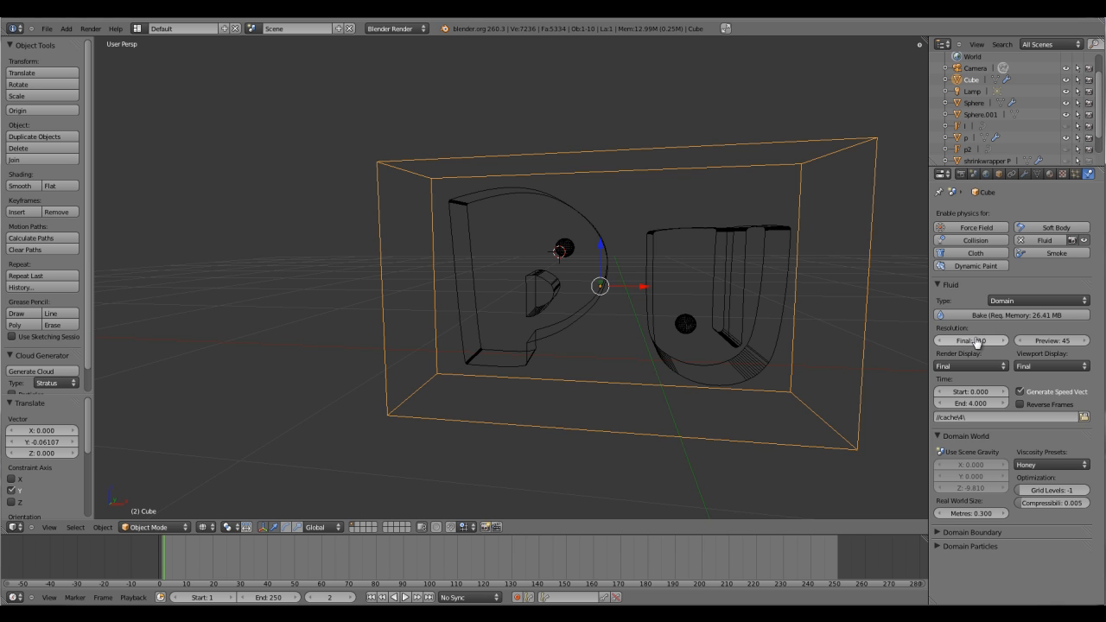
left_click(684, 324)
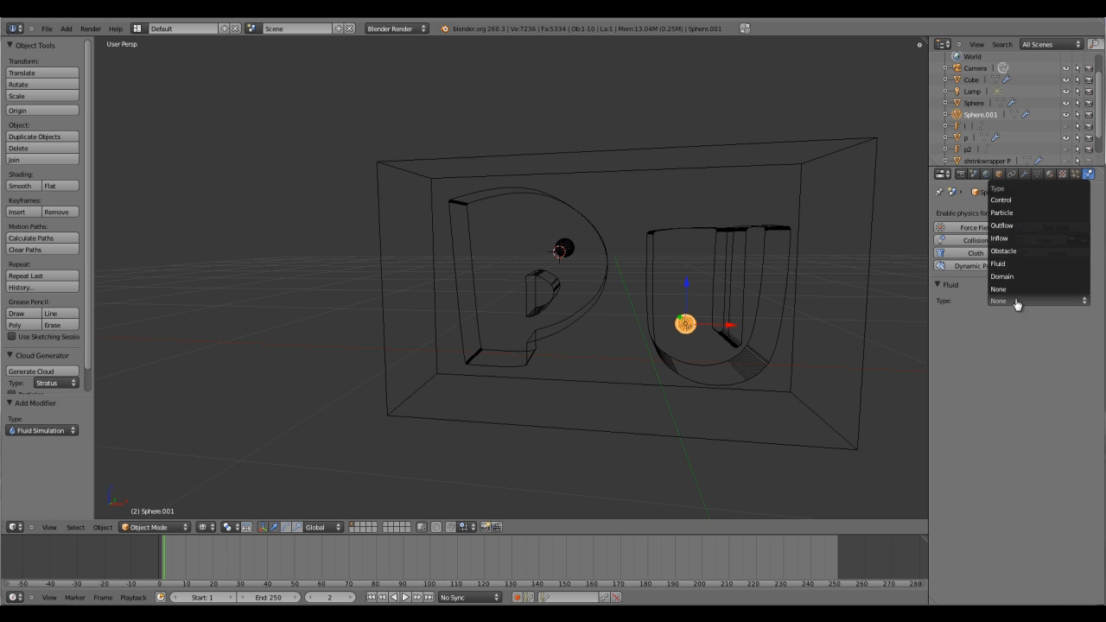
mouse_move(1019, 238)
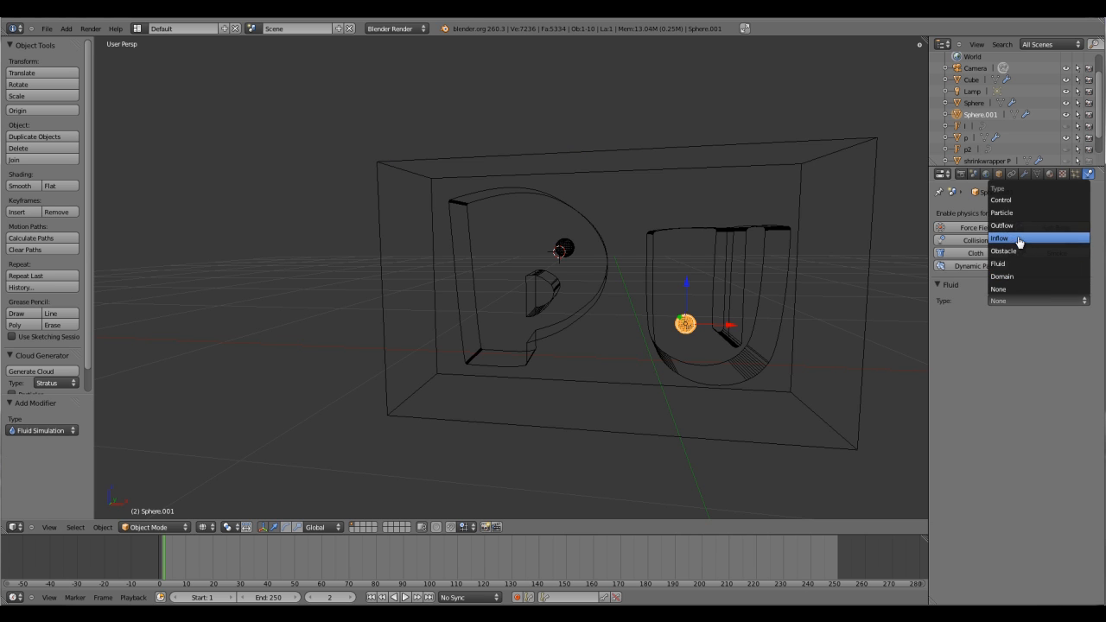
- Give Sphere.001 Fluid physics with its Type set to Inflow
left_click(998, 238)
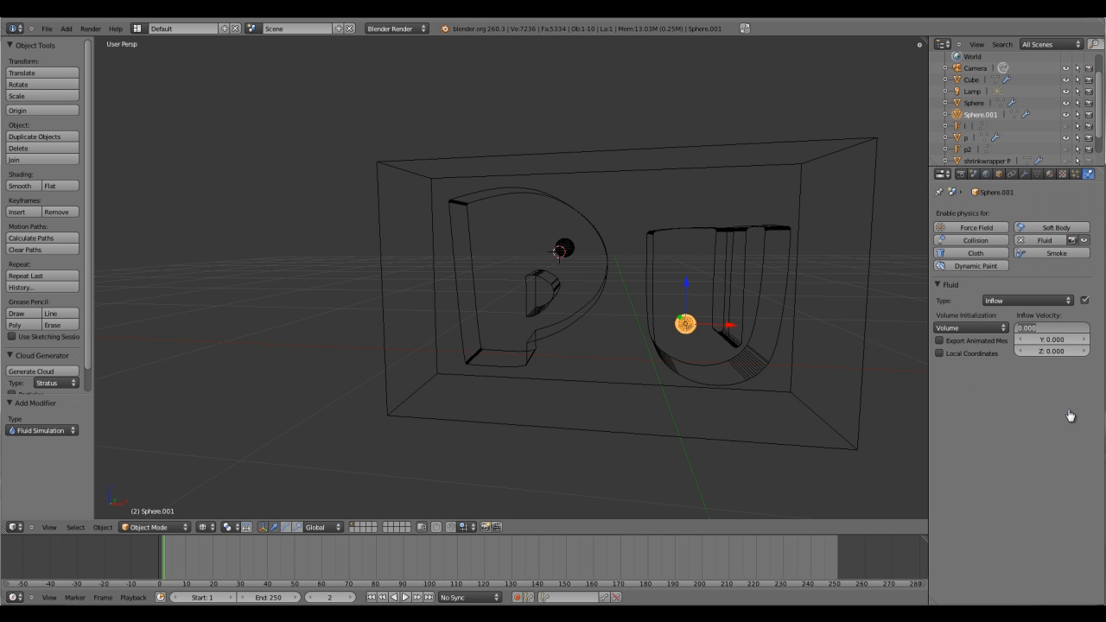
left_click(1025, 328)
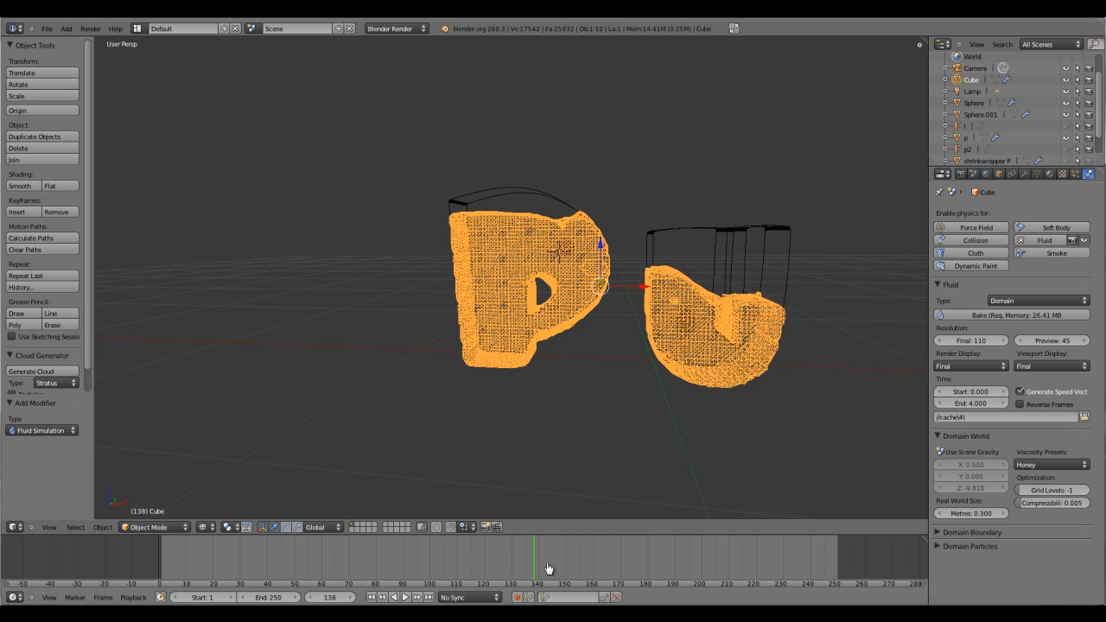
- Scrub the timeline to review the baked honey filling the letters
left_click(777, 557)
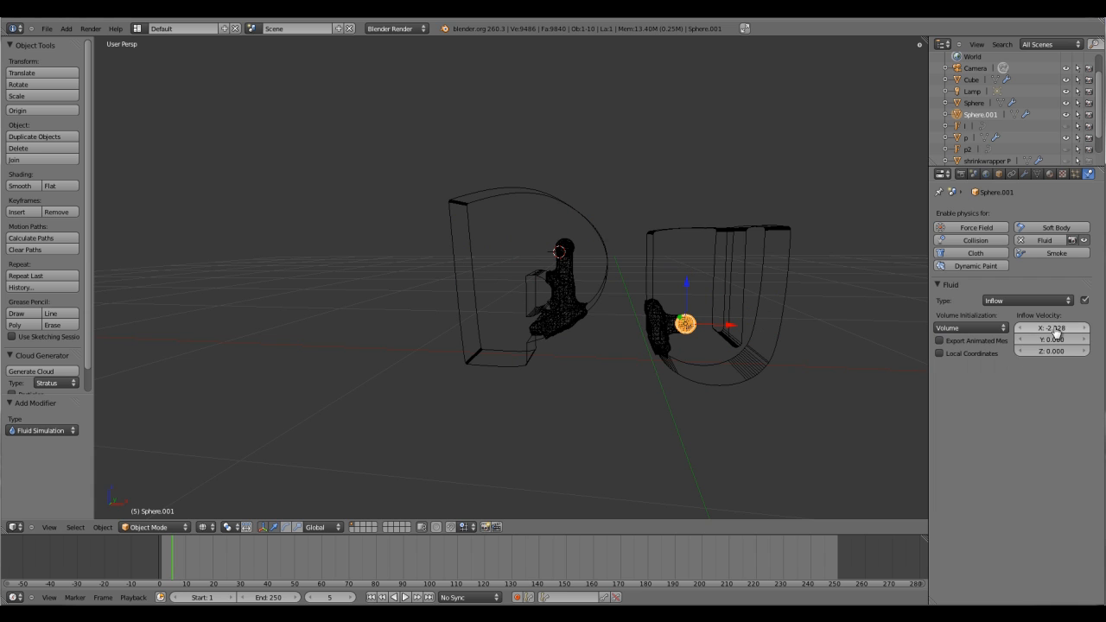
mouse_move(1052, 327)
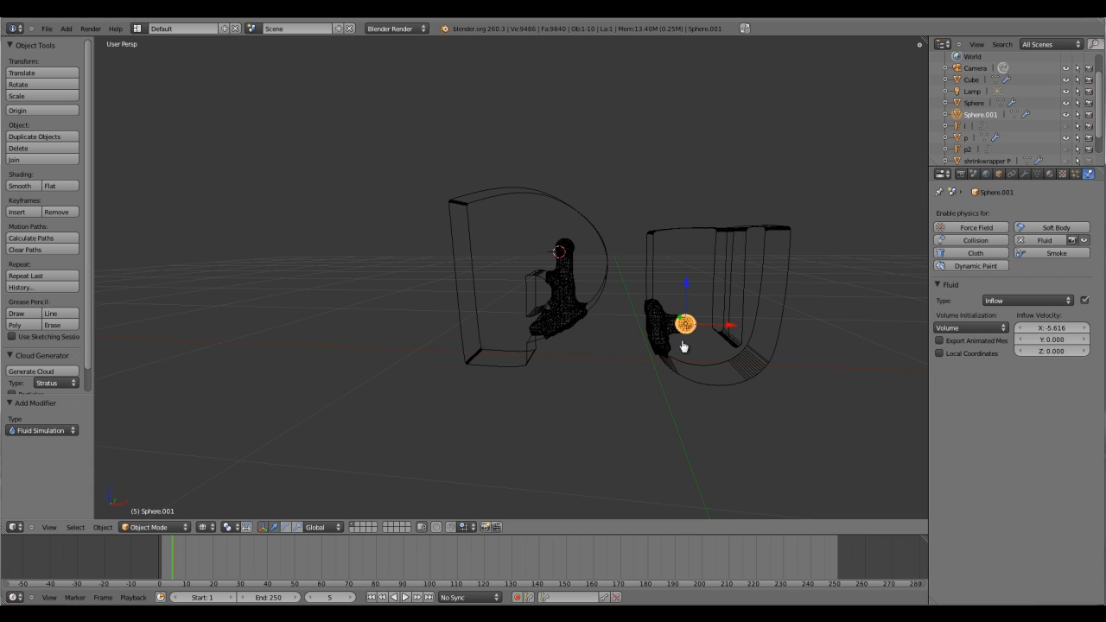
mouse_move(808, 367)
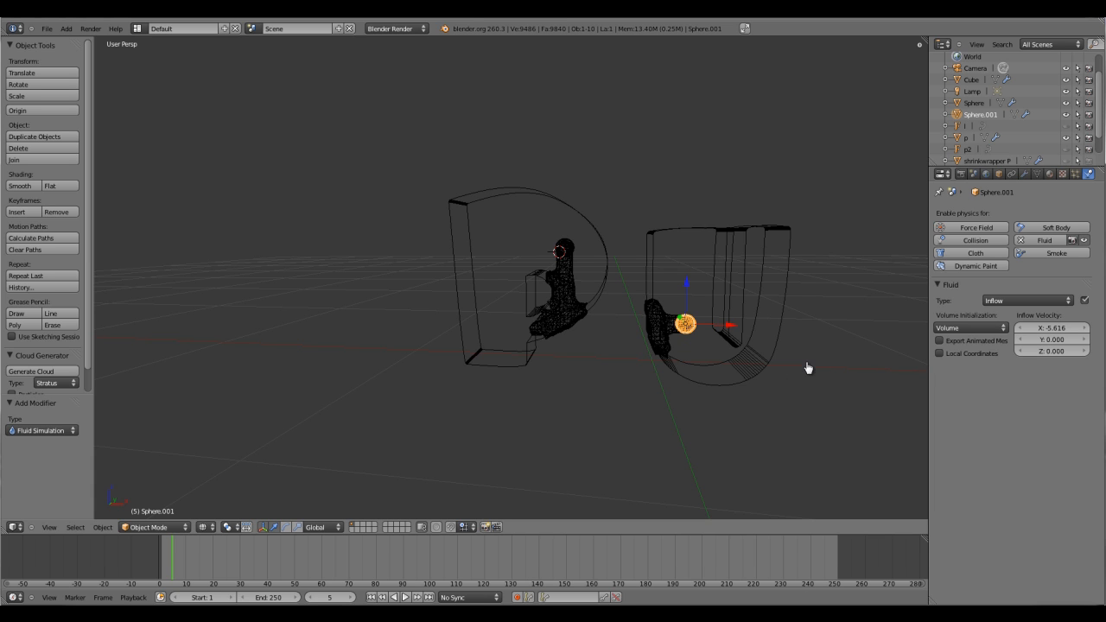
mouse_move(840, 353)
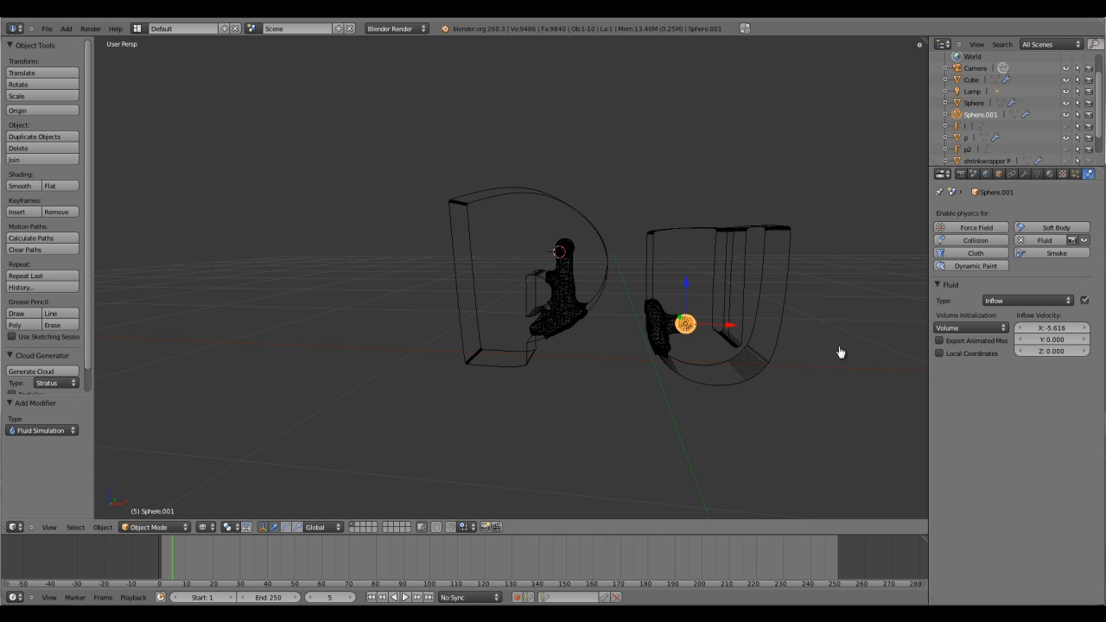
mouse_move(860, 318)
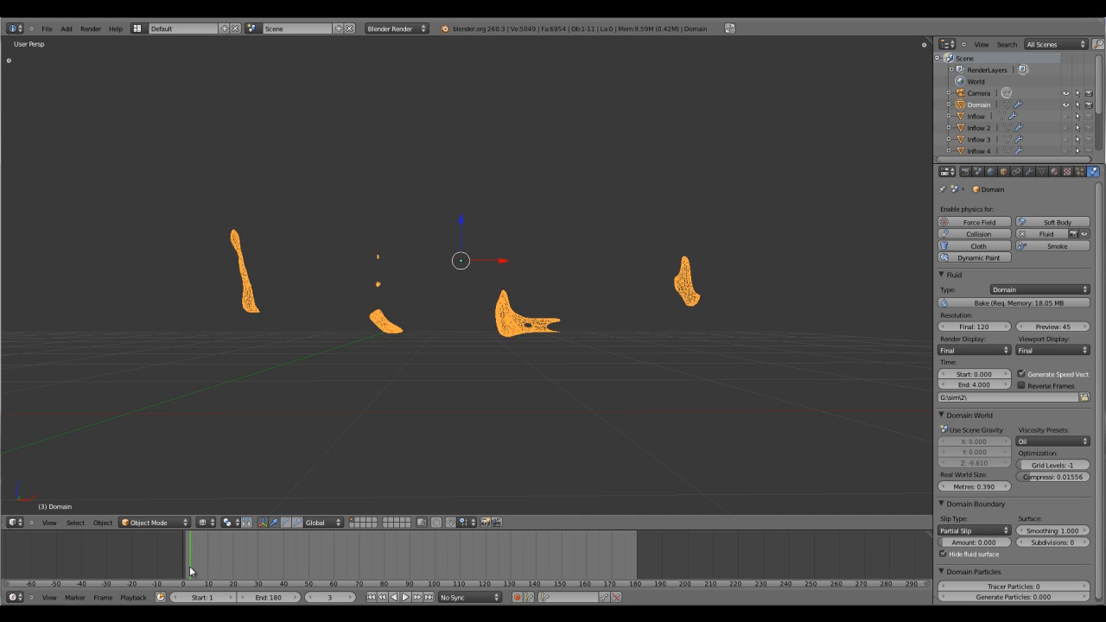
- Rewind to the start, play the baked fluid forming PULP, then stop playback
left_click(400, 596)
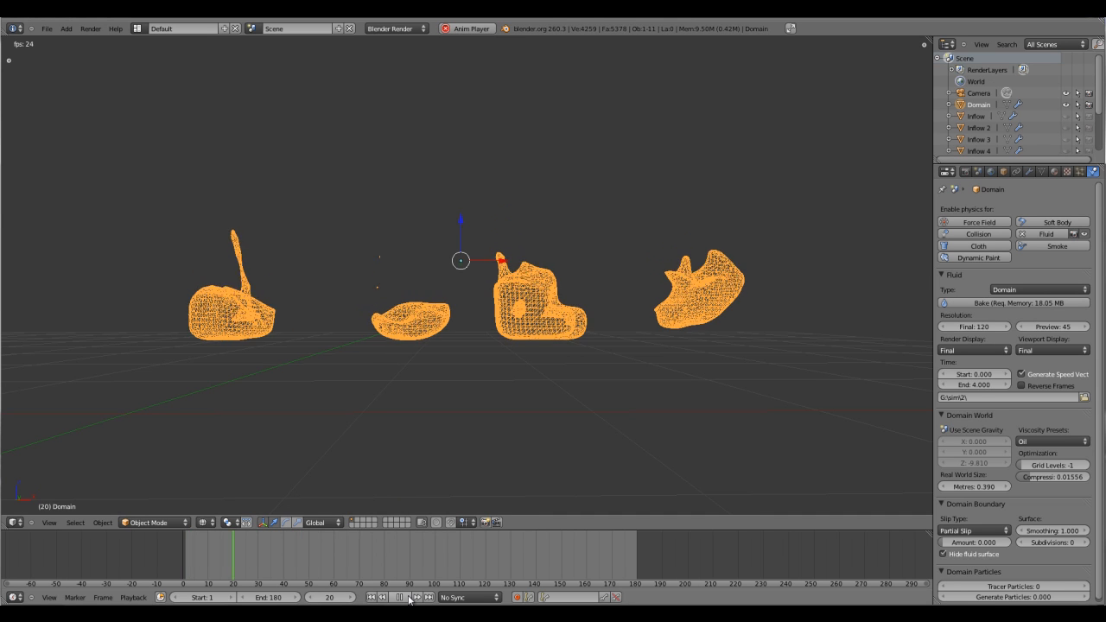
left_click(400, 597)
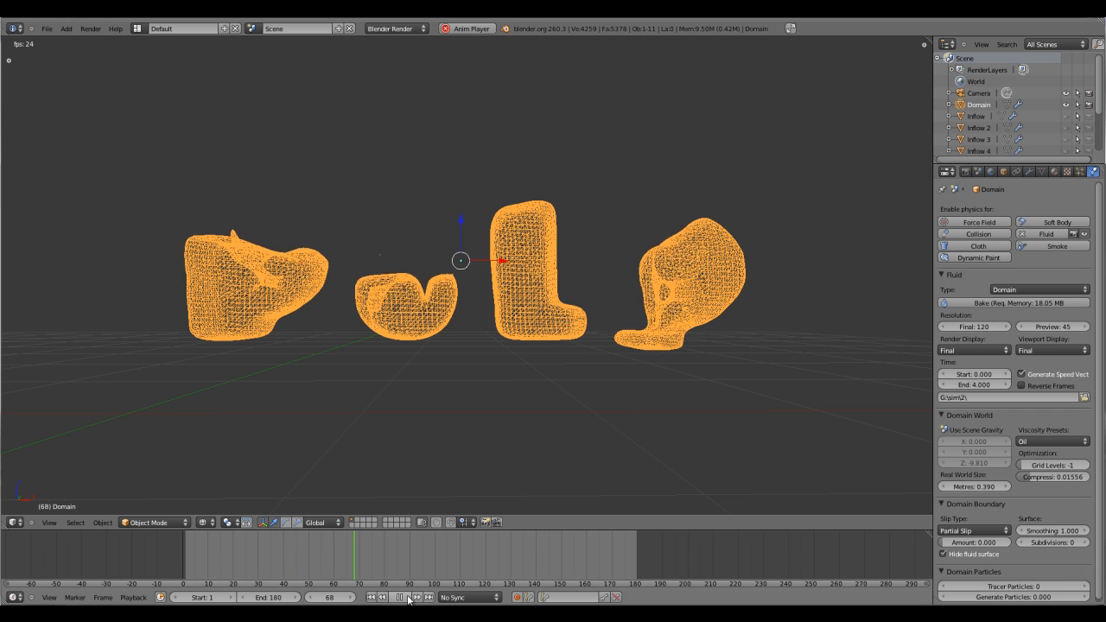
left_click(400, 596)
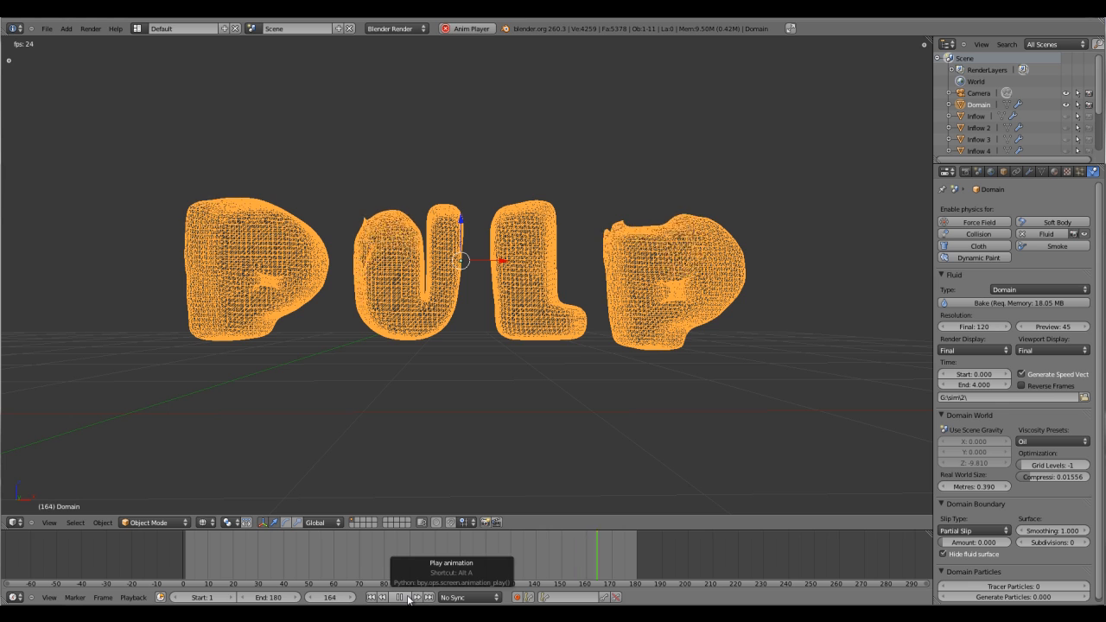
left_click(409, 597)
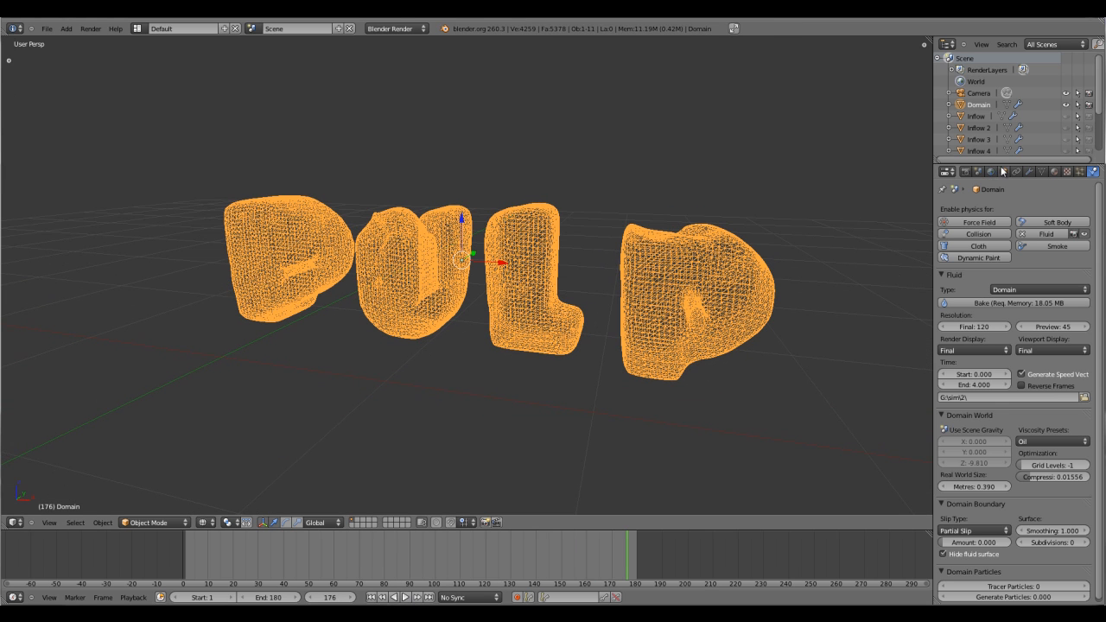
- Inspect the domain's Smooth modifier, then switch back to its fluid settings
left_click(1028, 171)
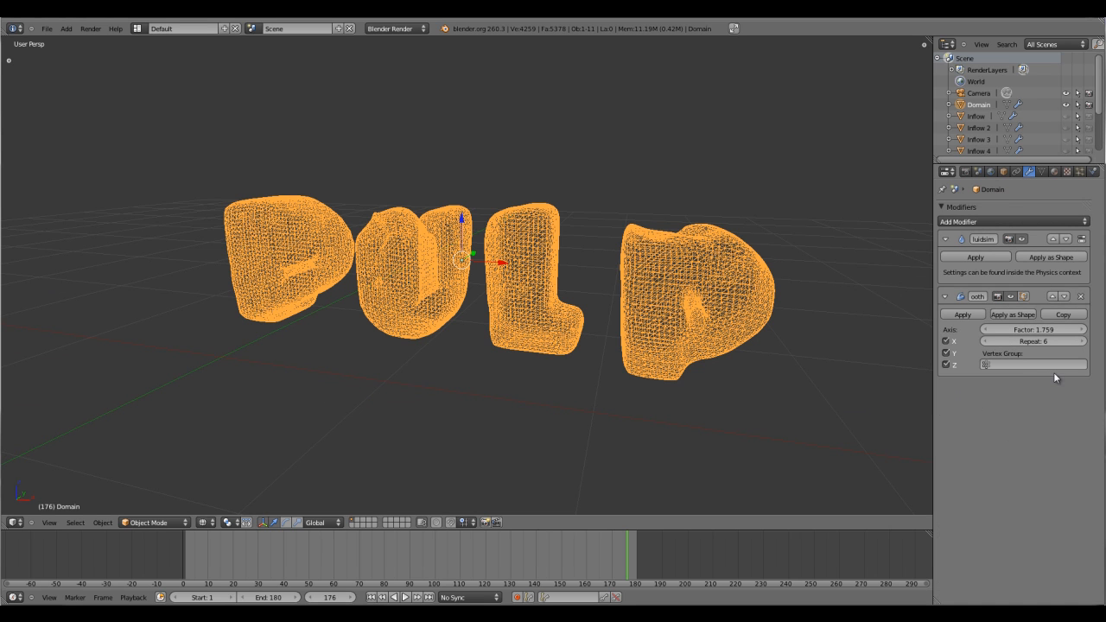
mouse_move(682, 390)
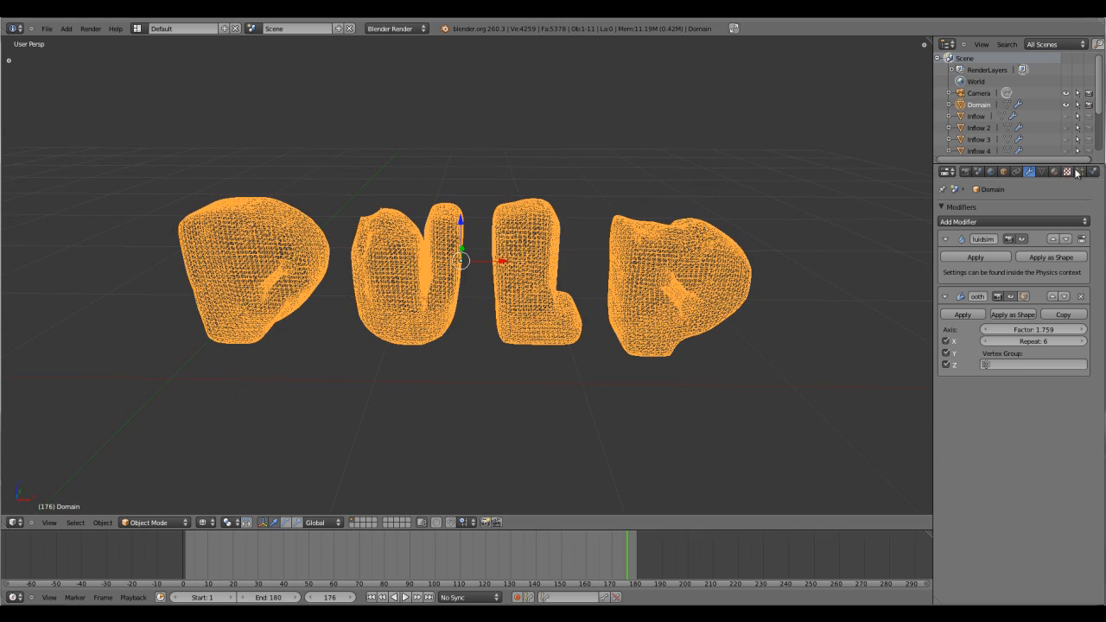
left_click(1065, 171)
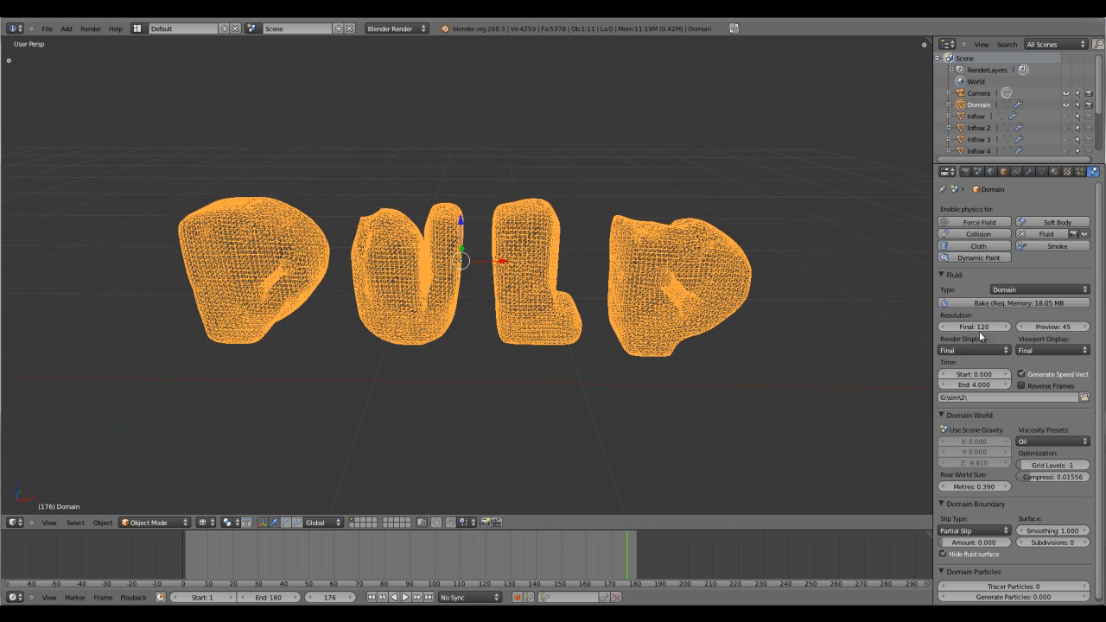
mouse_move(974, 327)
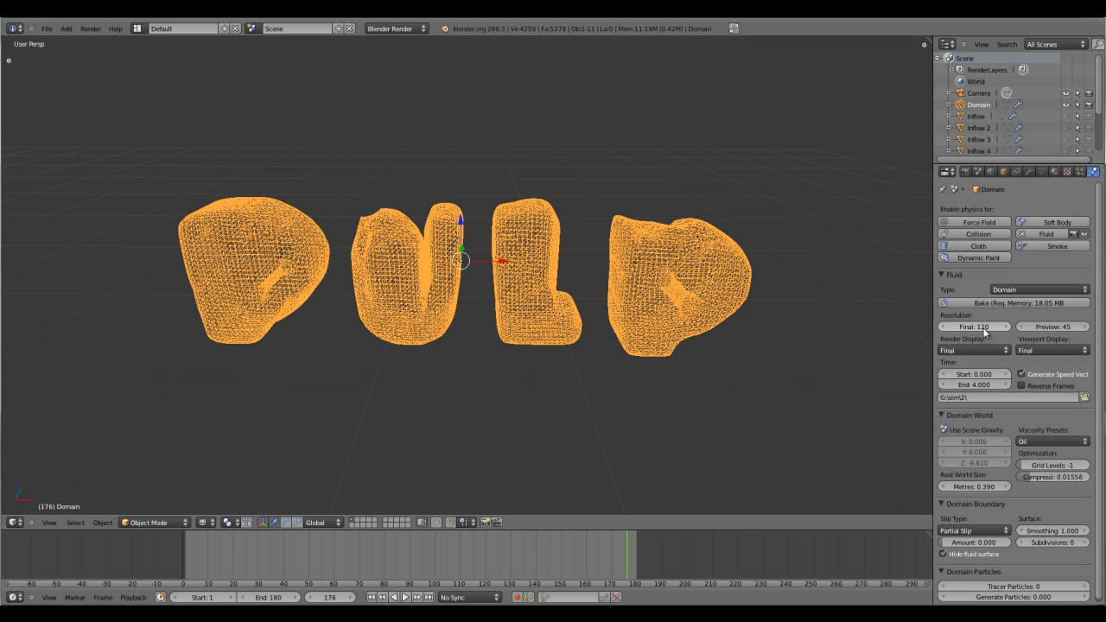
mouse_move(981, 326)
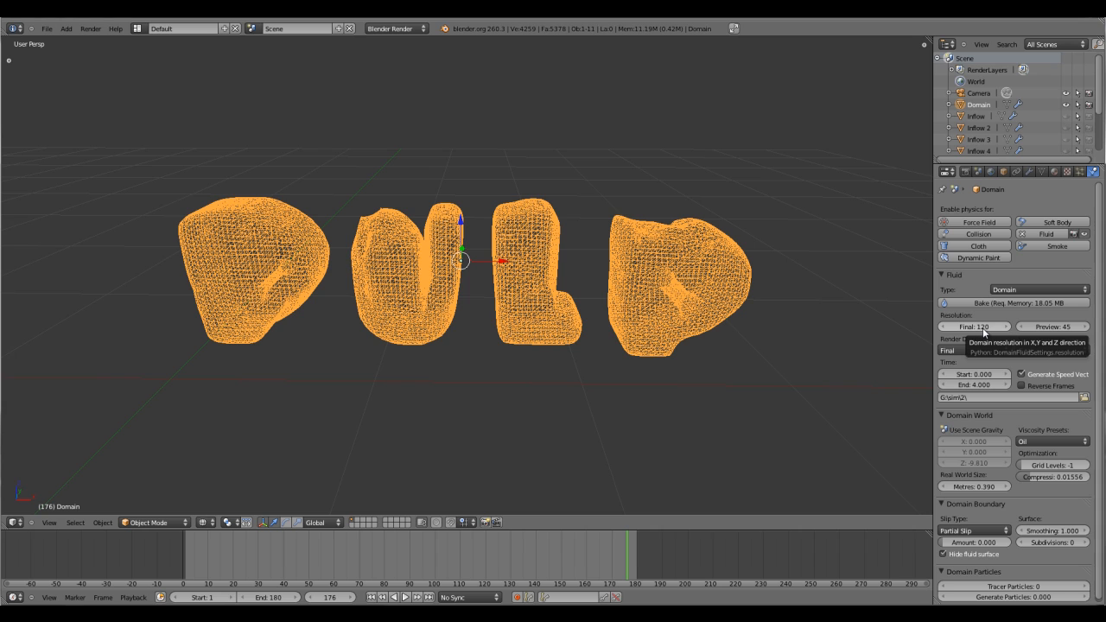
mouse_move(1101, 322)
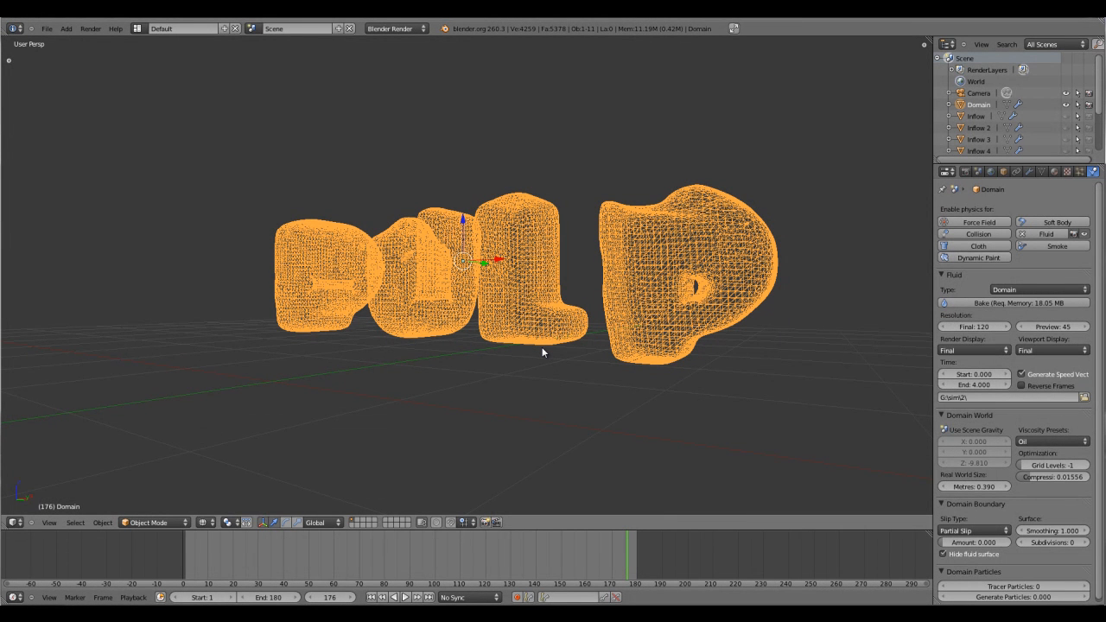
mouse_move(394, 28)
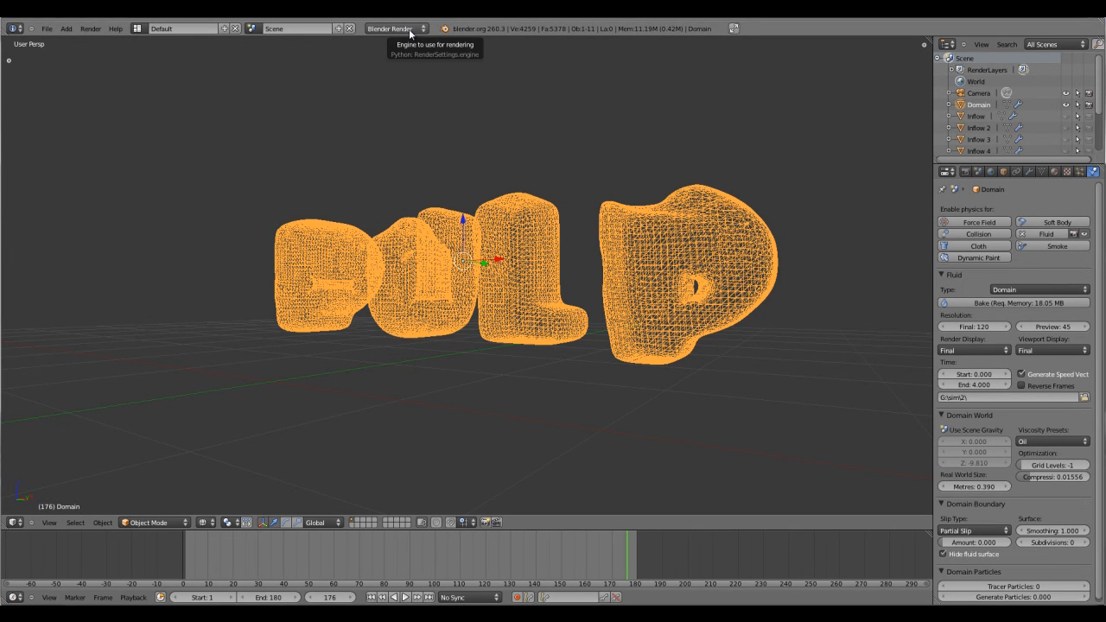
- Switch the render engine to Cycles and orbit to look down at the PULP letters
left_click(393, 29)
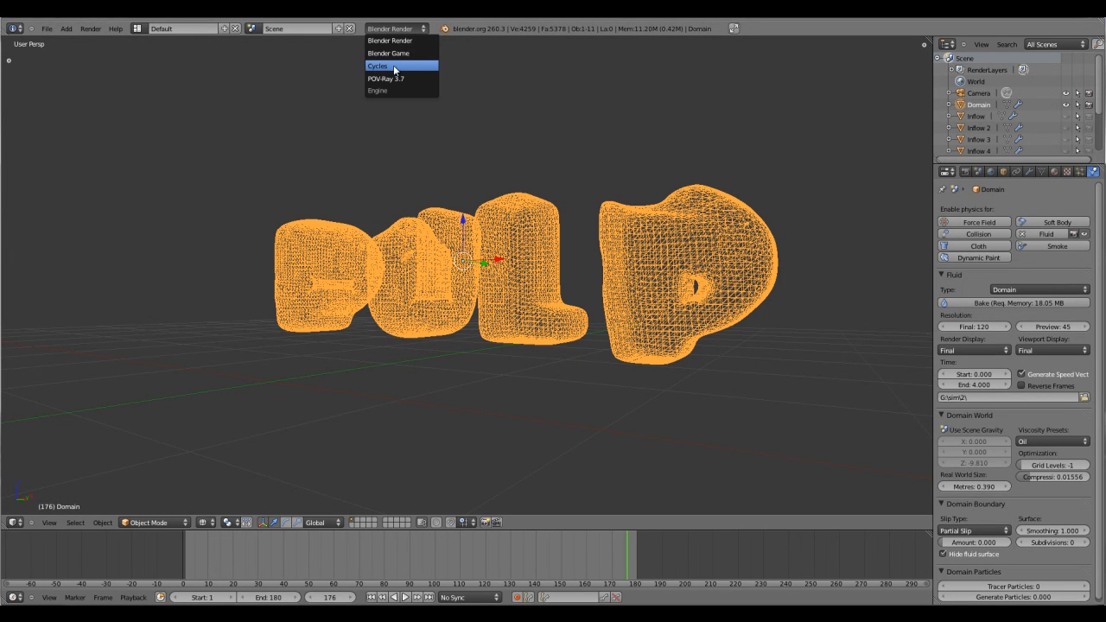
left_click(377, 66)
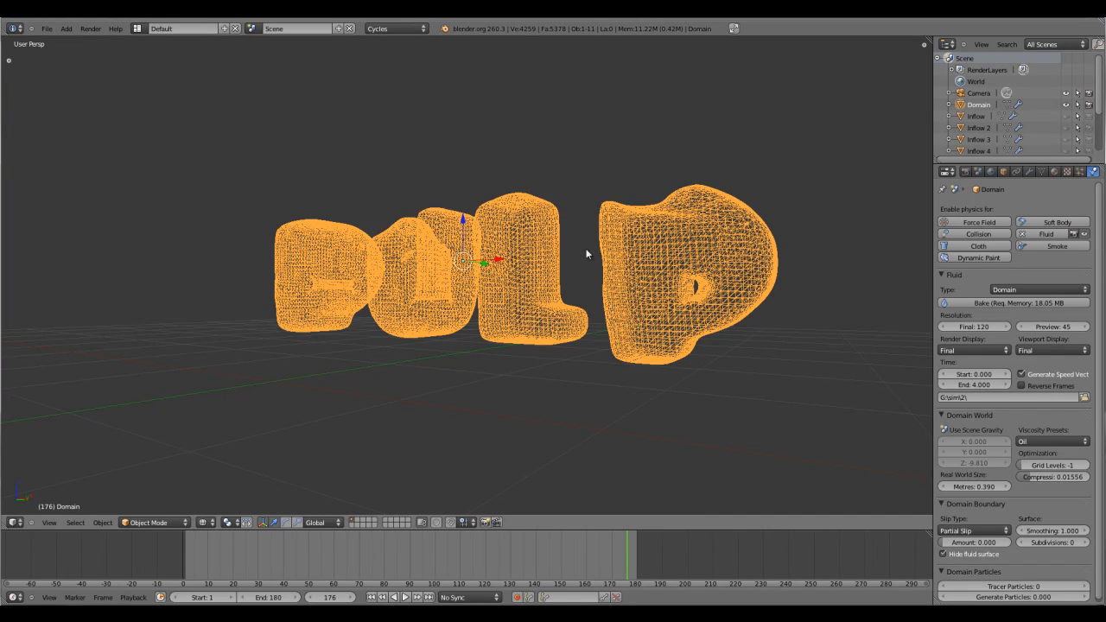
left_click_drag(586, 254, 482, 374)
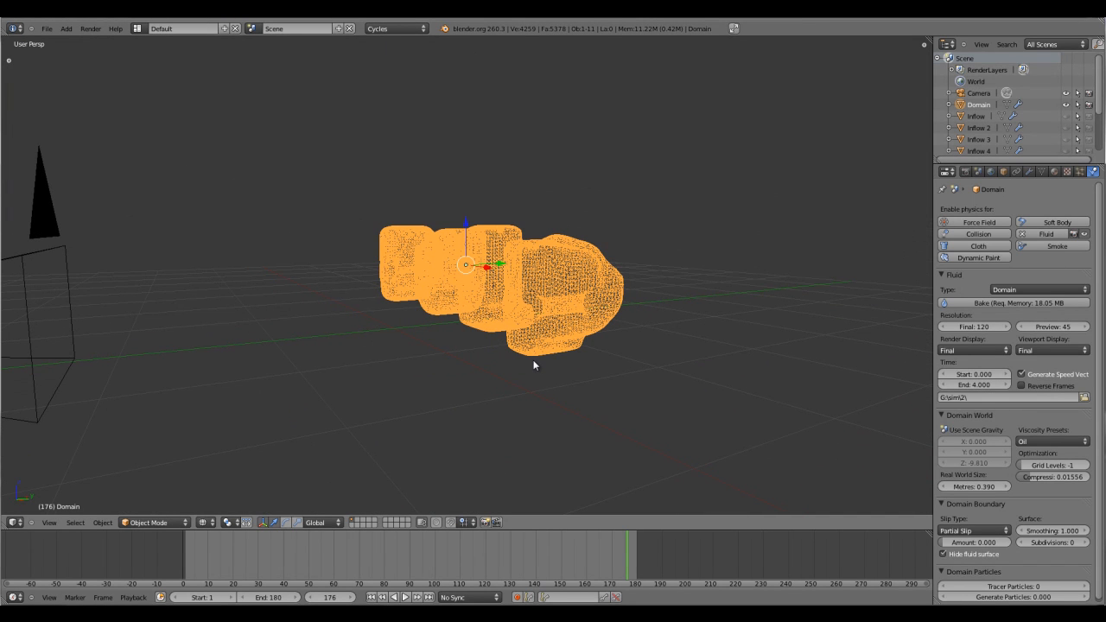
left_click_drag(533, 364, 594, 400)
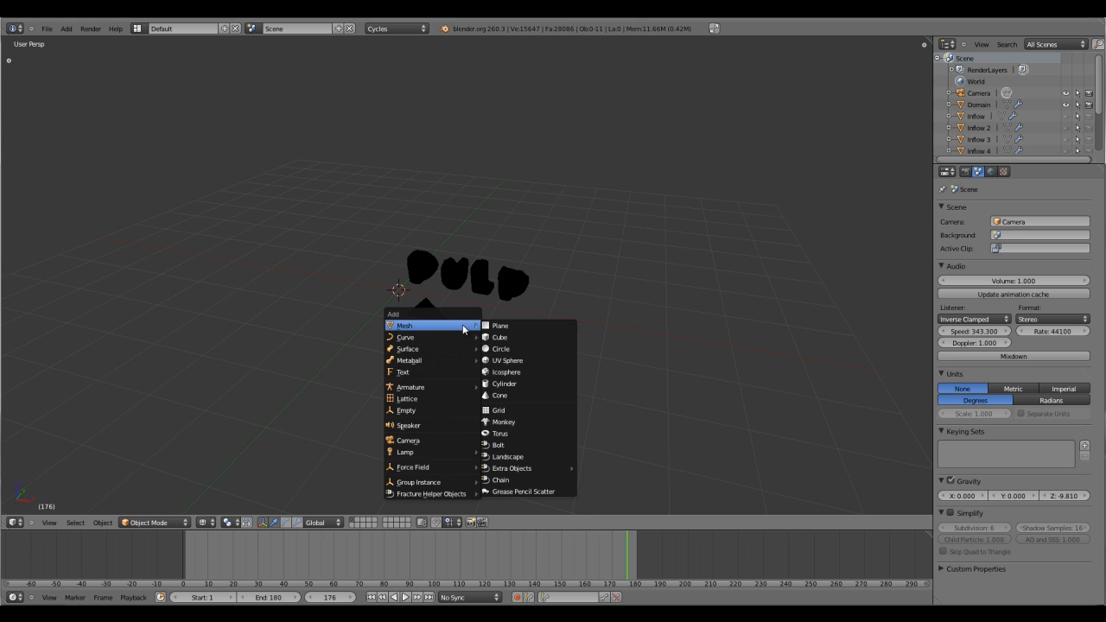
- Add a floor plane beneath the PULP letters and enter Edit Mode on it
left_click(500, 326)
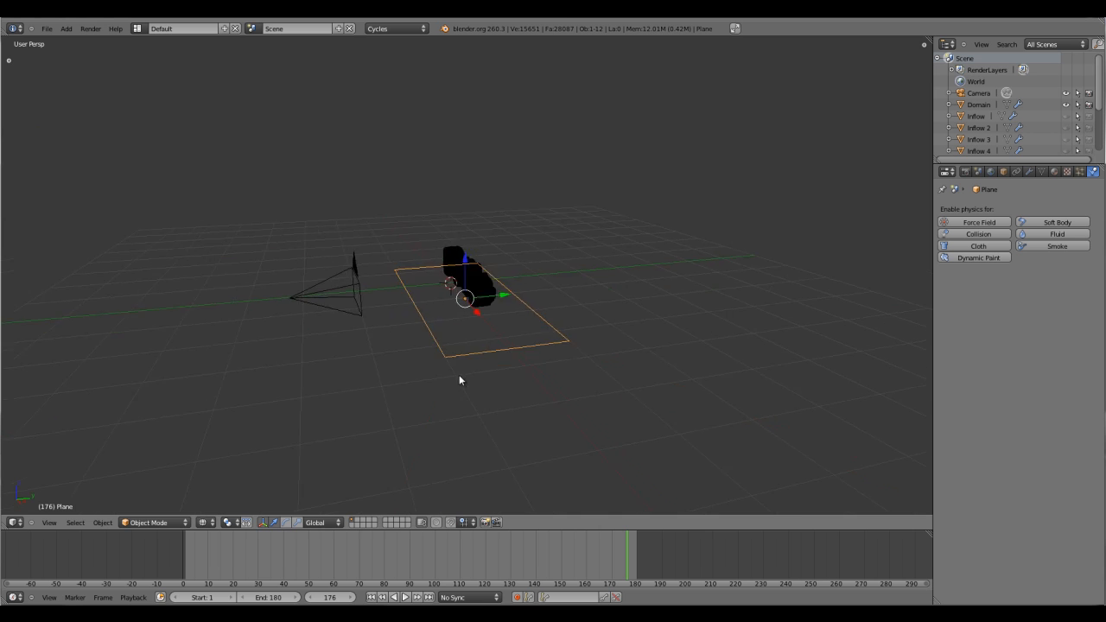
key("Tab")
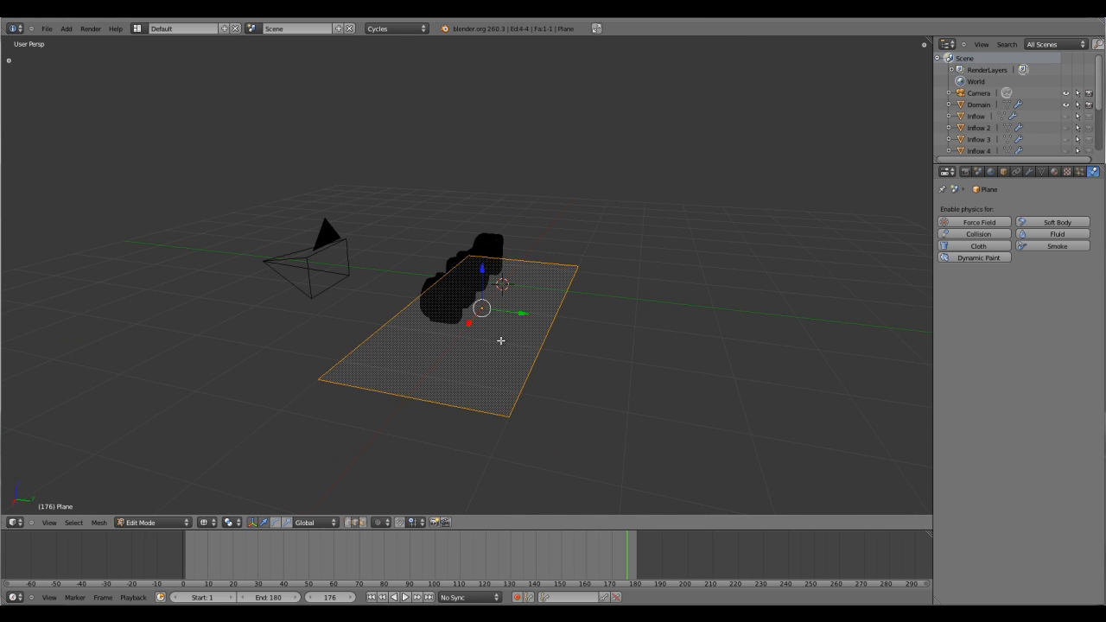
mouse_move(367, 522)
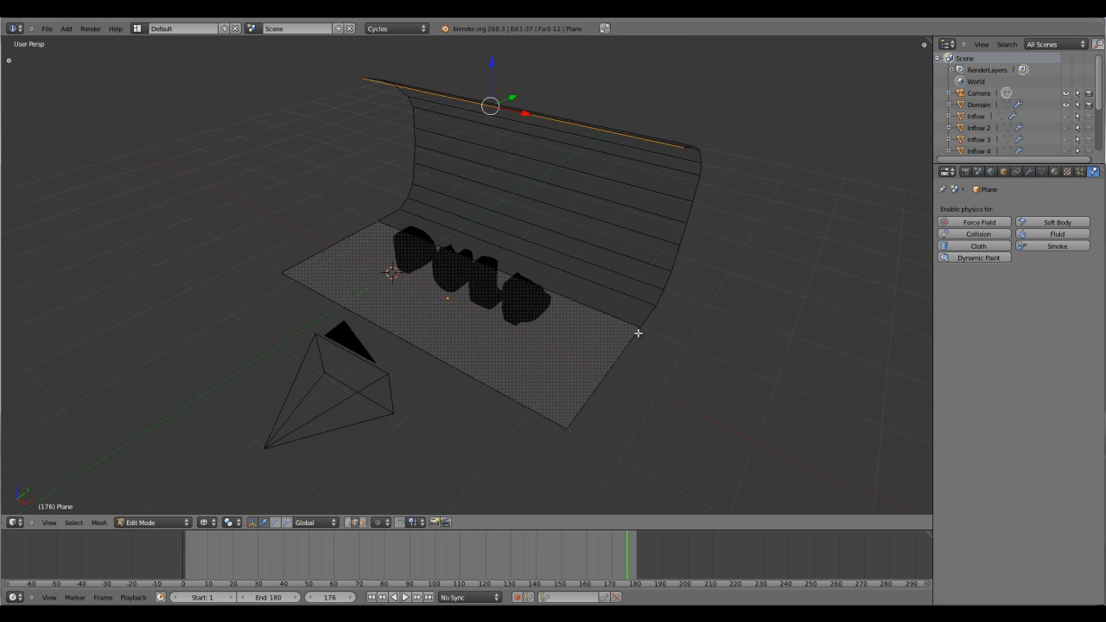
- Orbit to face the backdrop, select all its geometry, and add loop cuts near the side edge
left_click_drag(518, 302, 492, 268)
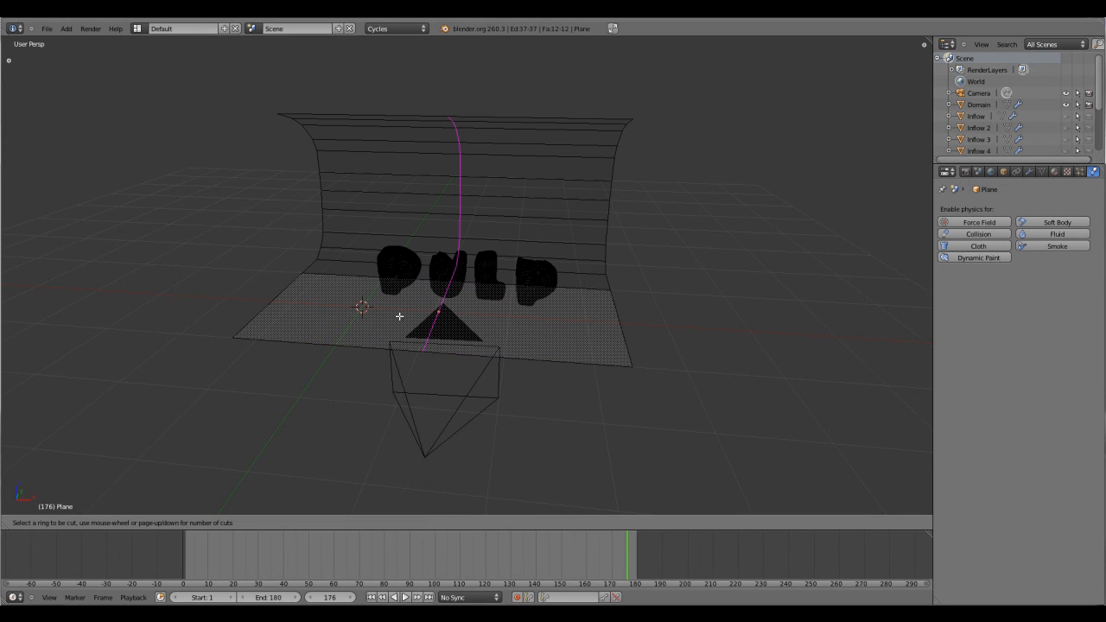
mouse_move(431, 326)
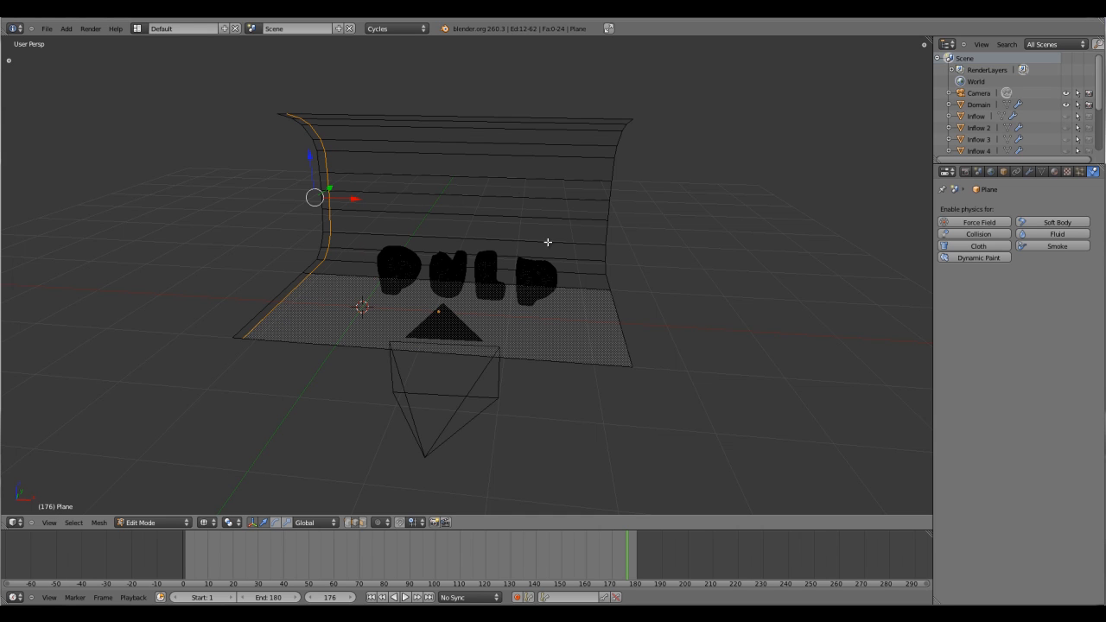
key("a")
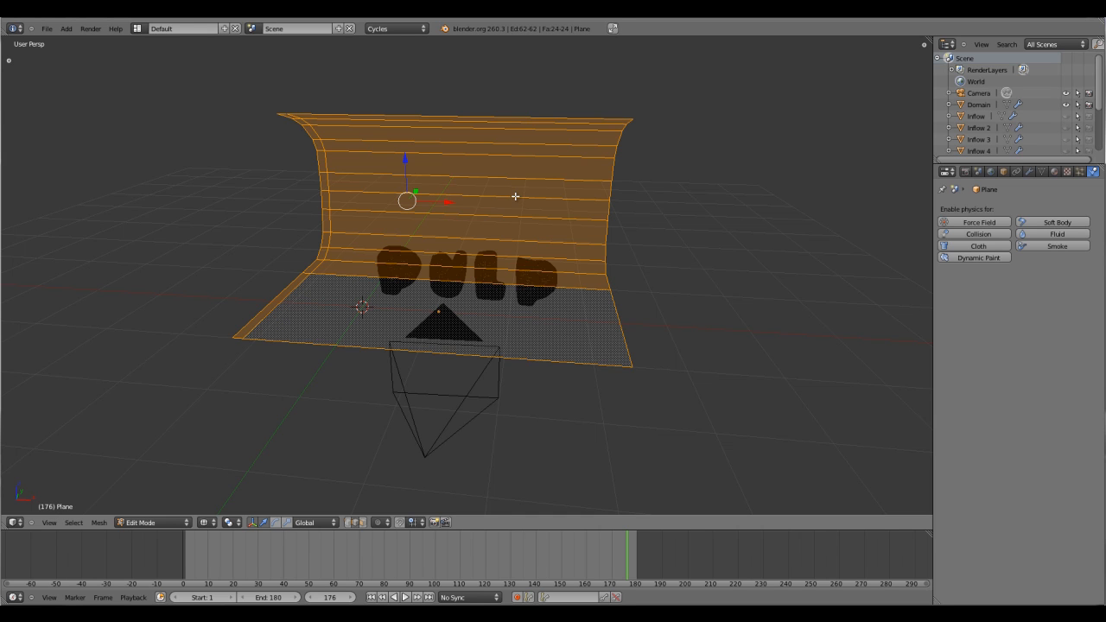
key("ctrl+r")
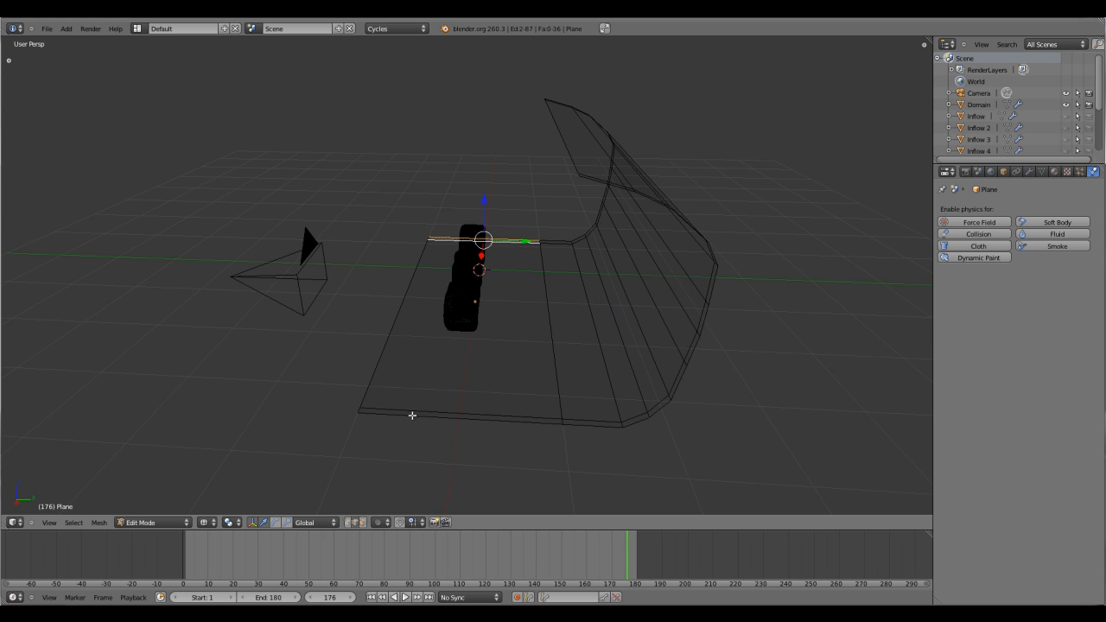
key("ctrl+r")
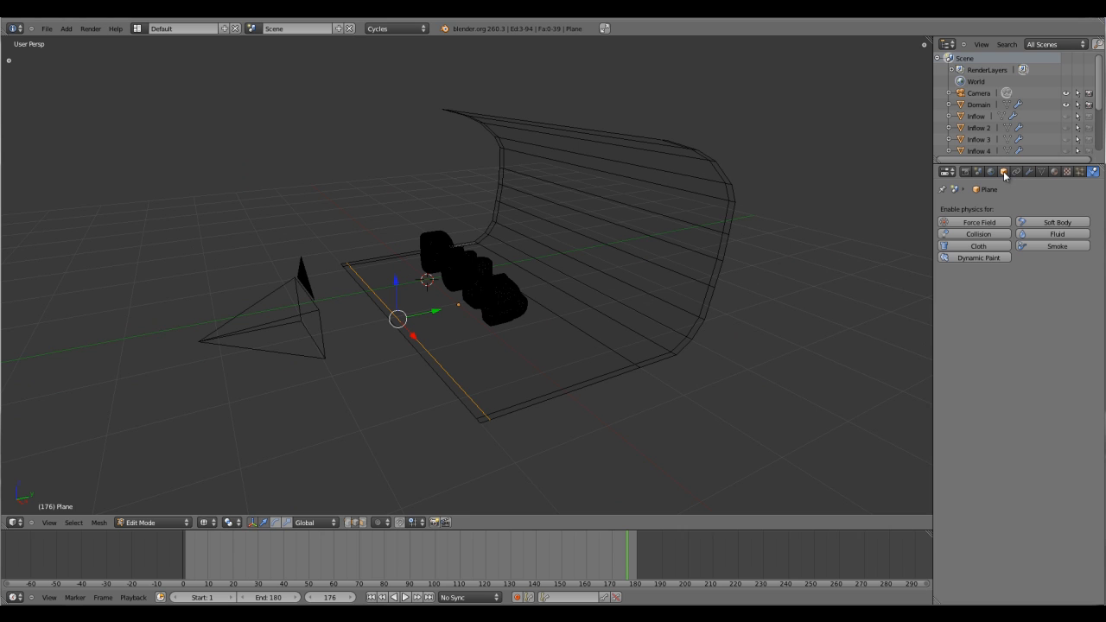
mouse_move(1003, 171)
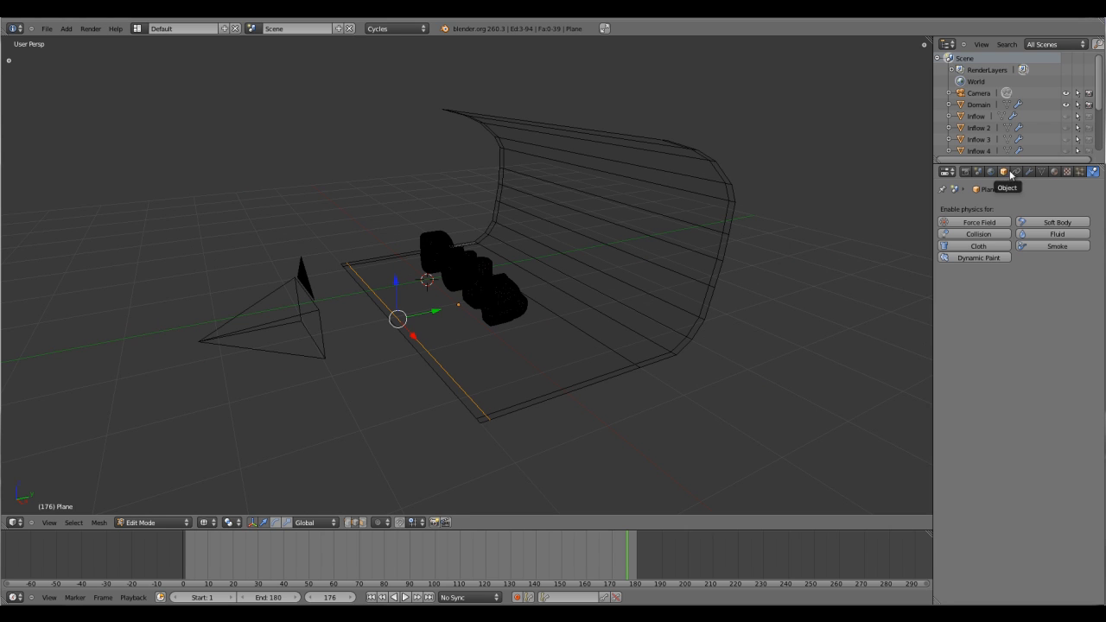
- Add a Subdivision Surface modifier with viewport level 2 to the backdrop and return to Object Mode
left_click(979, 222)
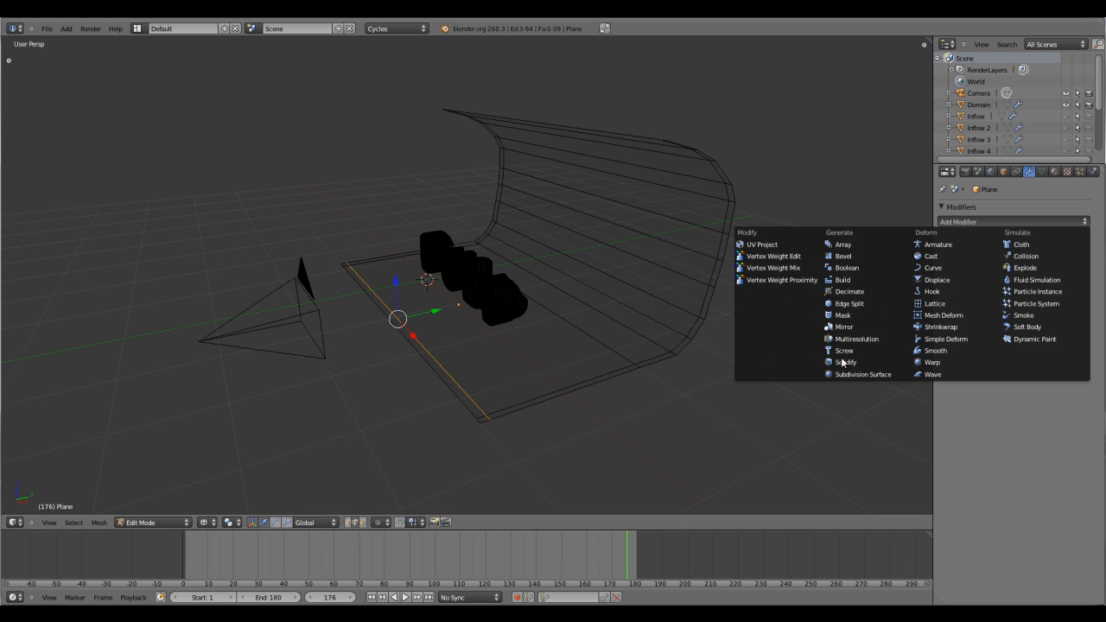
mouse_move(862, 374)
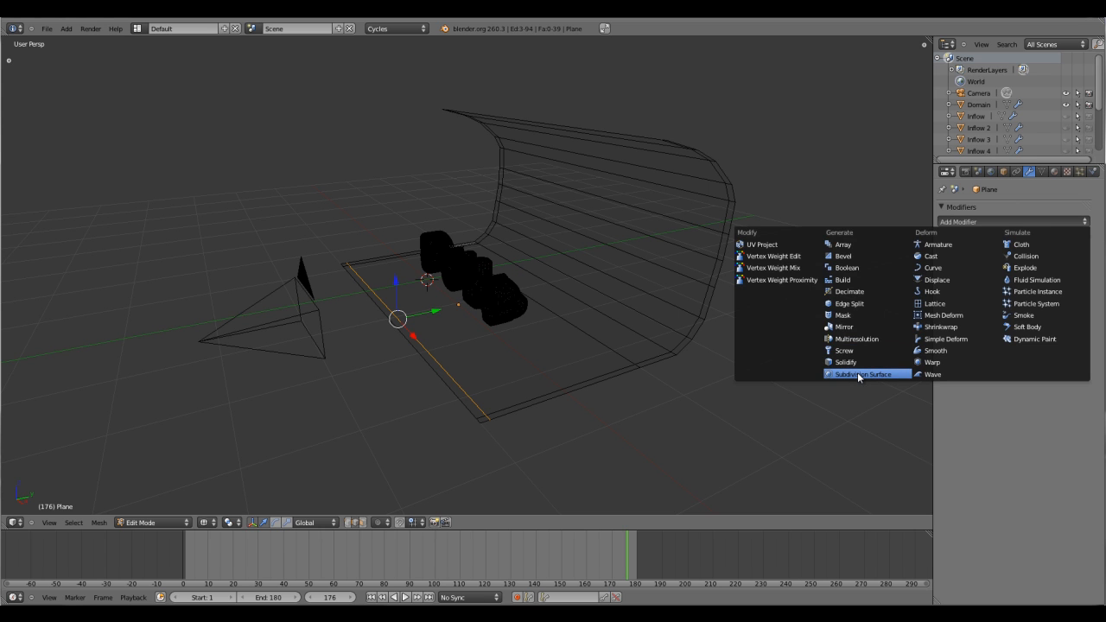
left_click(865, 374)
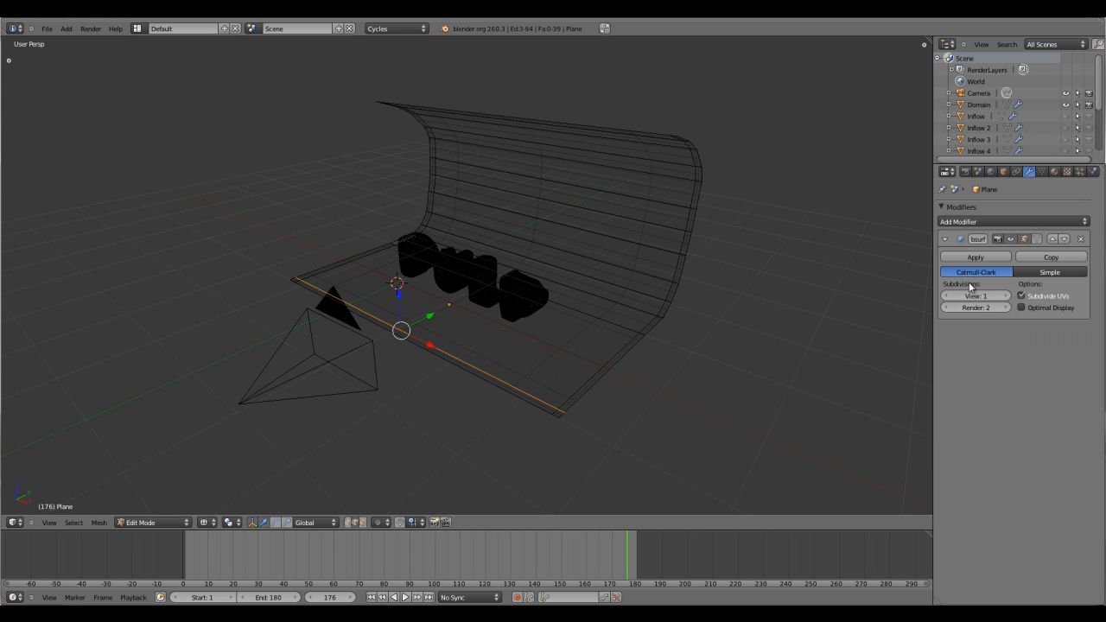
left_click(1002, 296)
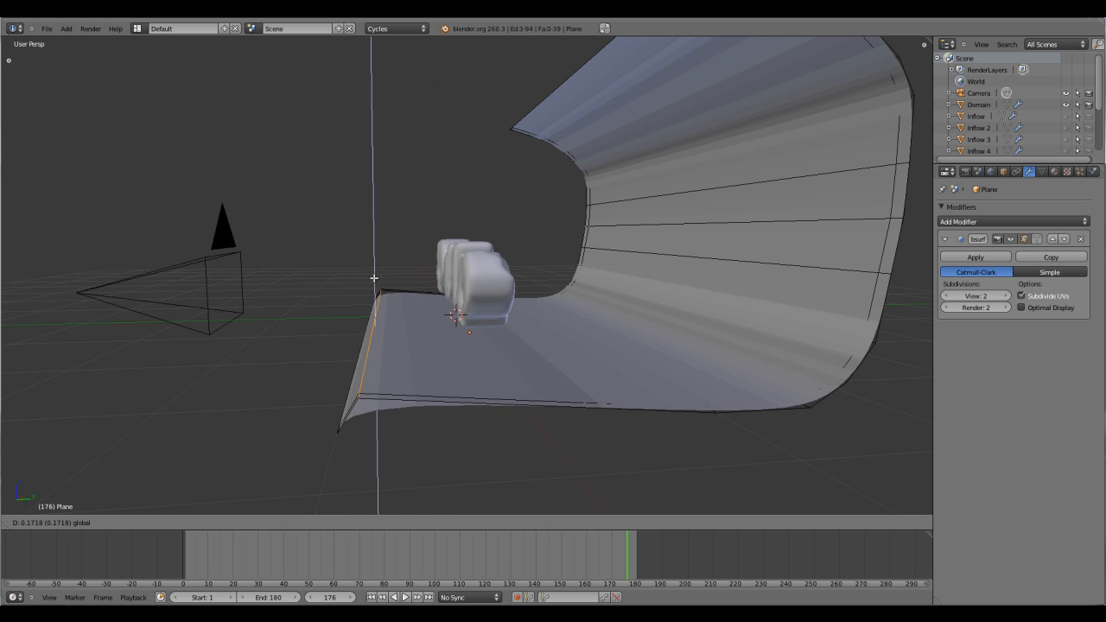
key("Tab")
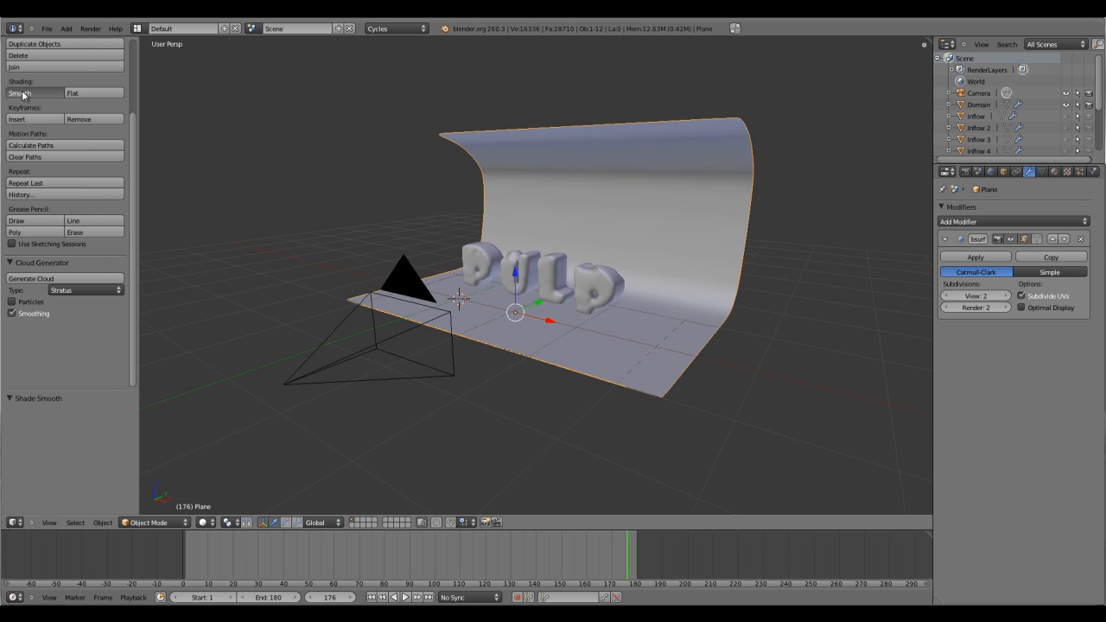
mouse_move(137, 61)
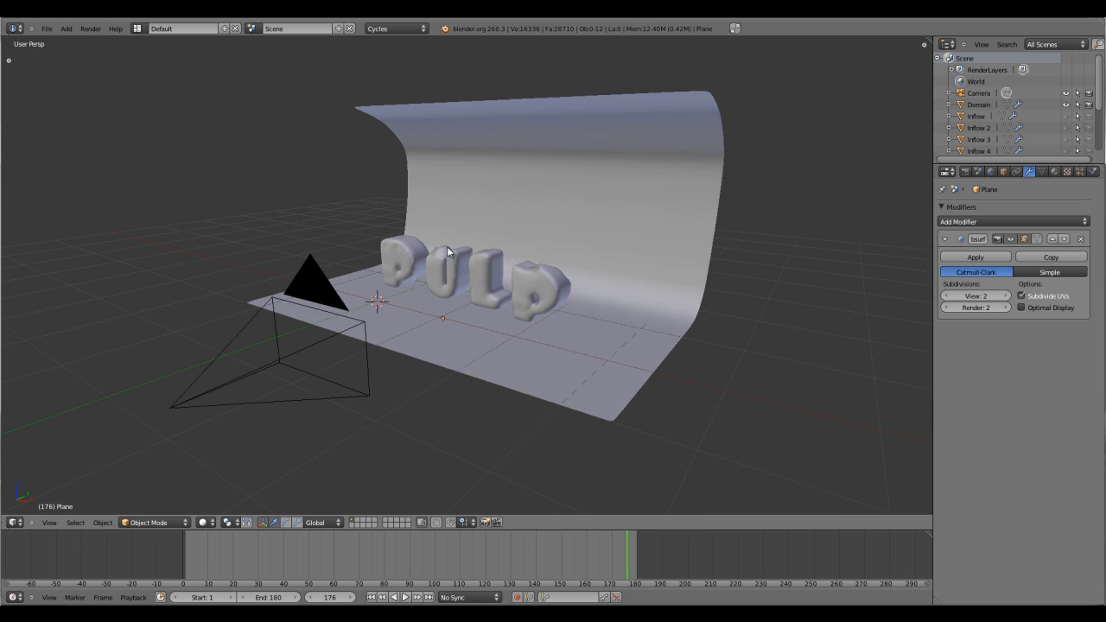
mouse_move(467, 279)
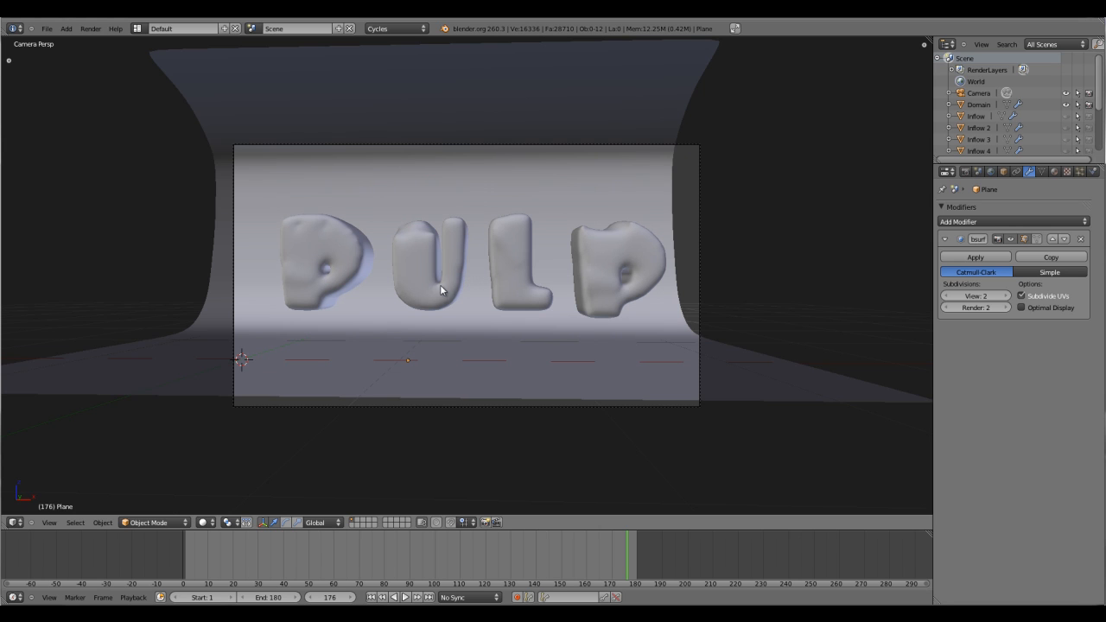
- Select the curved backdrop for widening
left_click(408, 360)
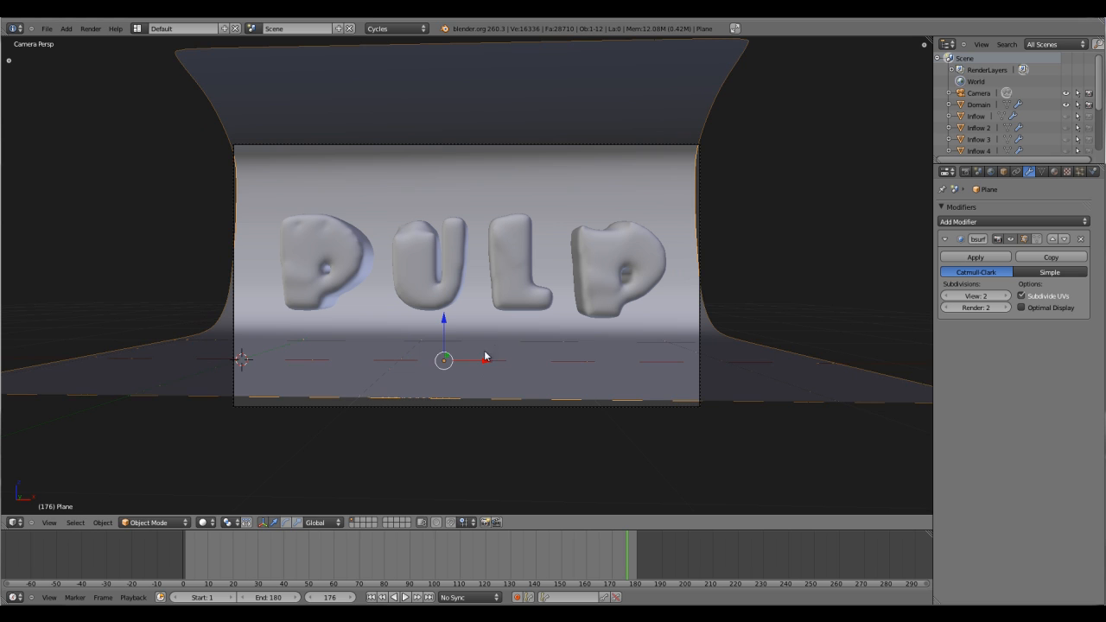
mouse_move(495, 350)
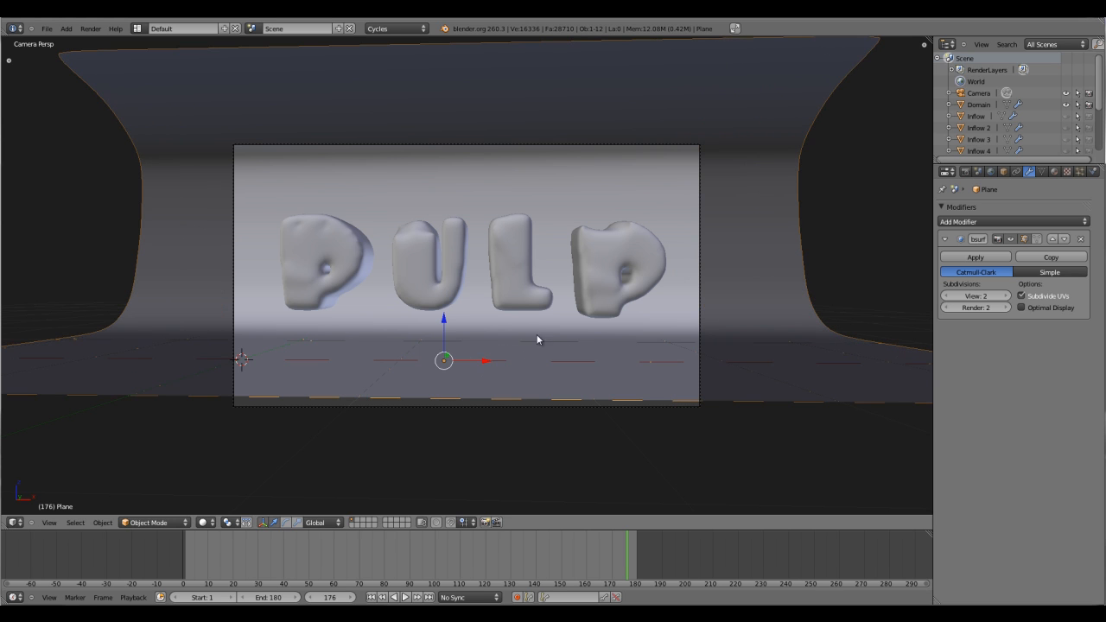
mouse_move(497, 317)
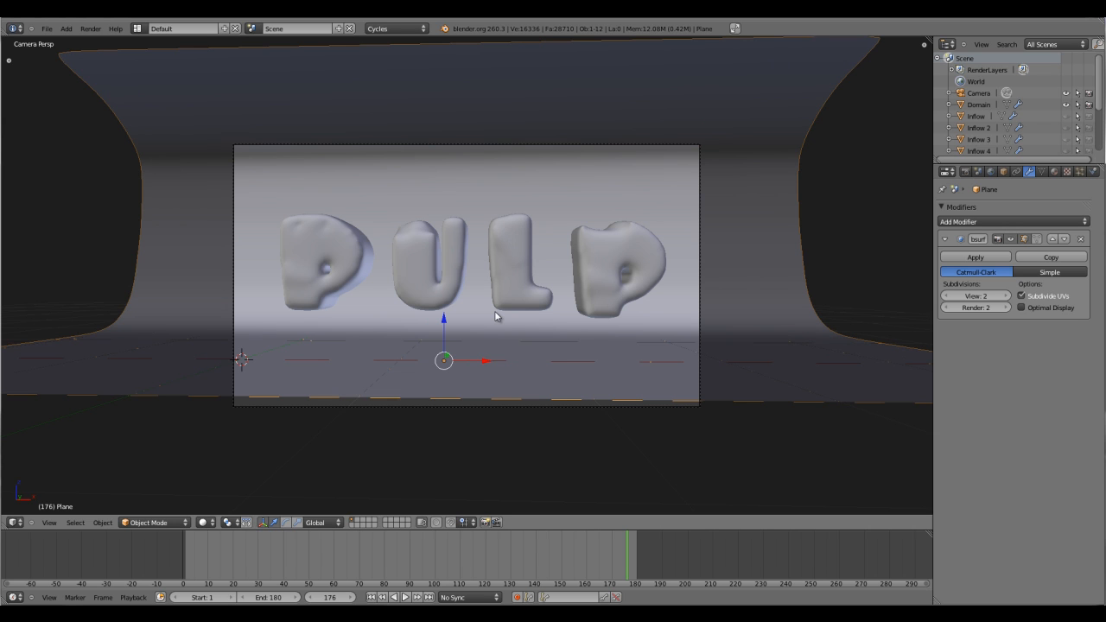